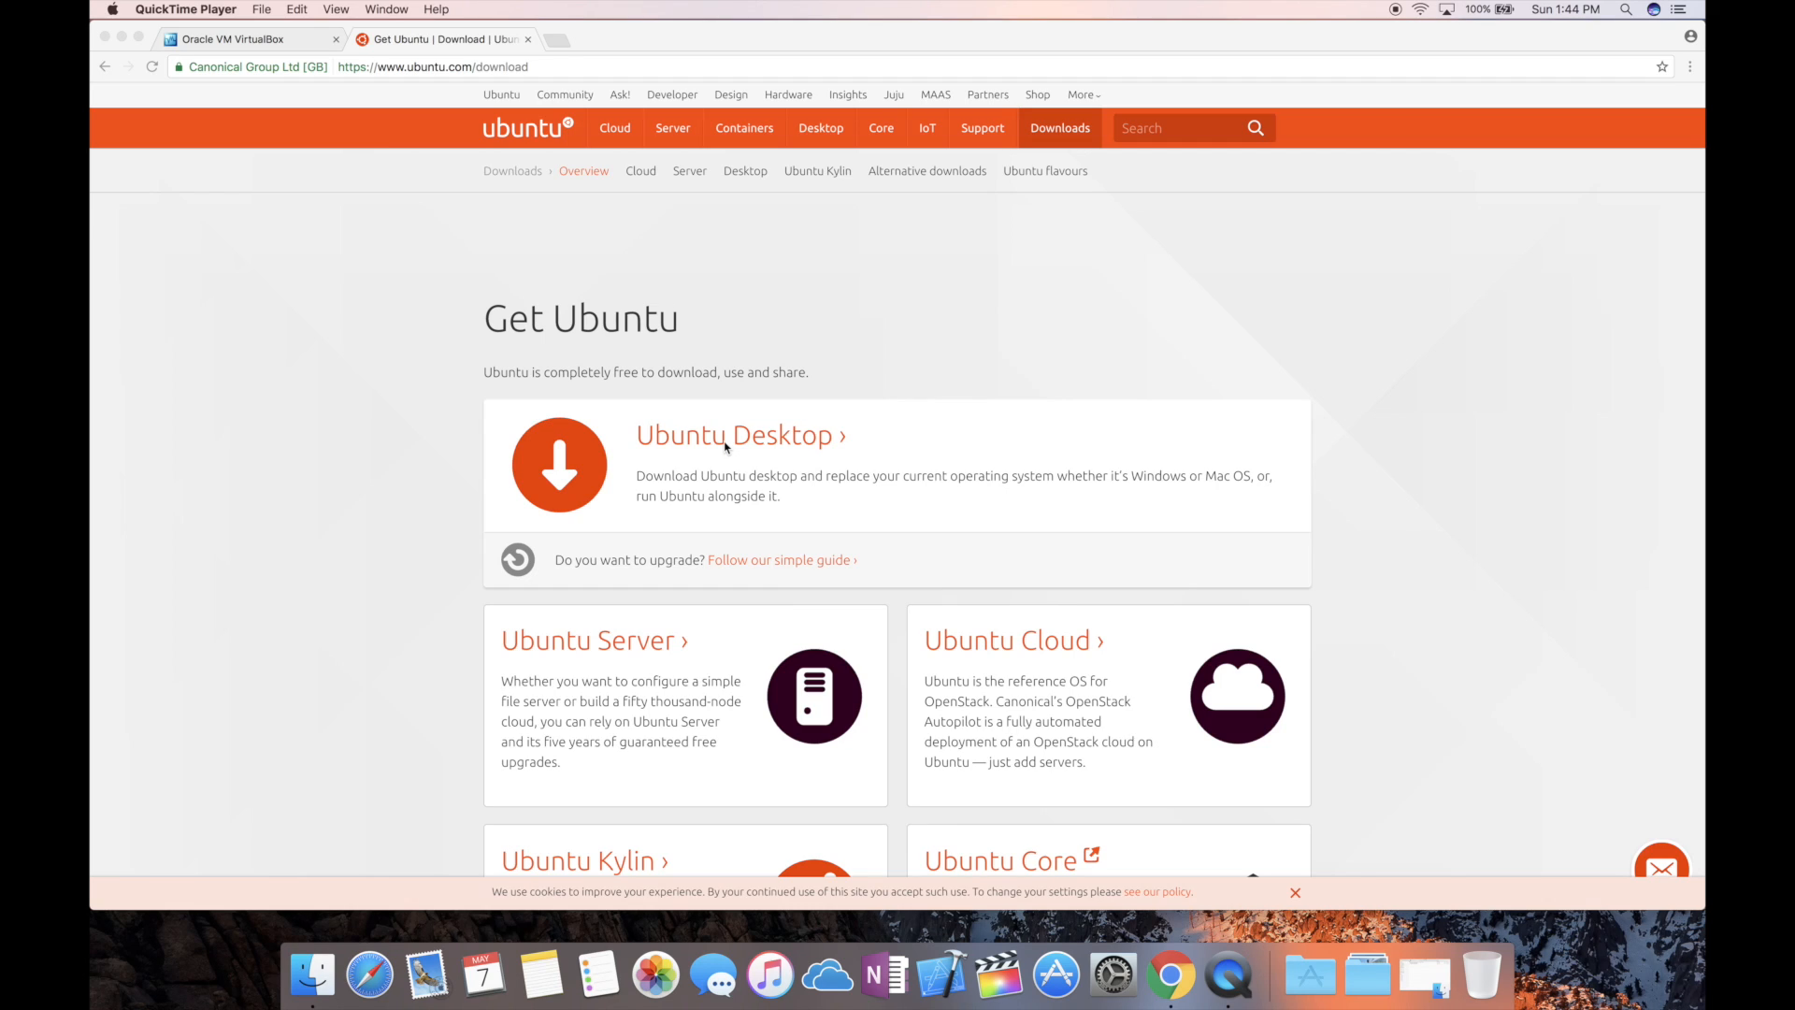
pyautogui.moveTo(820, 743)
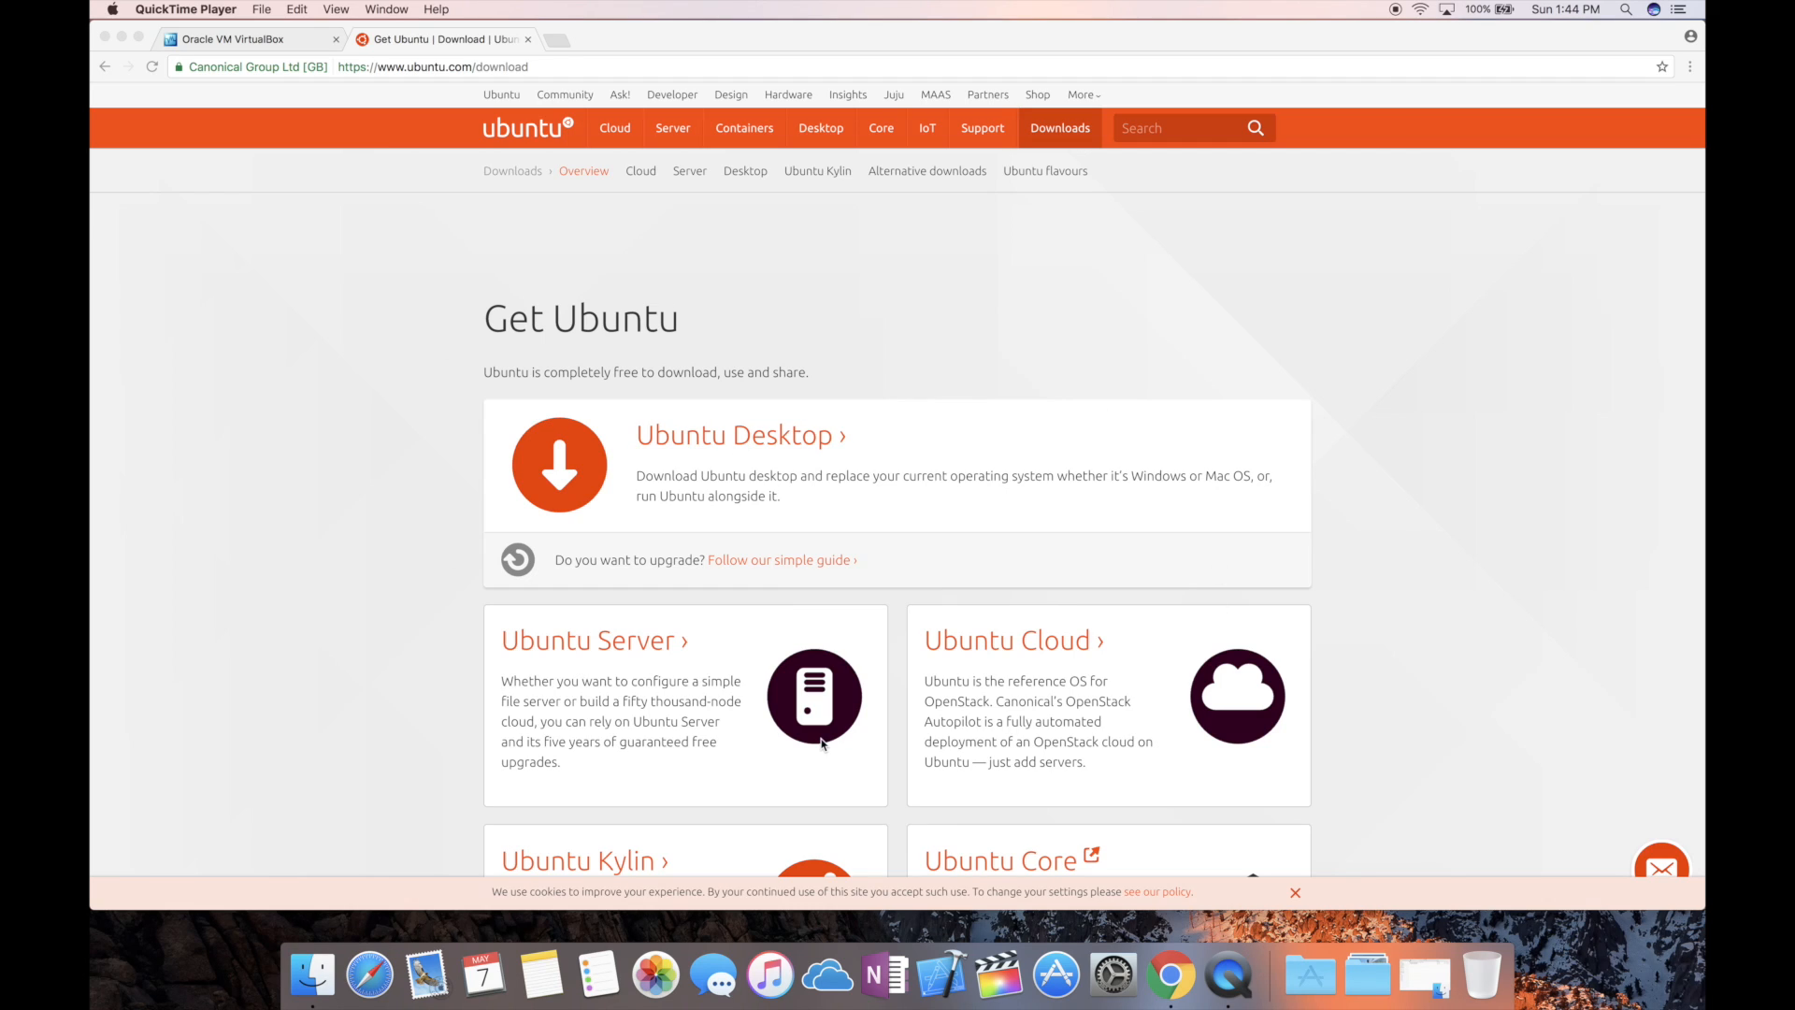
pyautogui.moveTo(852, 424)
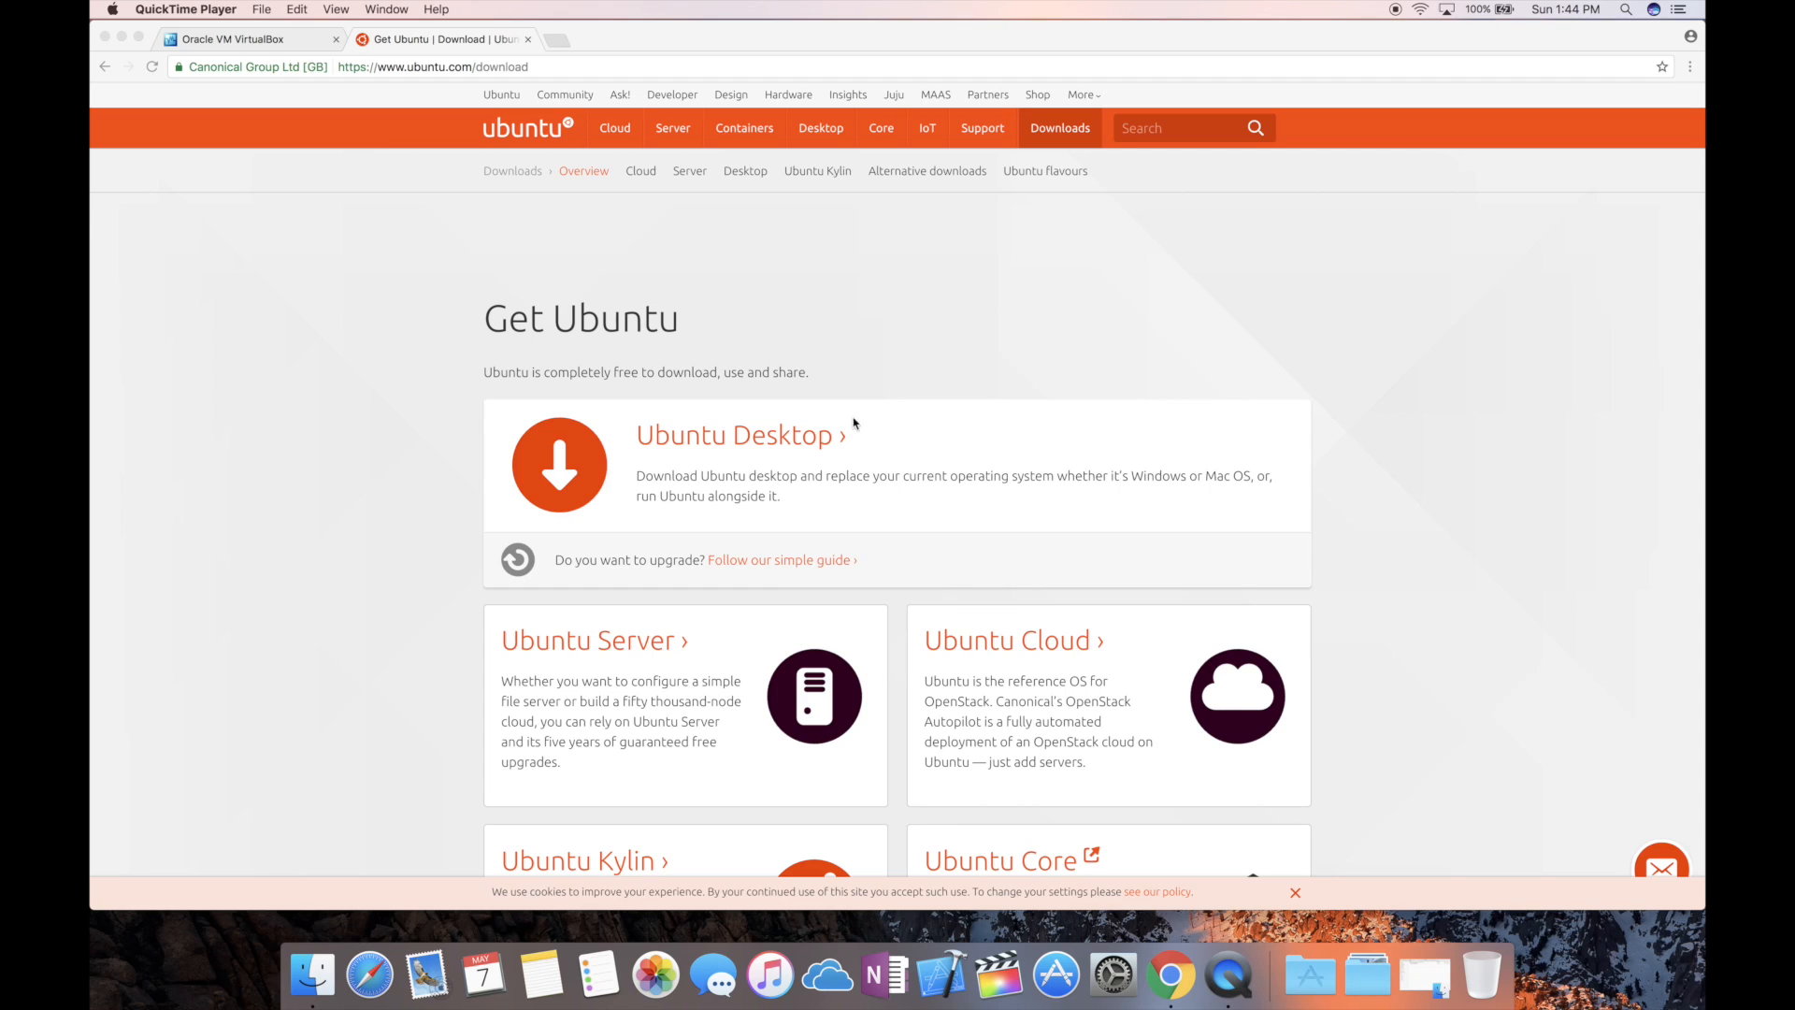
pyautogui.moveTo(592, 251)
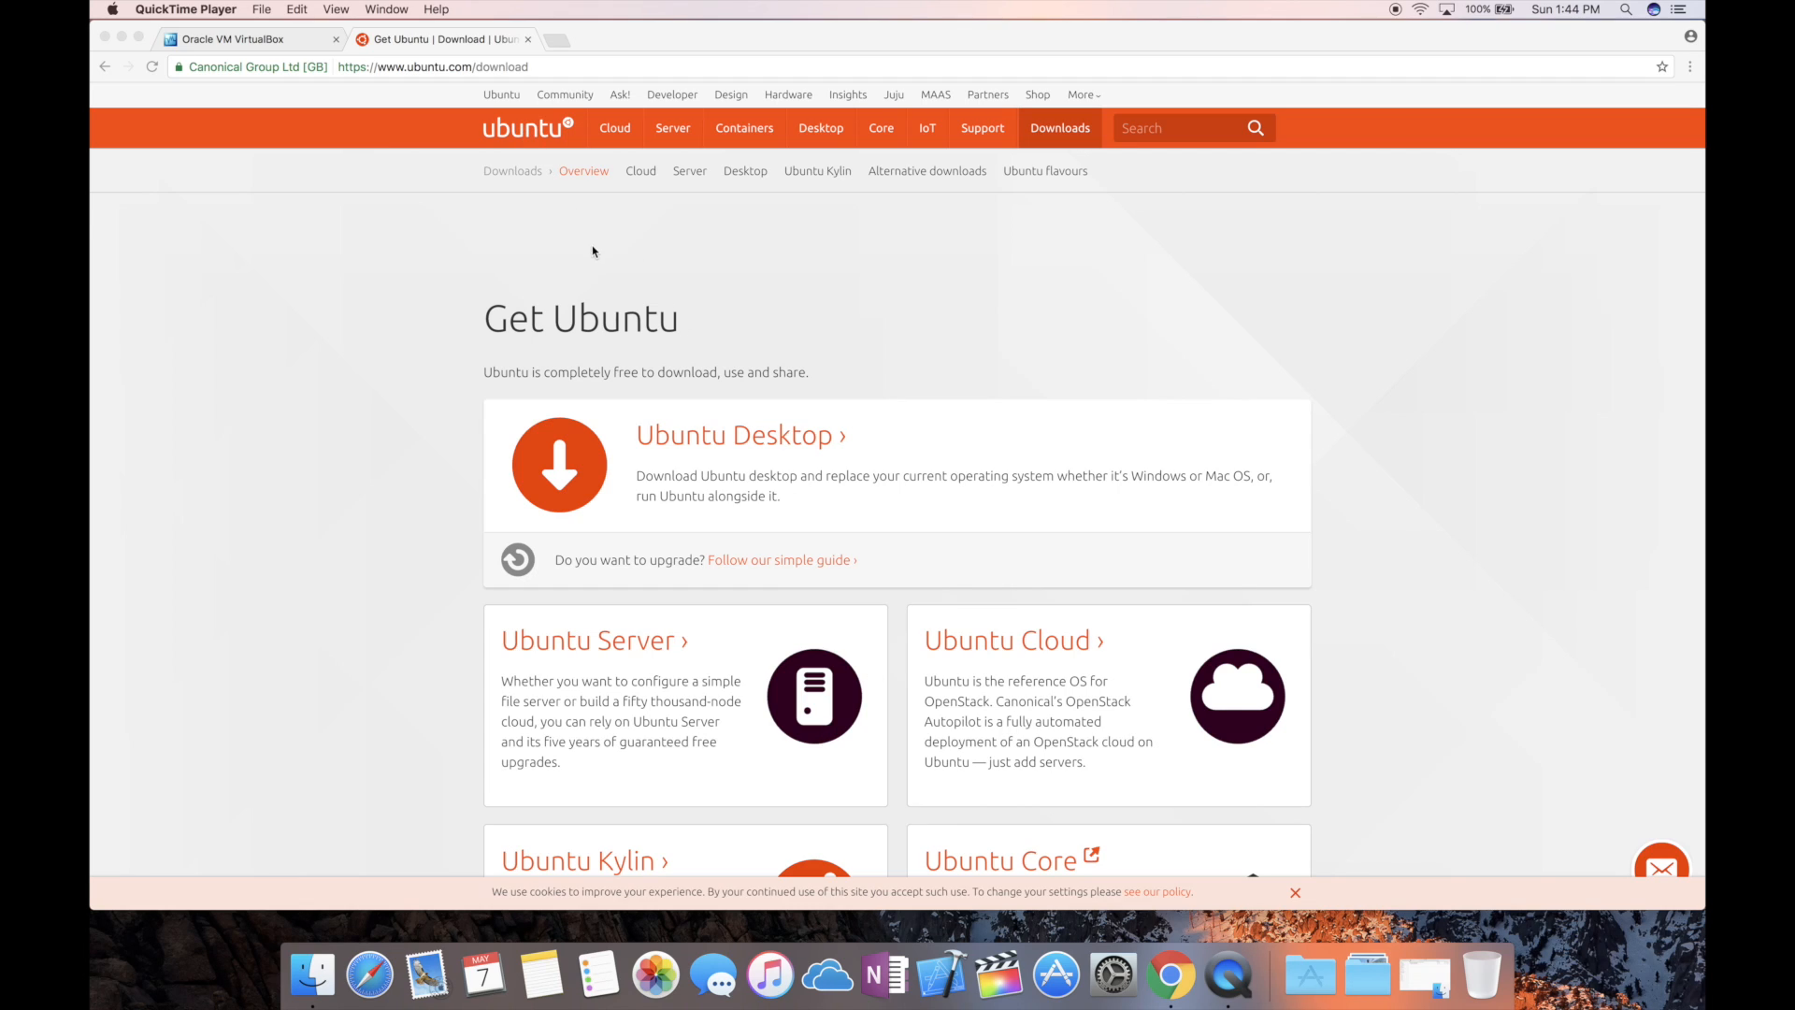
pyautogui.moveTo(216, 112)
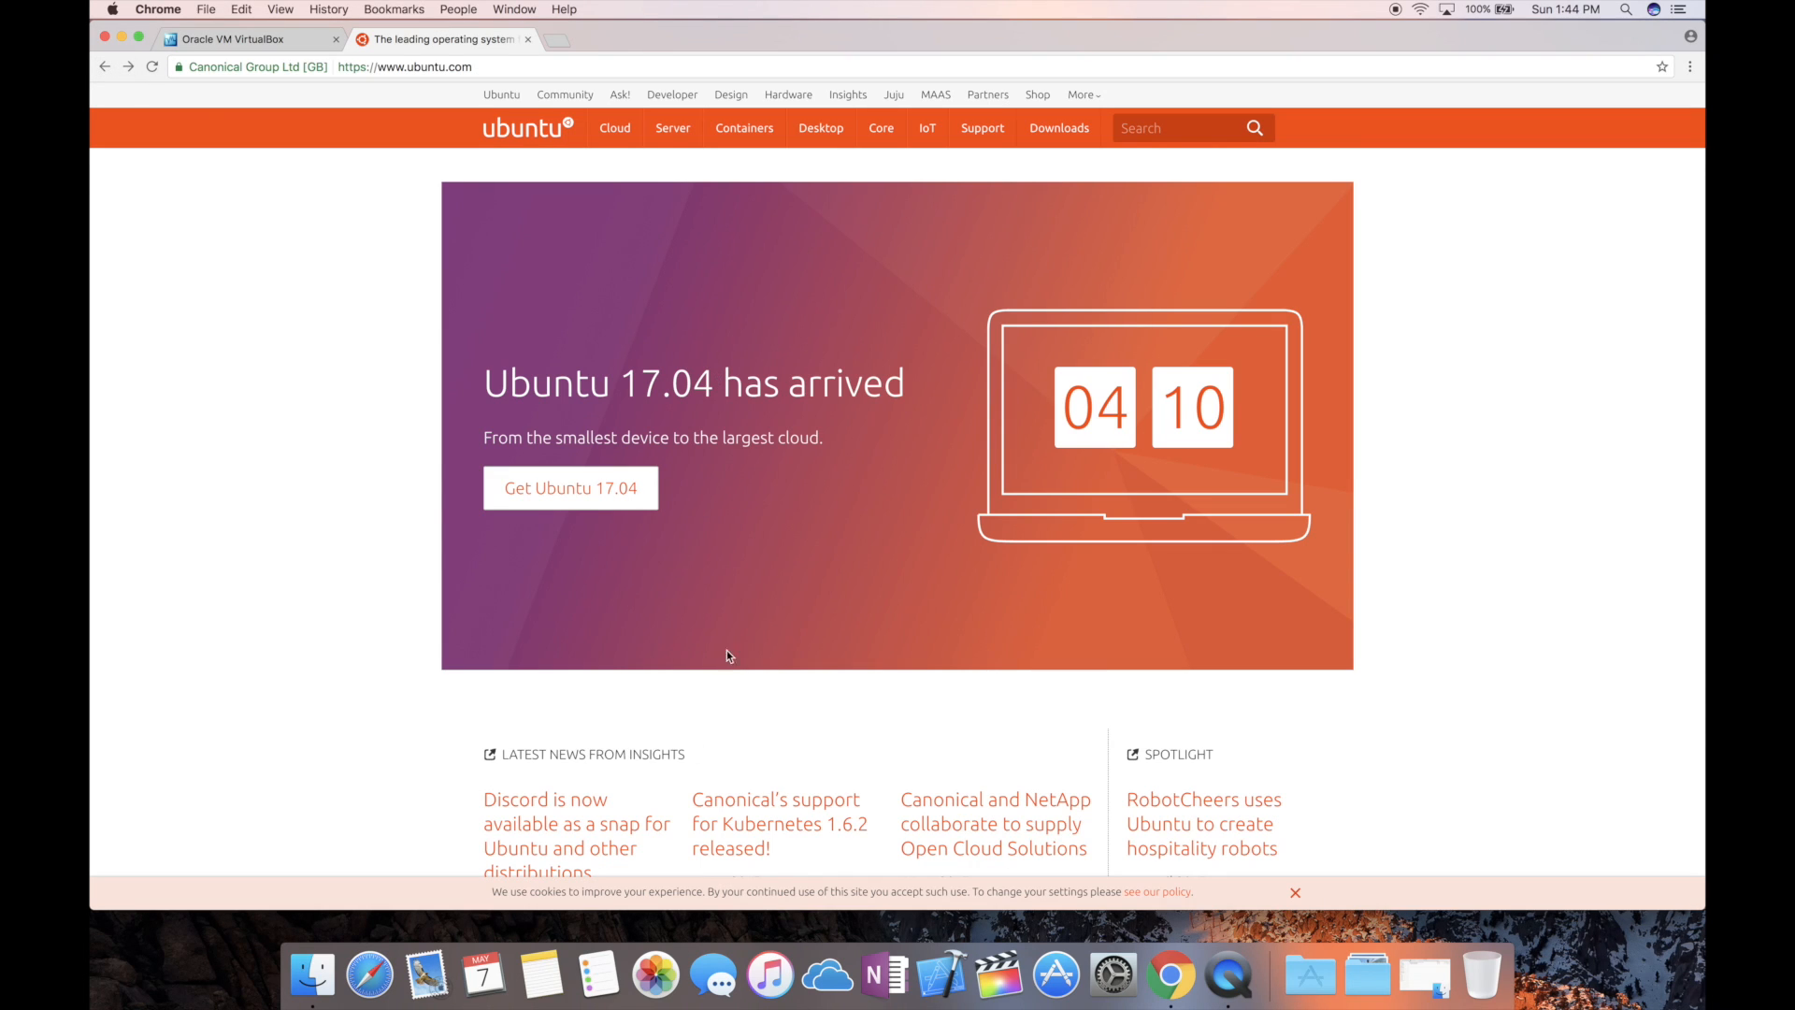
pyautogui.moveTo(570, 488)
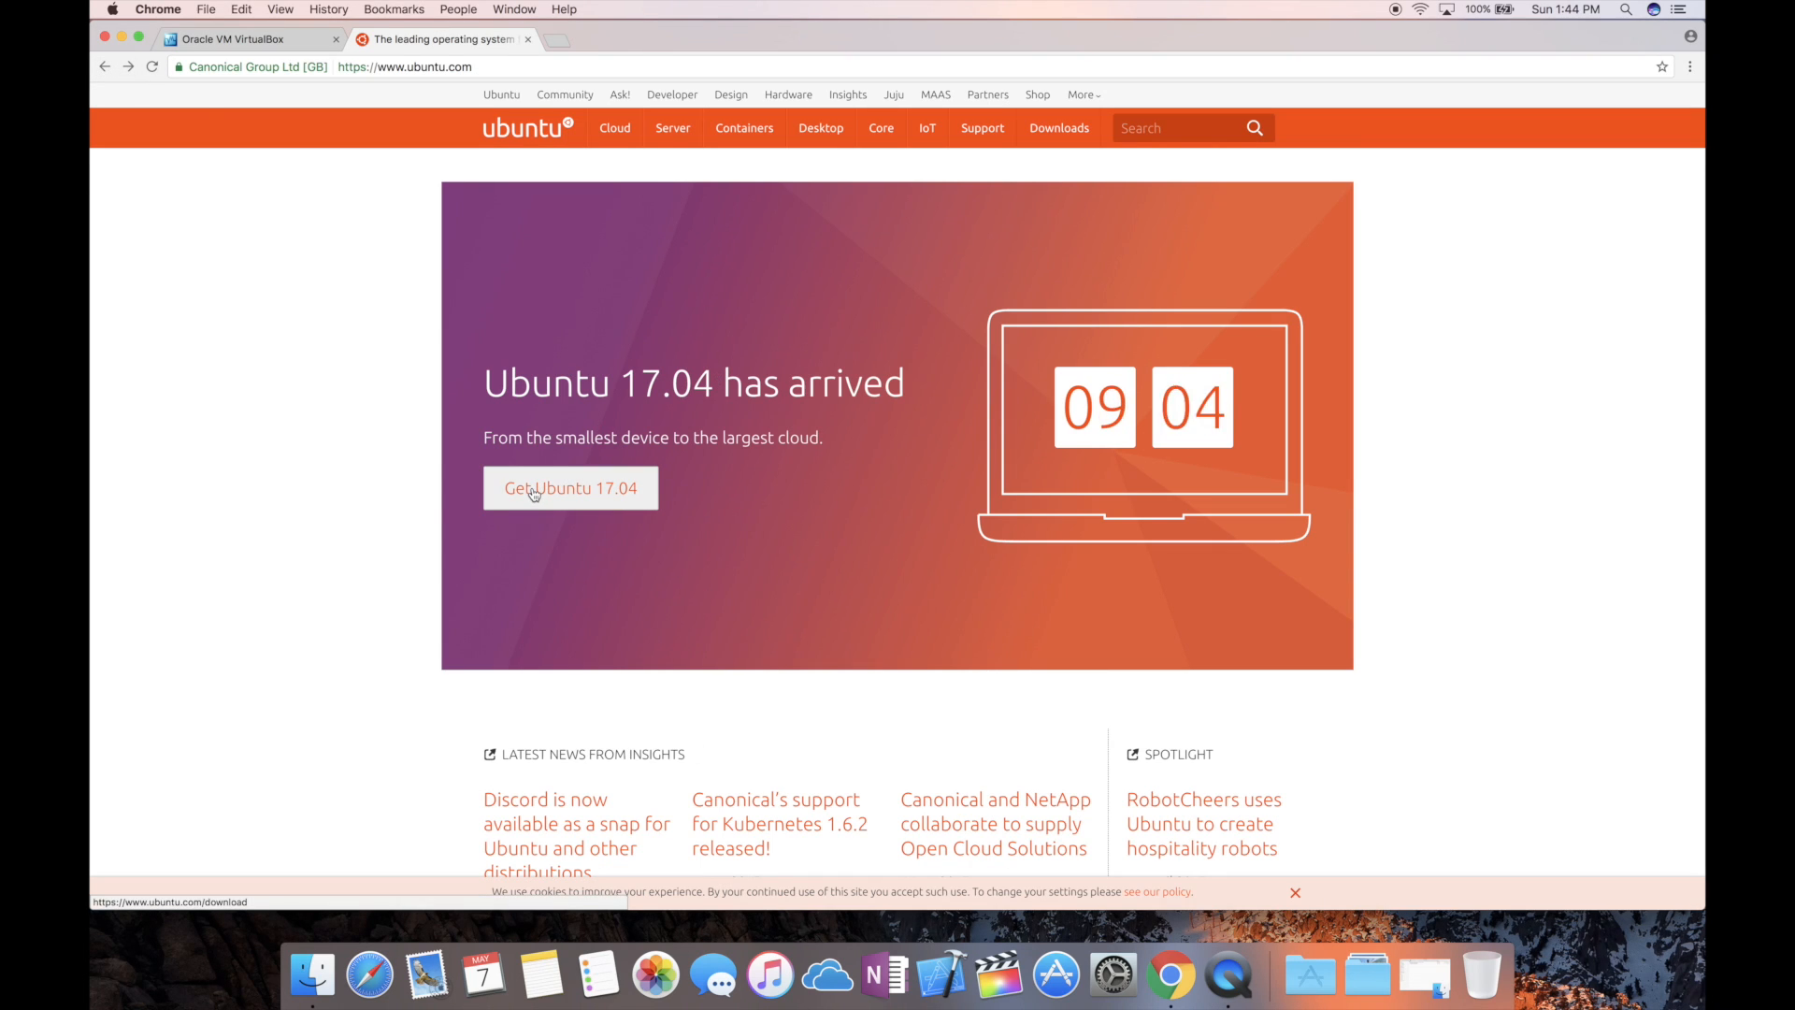
# Follow the 'Get Ubuntu 17.04' button to the Downloads overview page
pyautogui.click(570, 488)
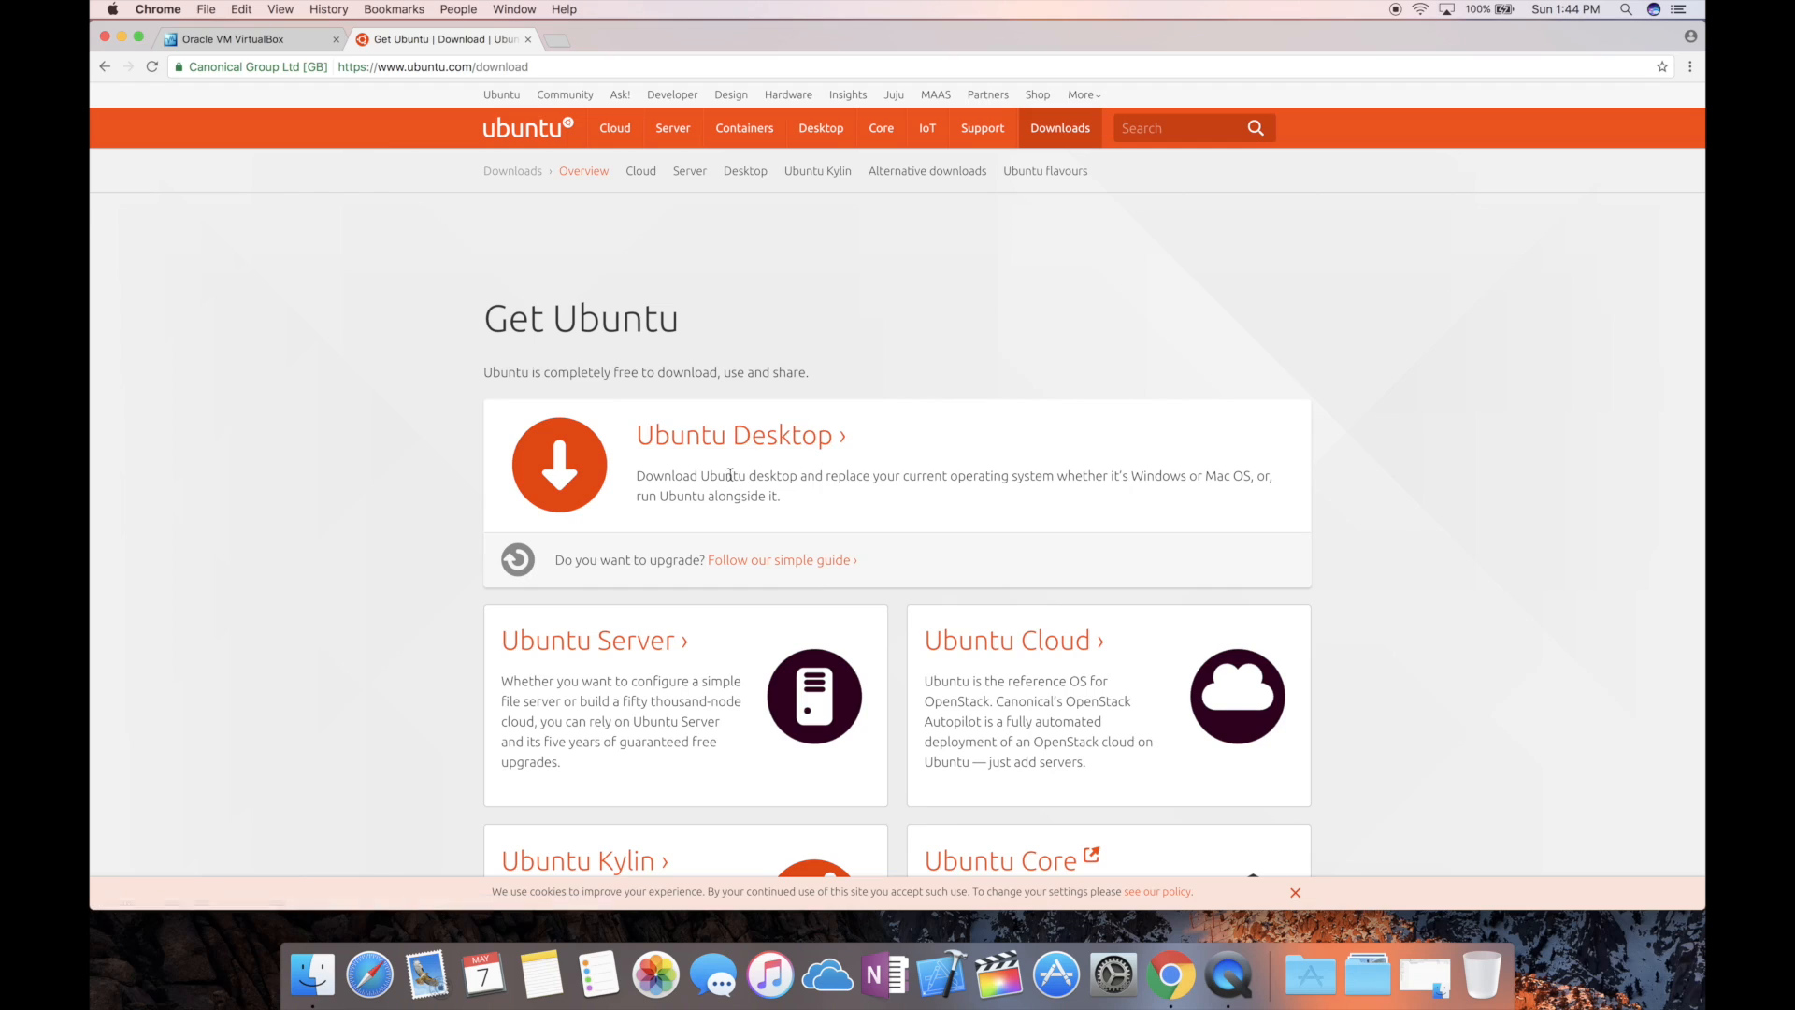
pyautogui.moveTo(741, 435)
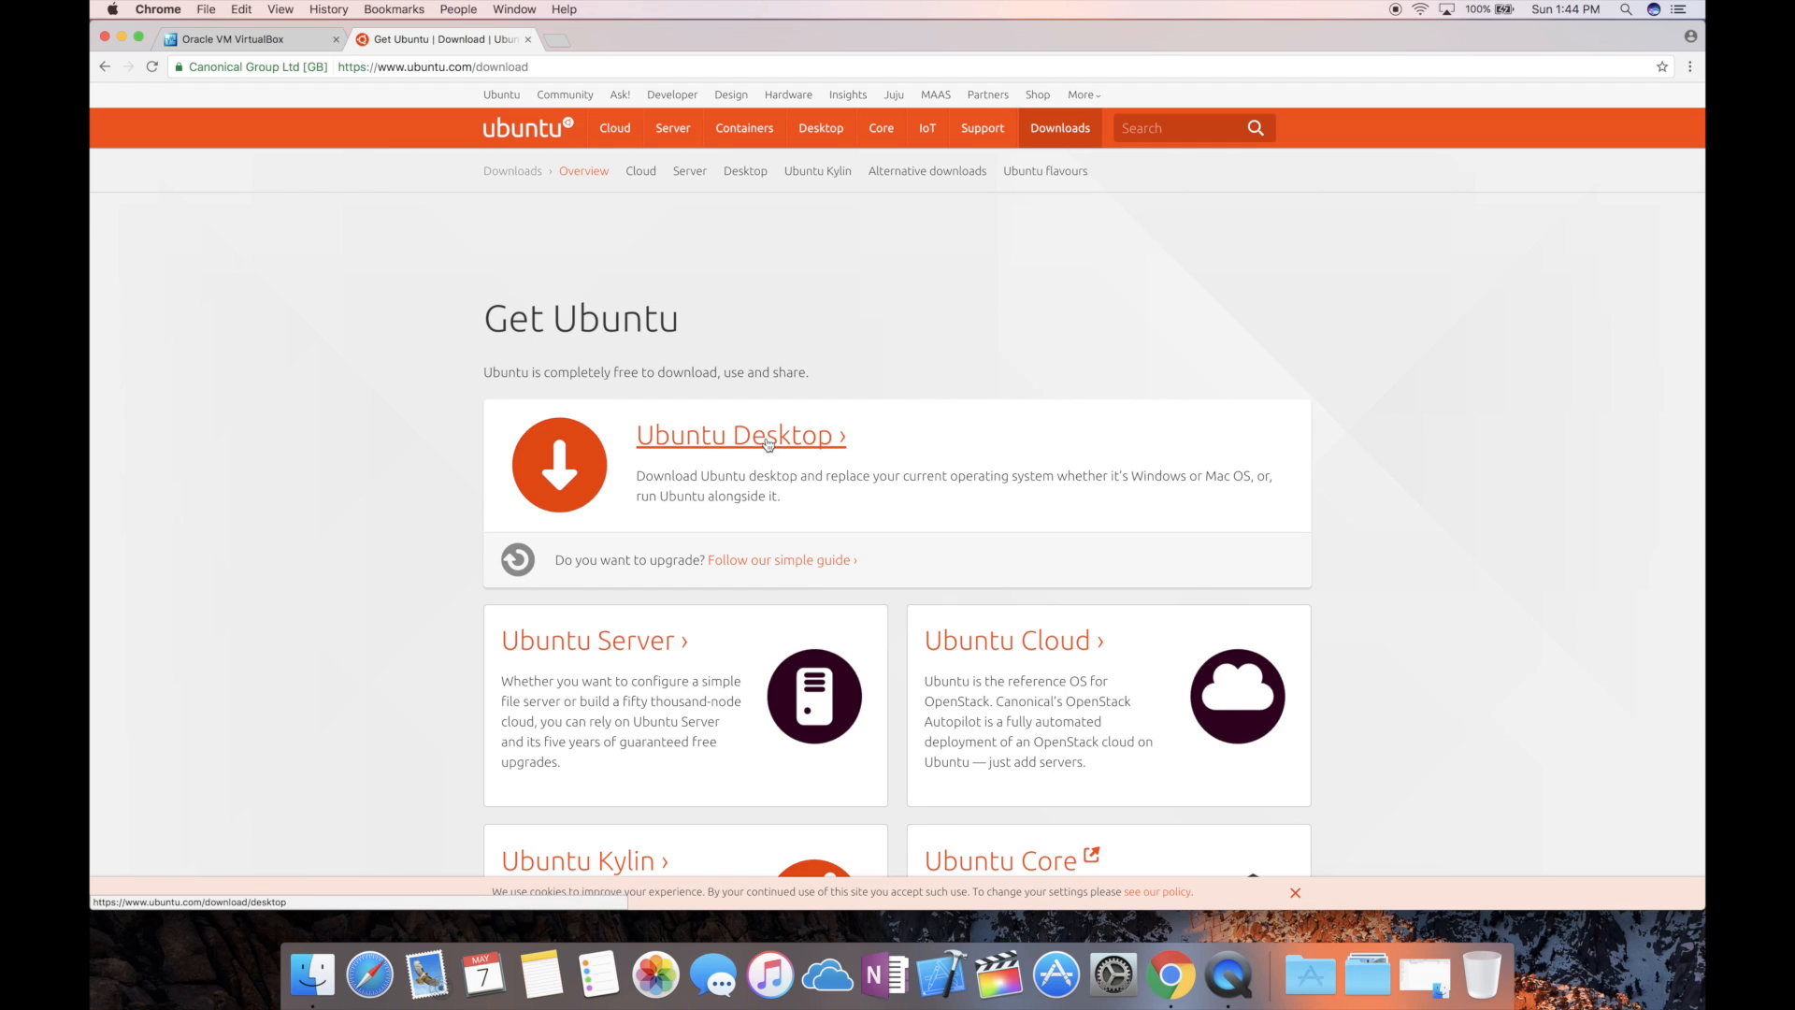
# Open the Ubuntu Desktop download page and review the 16.04.2 LTS and 17.04 options
pyautogui.click(740, 435)
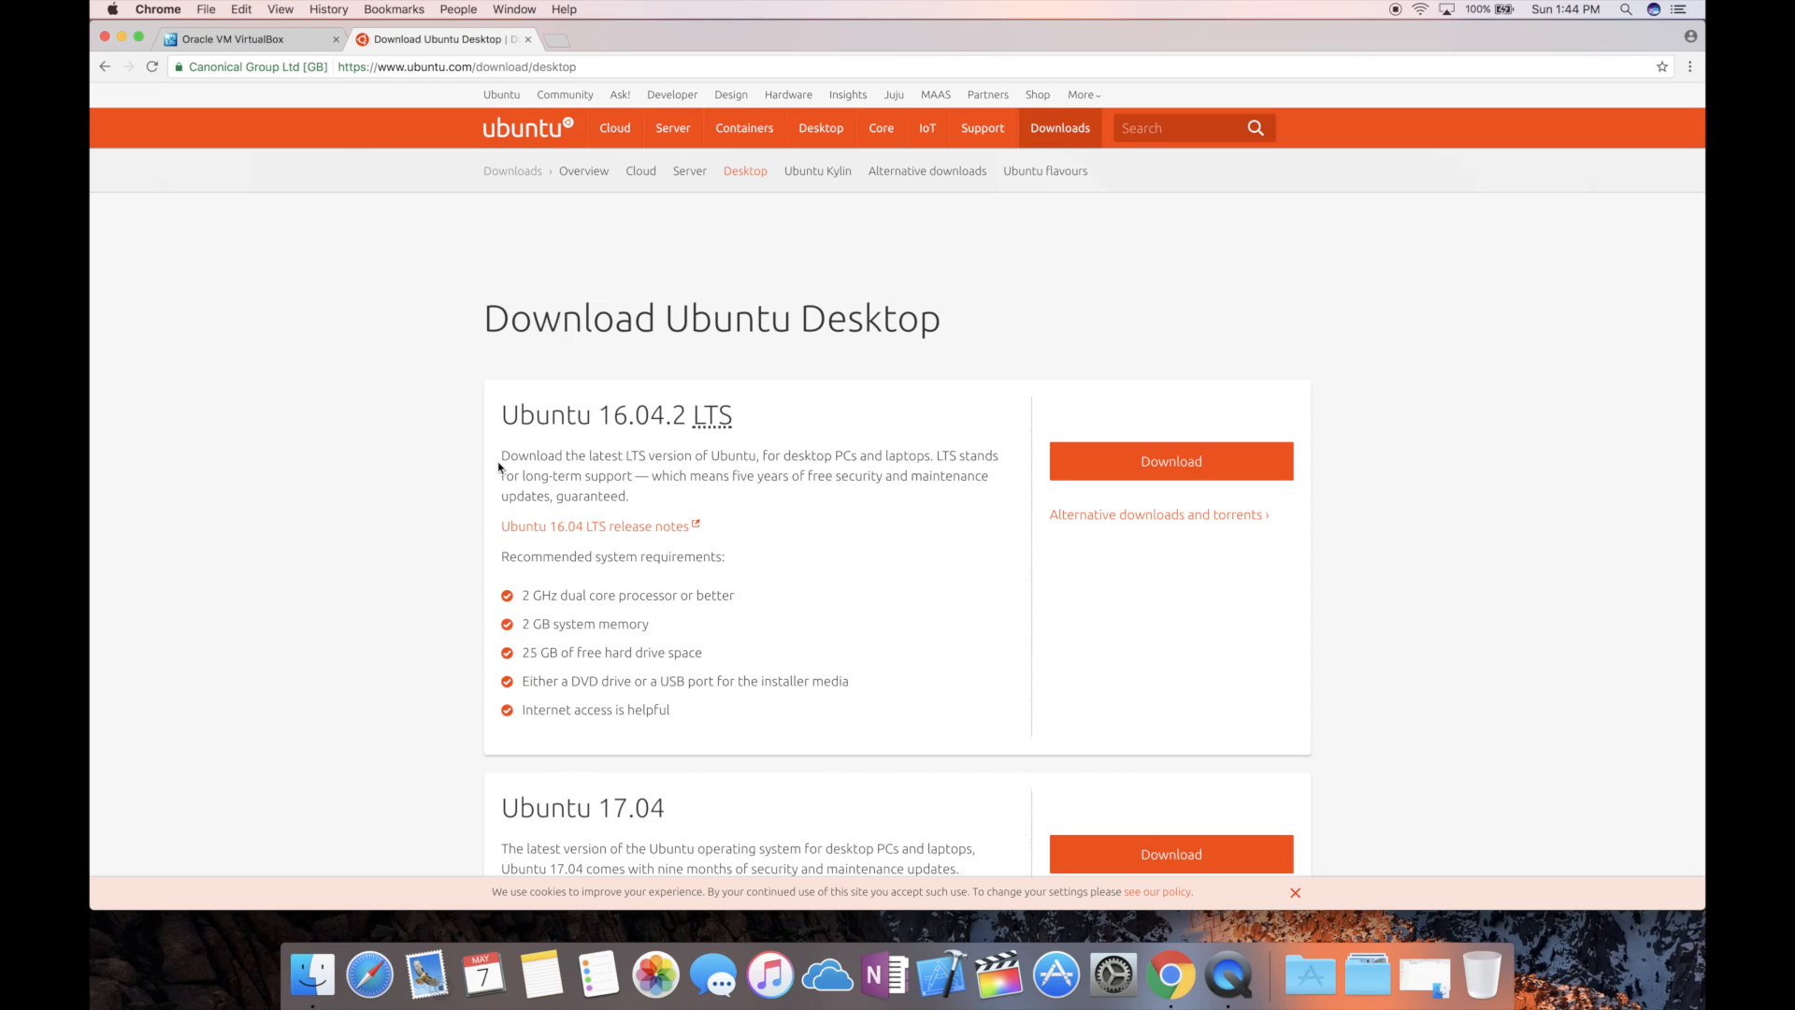
pyautogui.moveTo(458, 755)
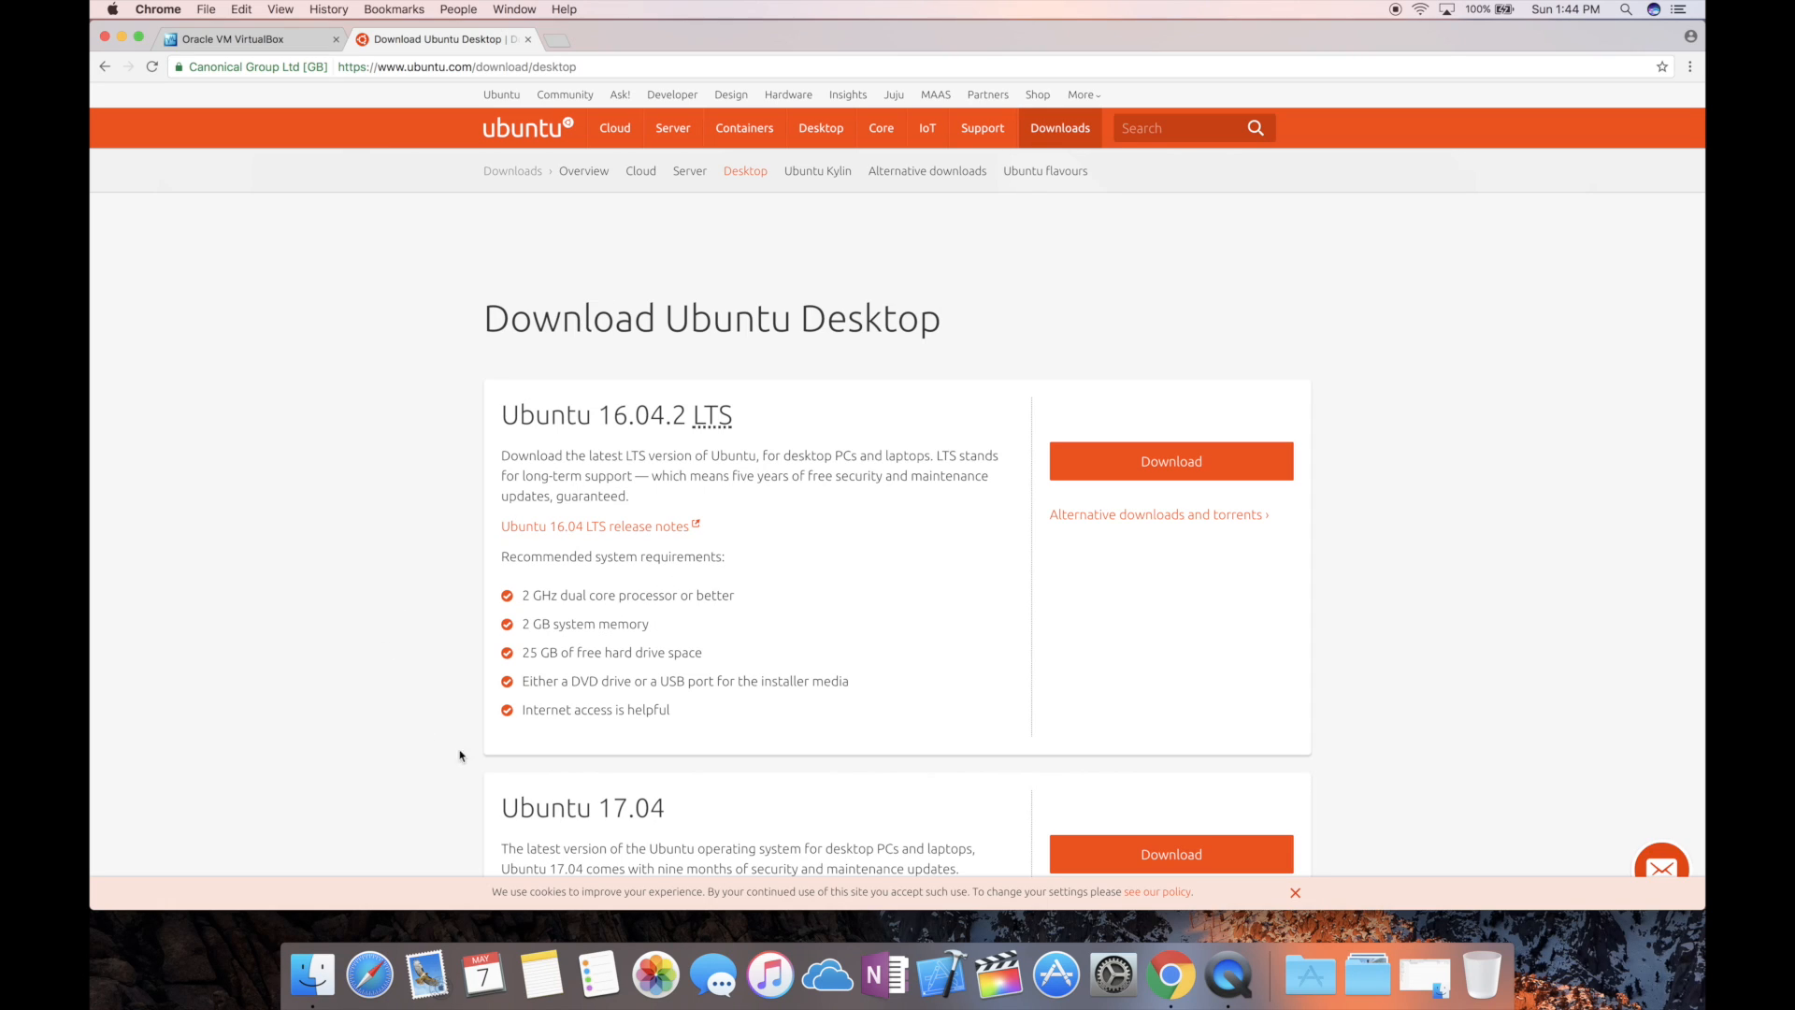
pyautogui.moveTo(661, 837)
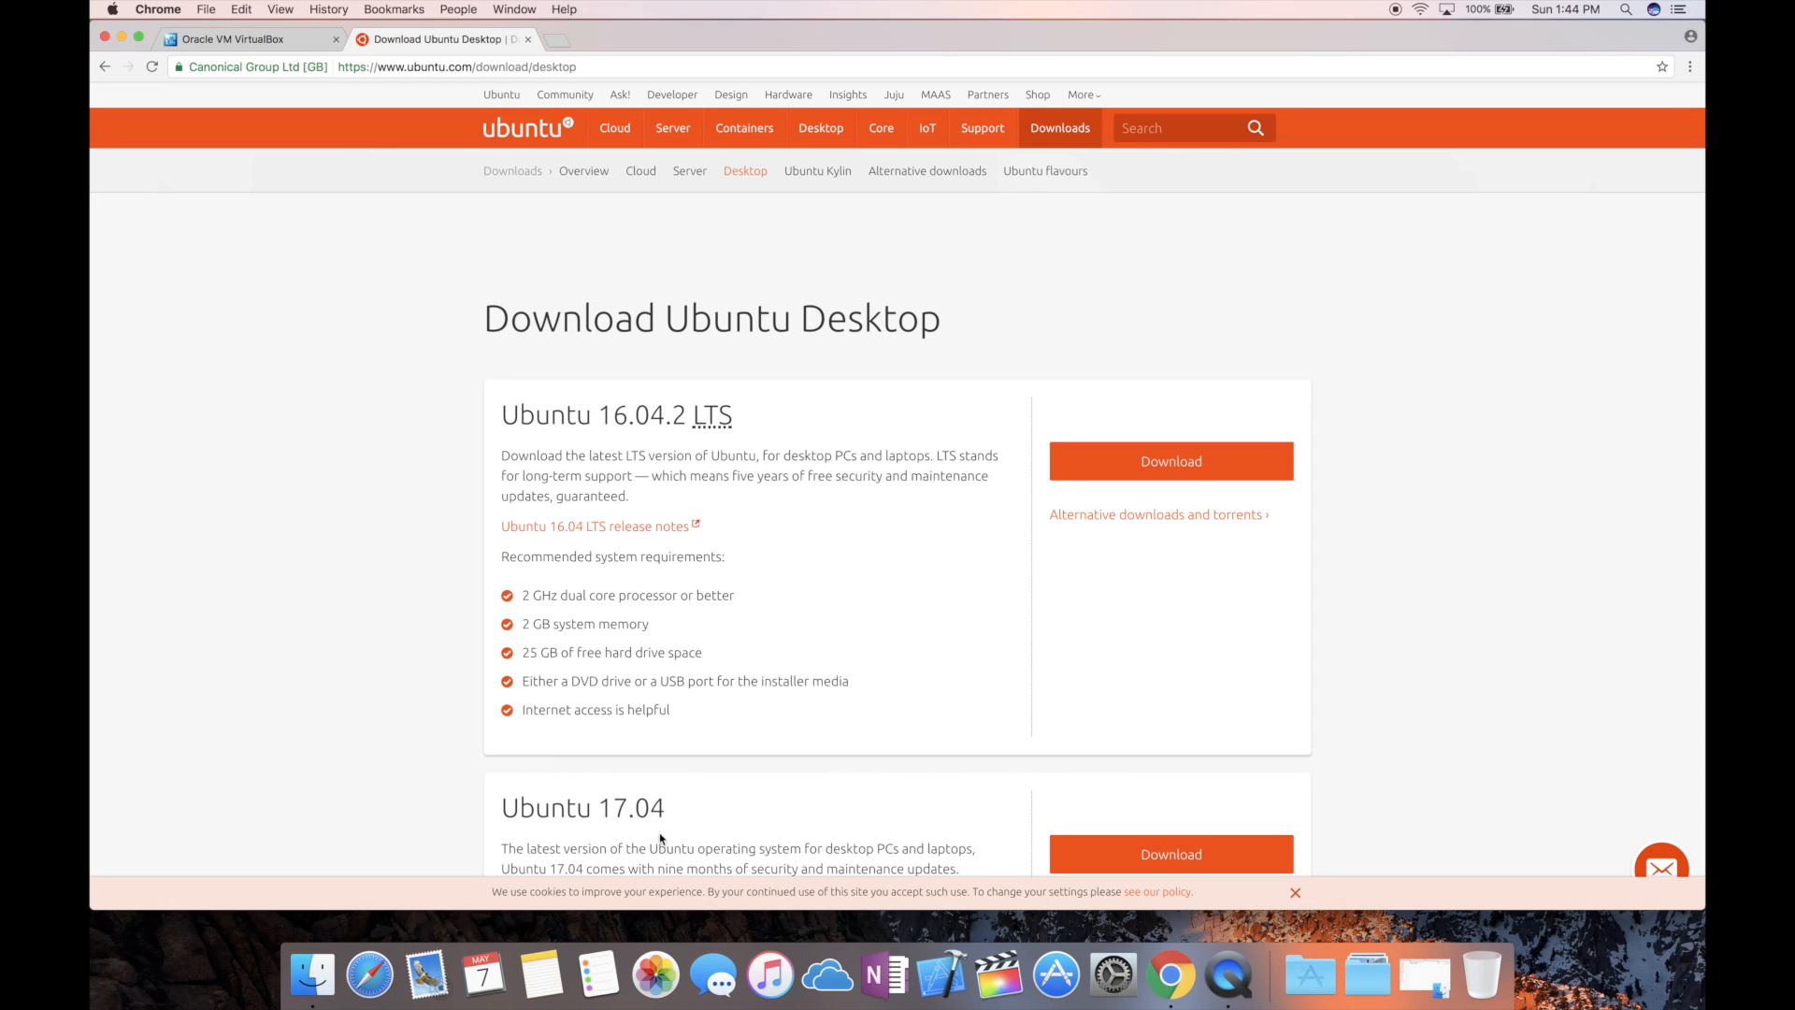
pyautogui.moveTo(493, 792)
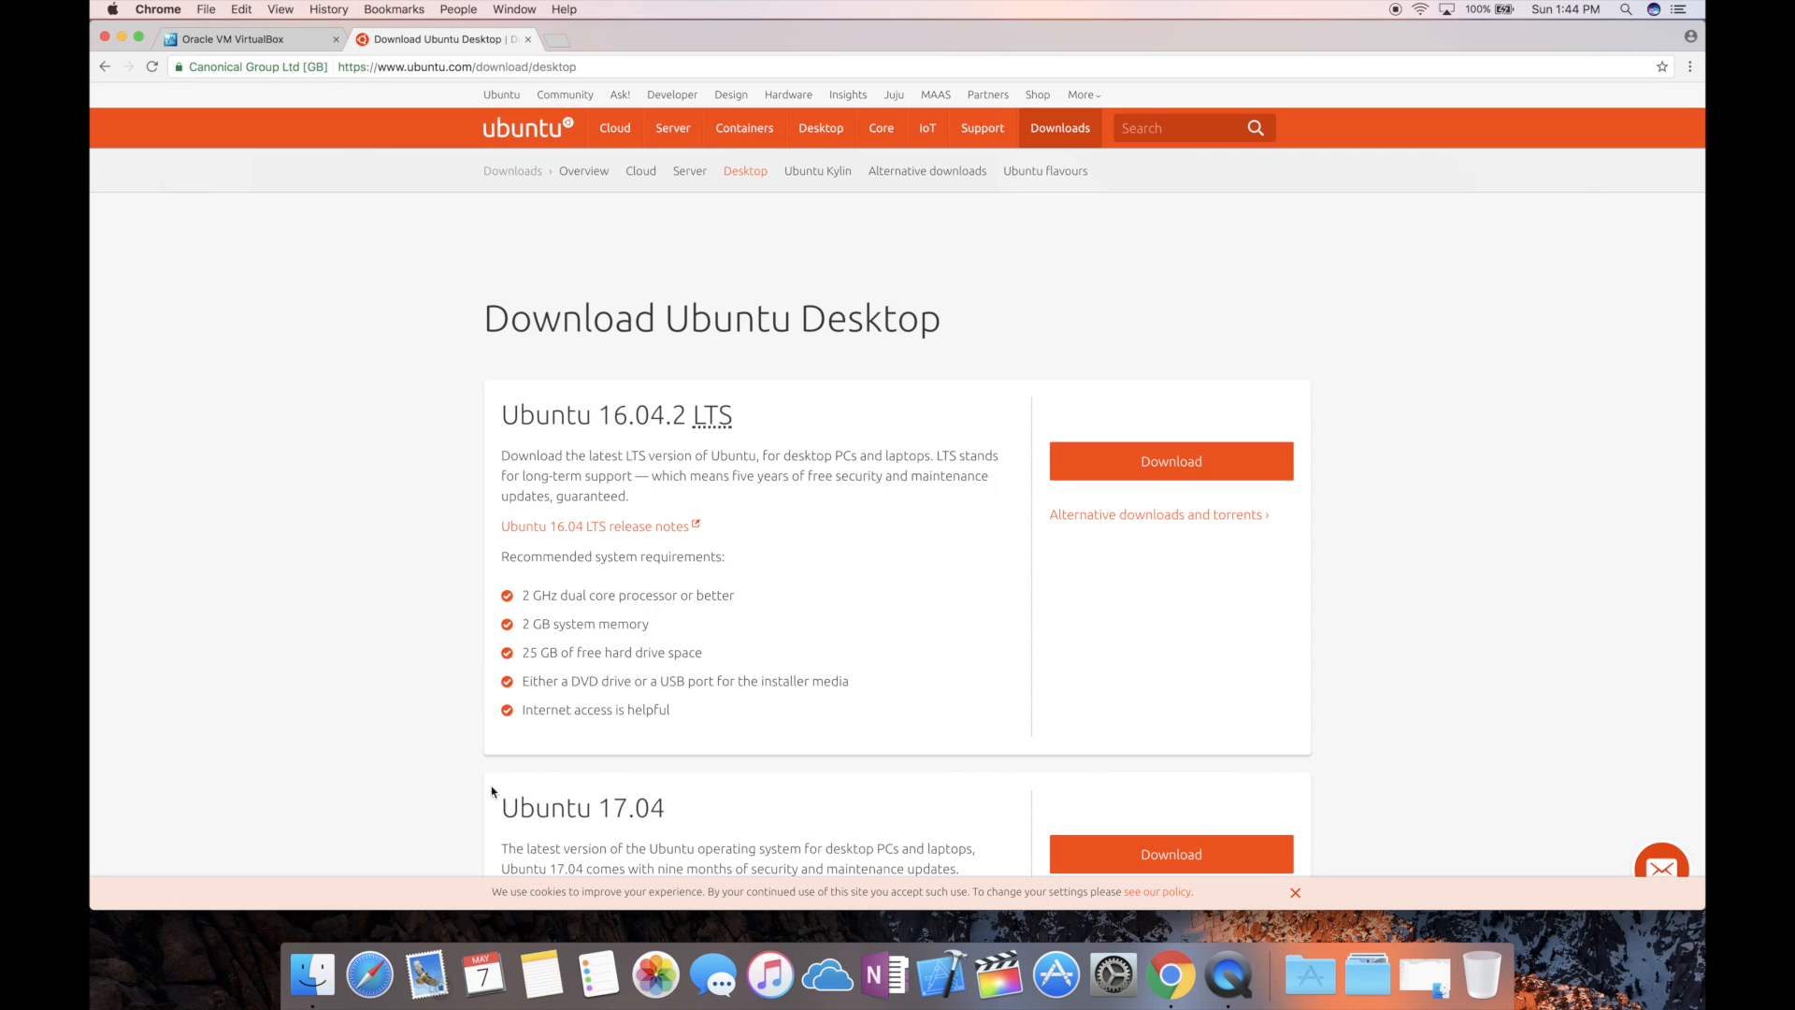
pyautogui.moveTo(575, 707)
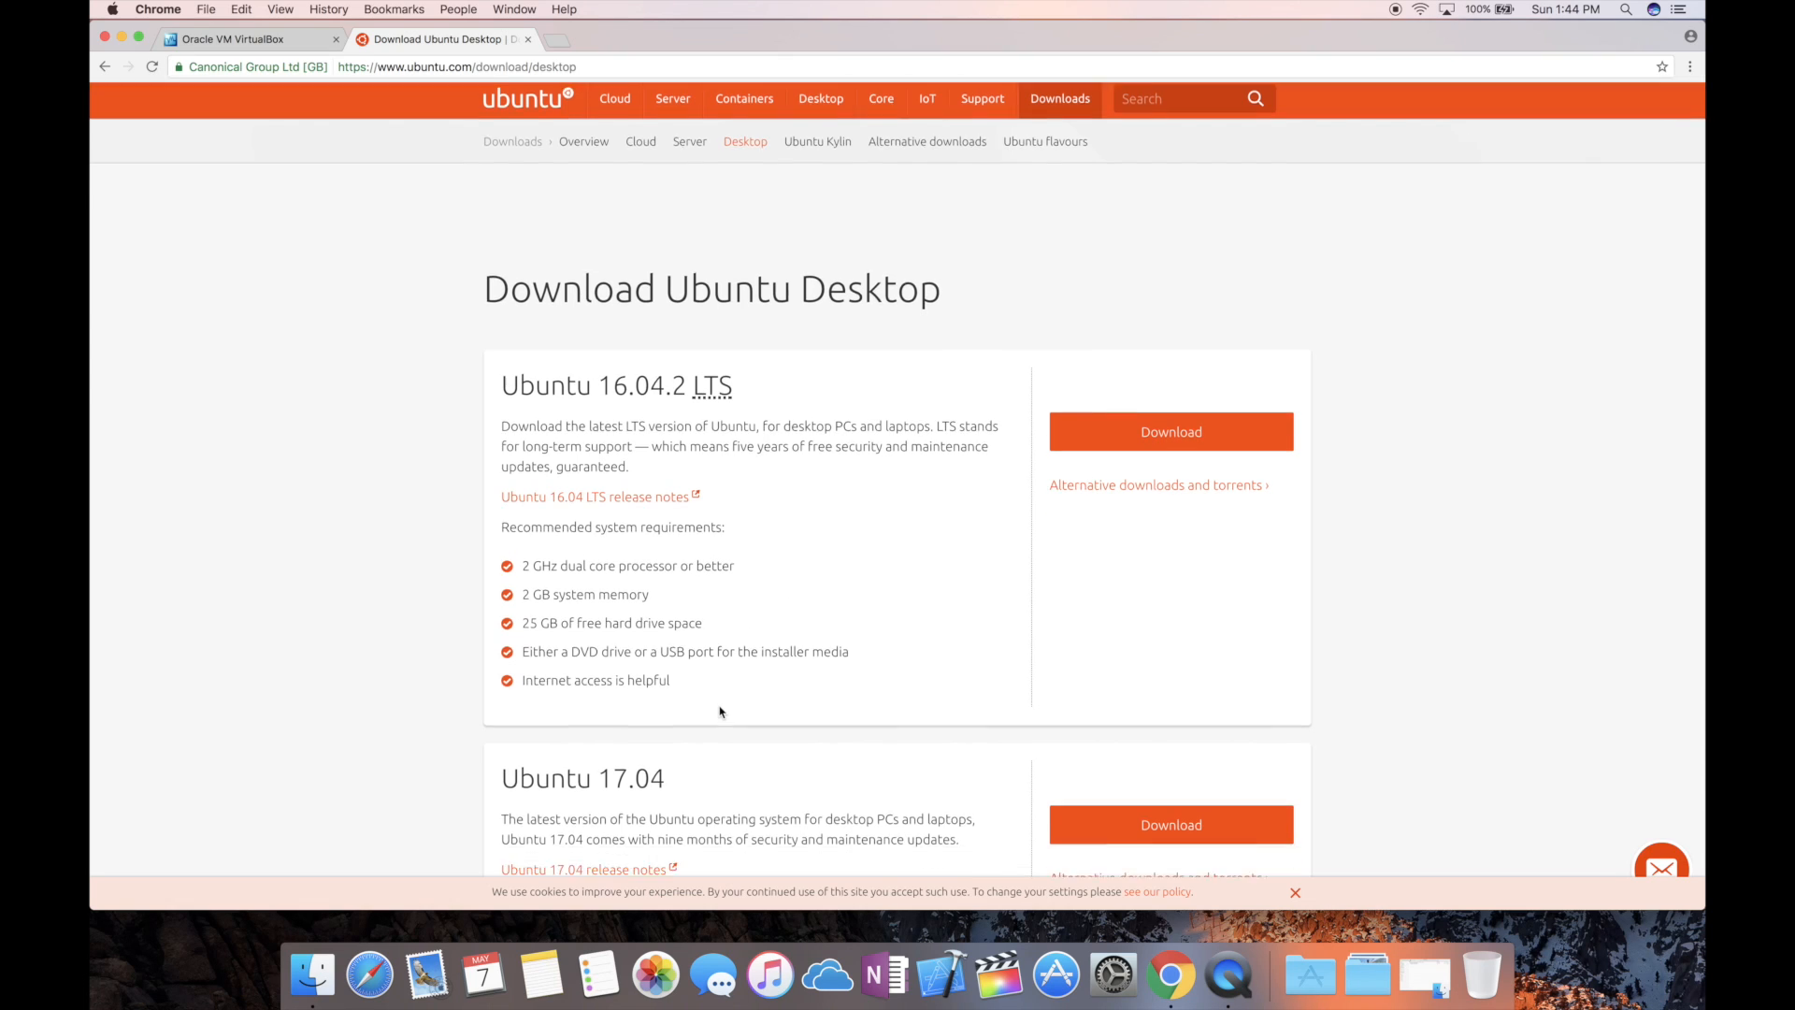
pyautogui.scroll(-3)
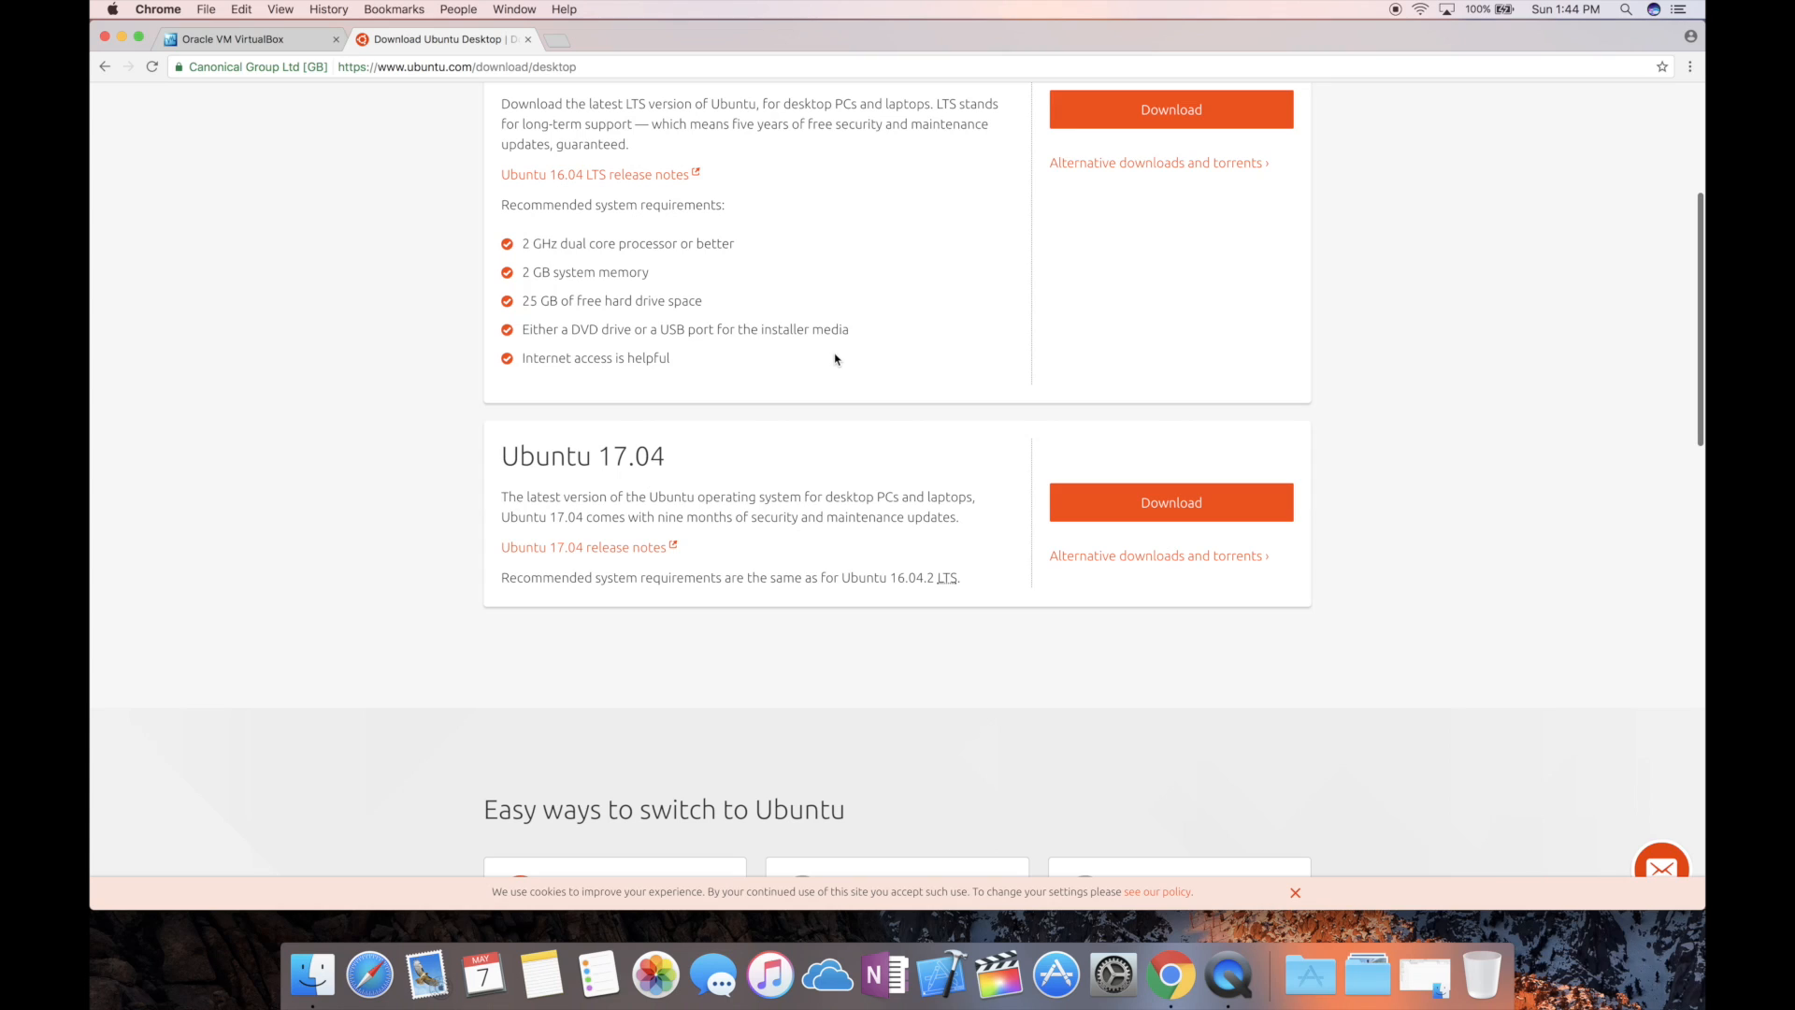
pyautogui.scroll(3)
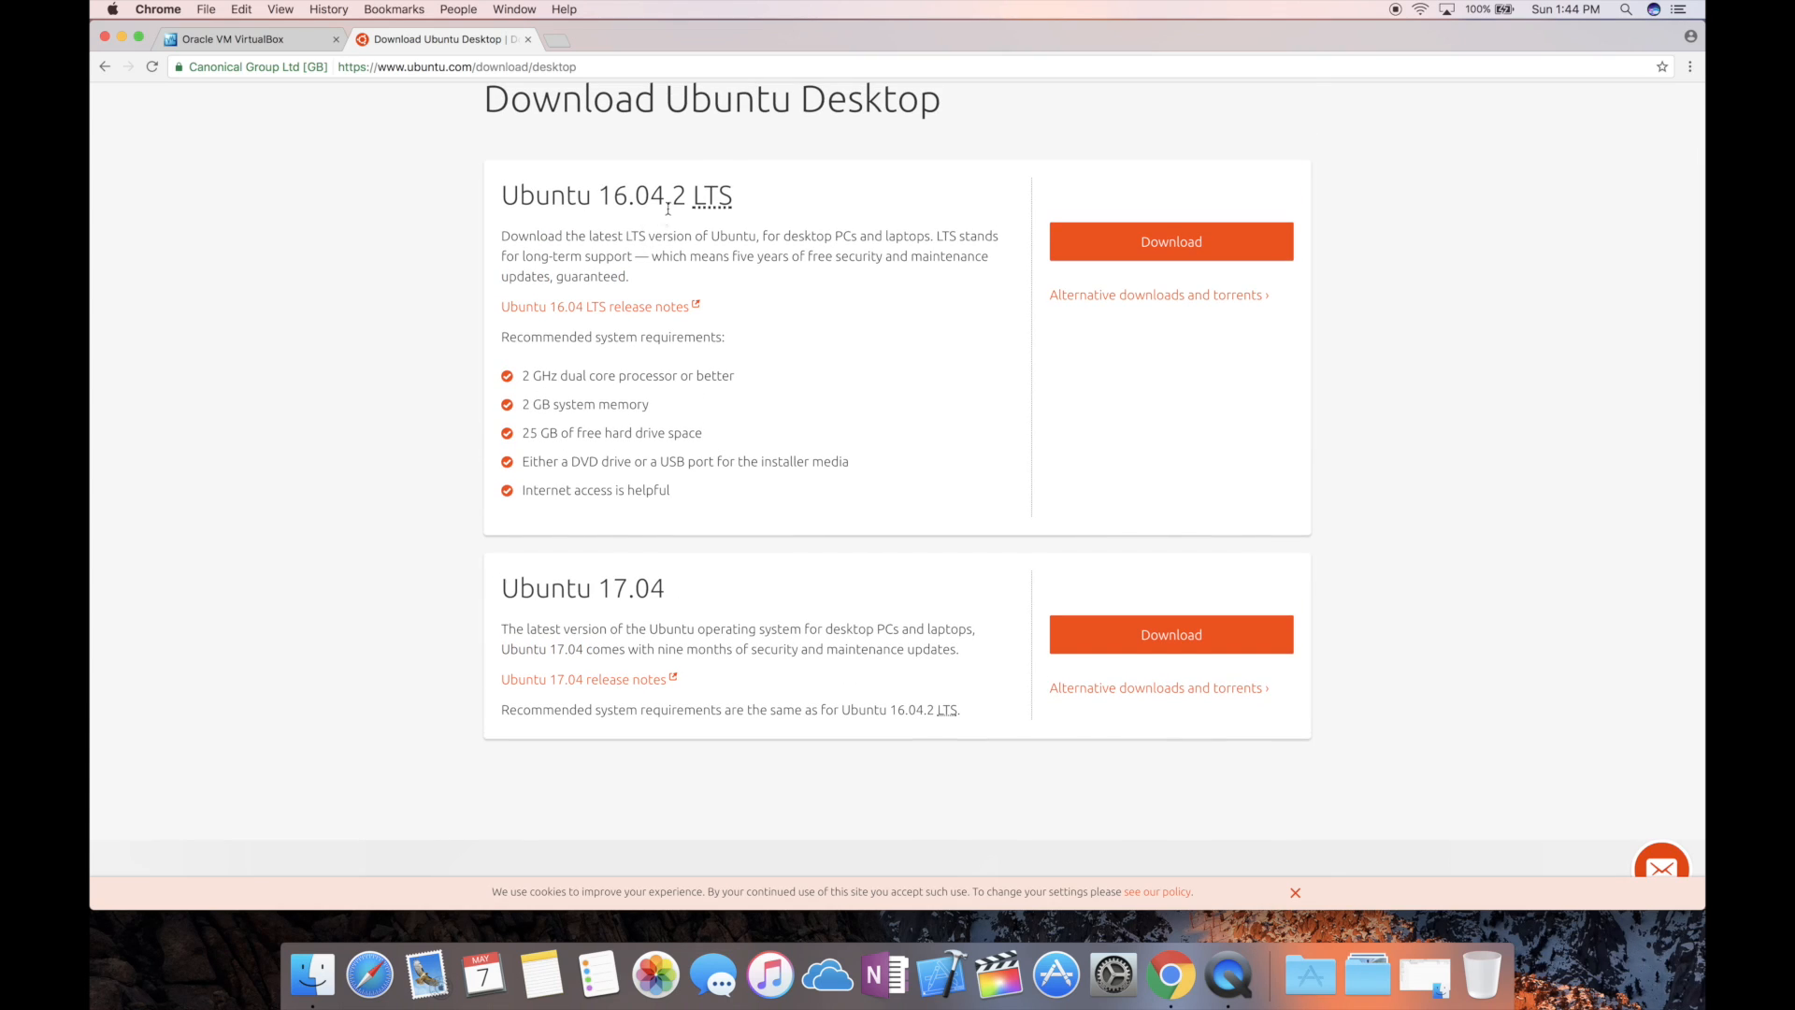
pyautogui.moveTo(721, 500)
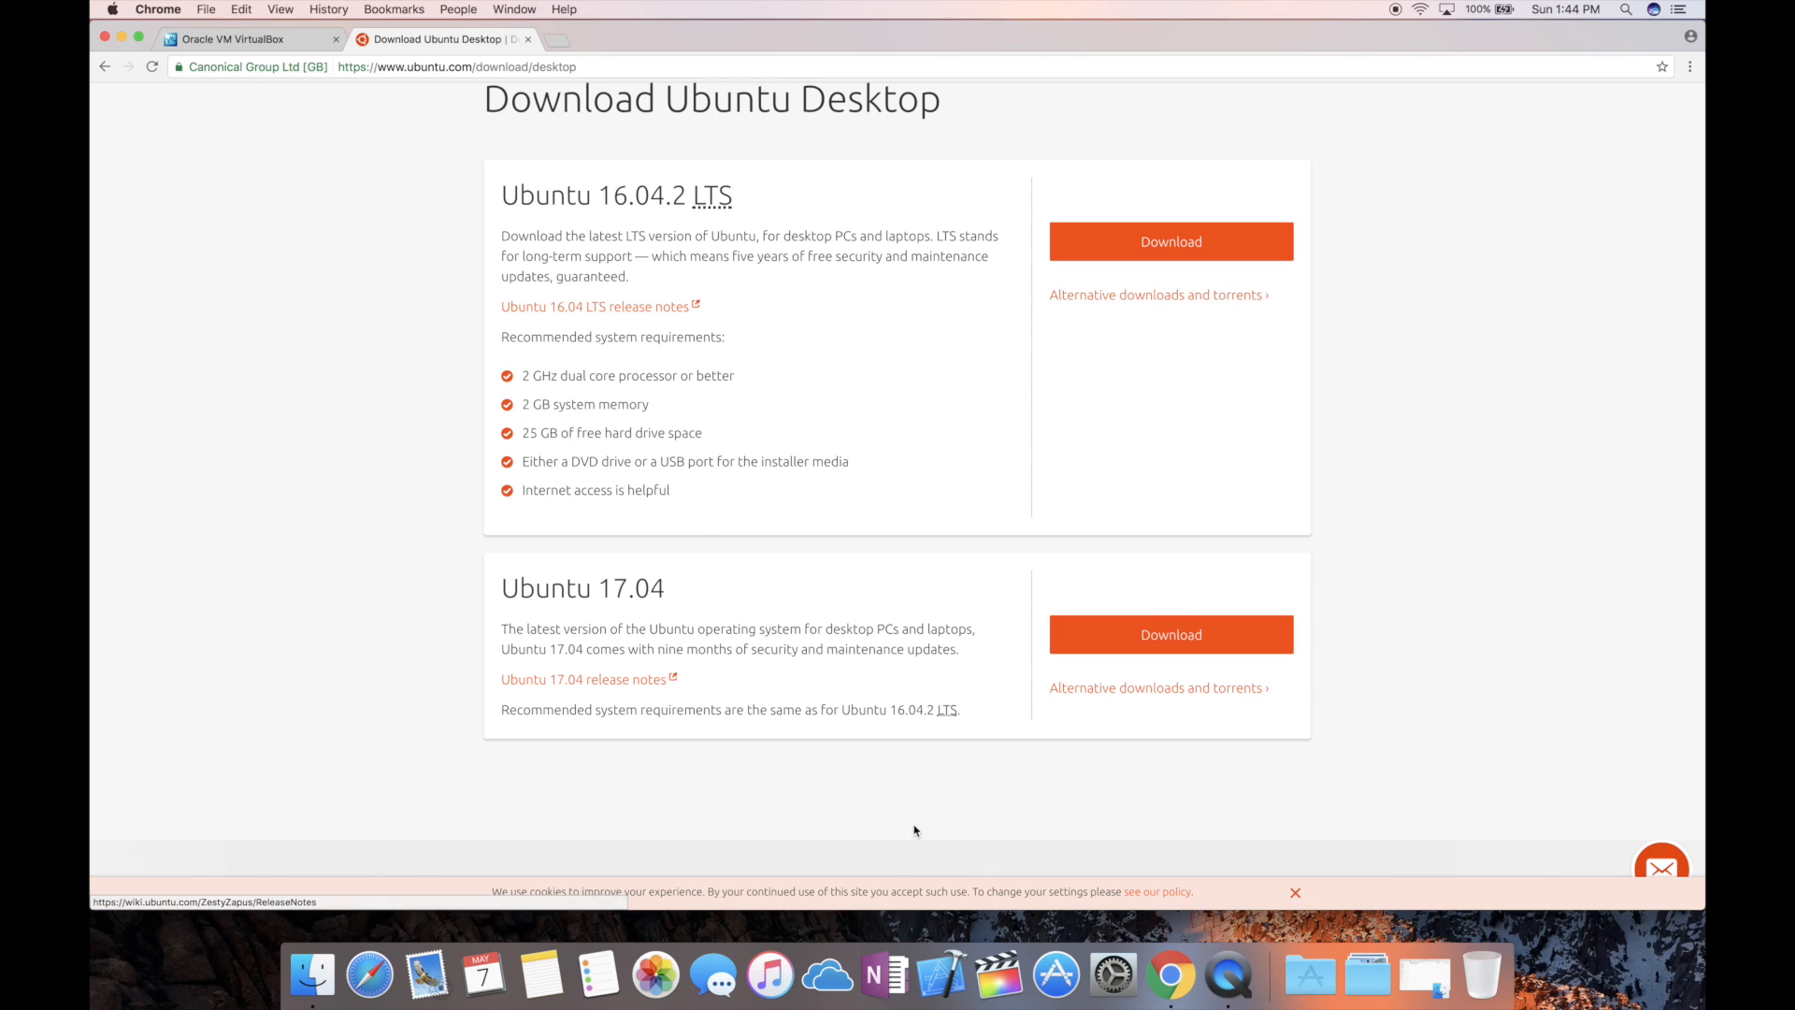
pyautogui.moveTo(643, 571)
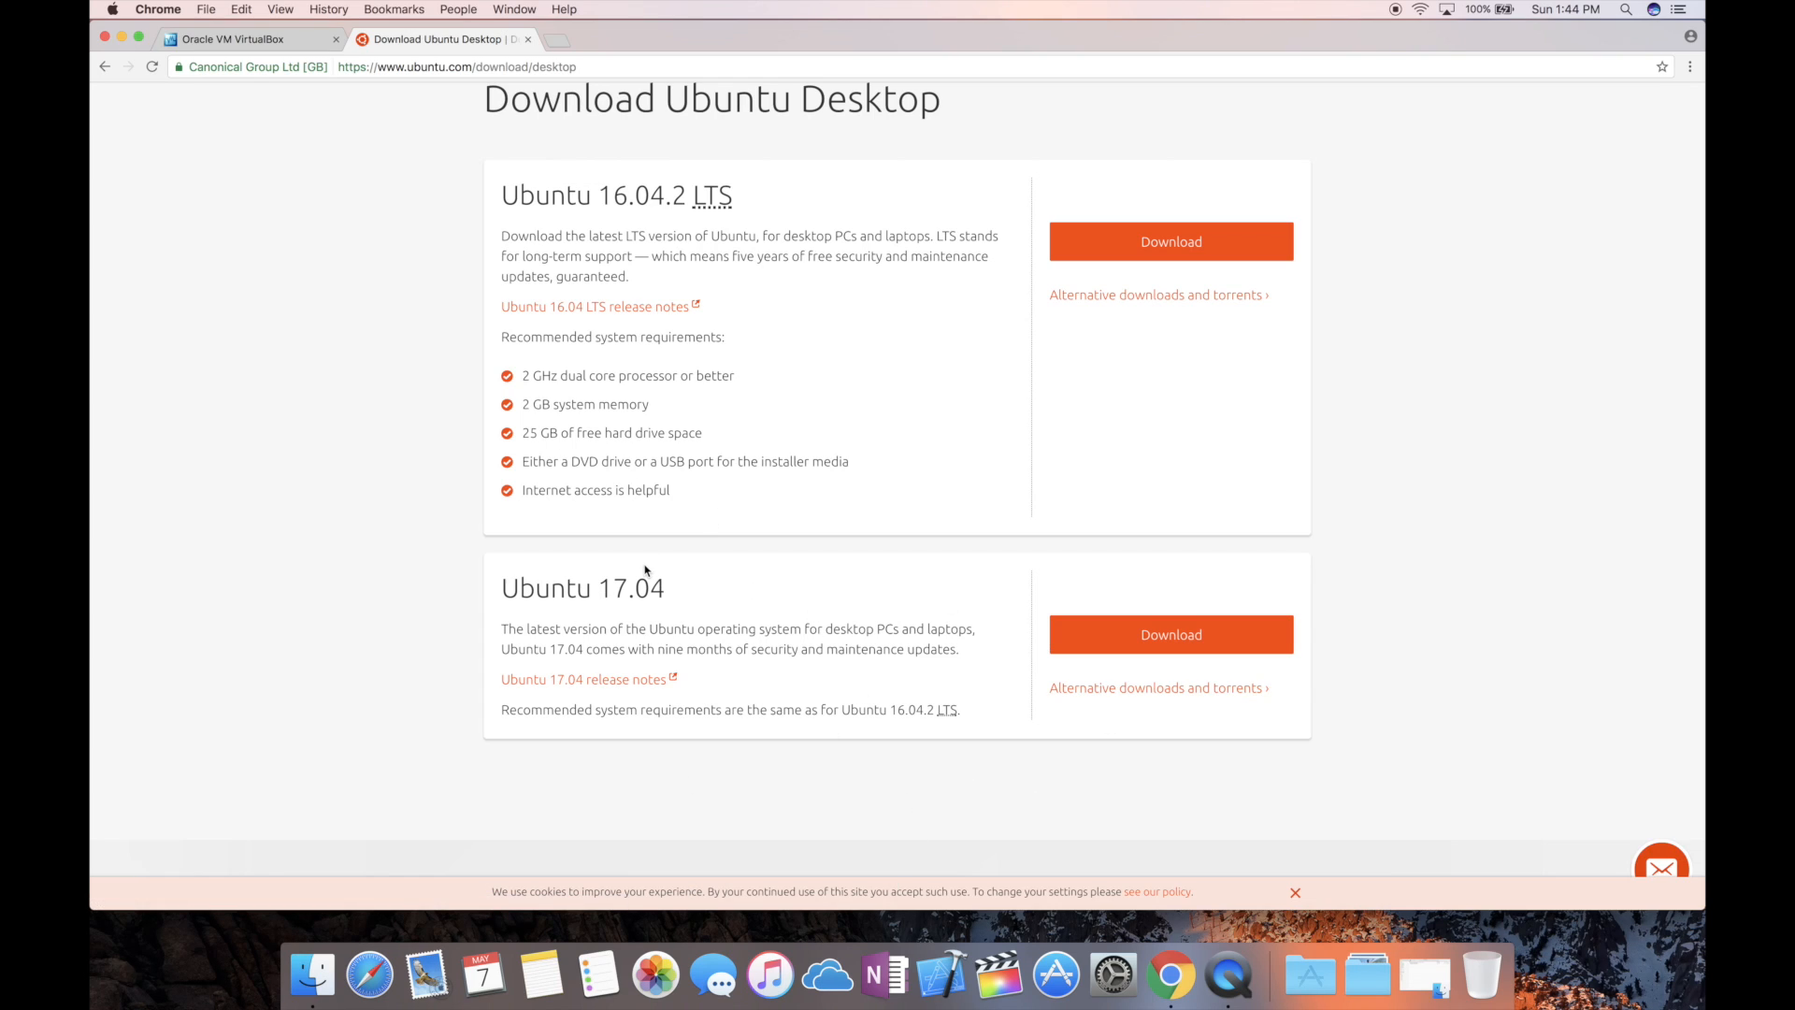
pyautogui.moveTo(769, 477)
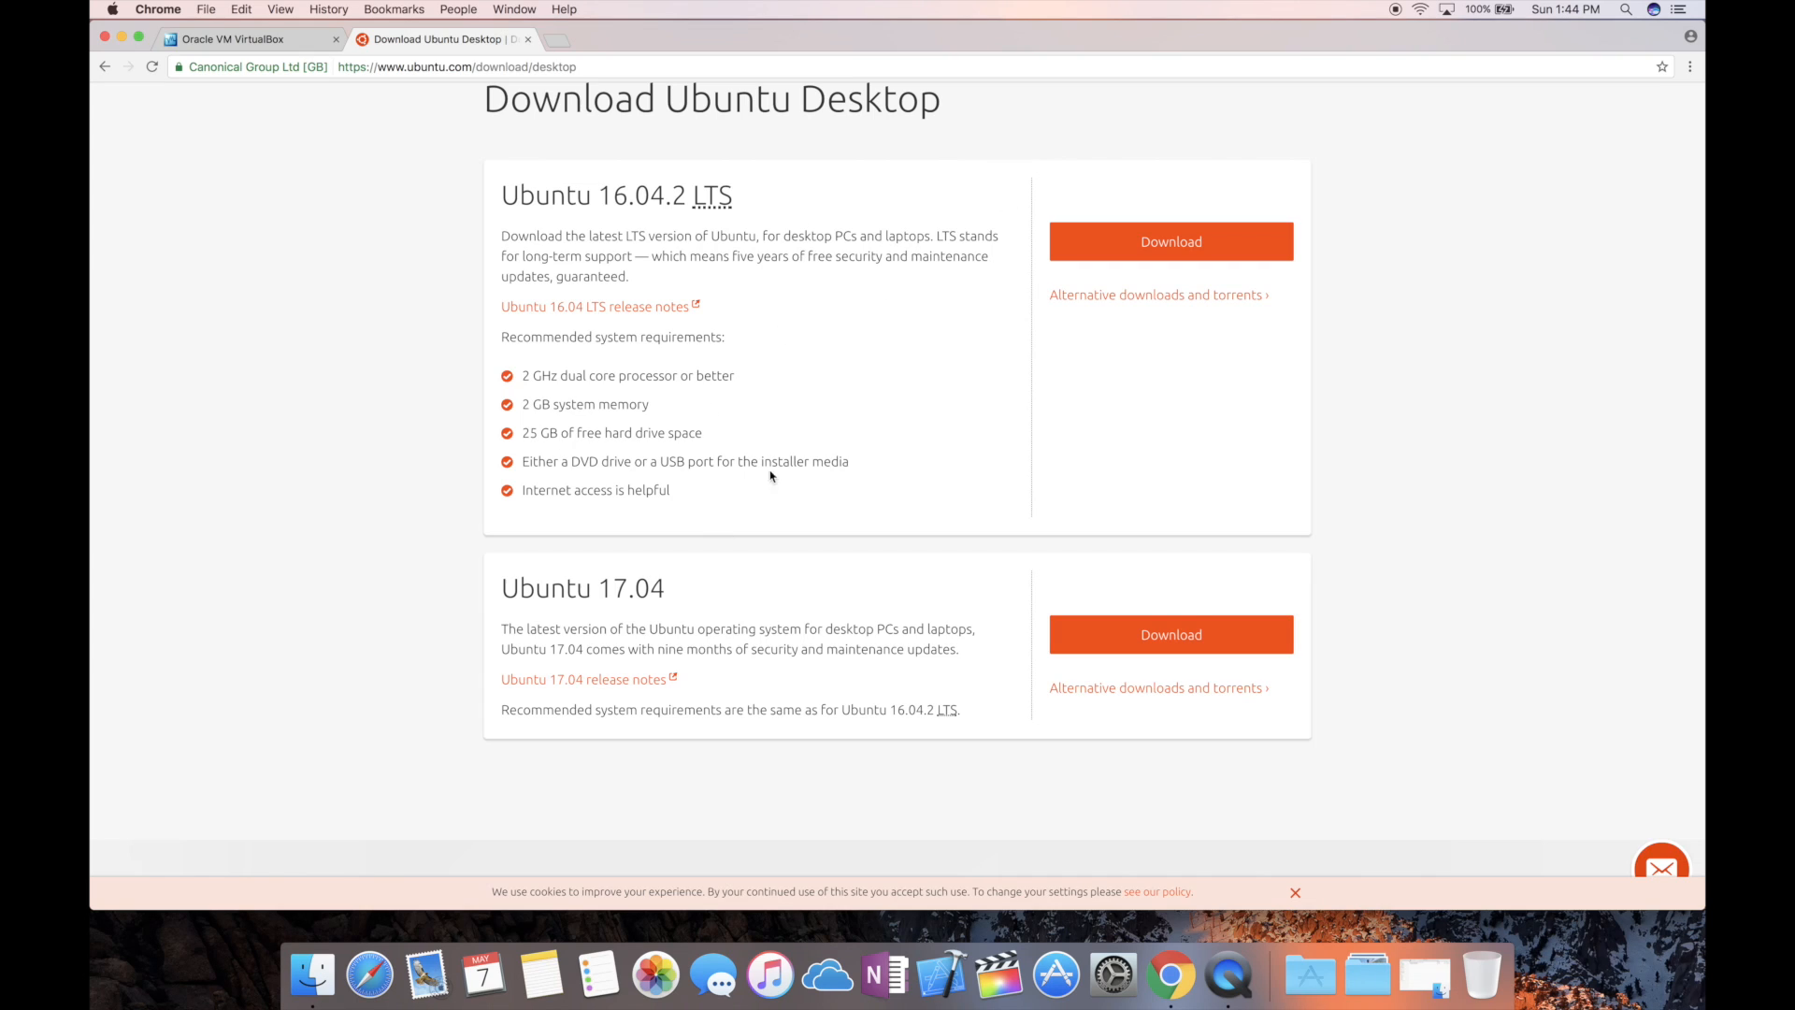
pyautogui.moveTo(596, 305)
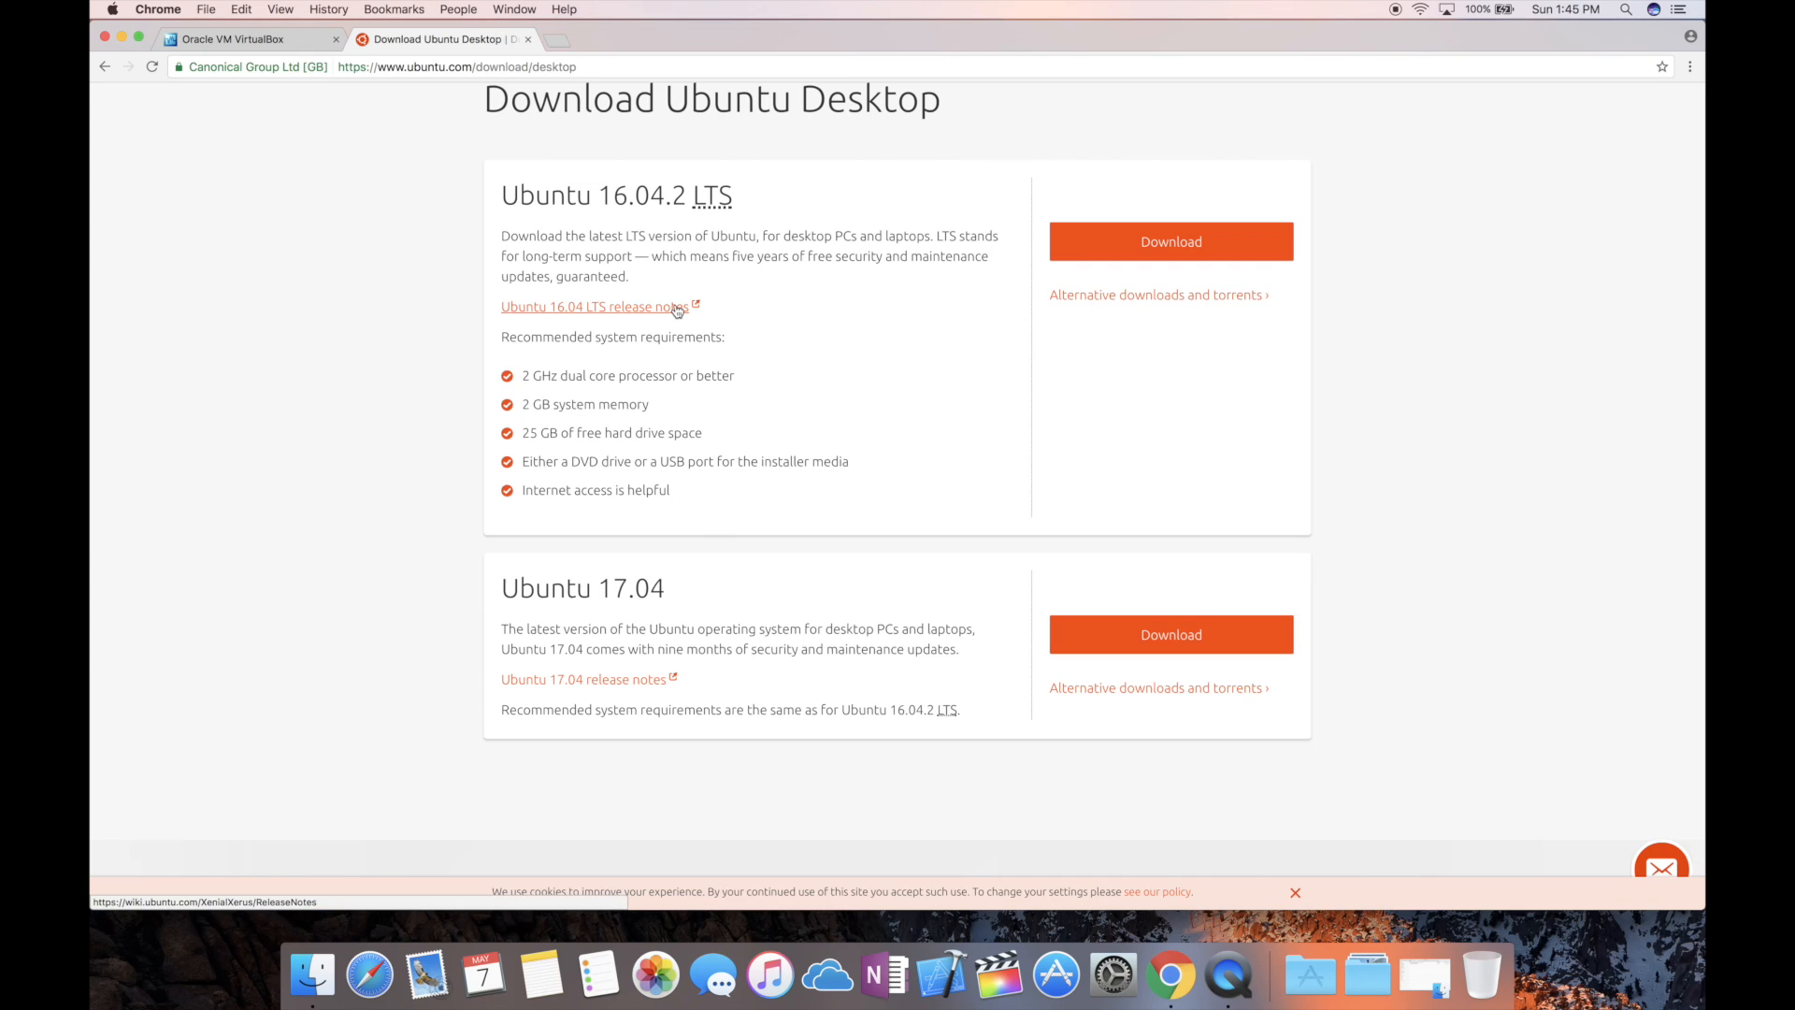
pyautogui.moveTo(1051, 349)
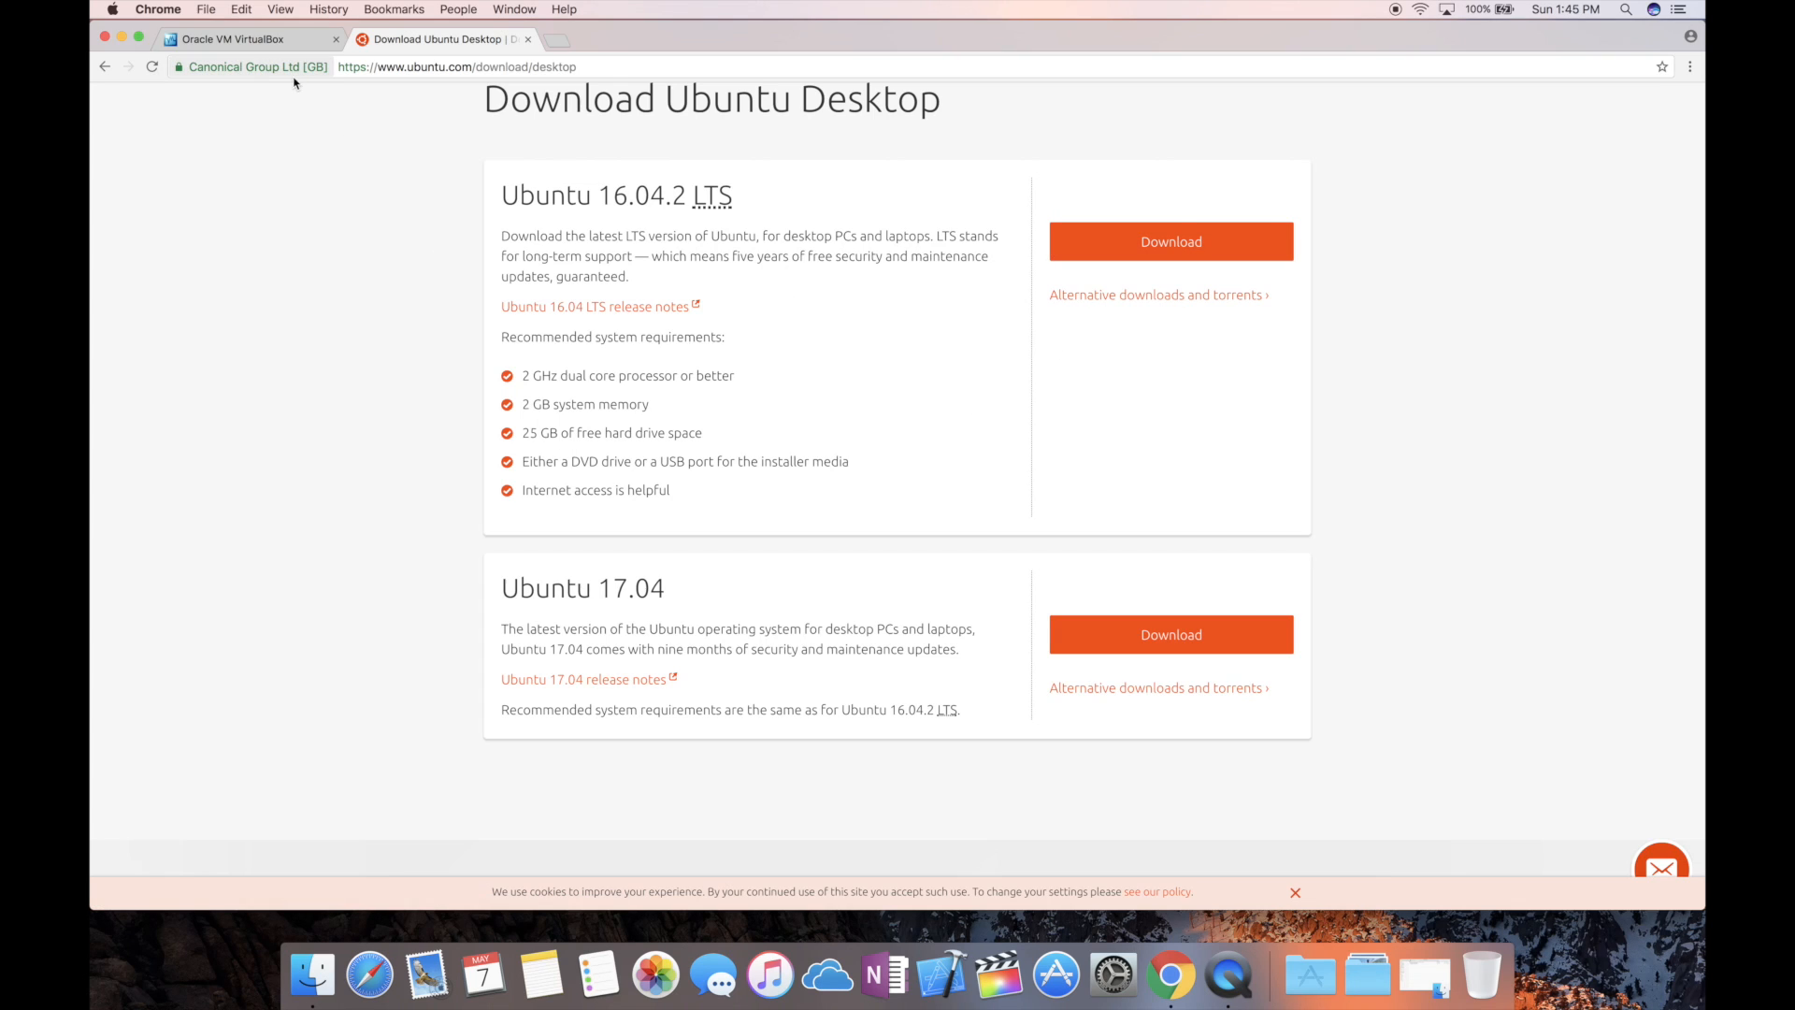
# Switch to the VirtualBox website and bring up the folder of downloaded installers
pyautogui.click(235, 39)
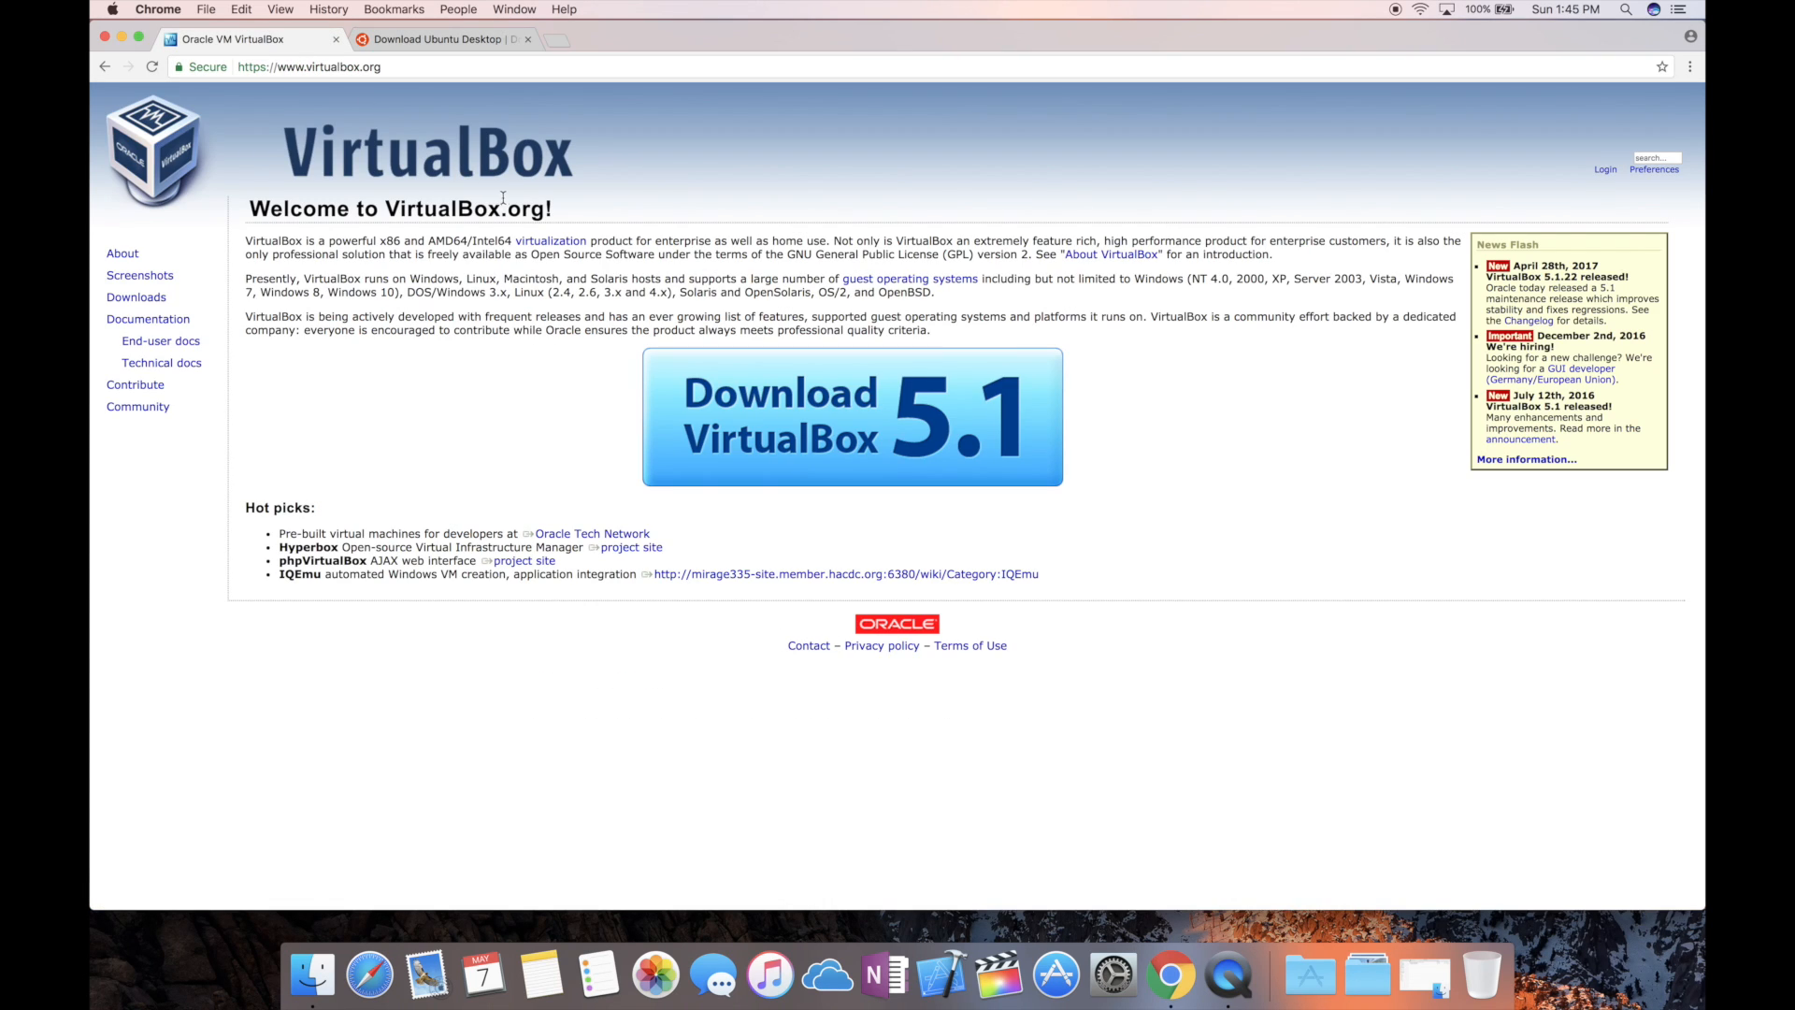
pyautogui.moveTo(139, 275)
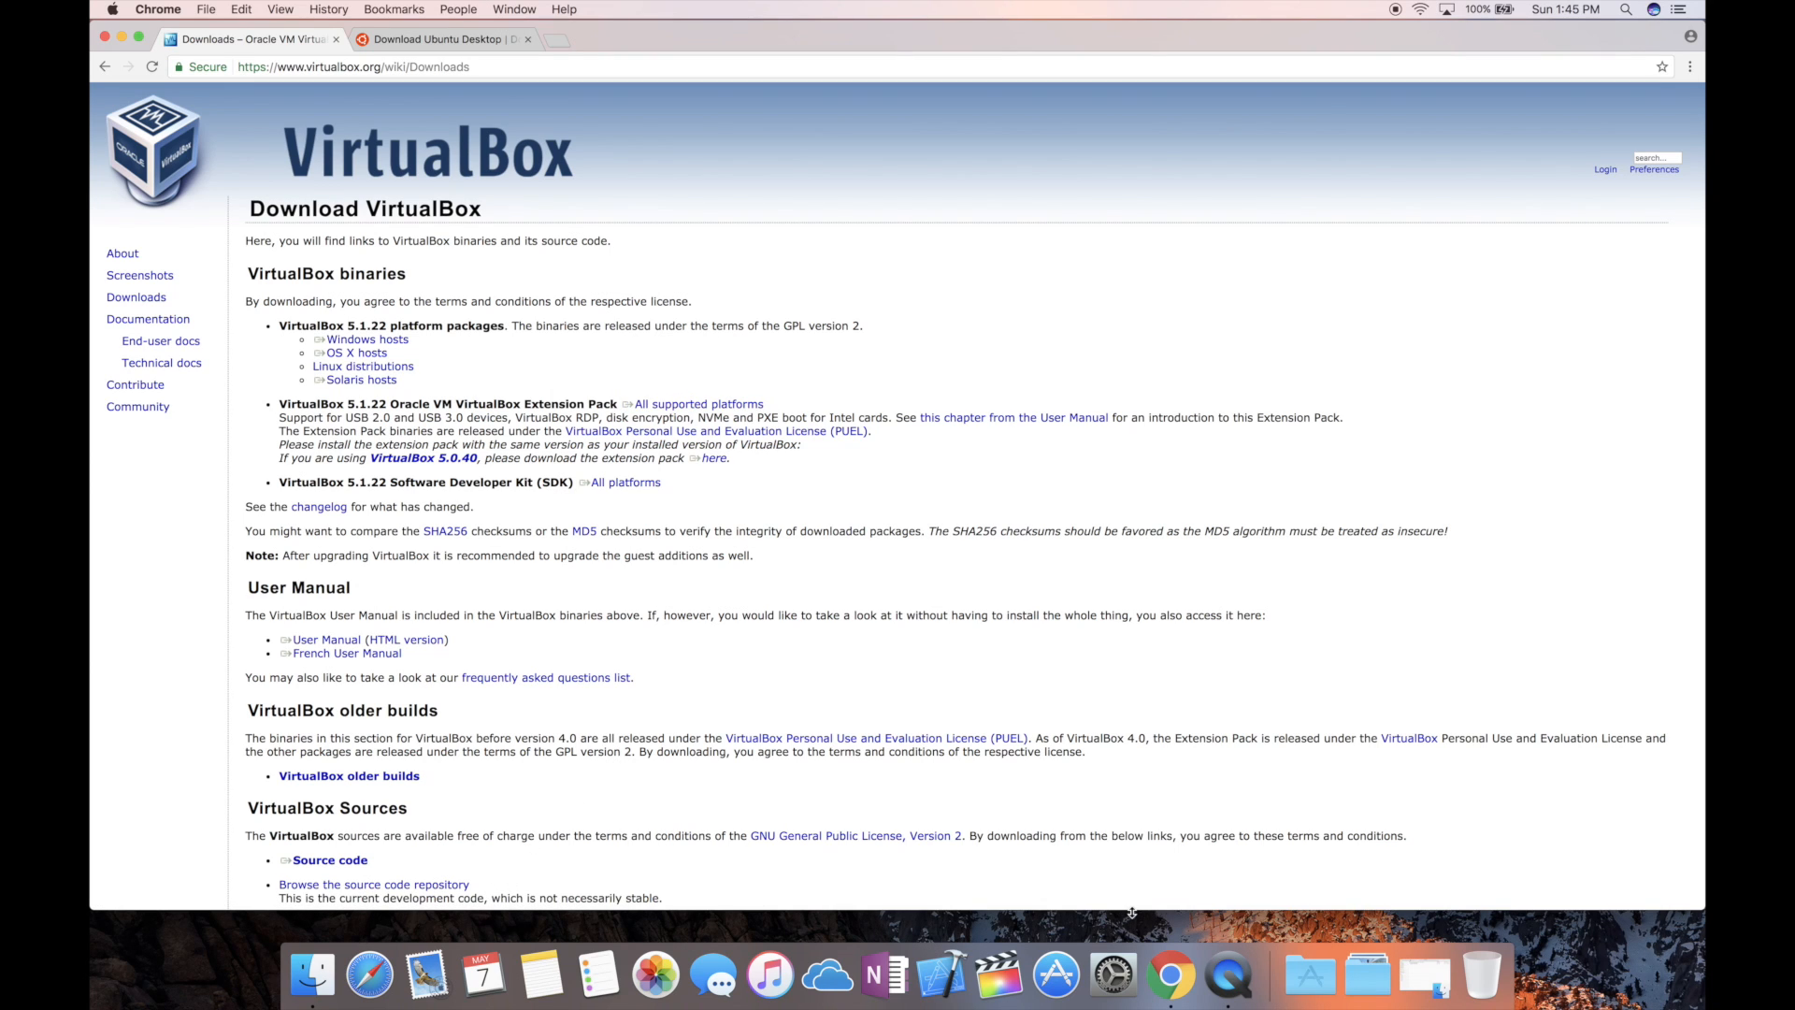
pyautogui.click(315, 974)
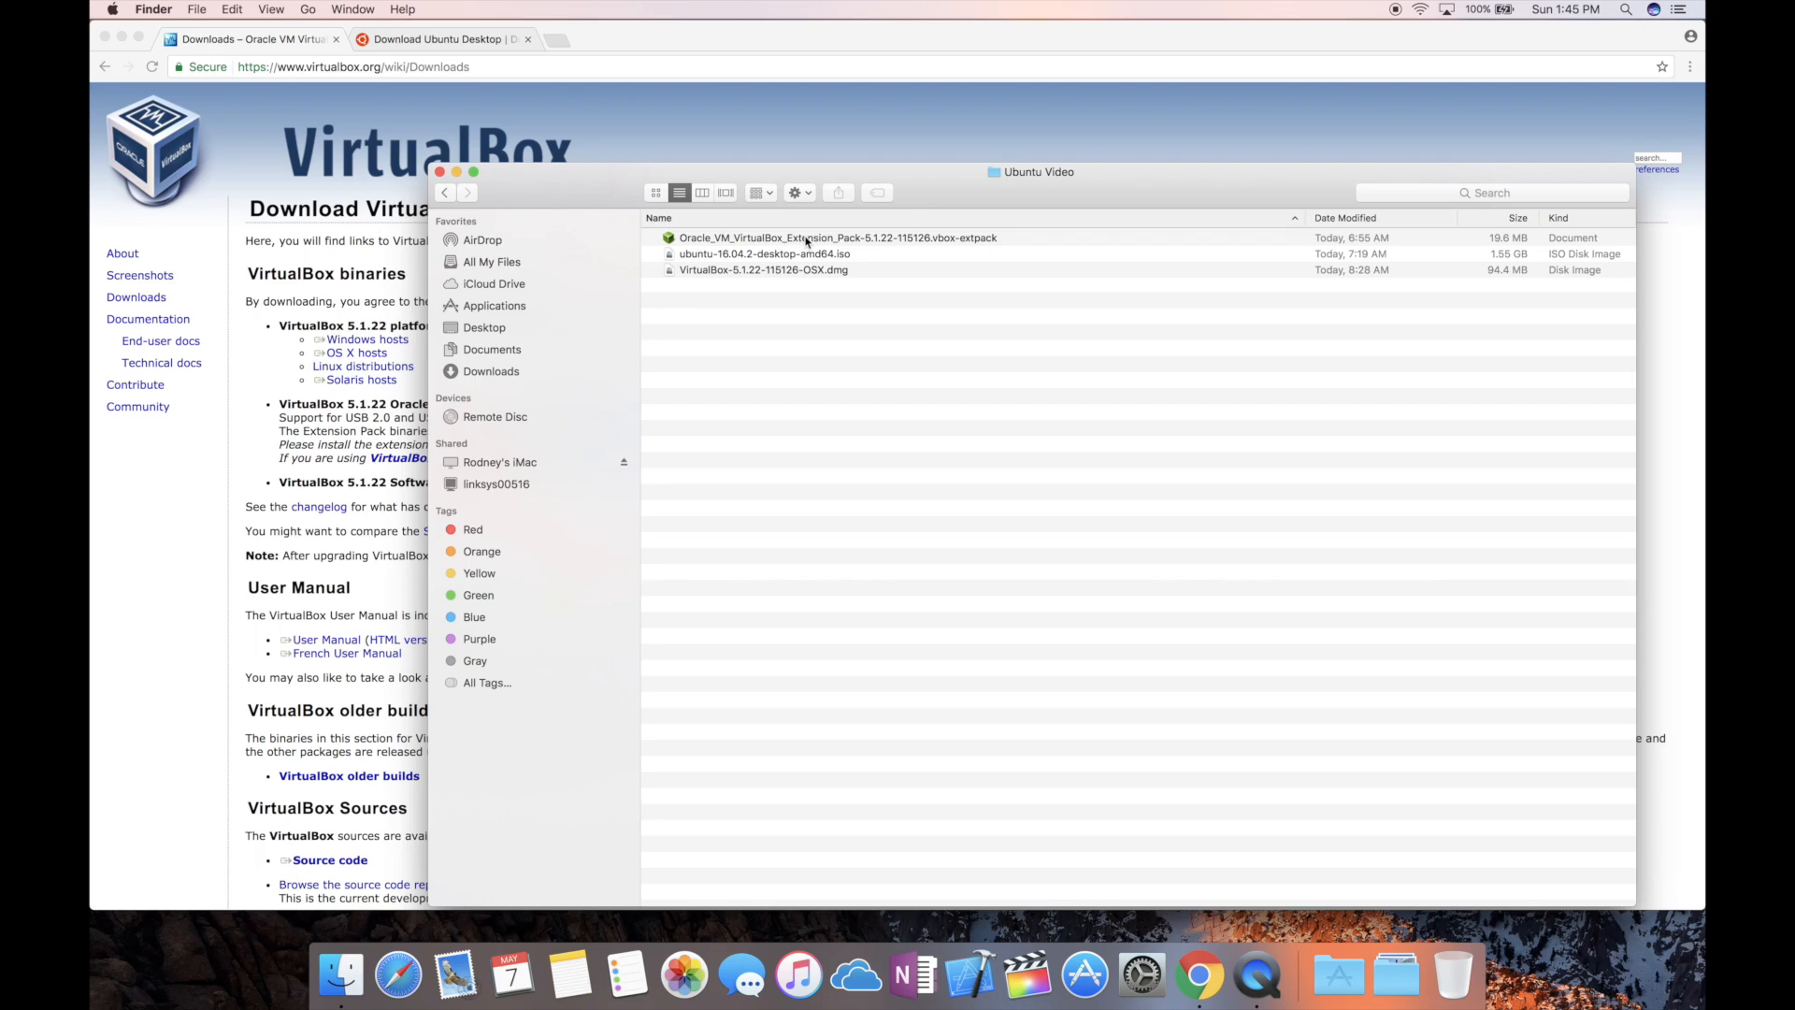
pyautogui.moveTo(730, 283)
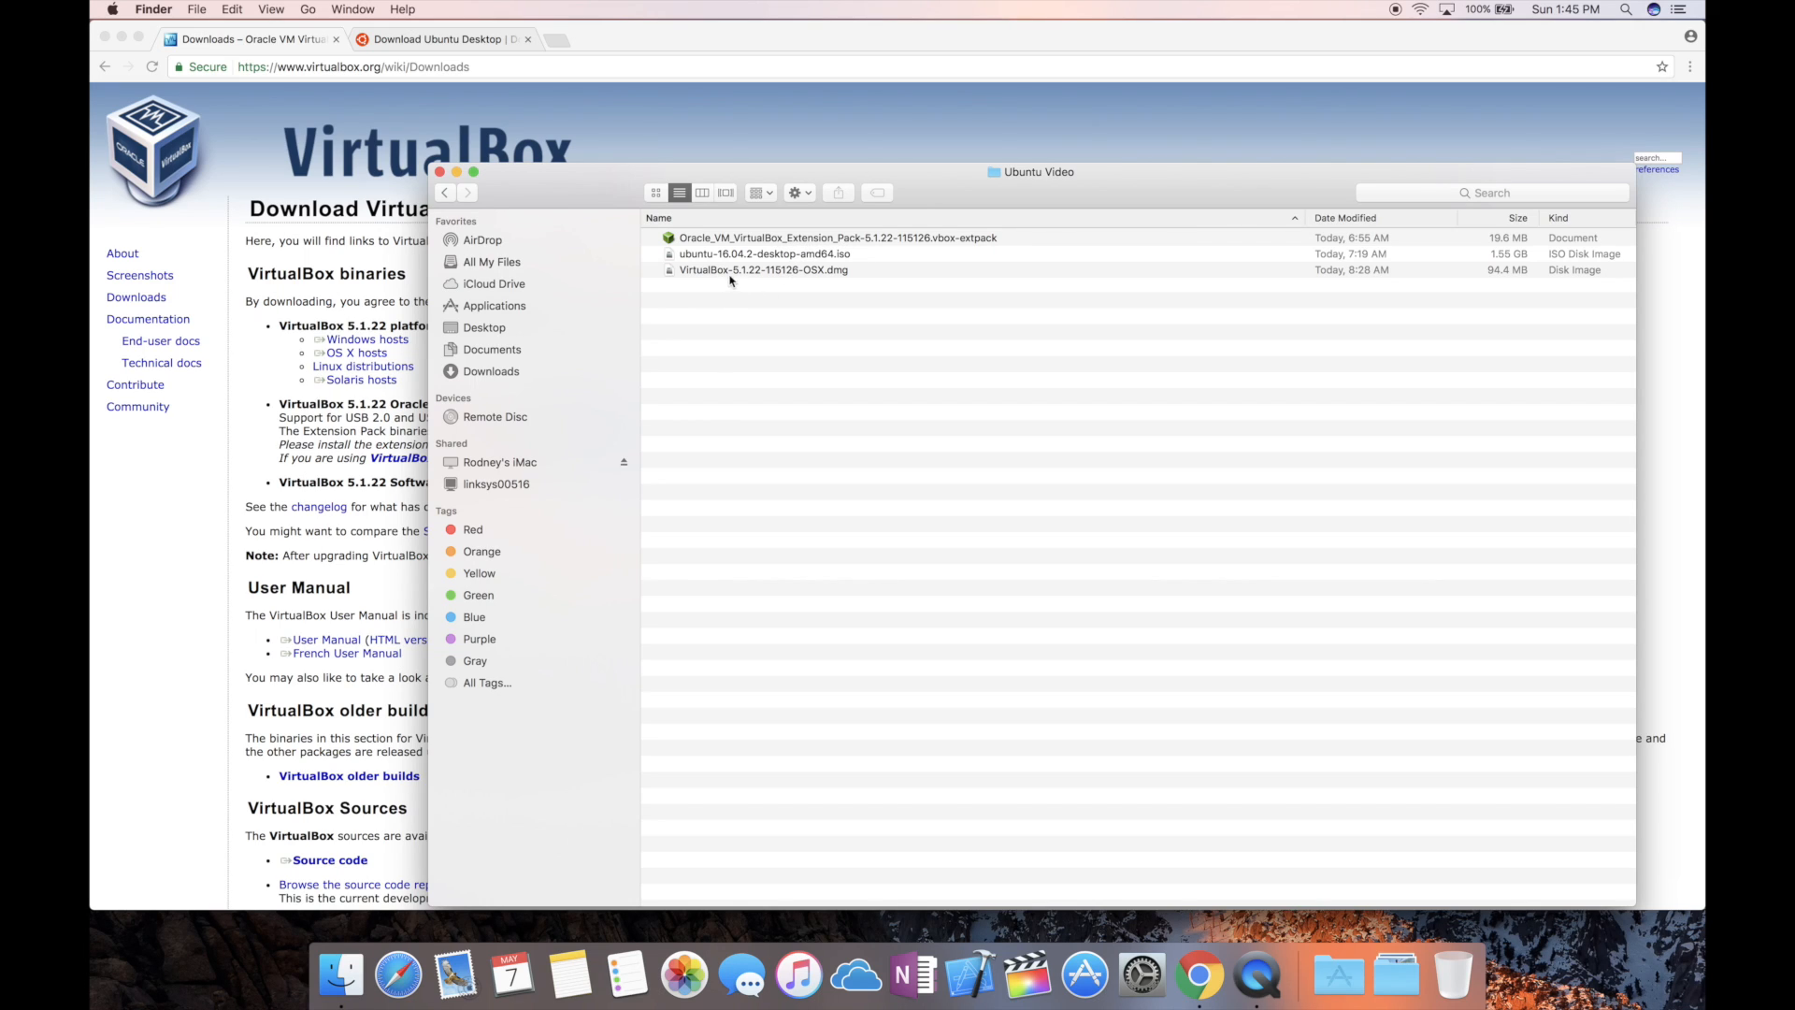
pyautogui.moveTo(730, 266)
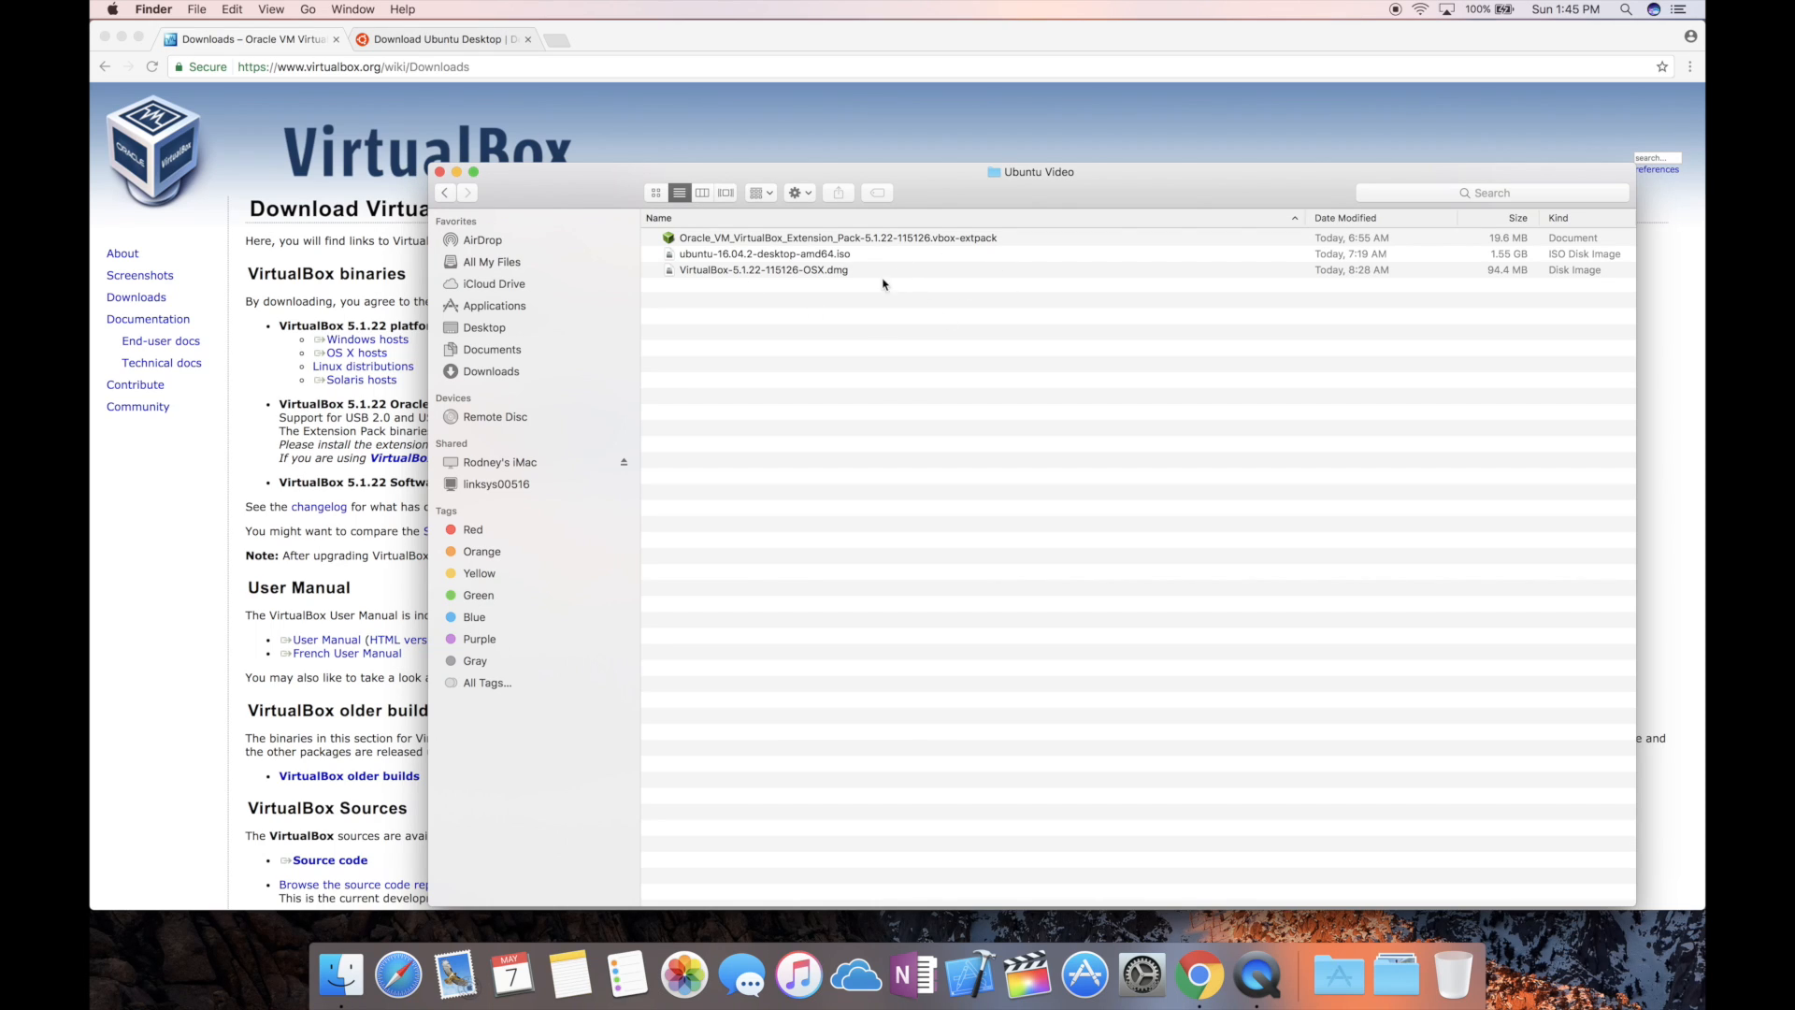
pyautogui.moveTo(852, 270)
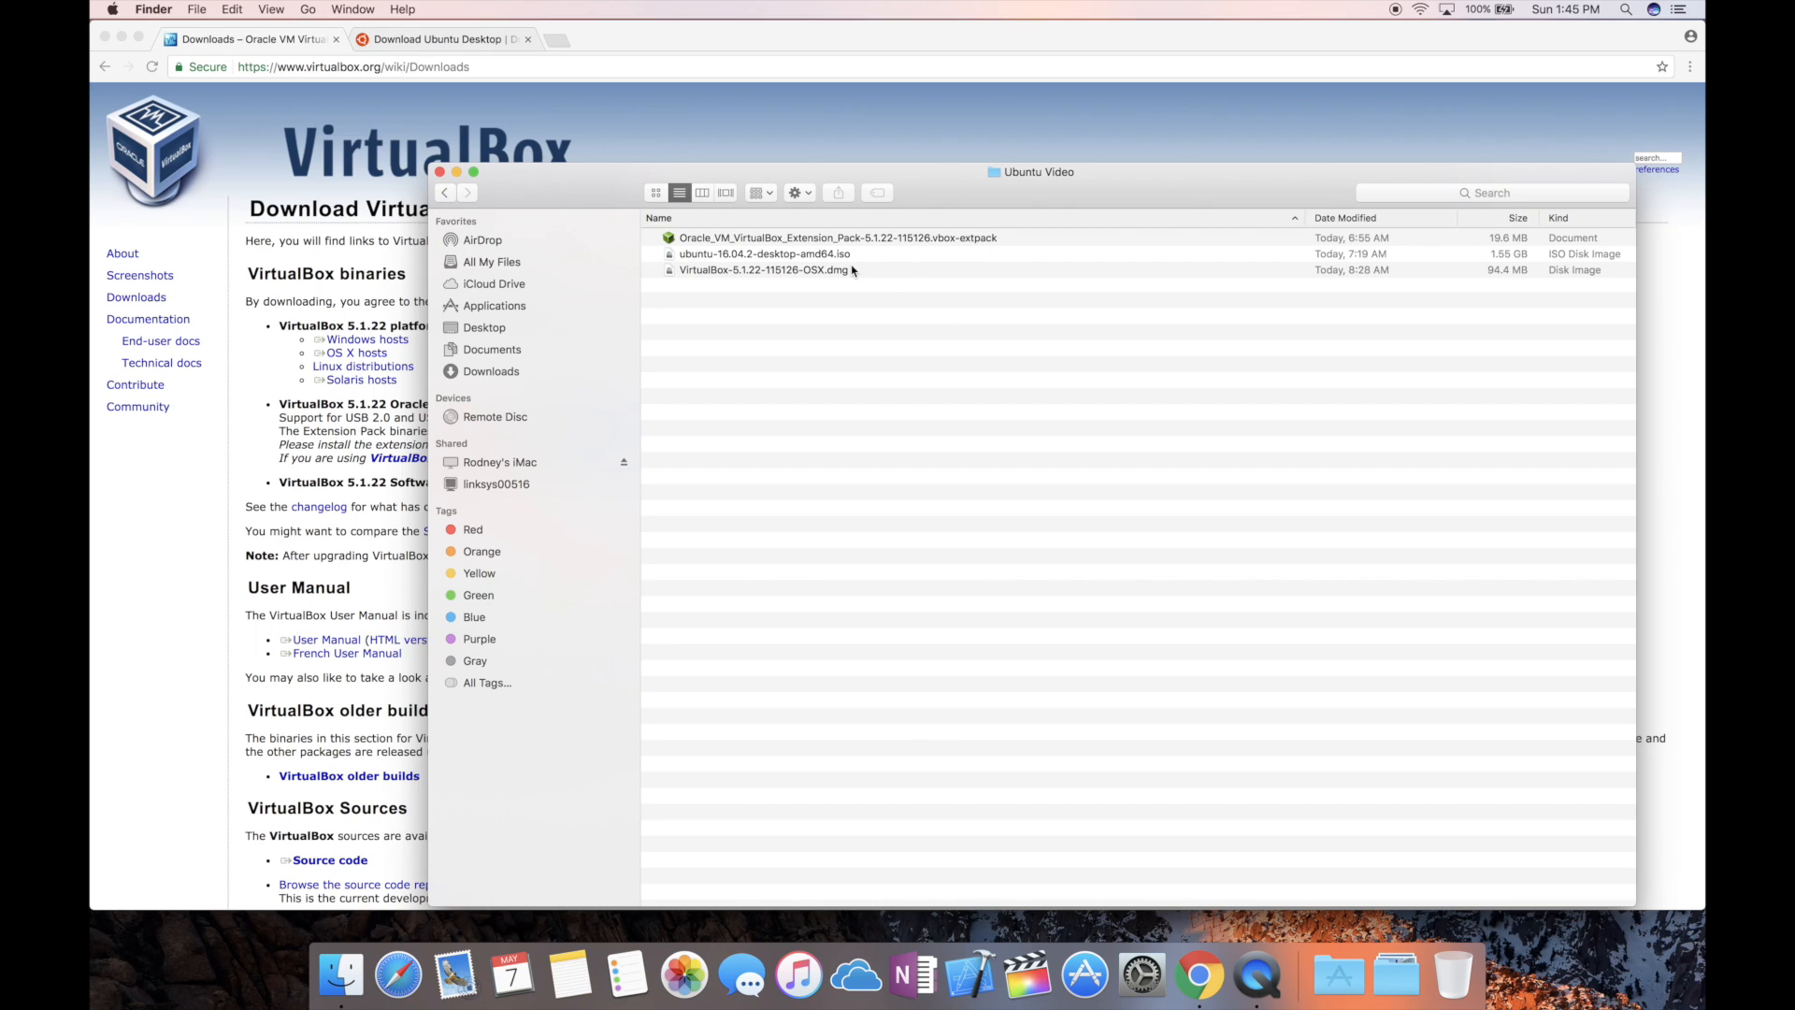
pyautogui.moveTo(787, 277)
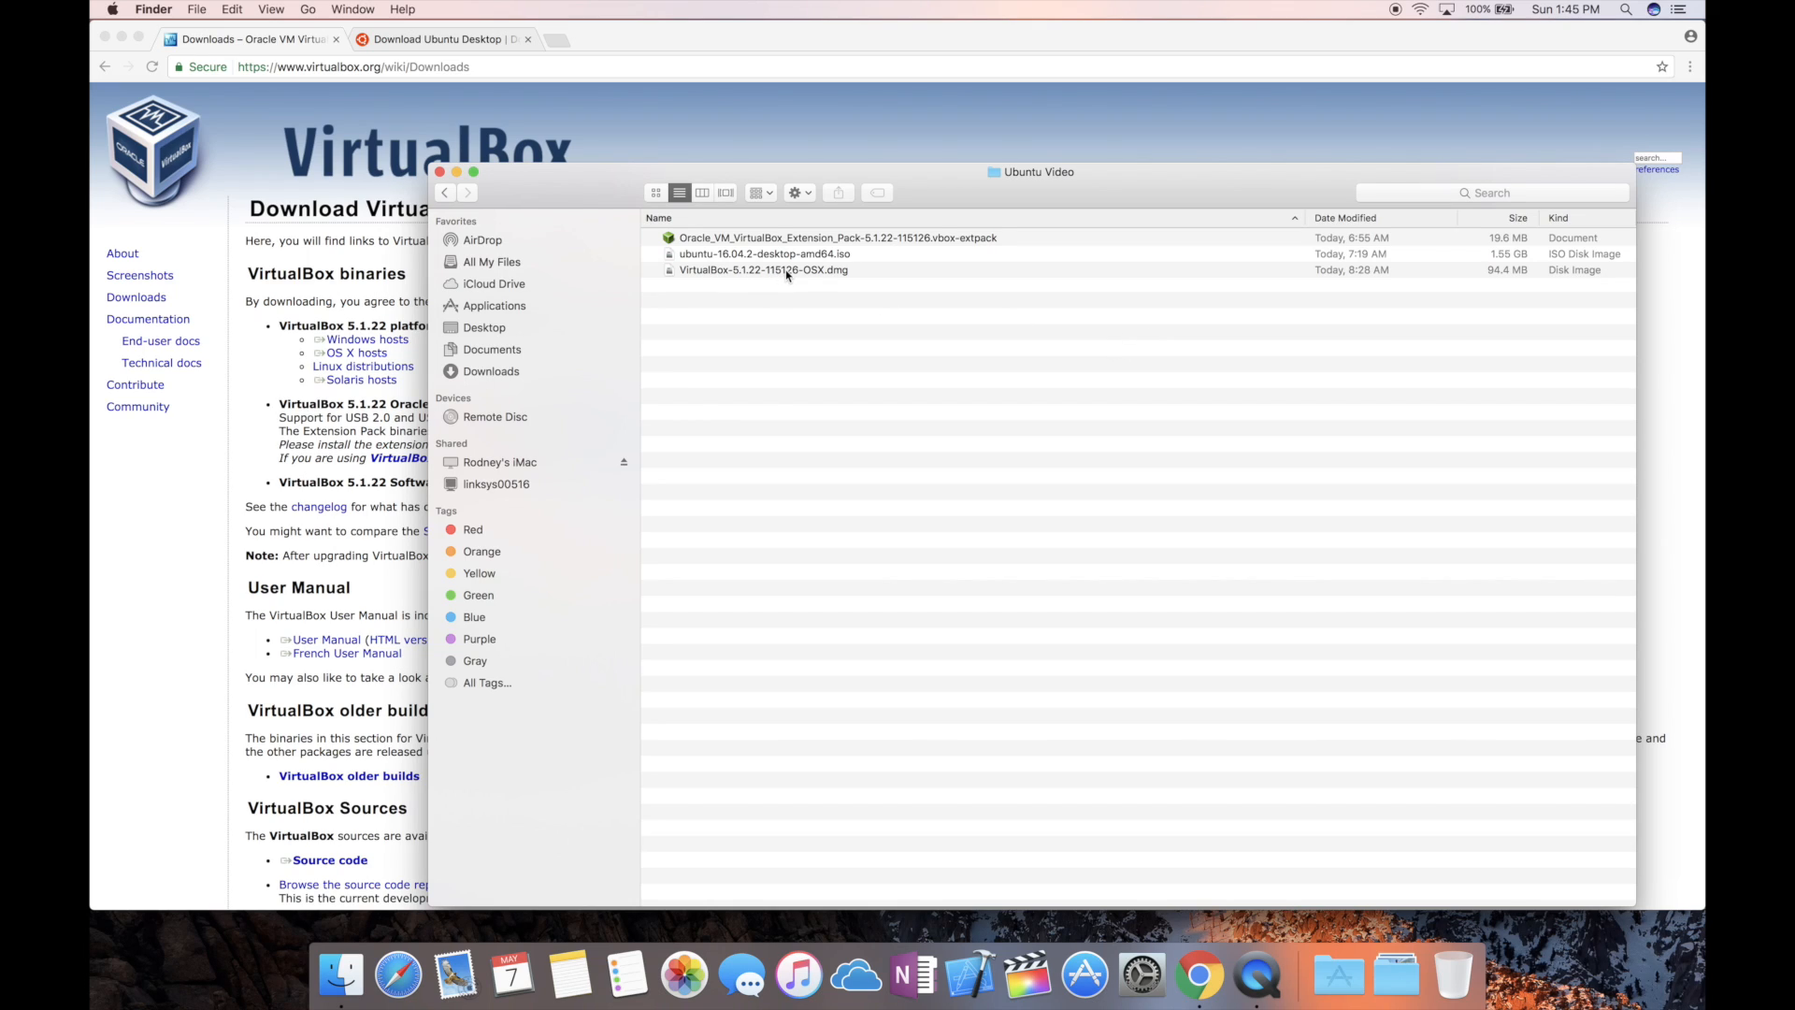
pyautogui.moveTo(811, 240)
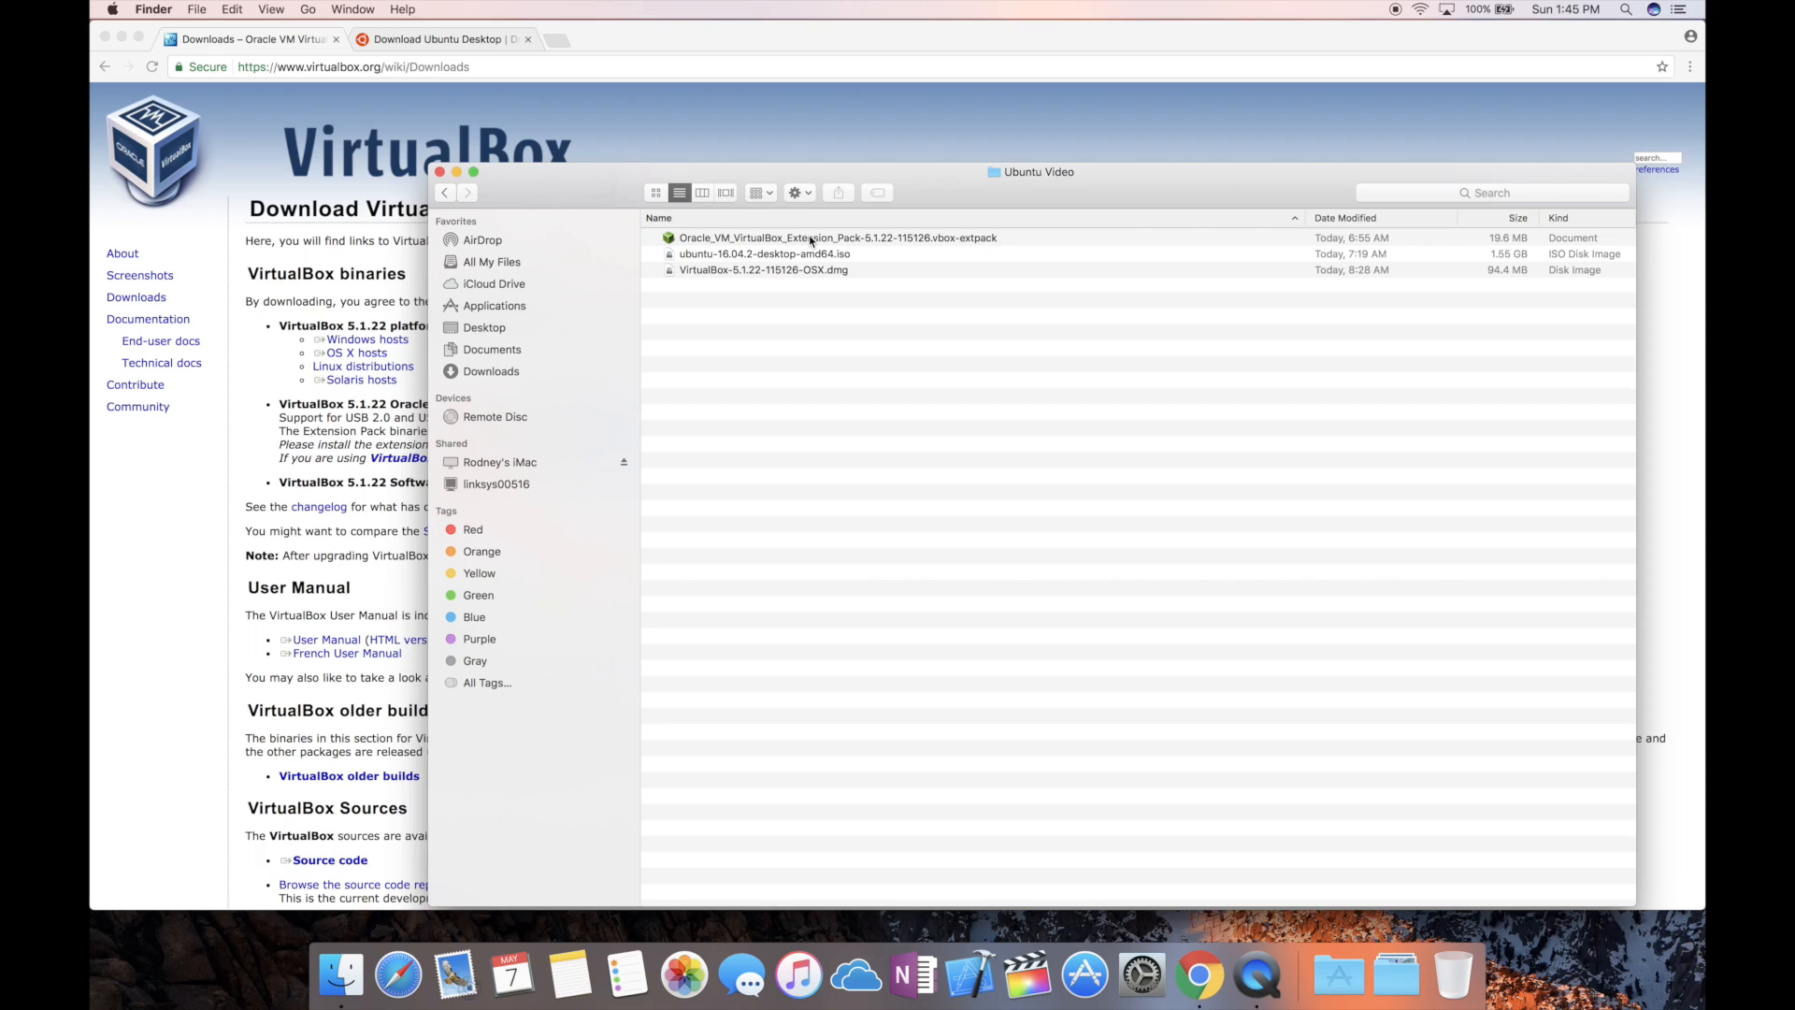
pyautogui.moveTo(868, 366)
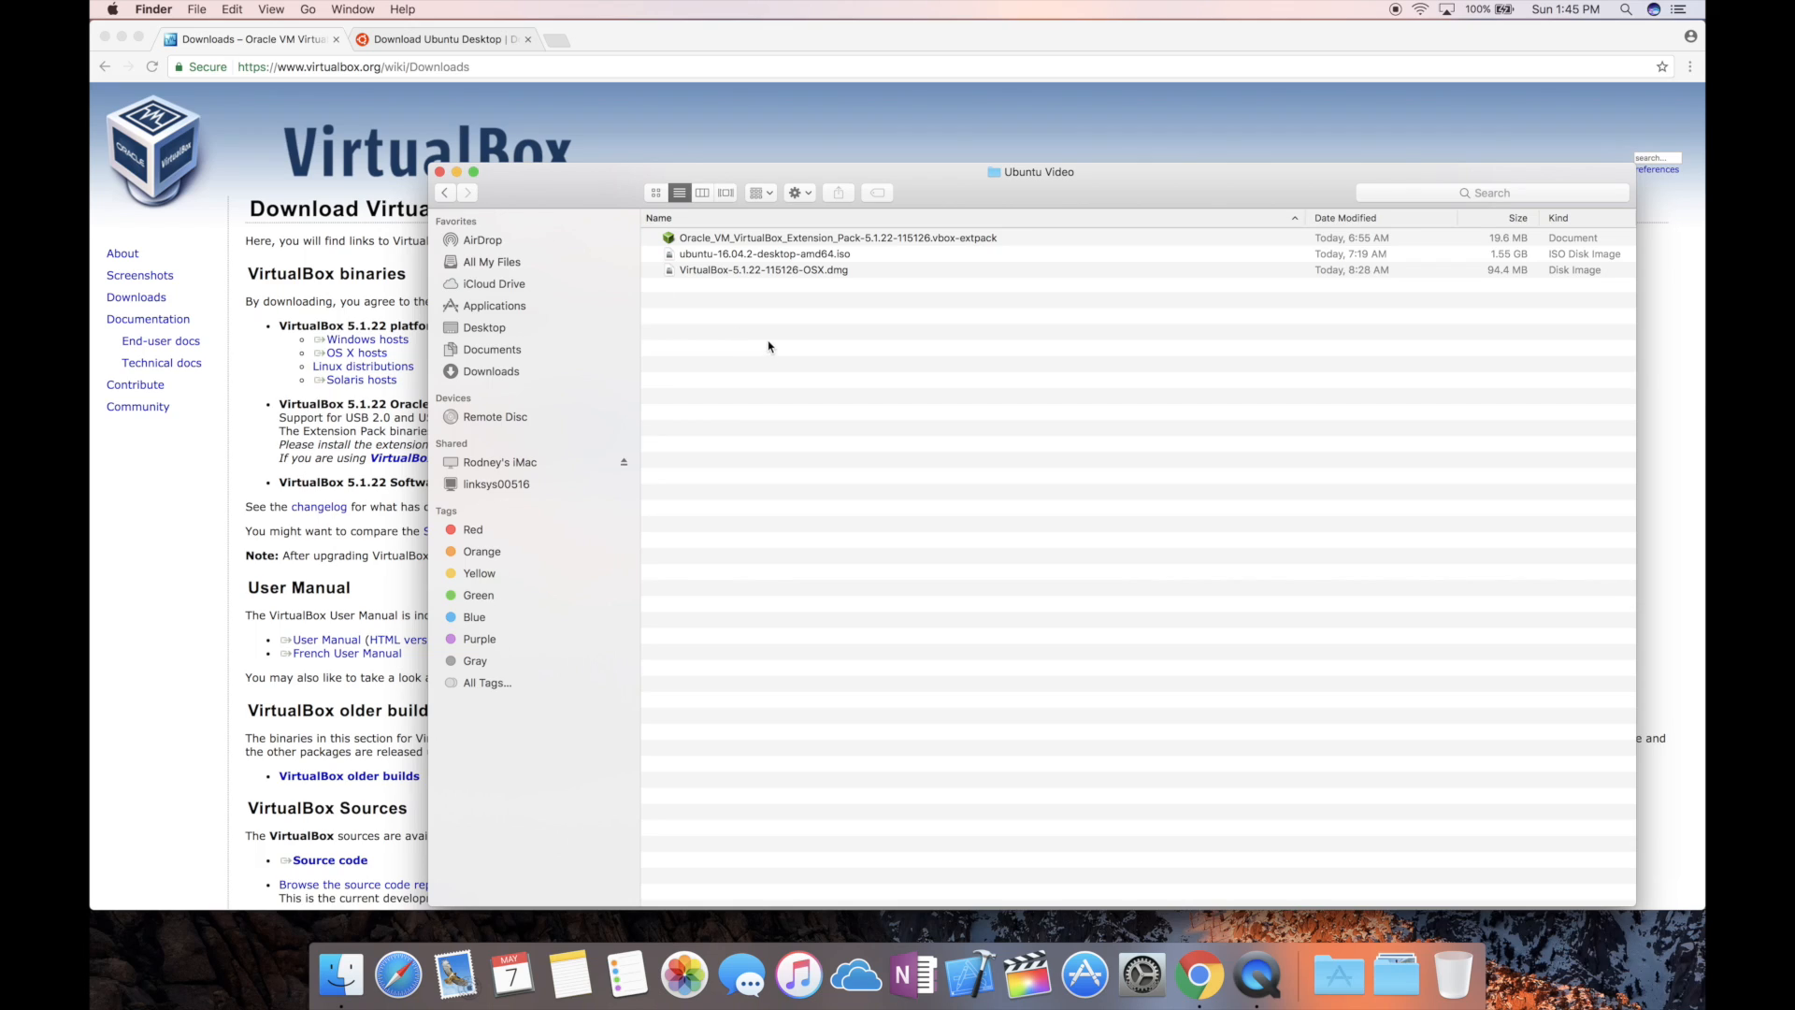
pyautogui.moveTo(723, 282)
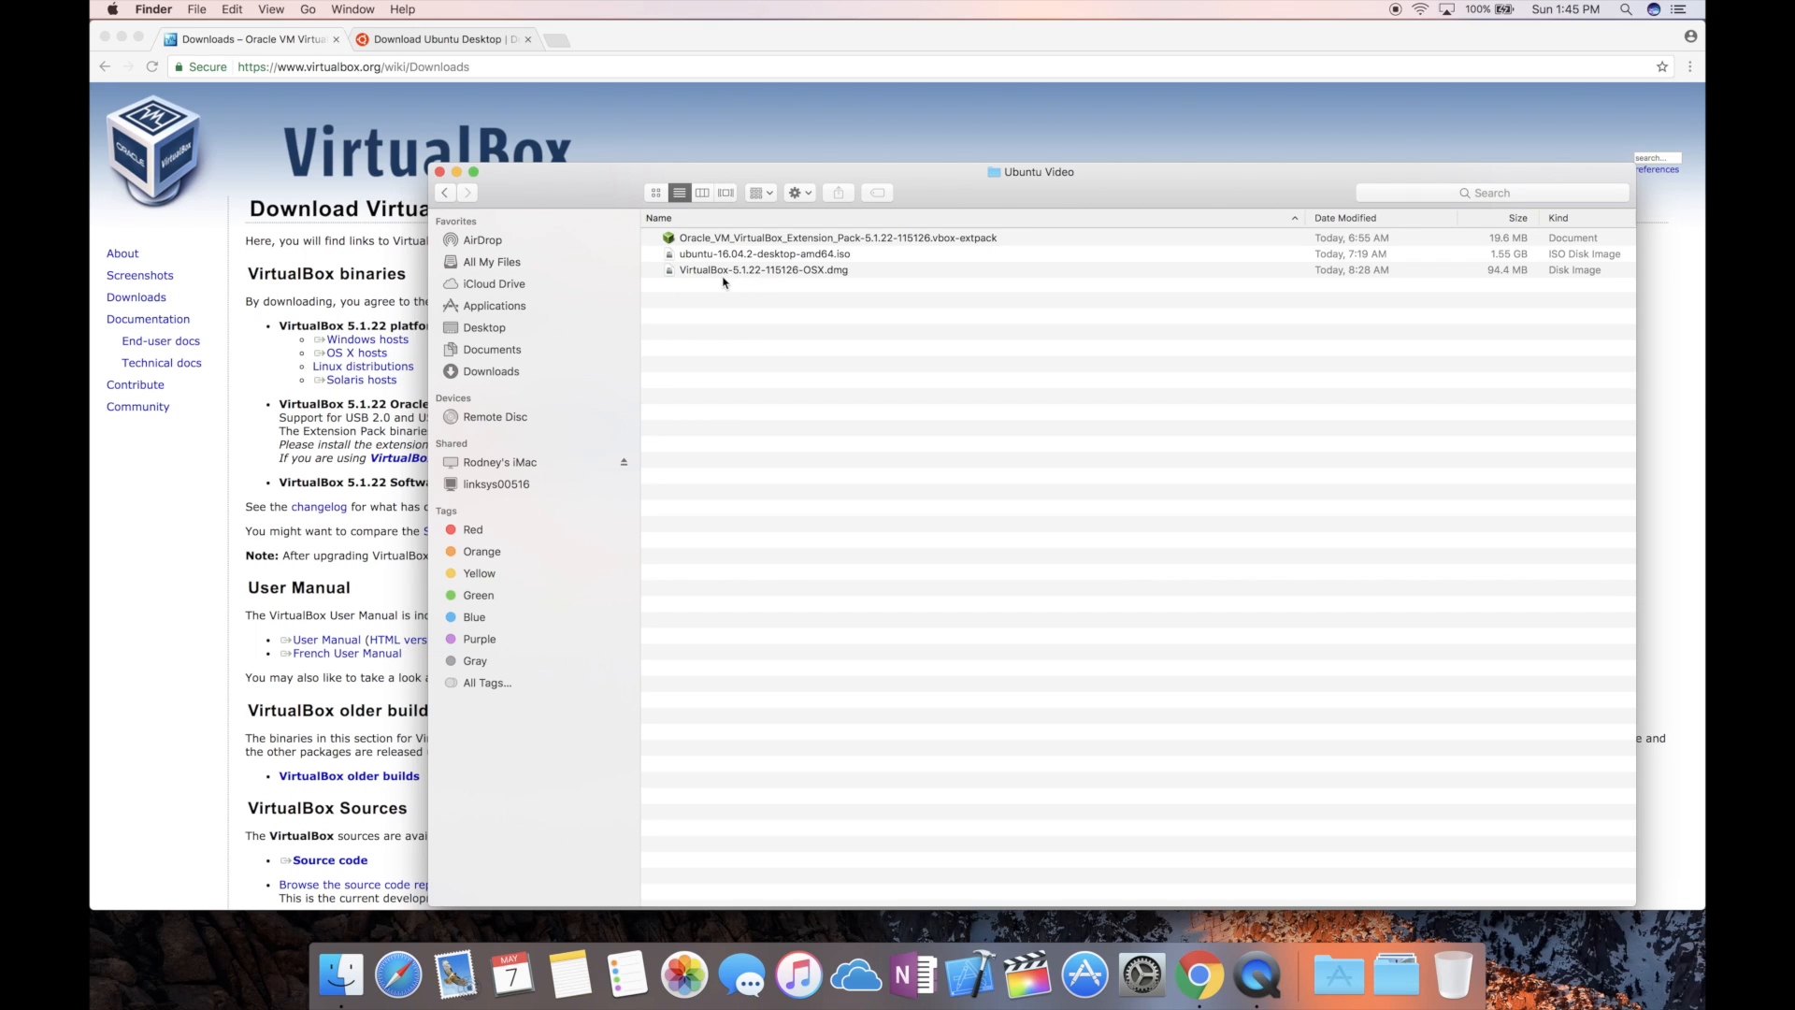
# Select the VirtualBox-5.1.22 OSX disk image in the Ubuntu Video folder
pyautogui.click(763, 269)
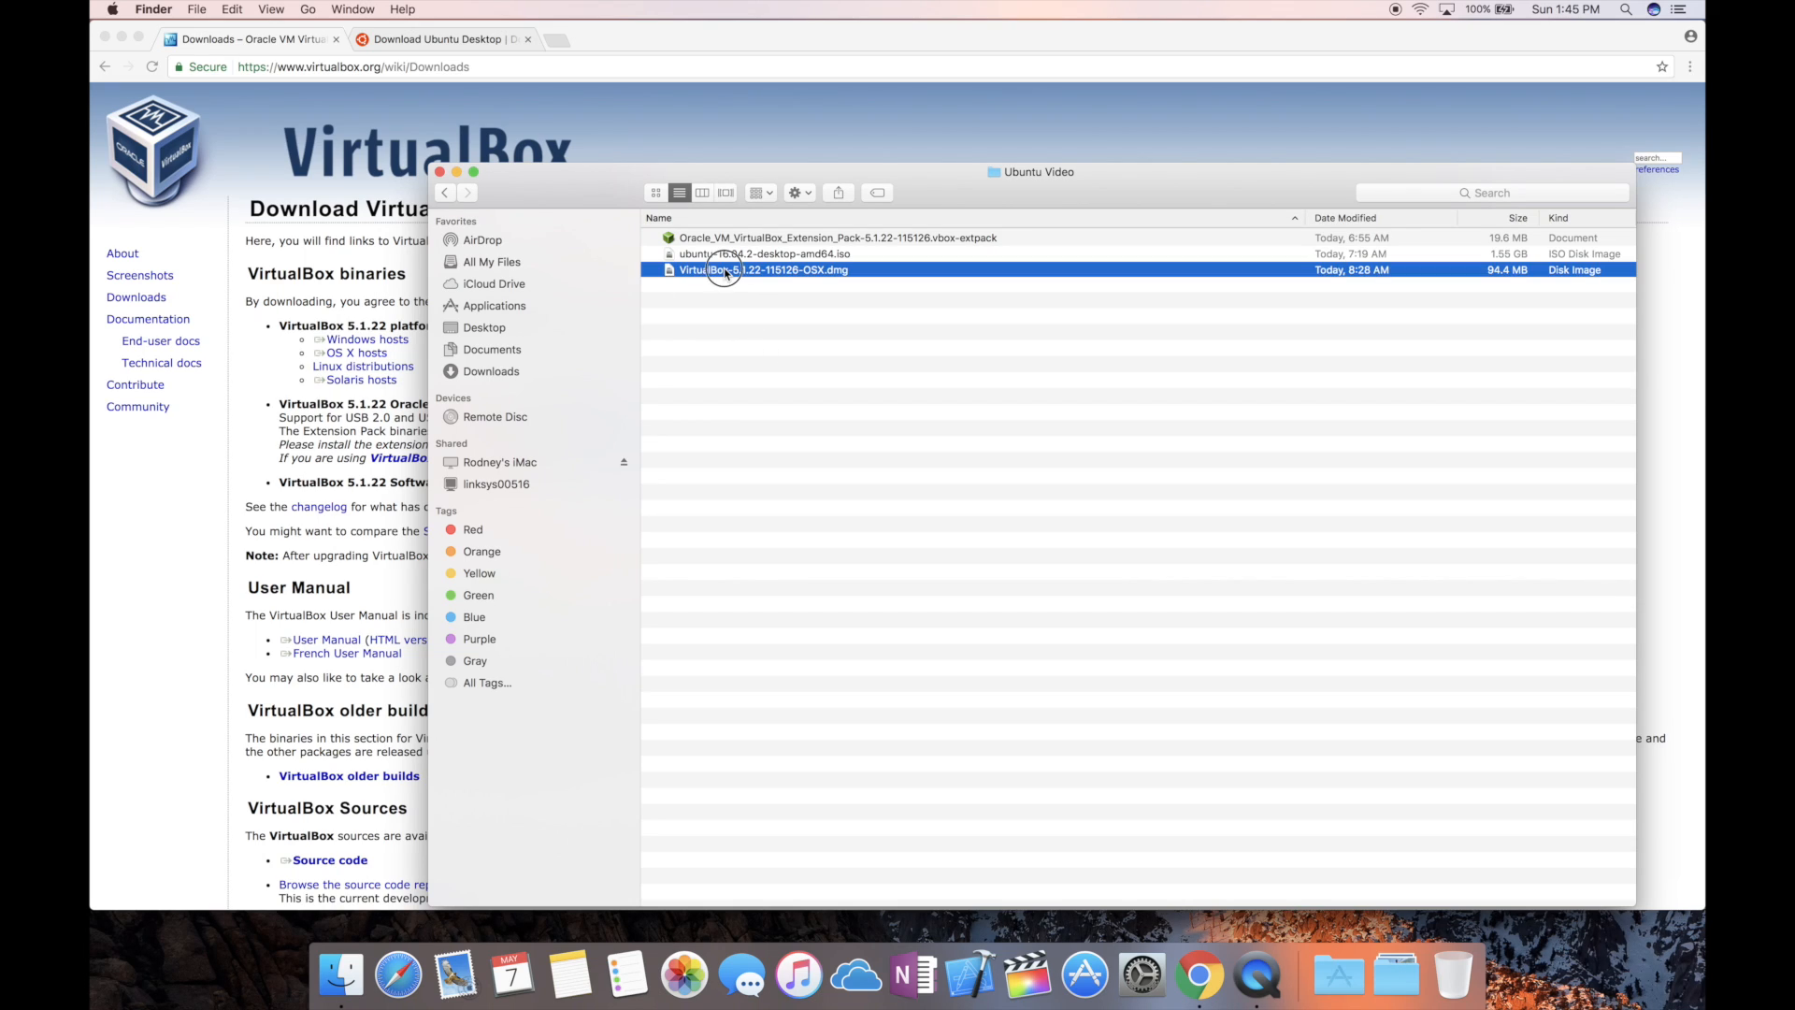
# Mount the VirtualBox 5.1.22 disk image and launch VirtualBox.pkg
pyautogui.doubleClick(763, 269)
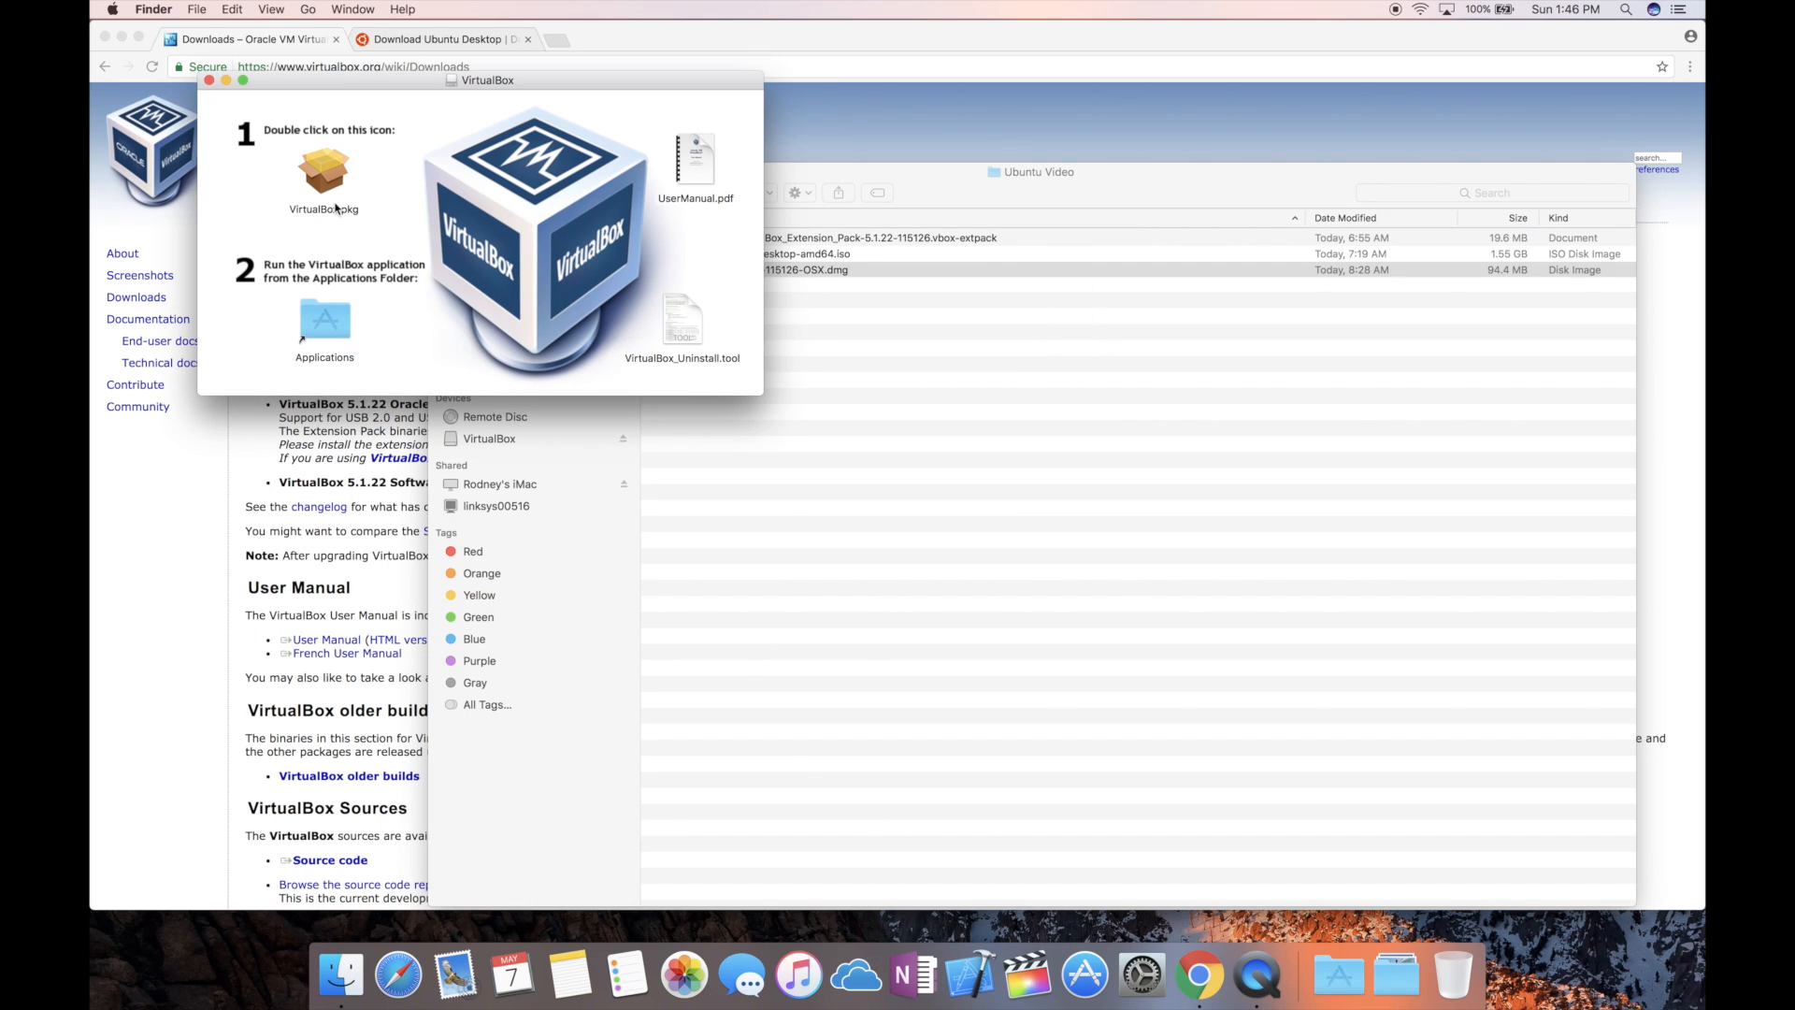
pyautogui.moveTo(328, 163)
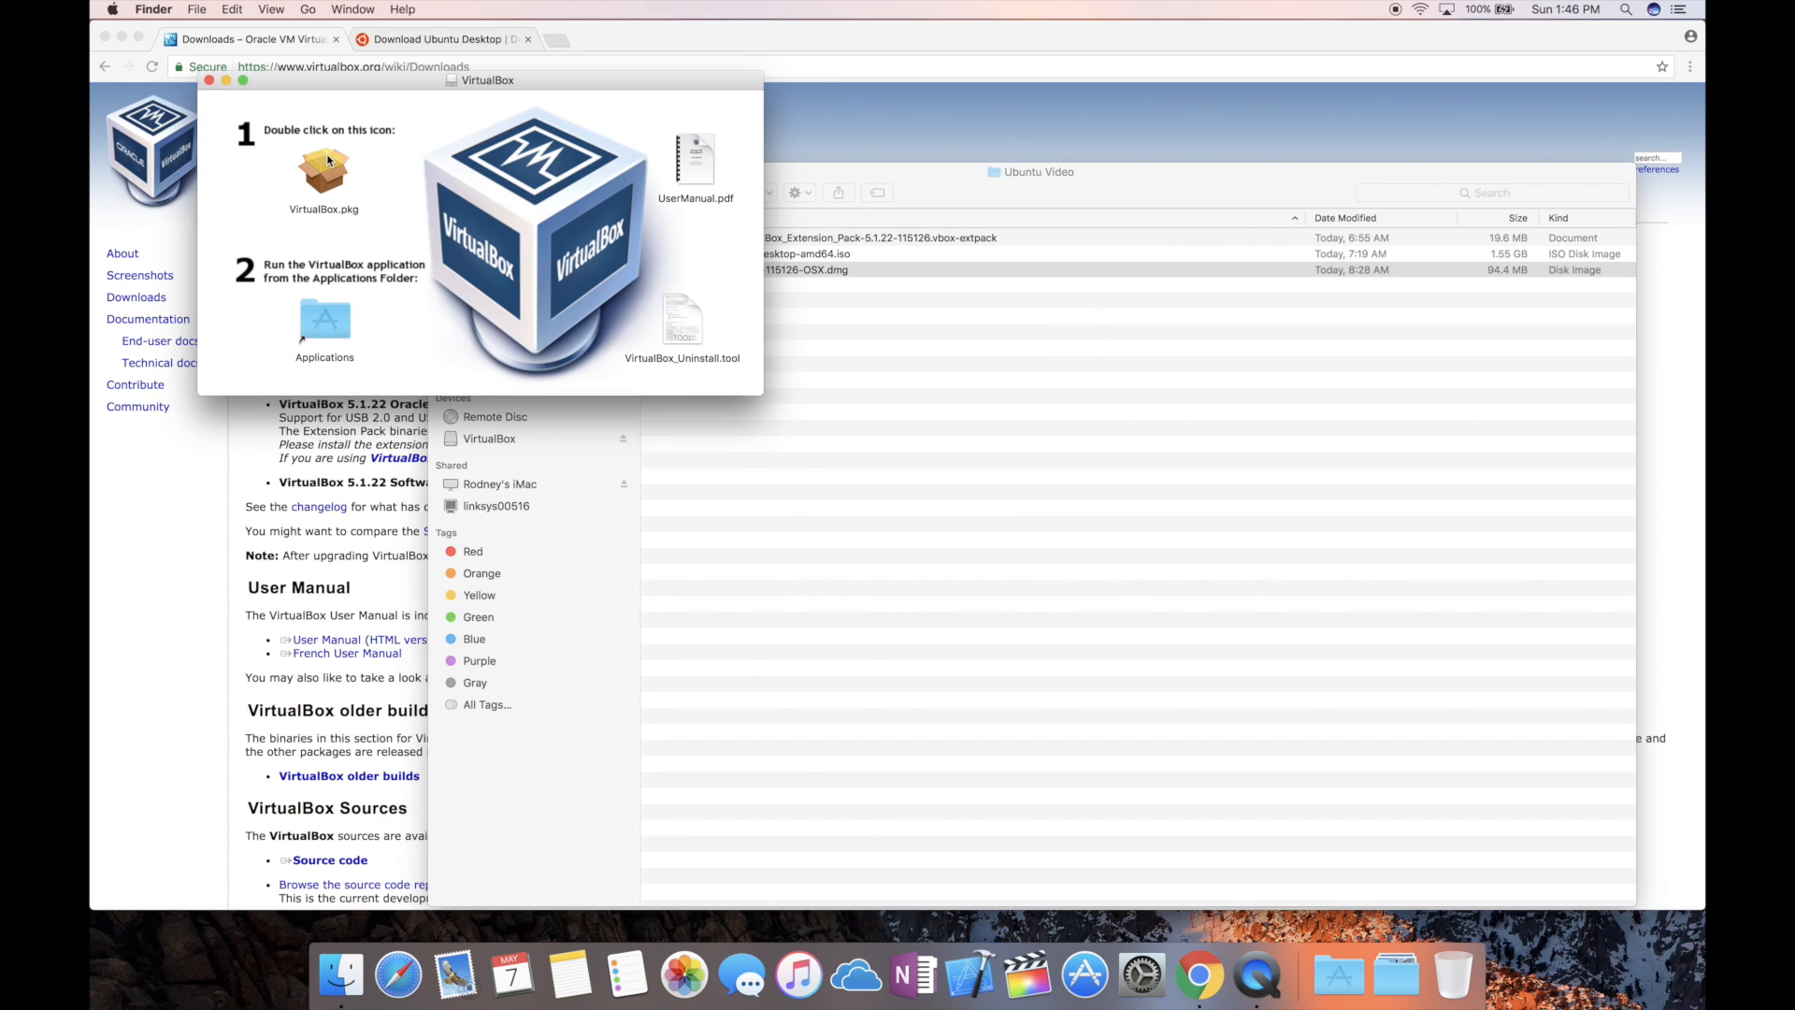
pyautogui.doubleClick(324, 168)
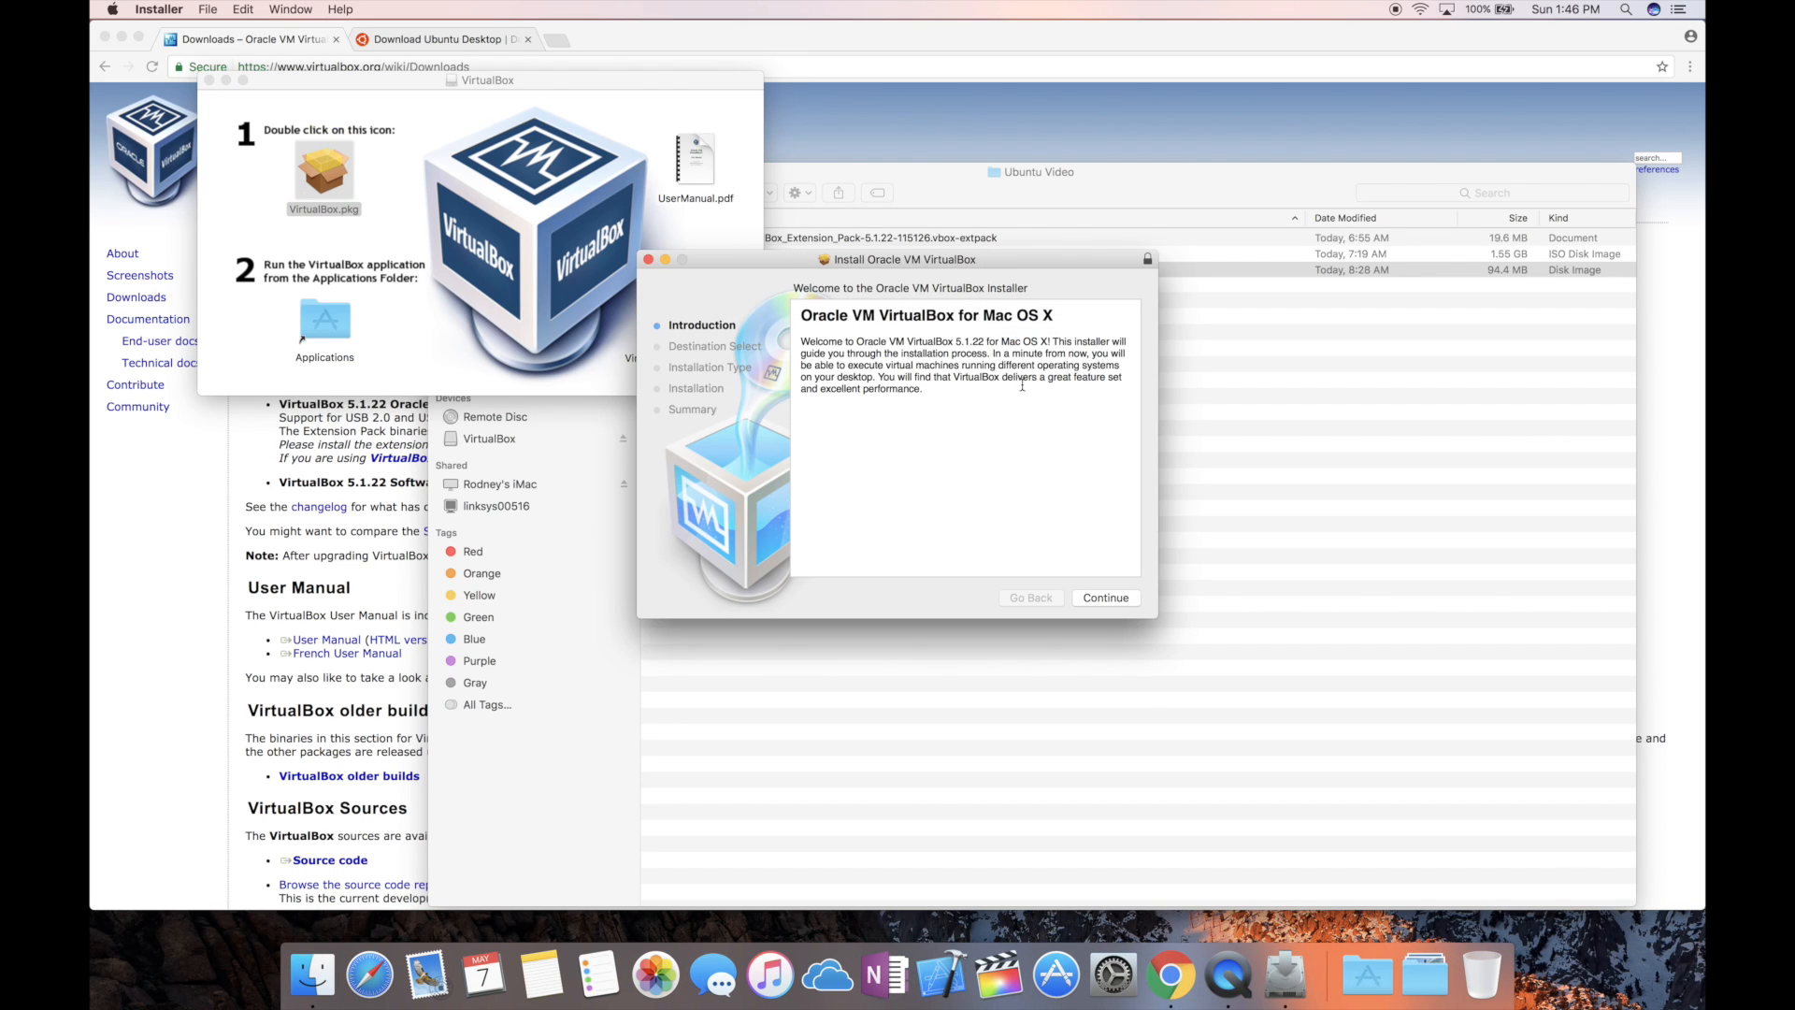
# Run the standard VirtualBox 5.1.22 installation to success and close the installer
pyautogui.click(1102, 596)
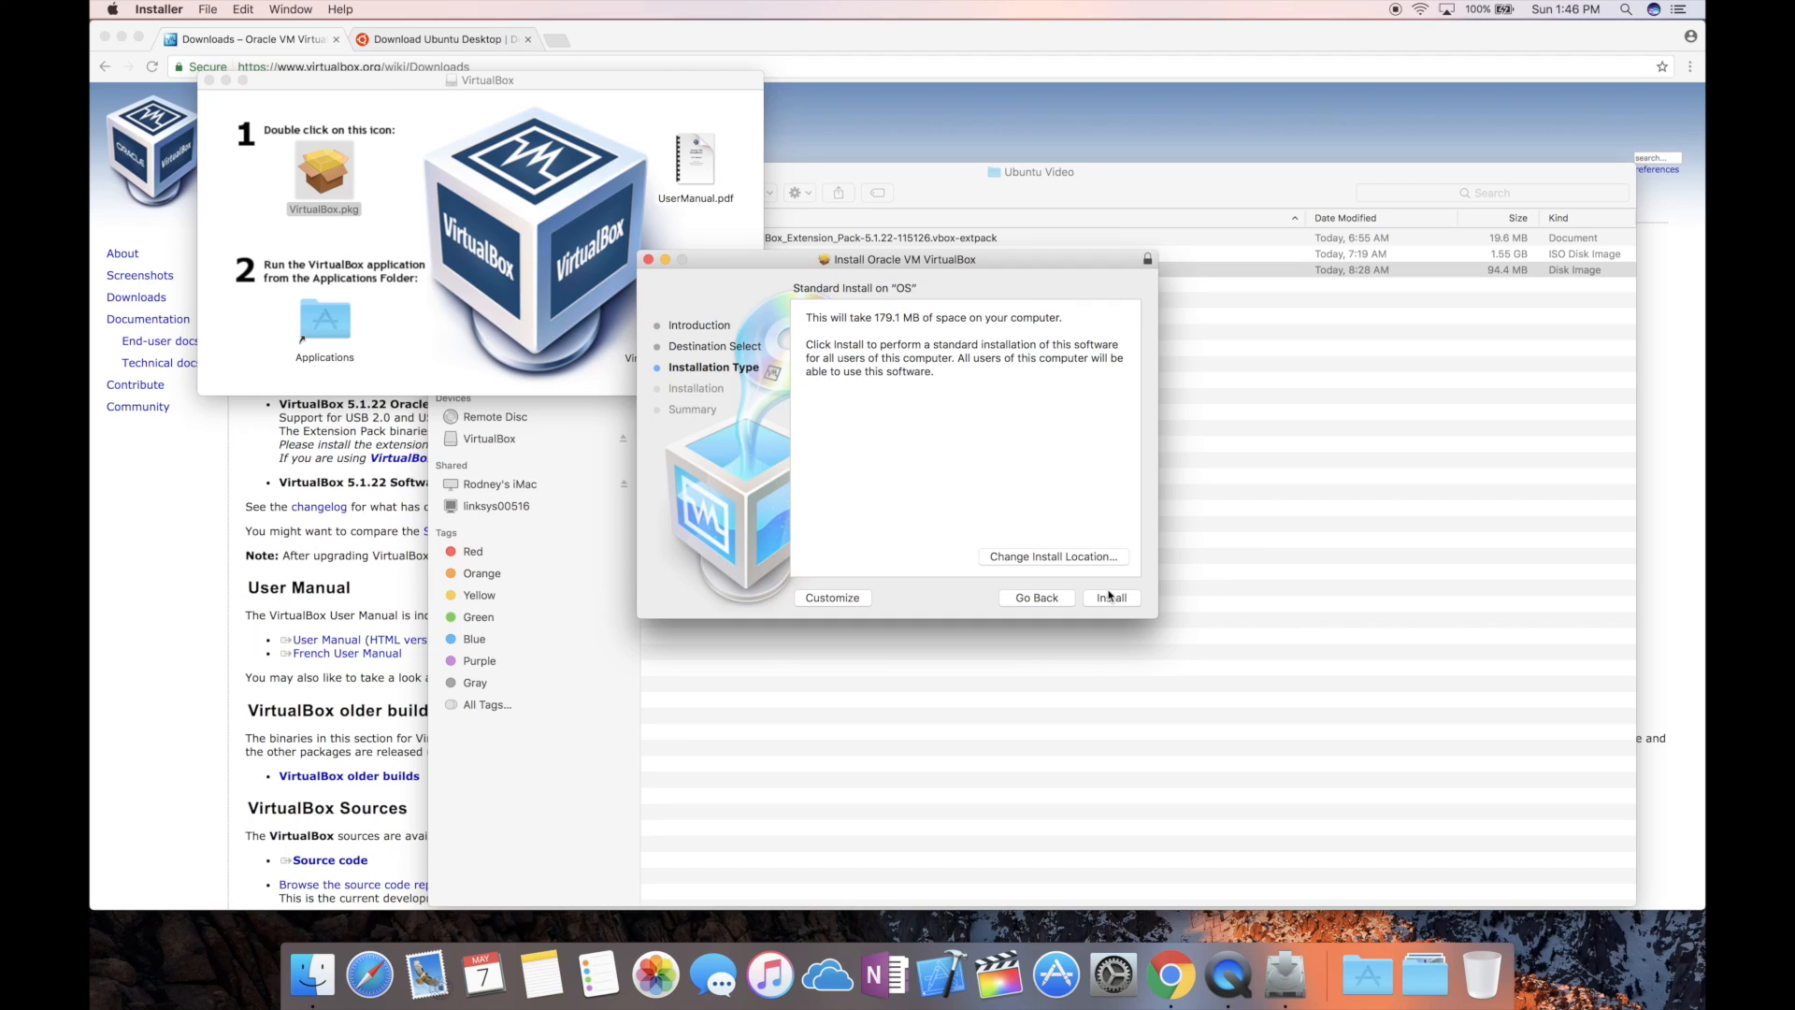
pyautogui.click(1109, 597)
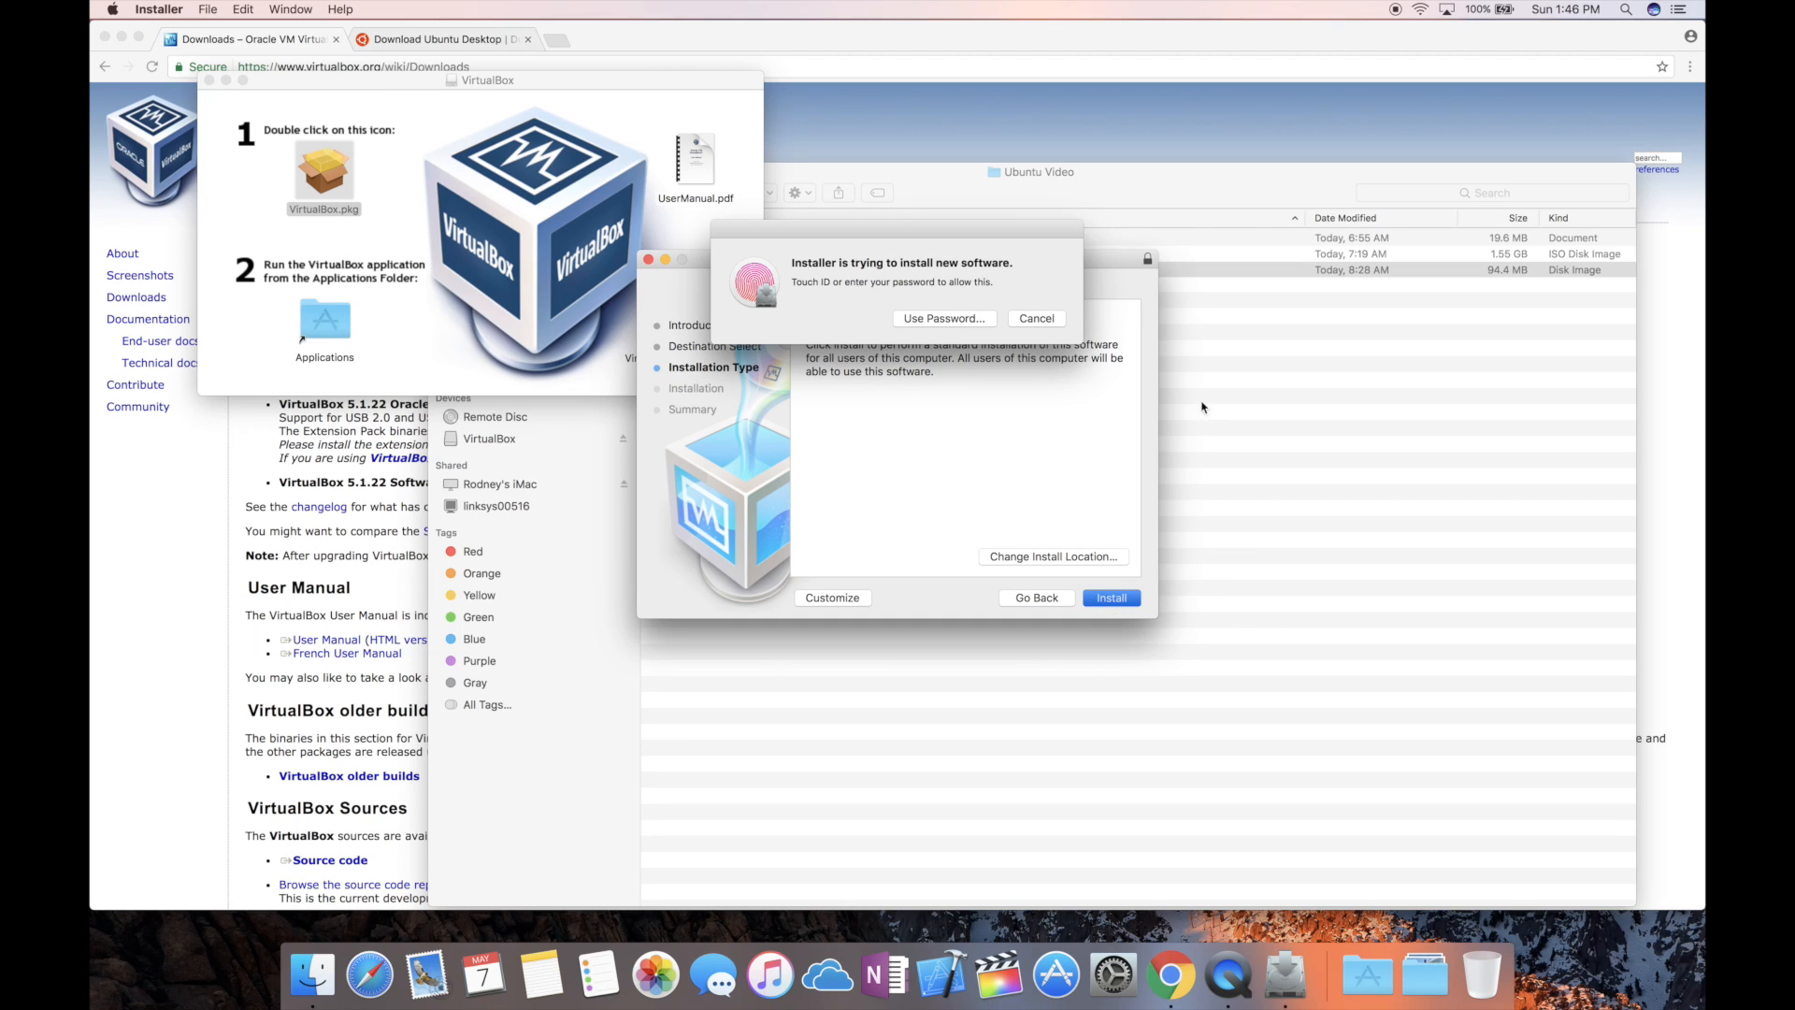
pyautogui.moveTo(979, 322)
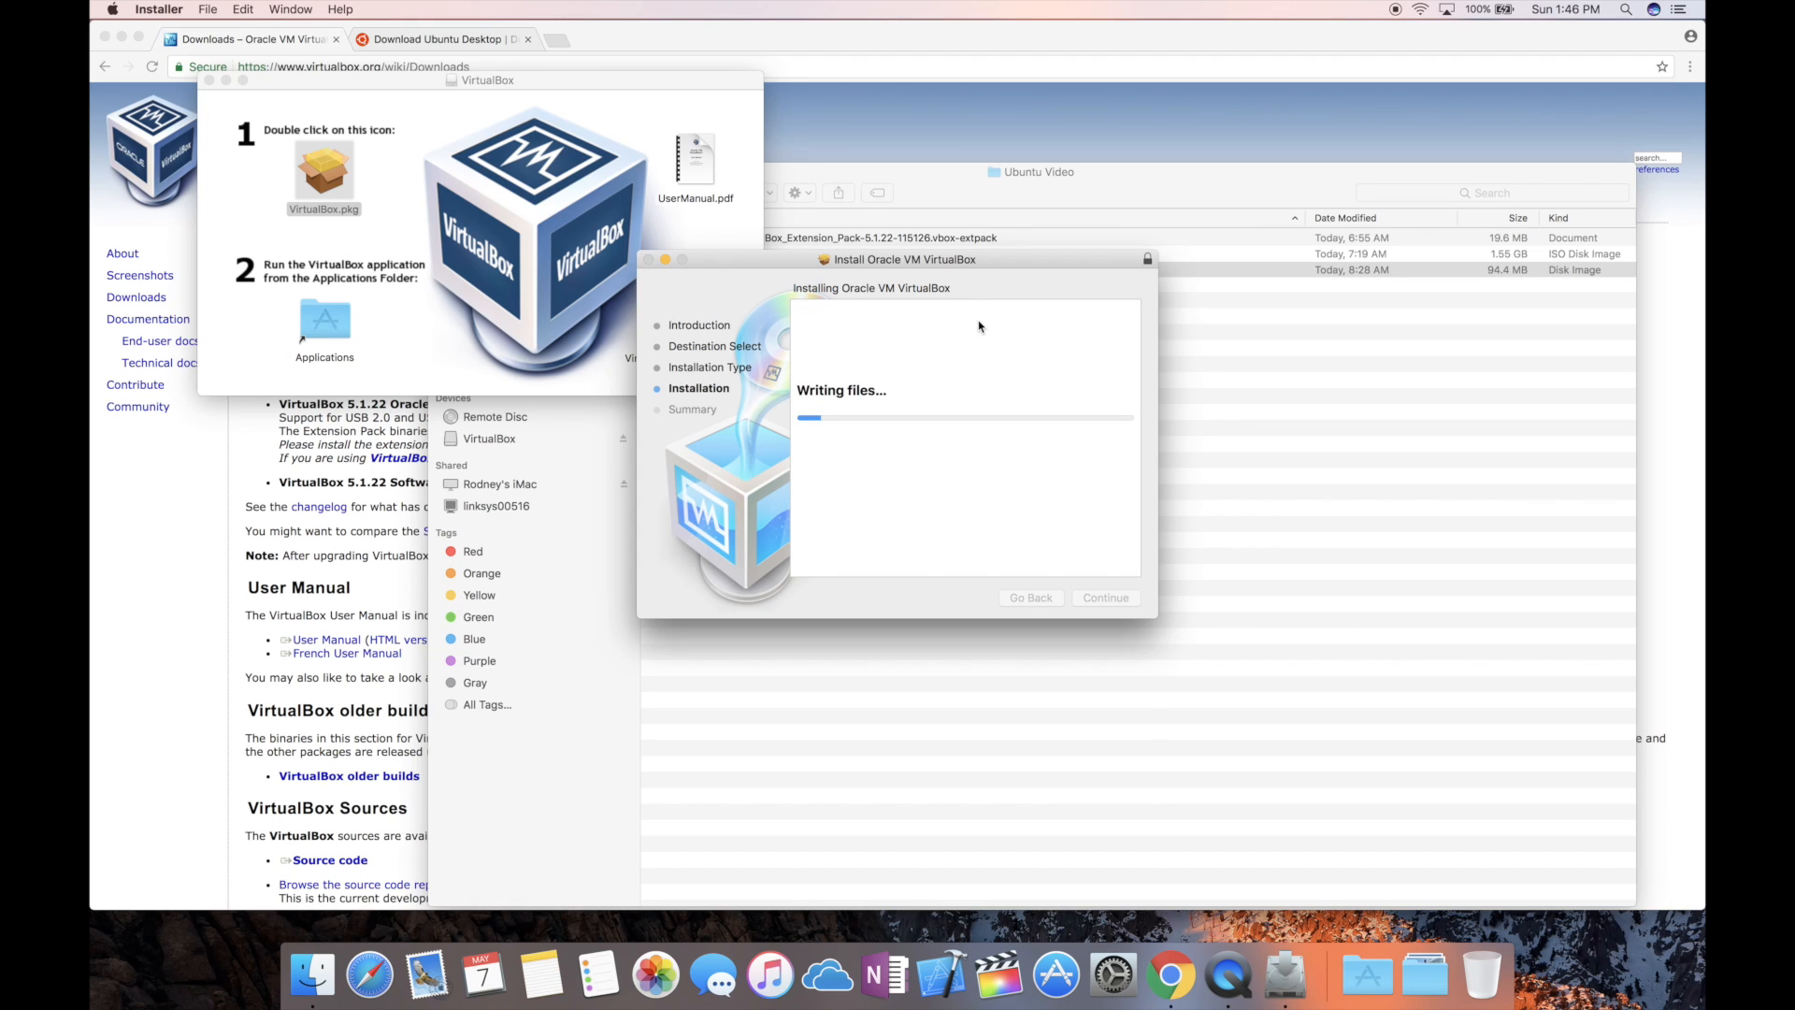
pyautogui.moveTo(1325, 485)
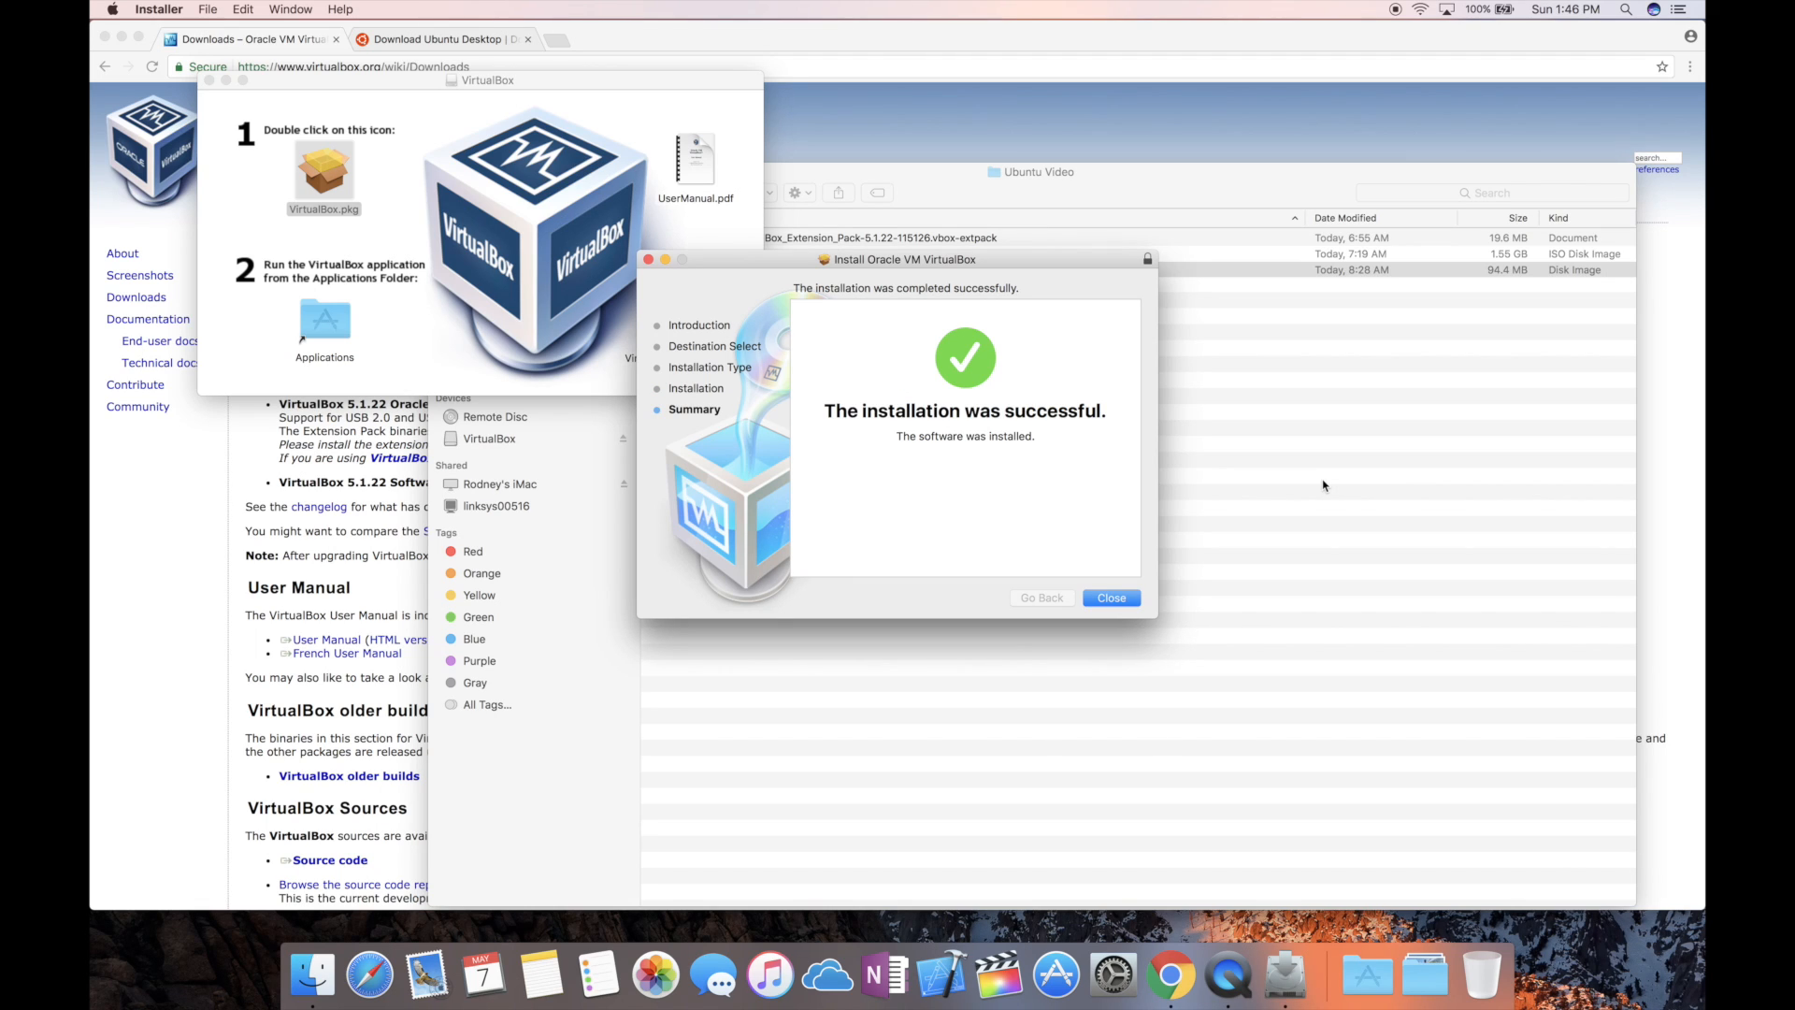
pyautogui.click(1107, 596)
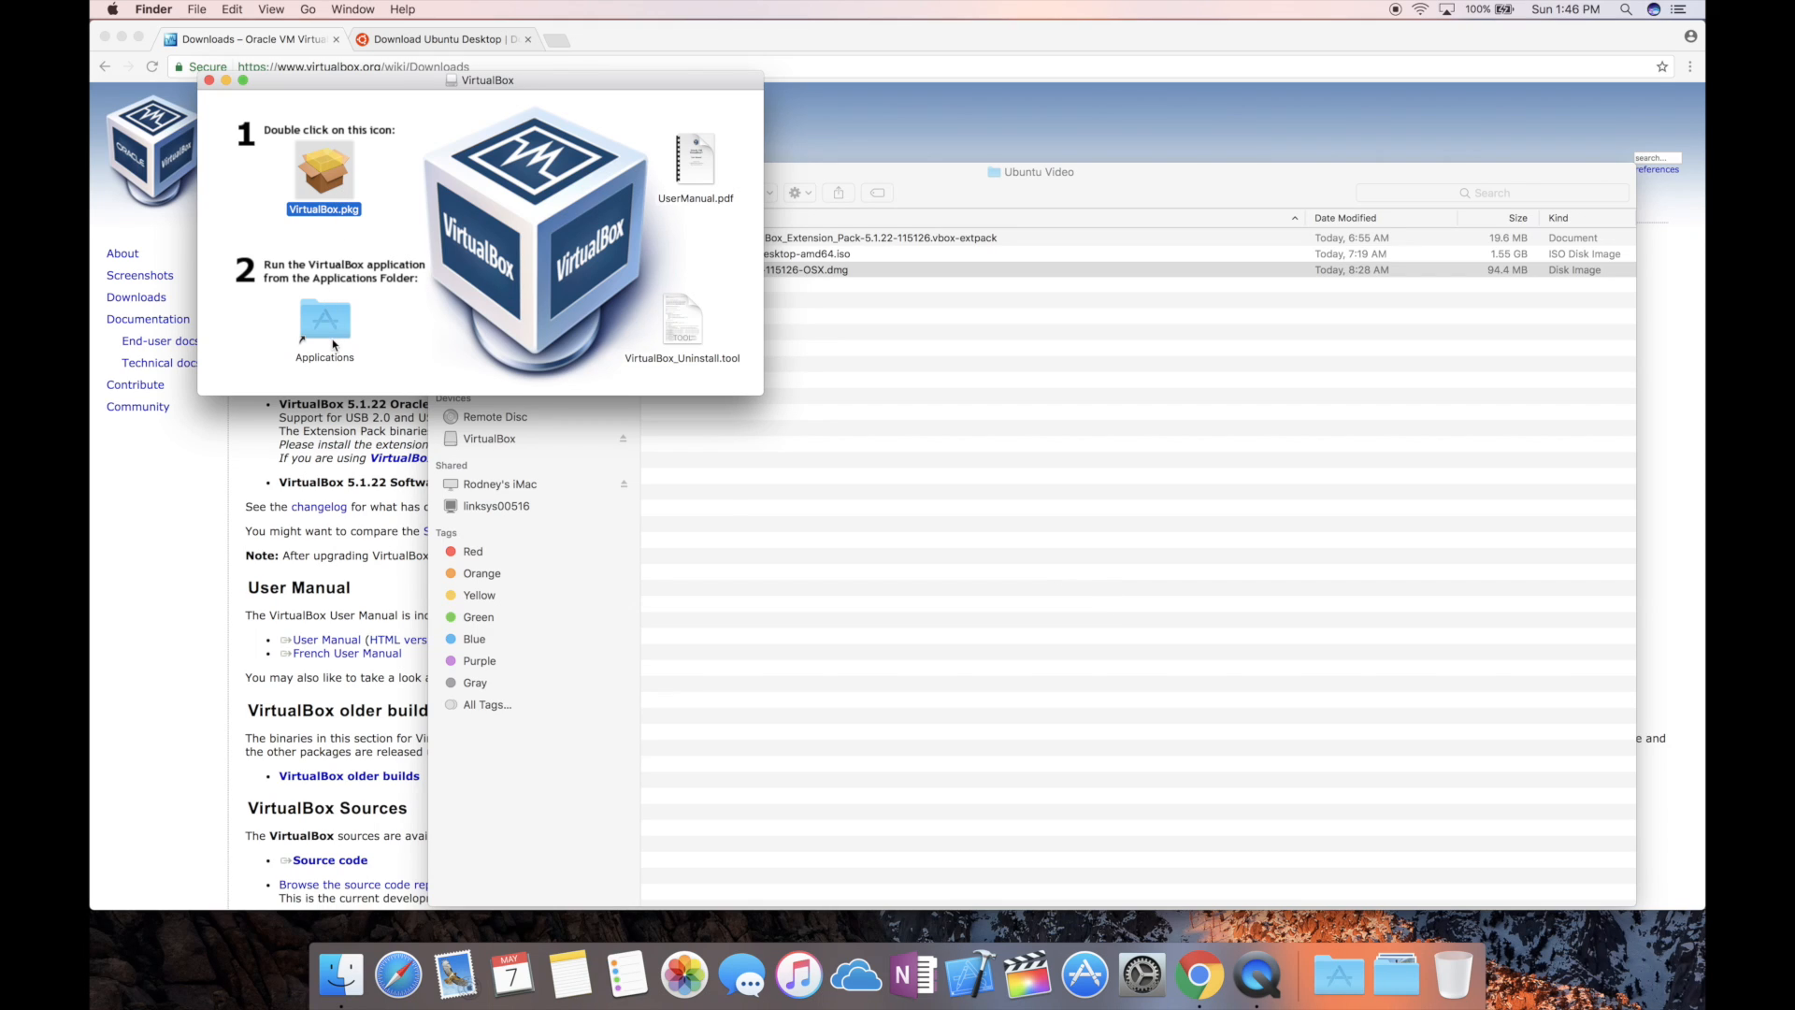
pyautogui.click(324, 325)
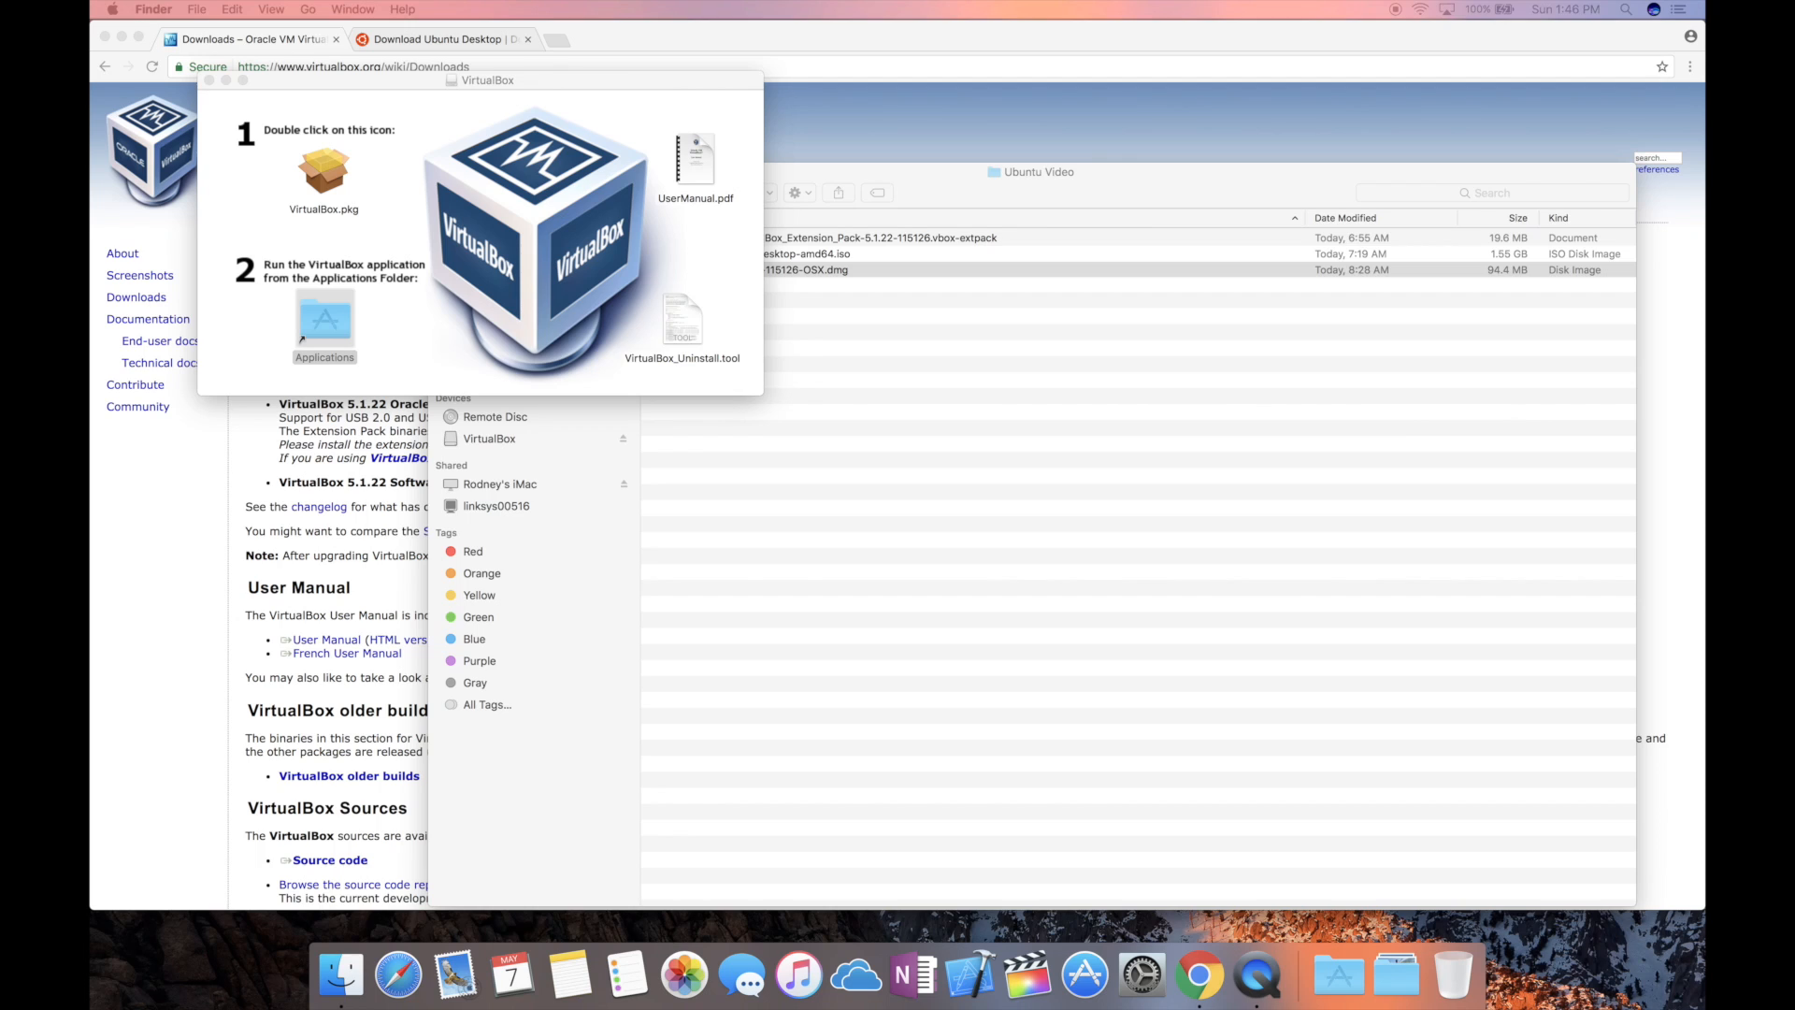
# Launch VirtualBox from the Applications folder, reaching the empty Manager welcome window
pyautogui.doubleClick(325, 320)
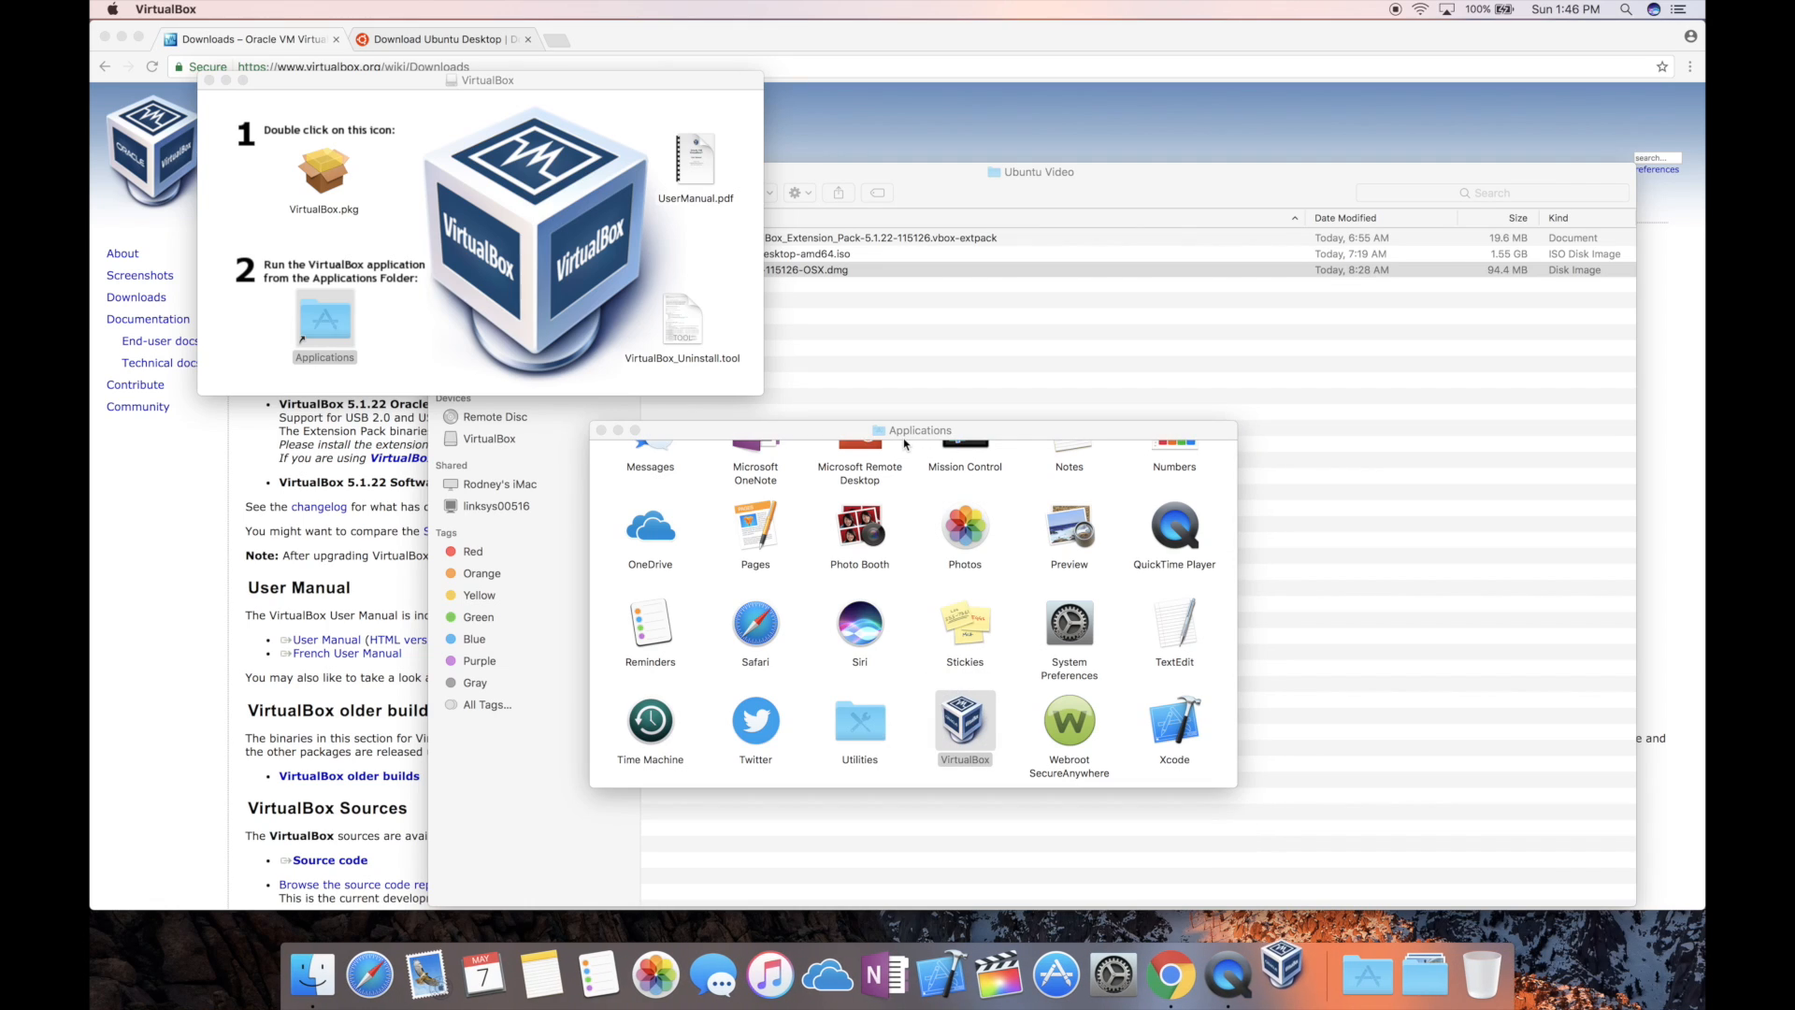
pyautogui.doubleClick(964, 715)
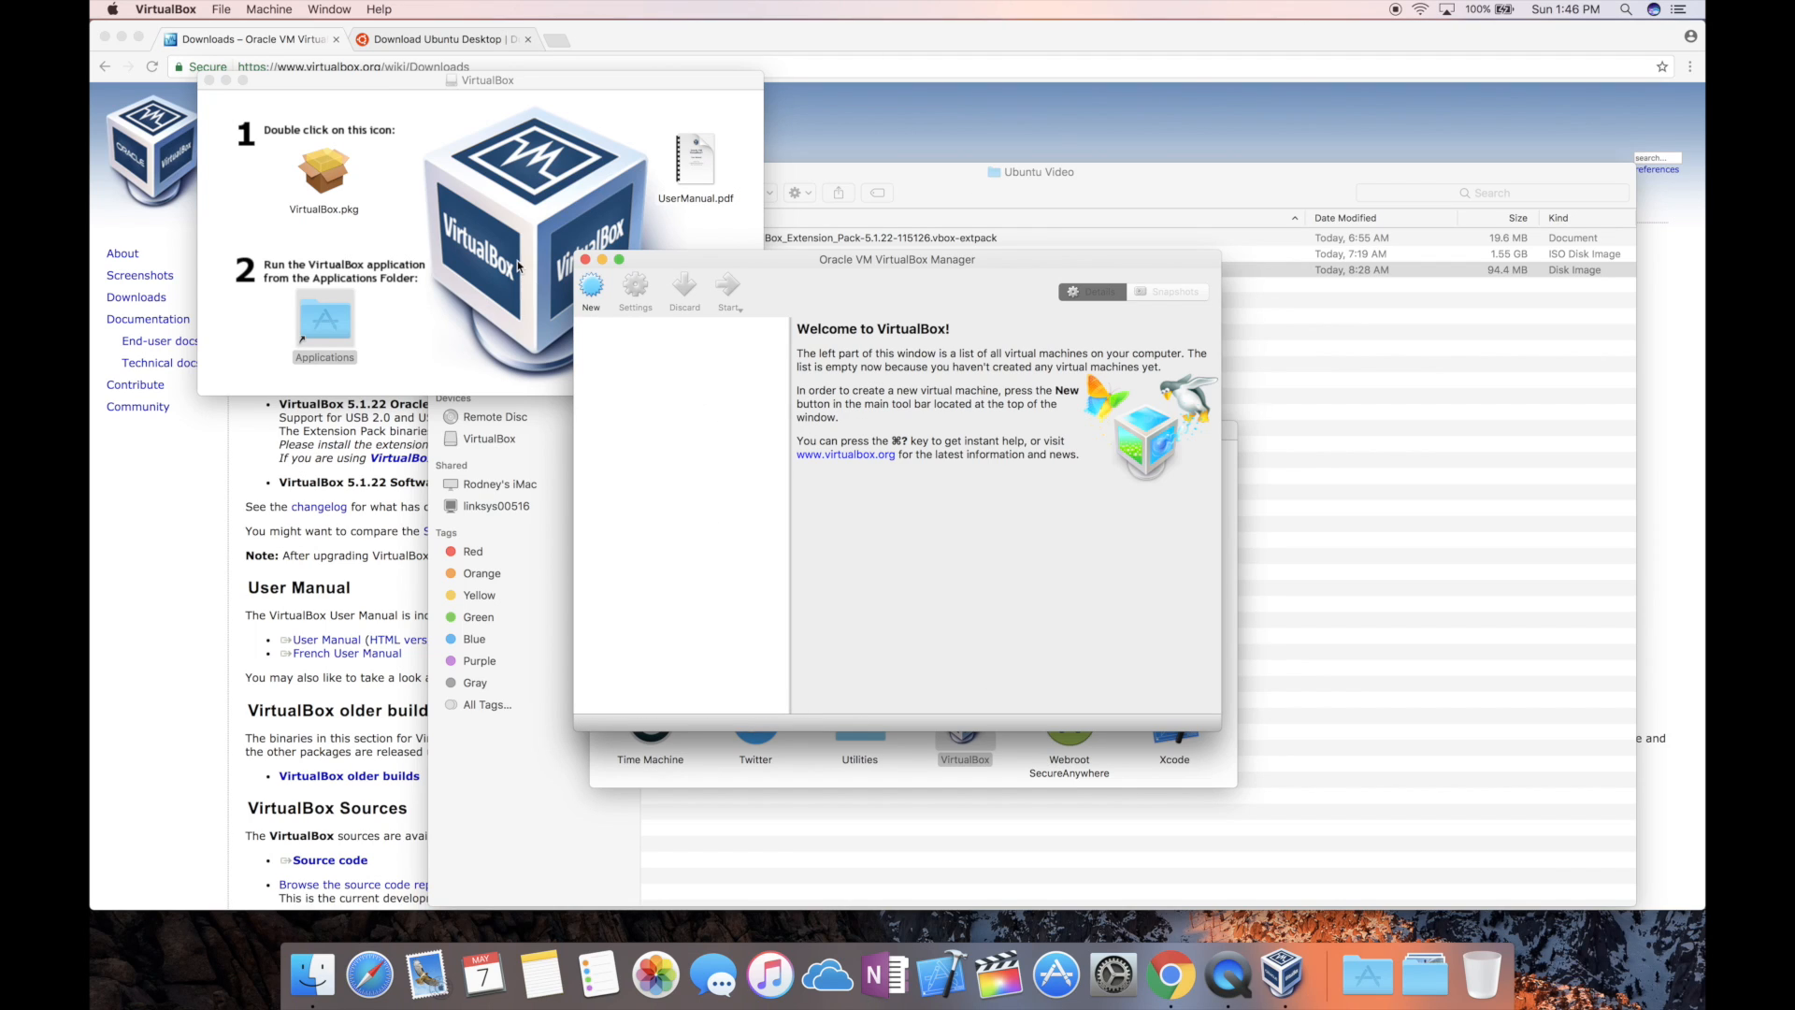
# In Preferences > Extensions, browse to the Ubuntu Video folder to add the extension pack
pyautogui.click(166, 10)
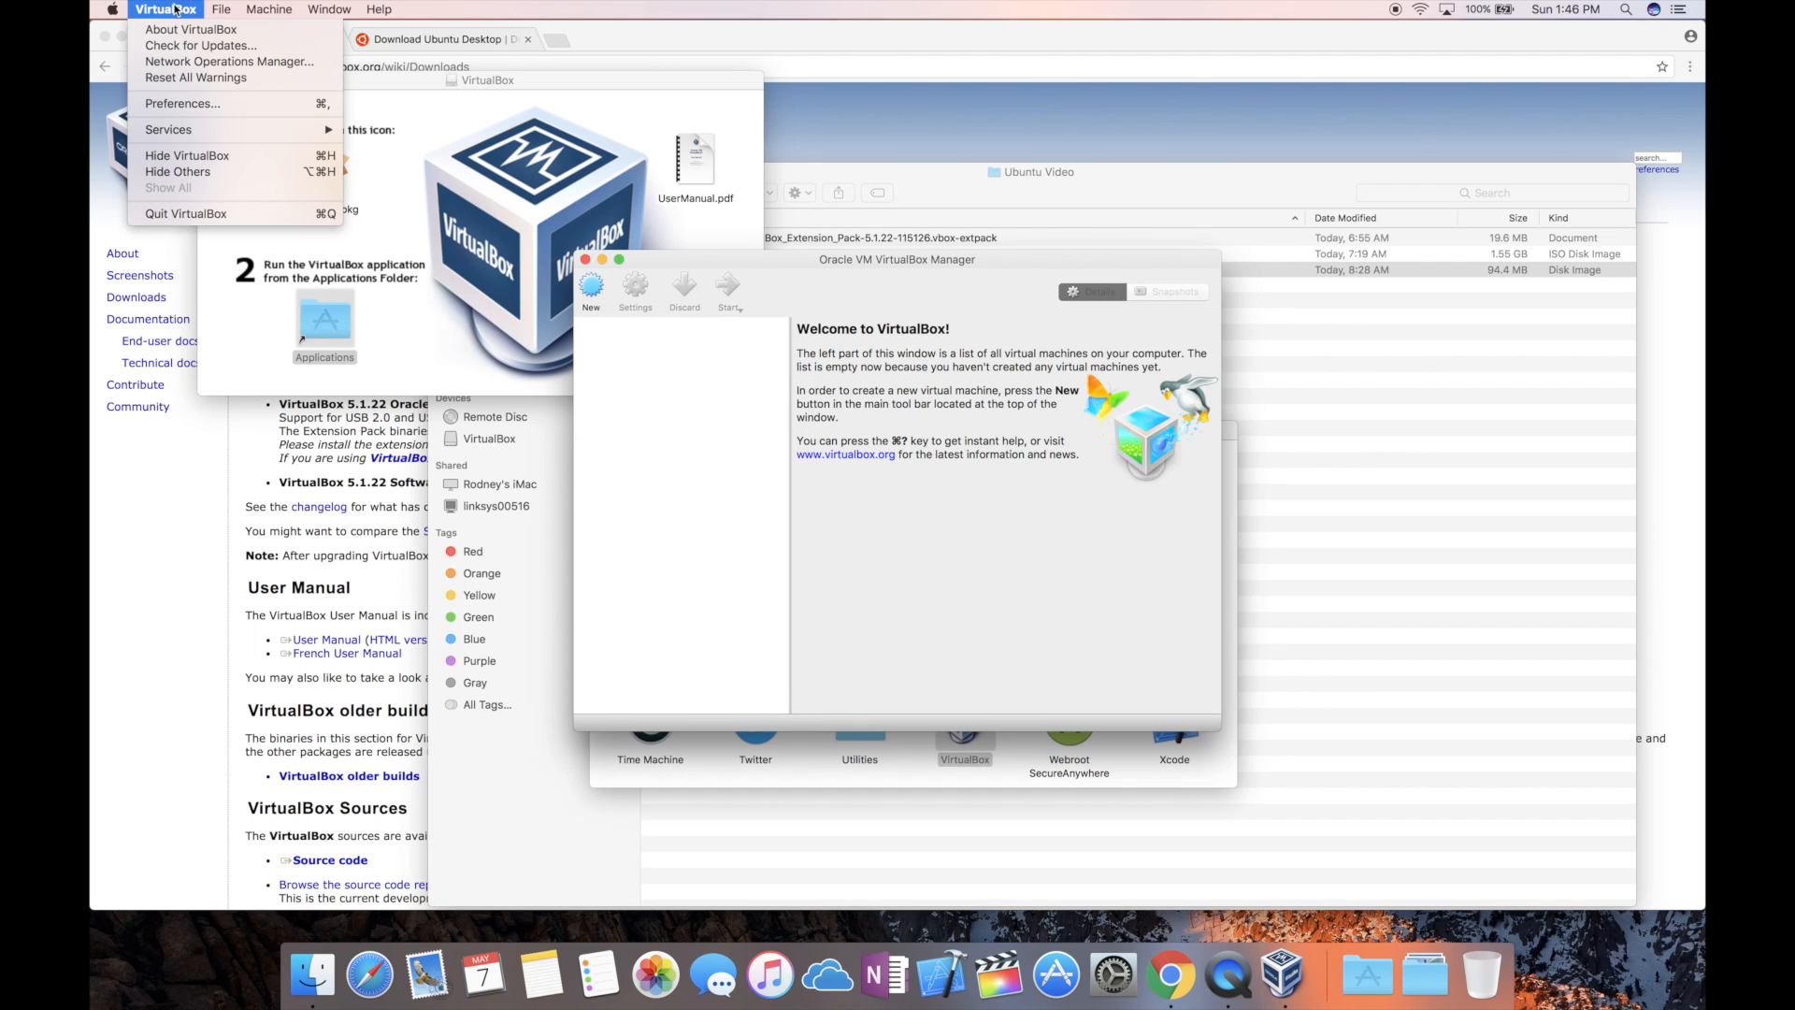
pyautogui.moveTo(181, 103)
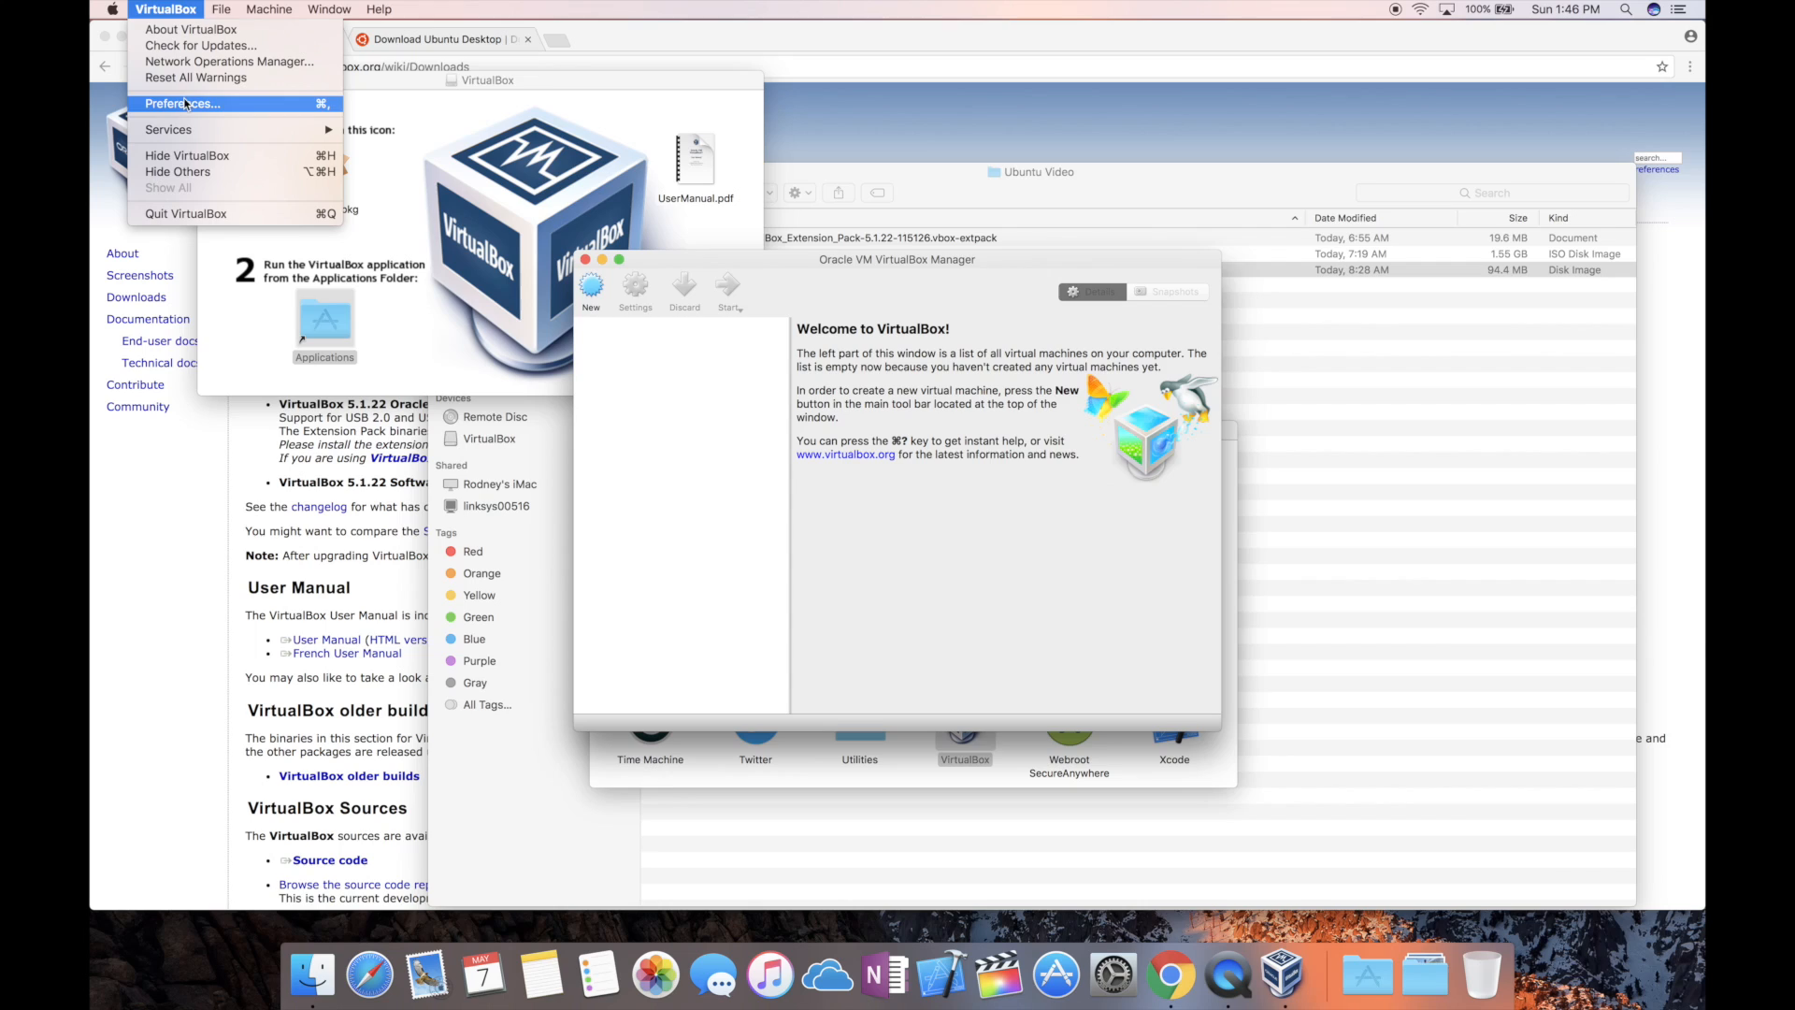
pyautogui.click(183, 103)
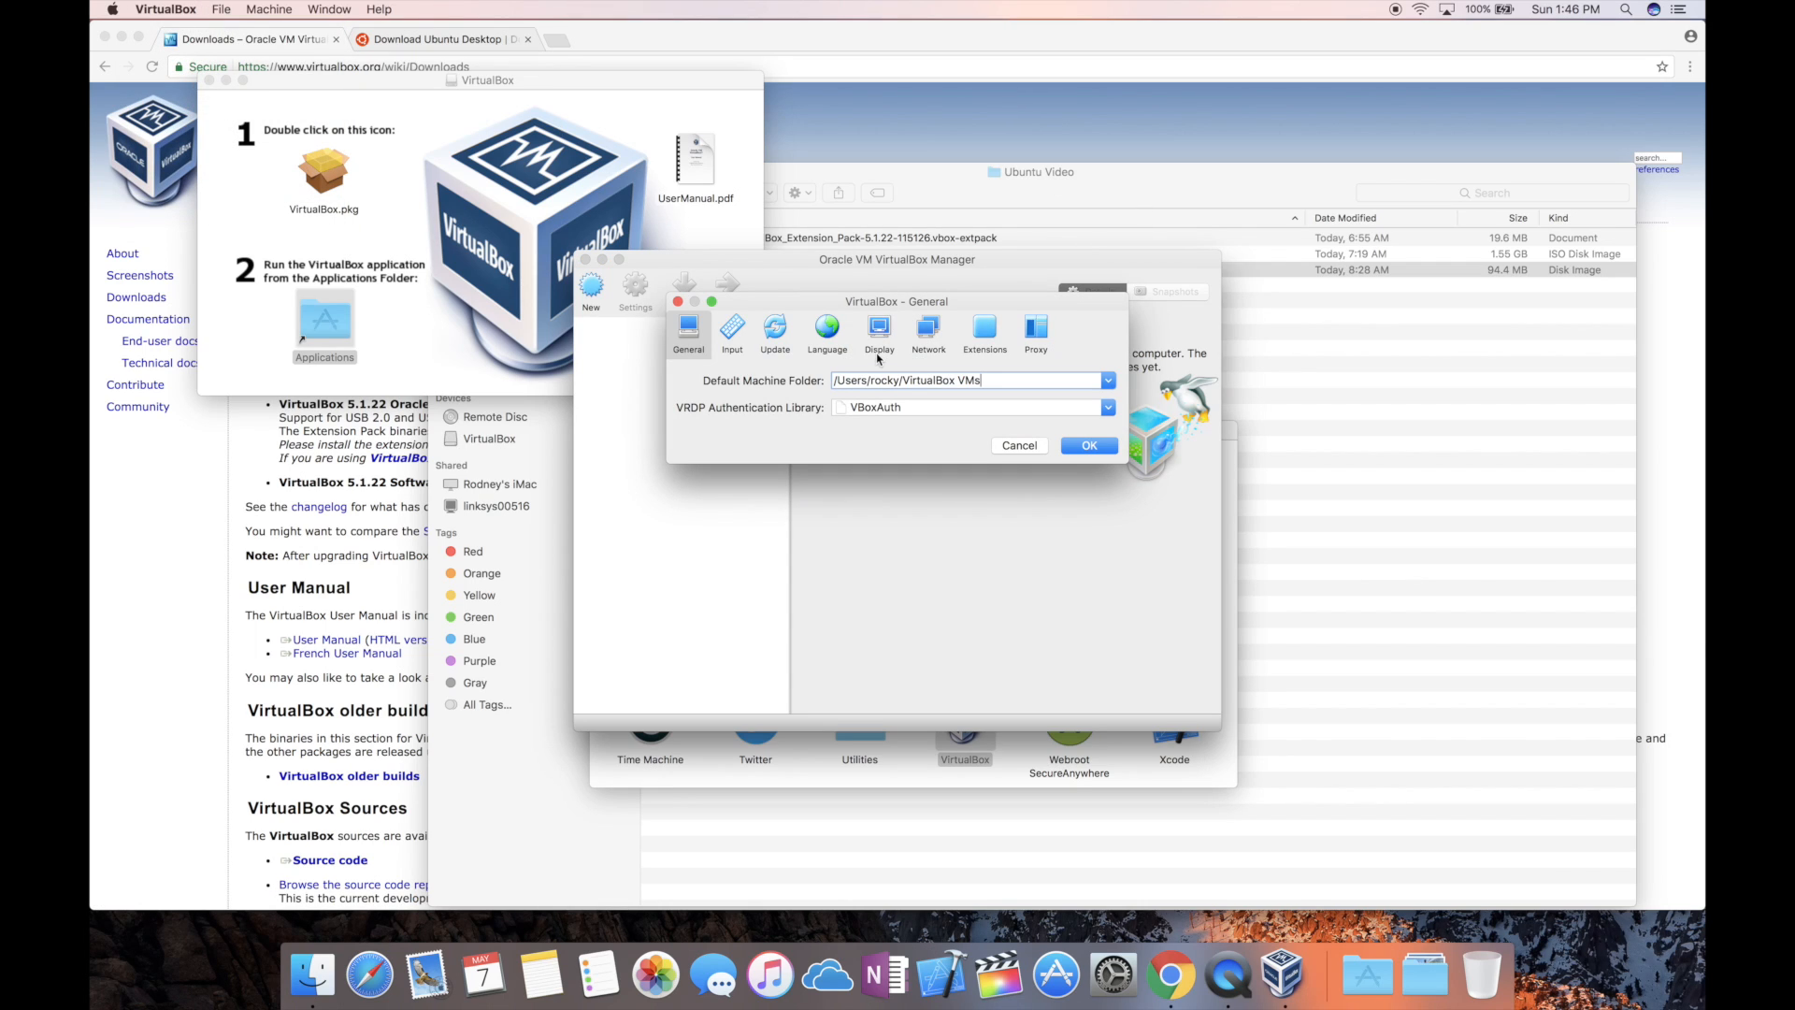
pyautogui.click(984, 331)
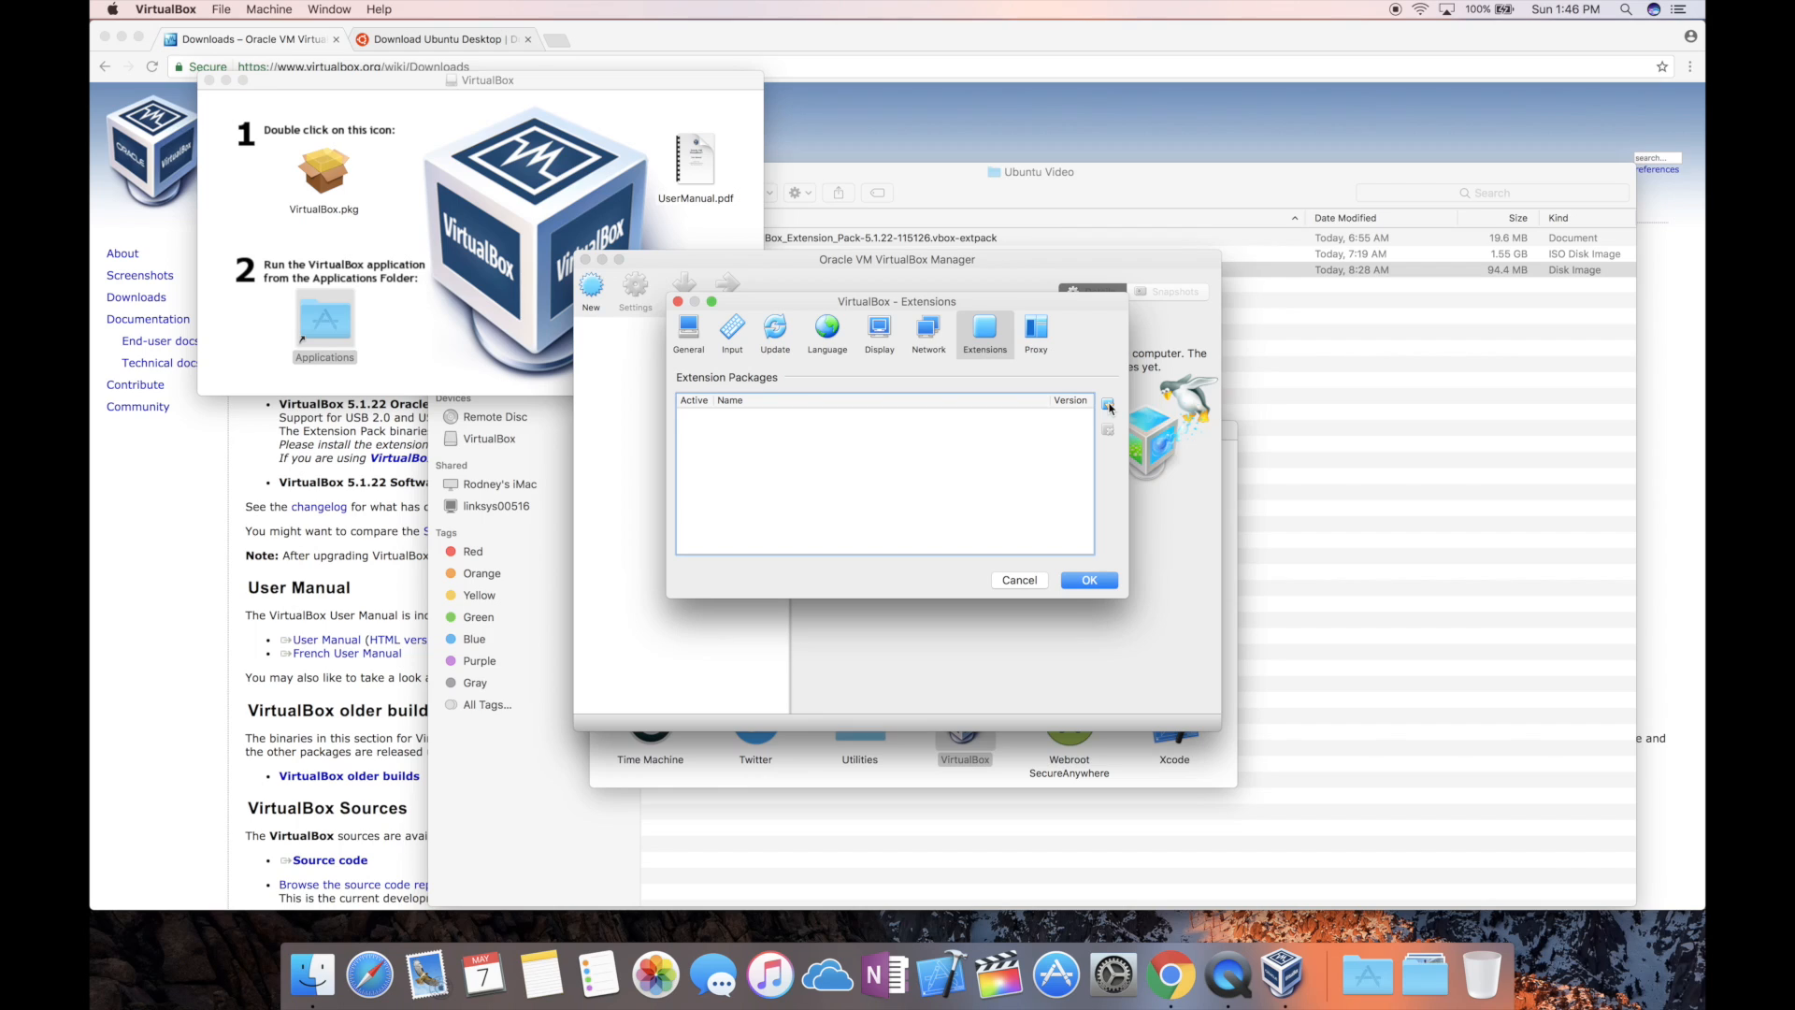
pyautogui.click(1106, 405)
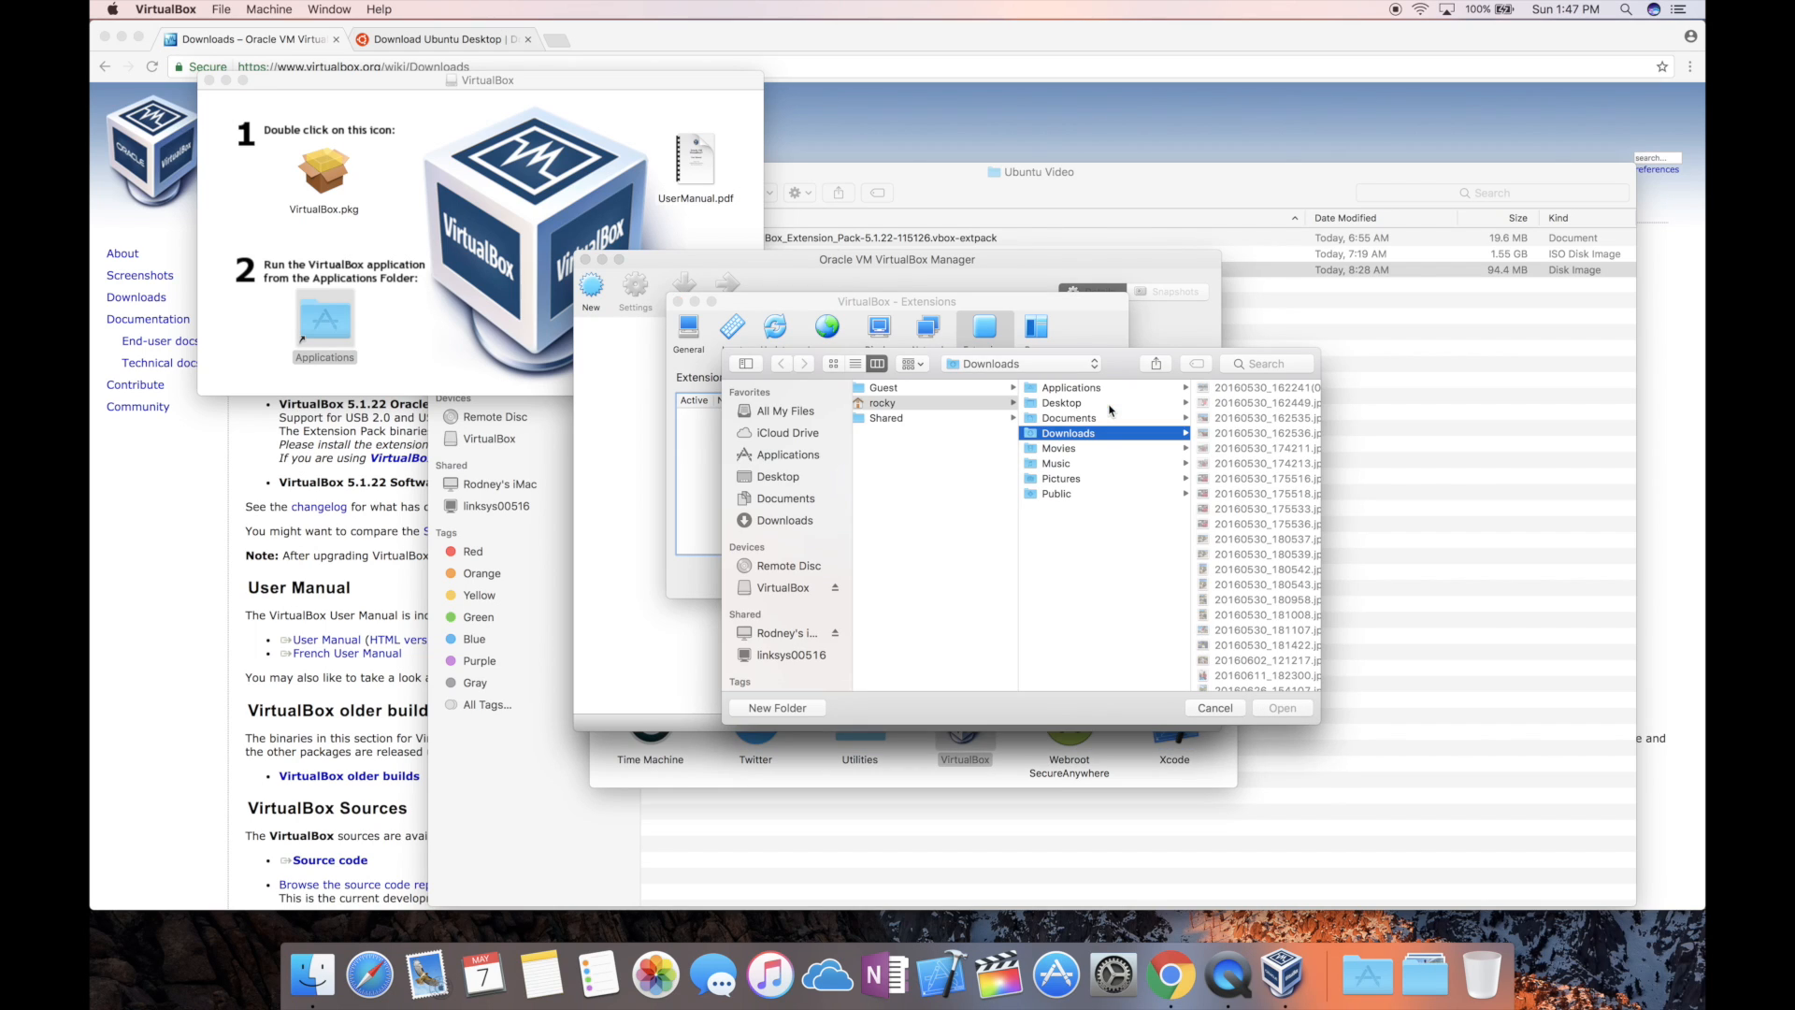
pyautogui.click(1059, 402)
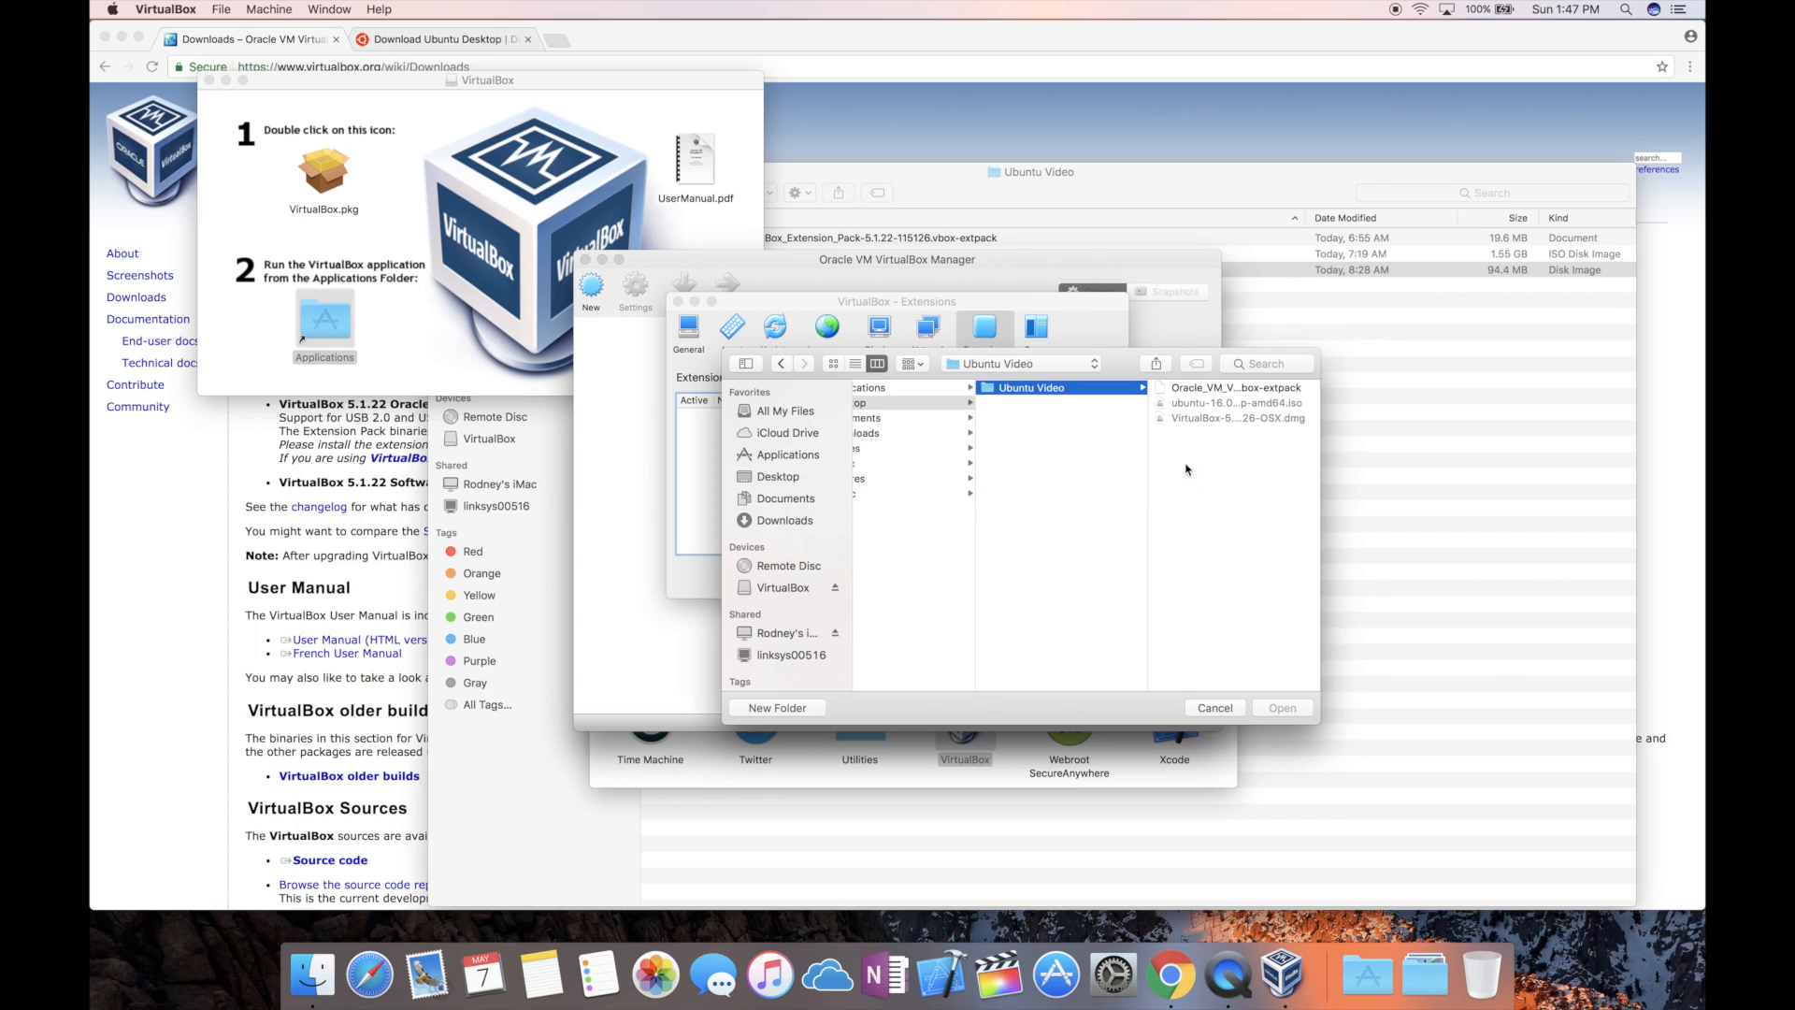
pyautogui.moveTo(1242, 393)
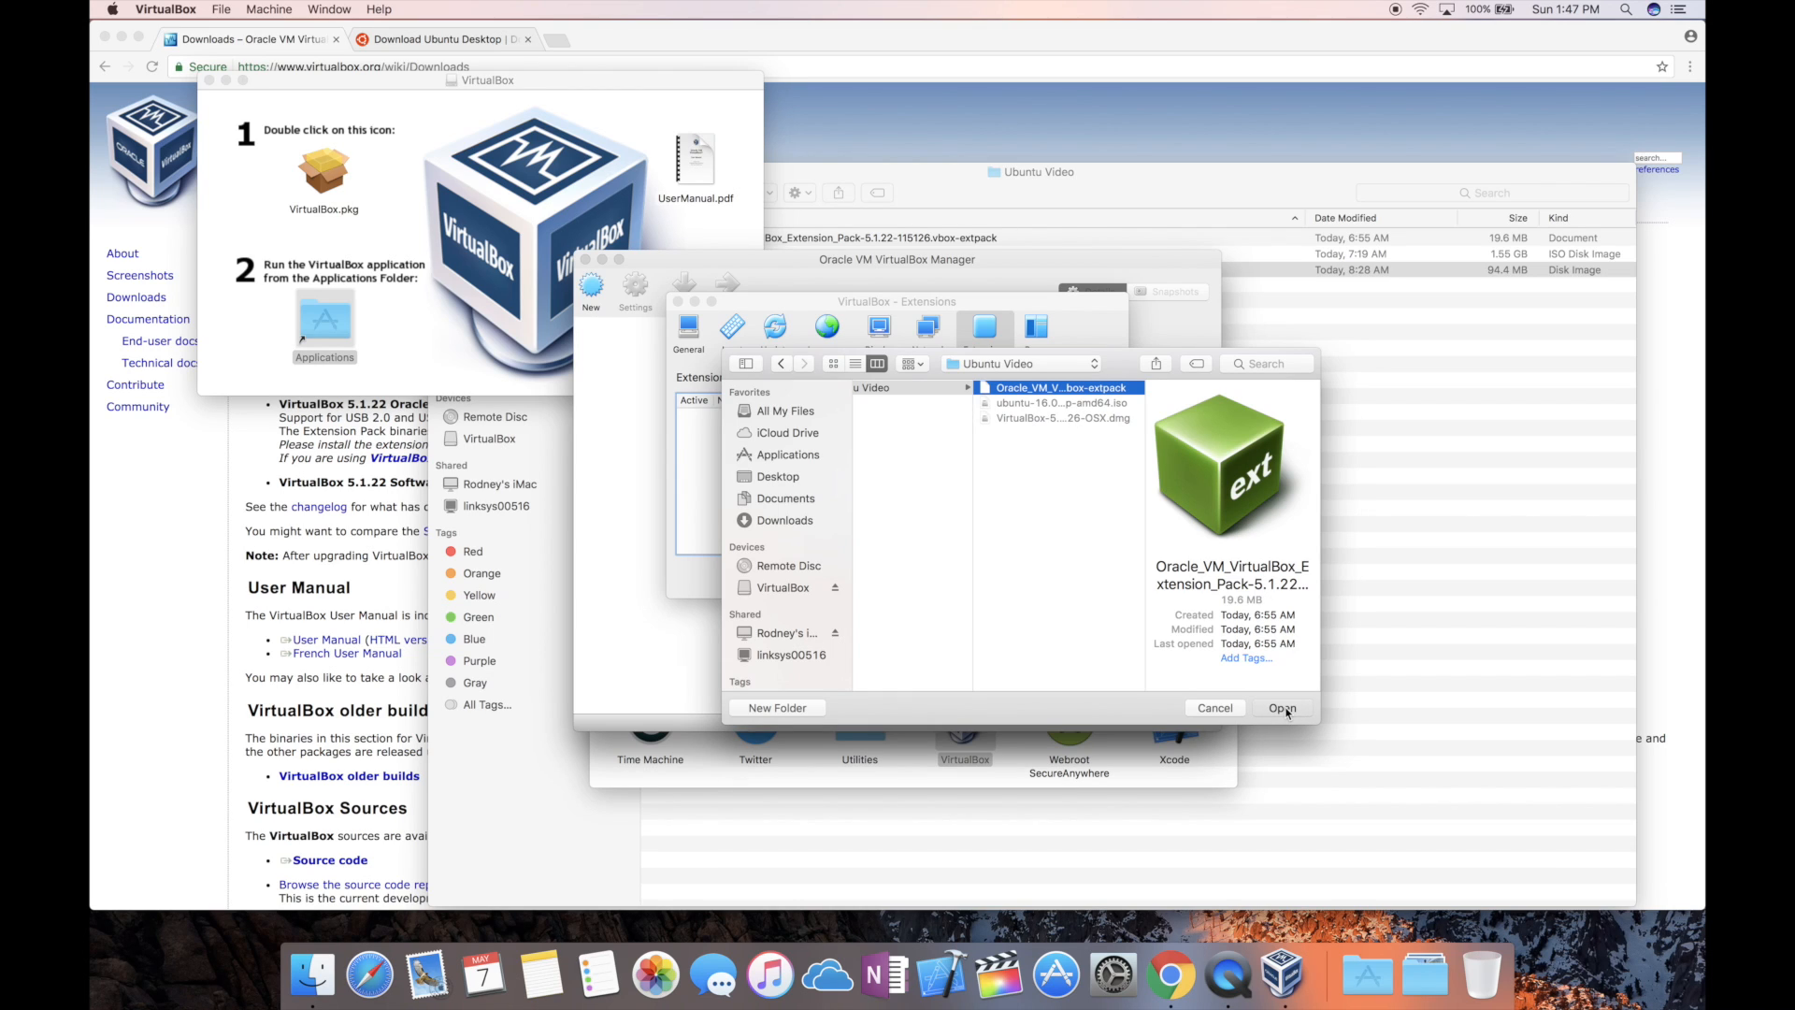
# Install Extension Pack 5.1.22, accept the license, authorise with the password, and close Preferences
pyautogui.click(1281, 707)
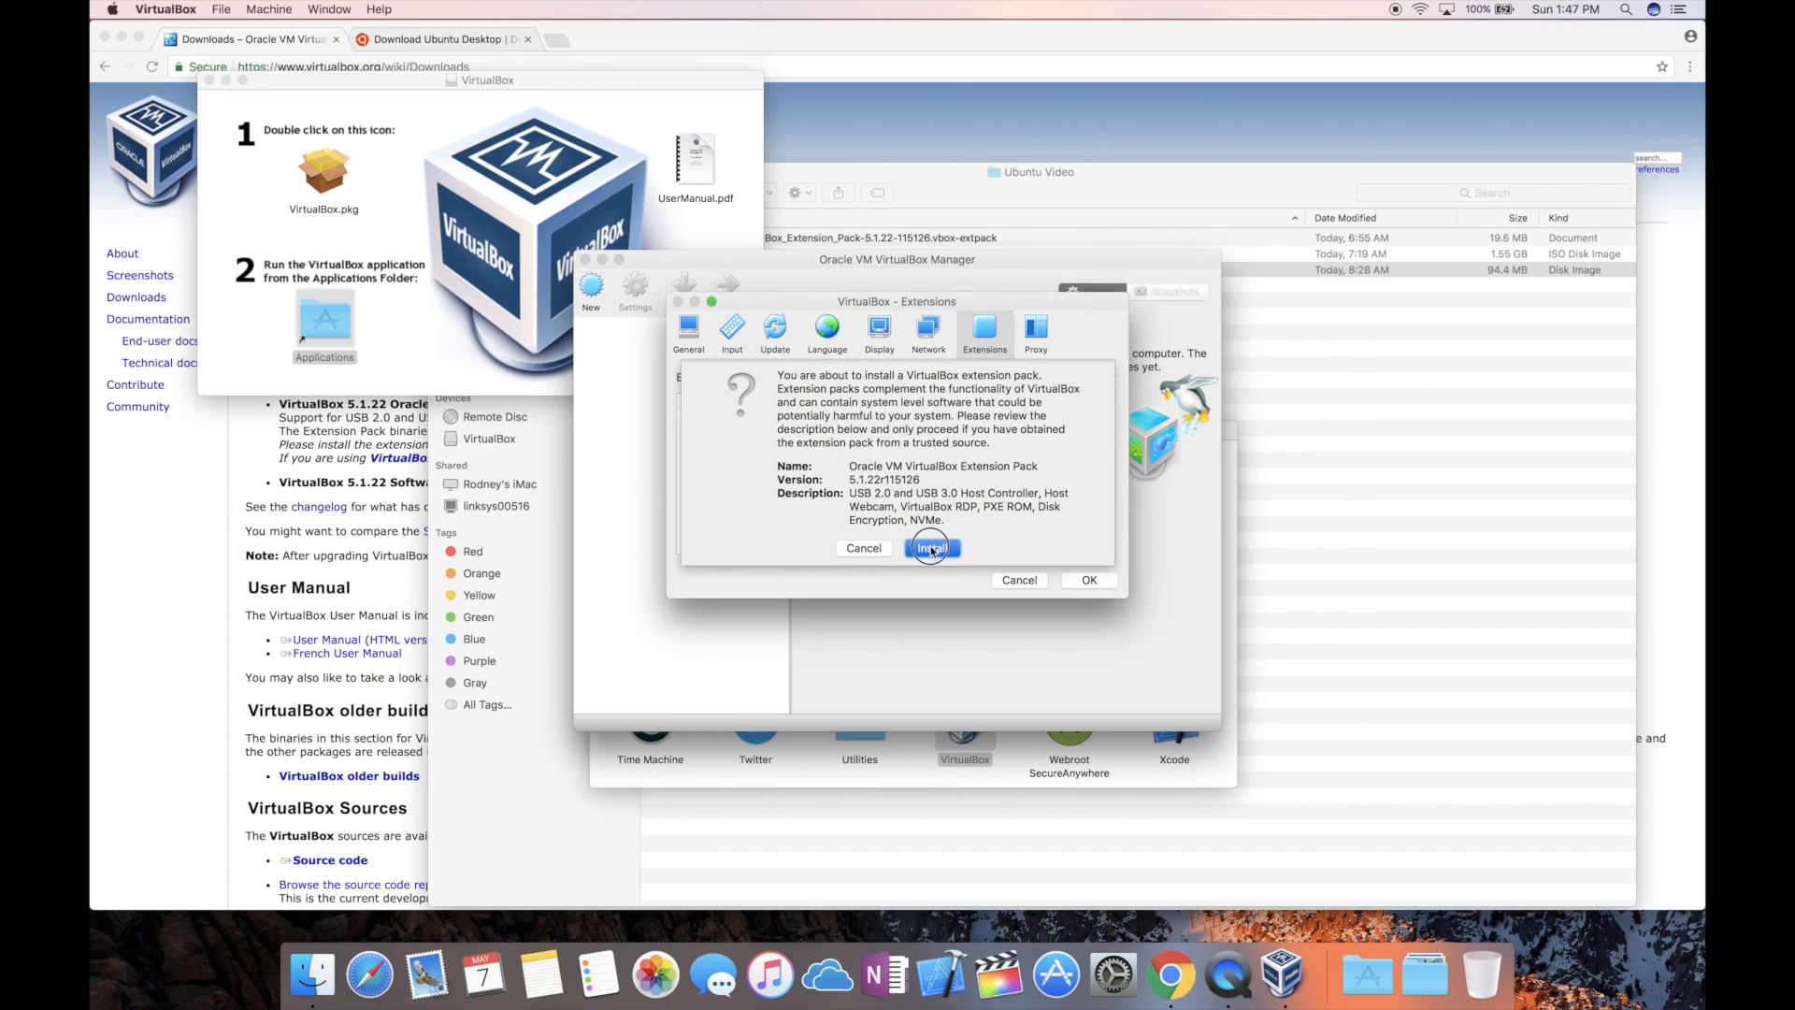
pyautogui.click(931, 547)
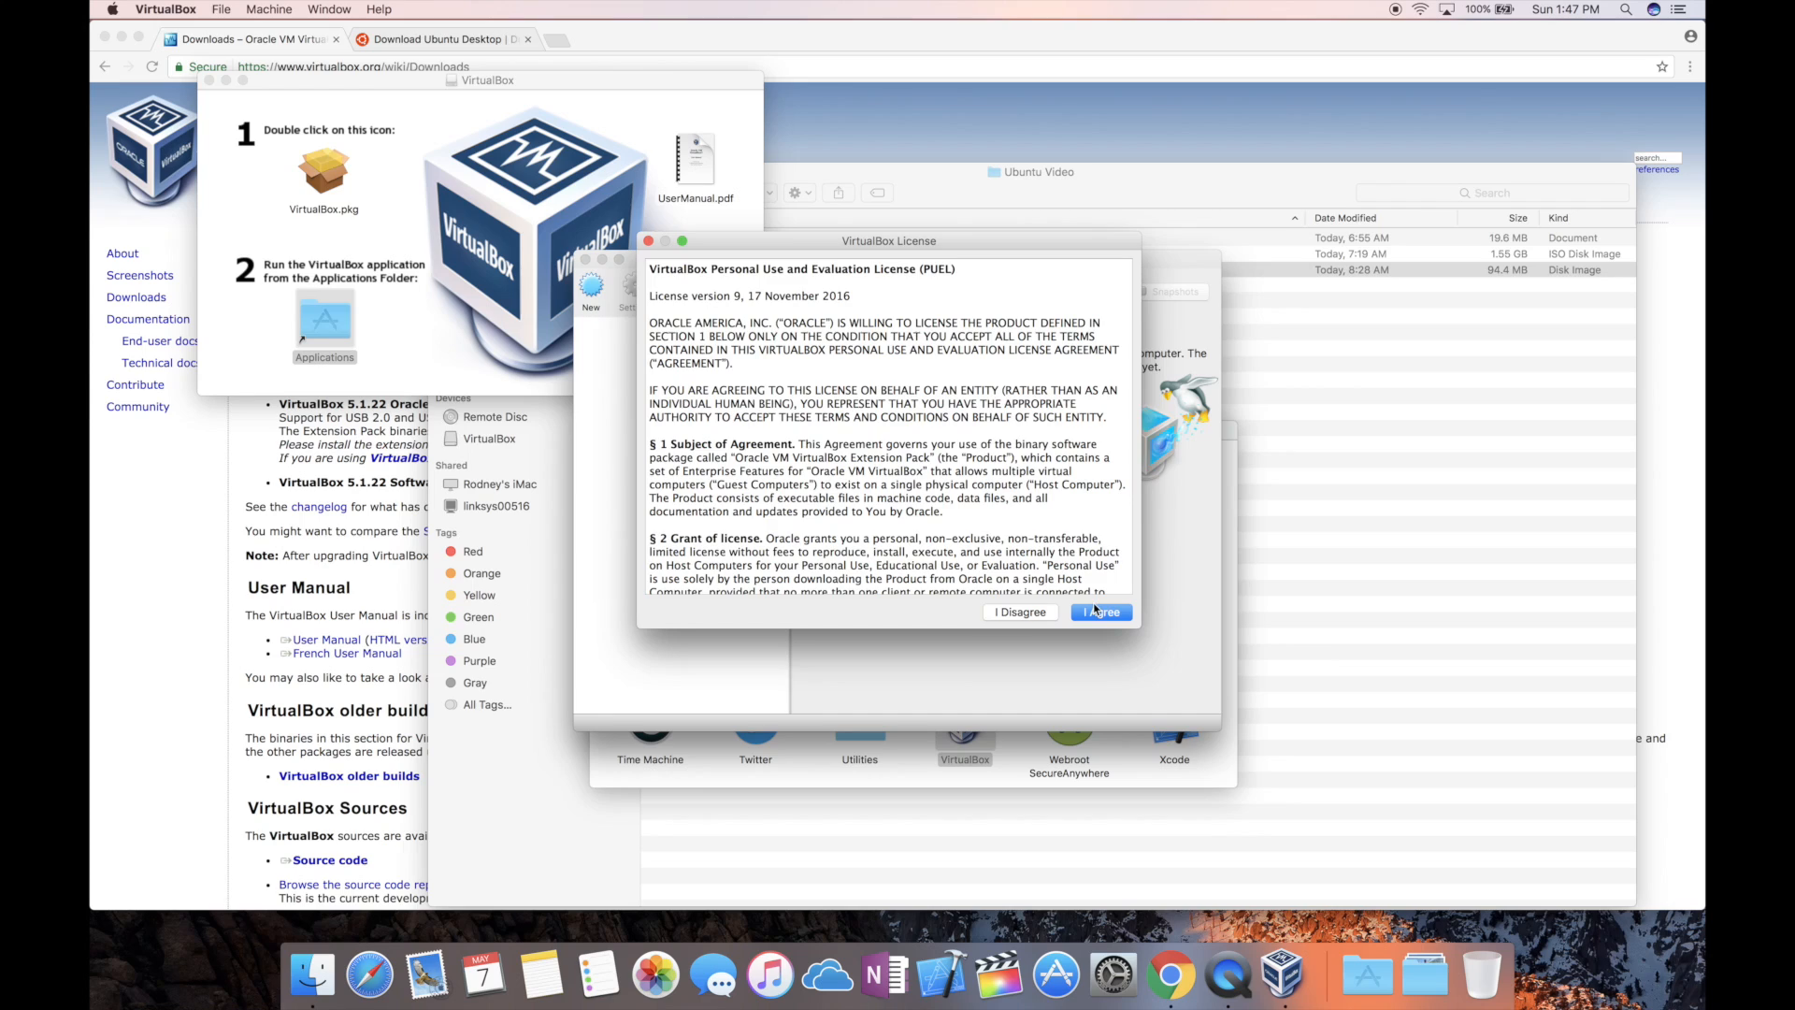
pyautogui.click(1099, 611)
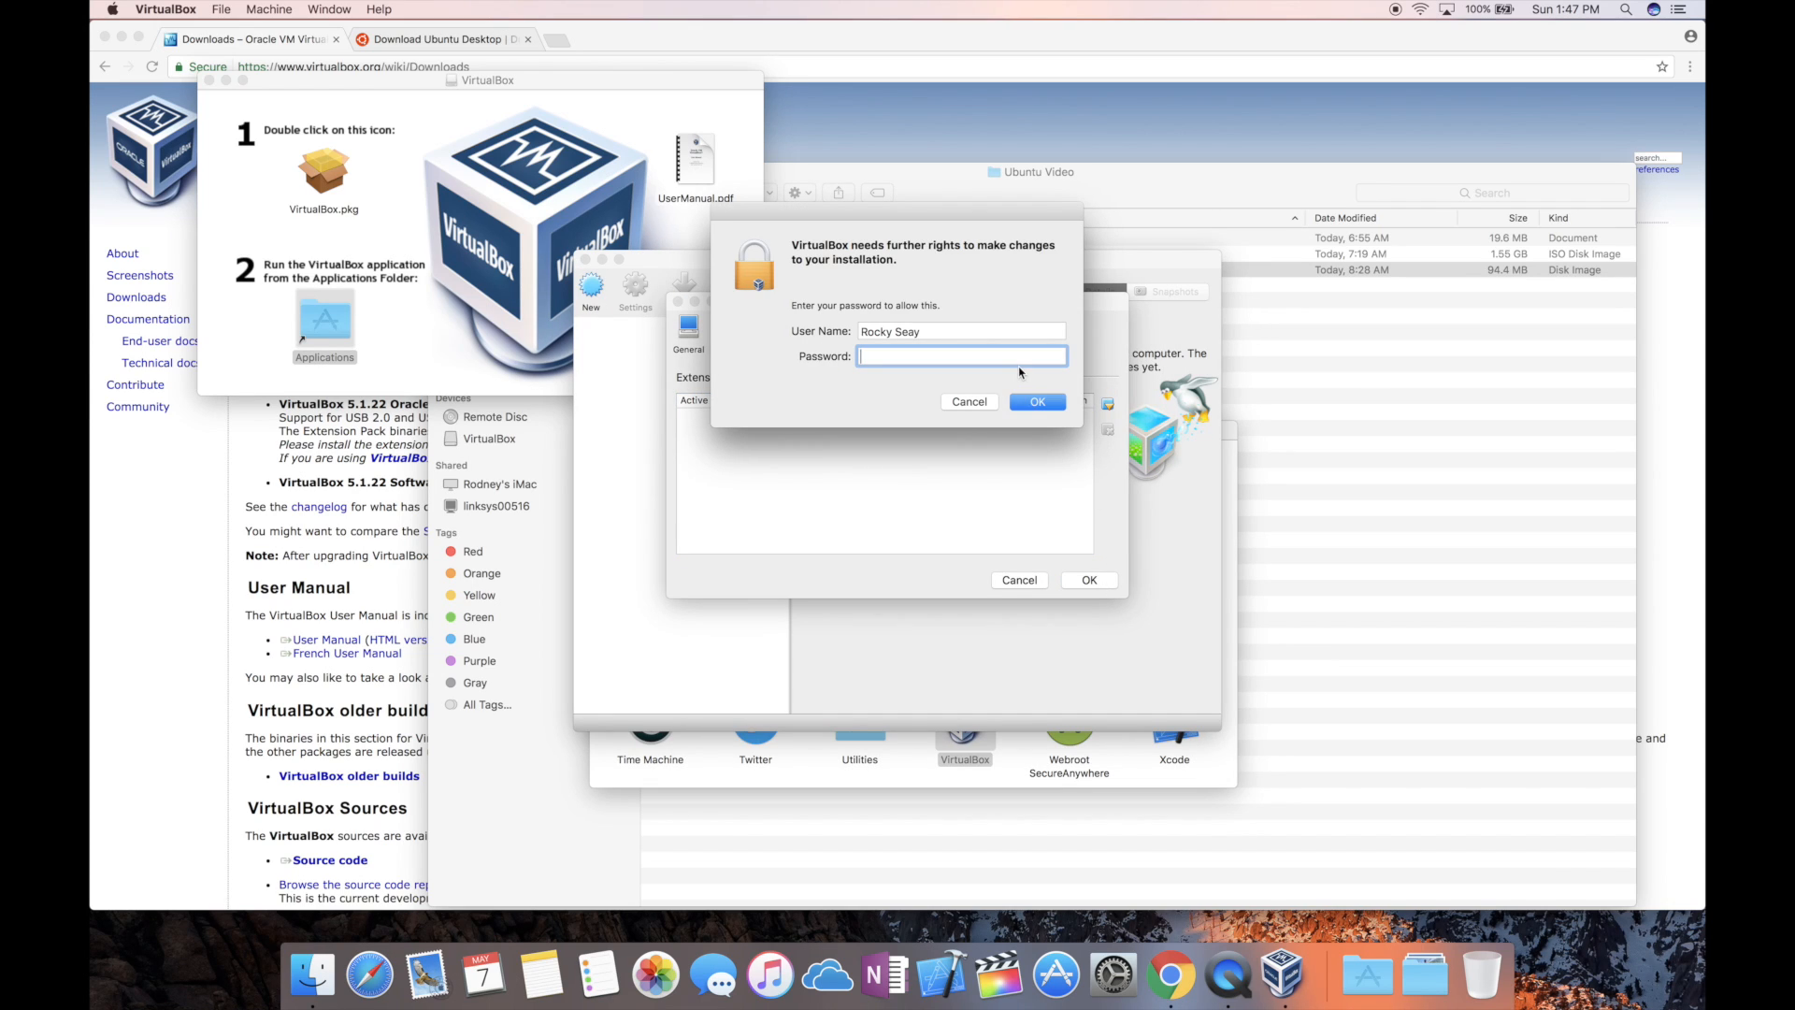
pyautogui.click(959, 356)
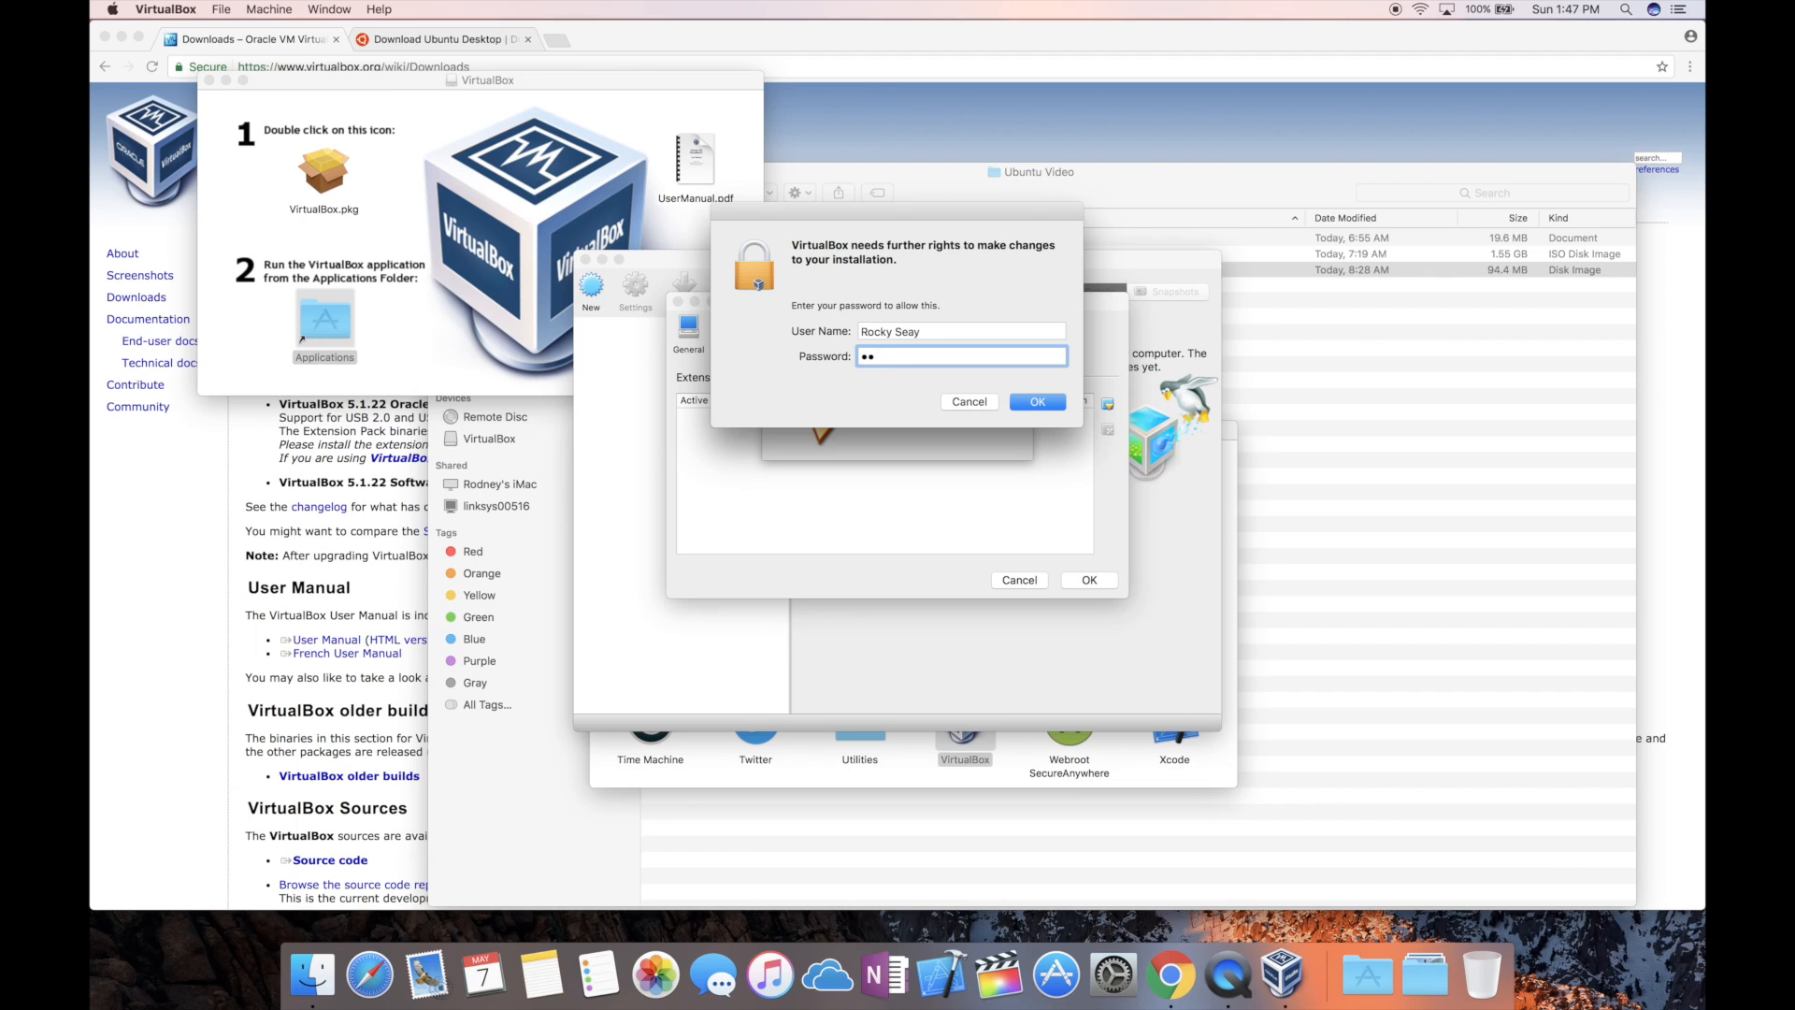
pyautogui.write('password')
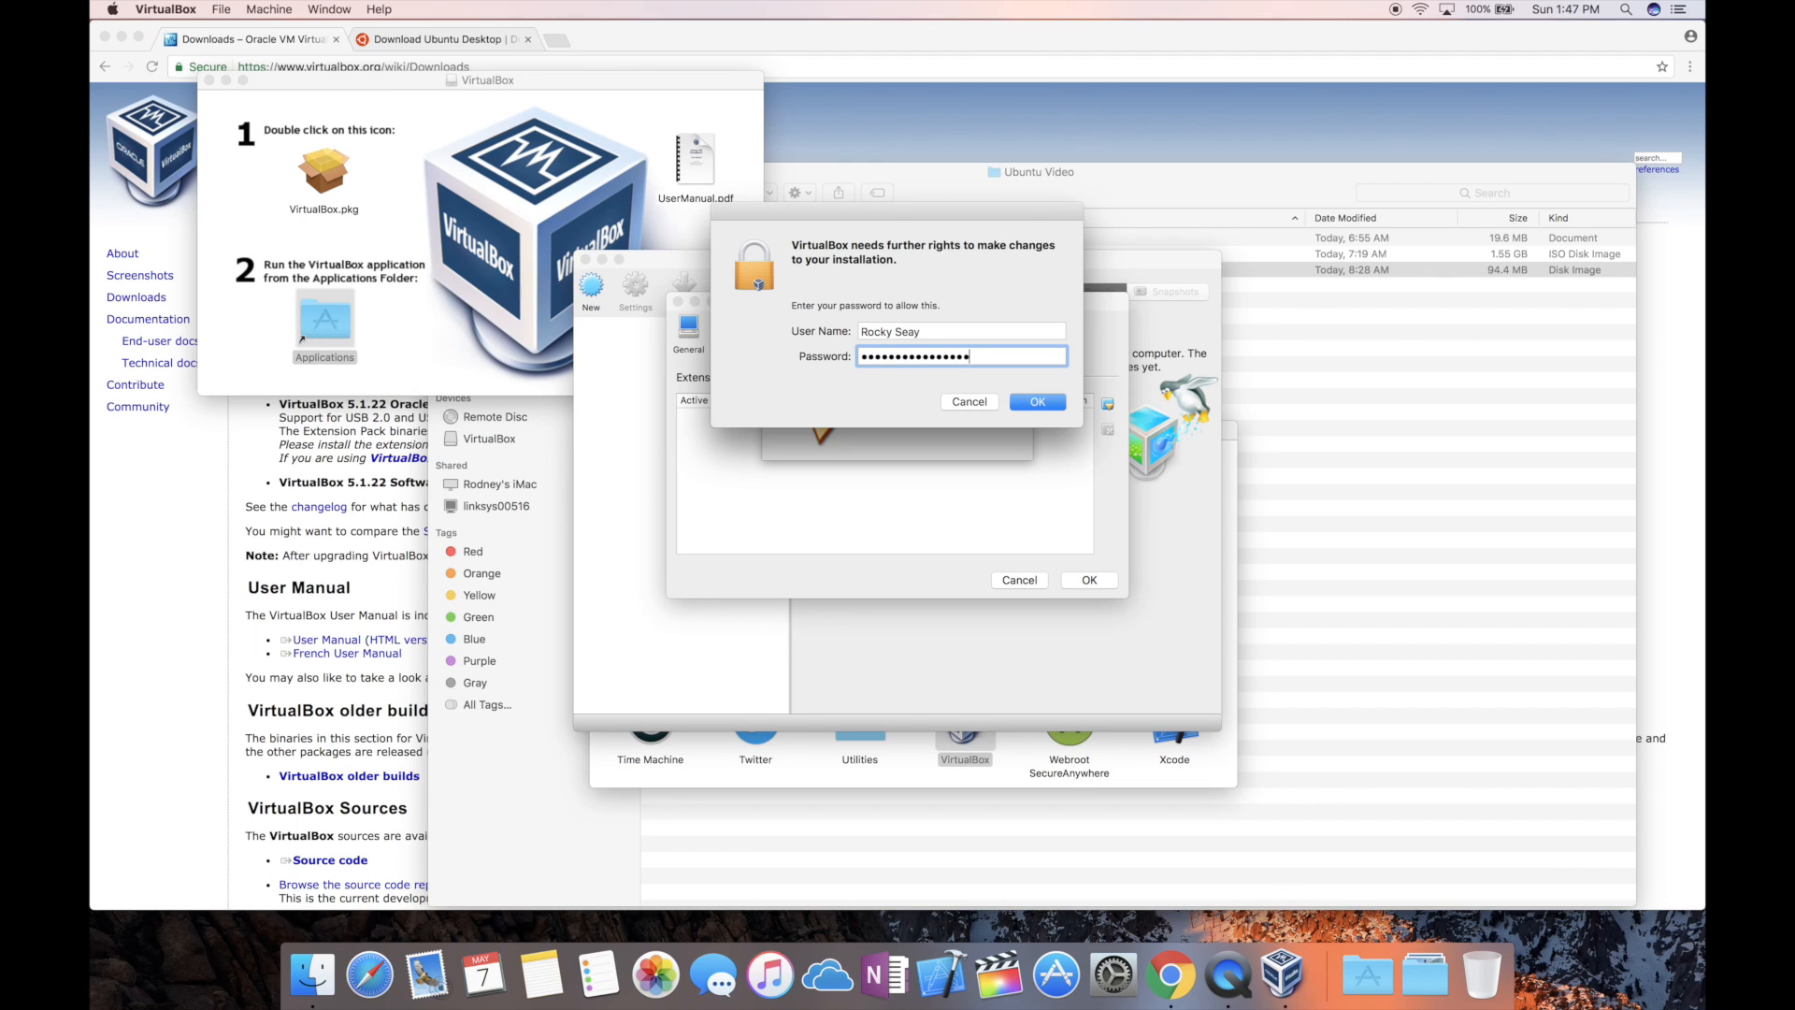
pyautogui.click(1036, 401)
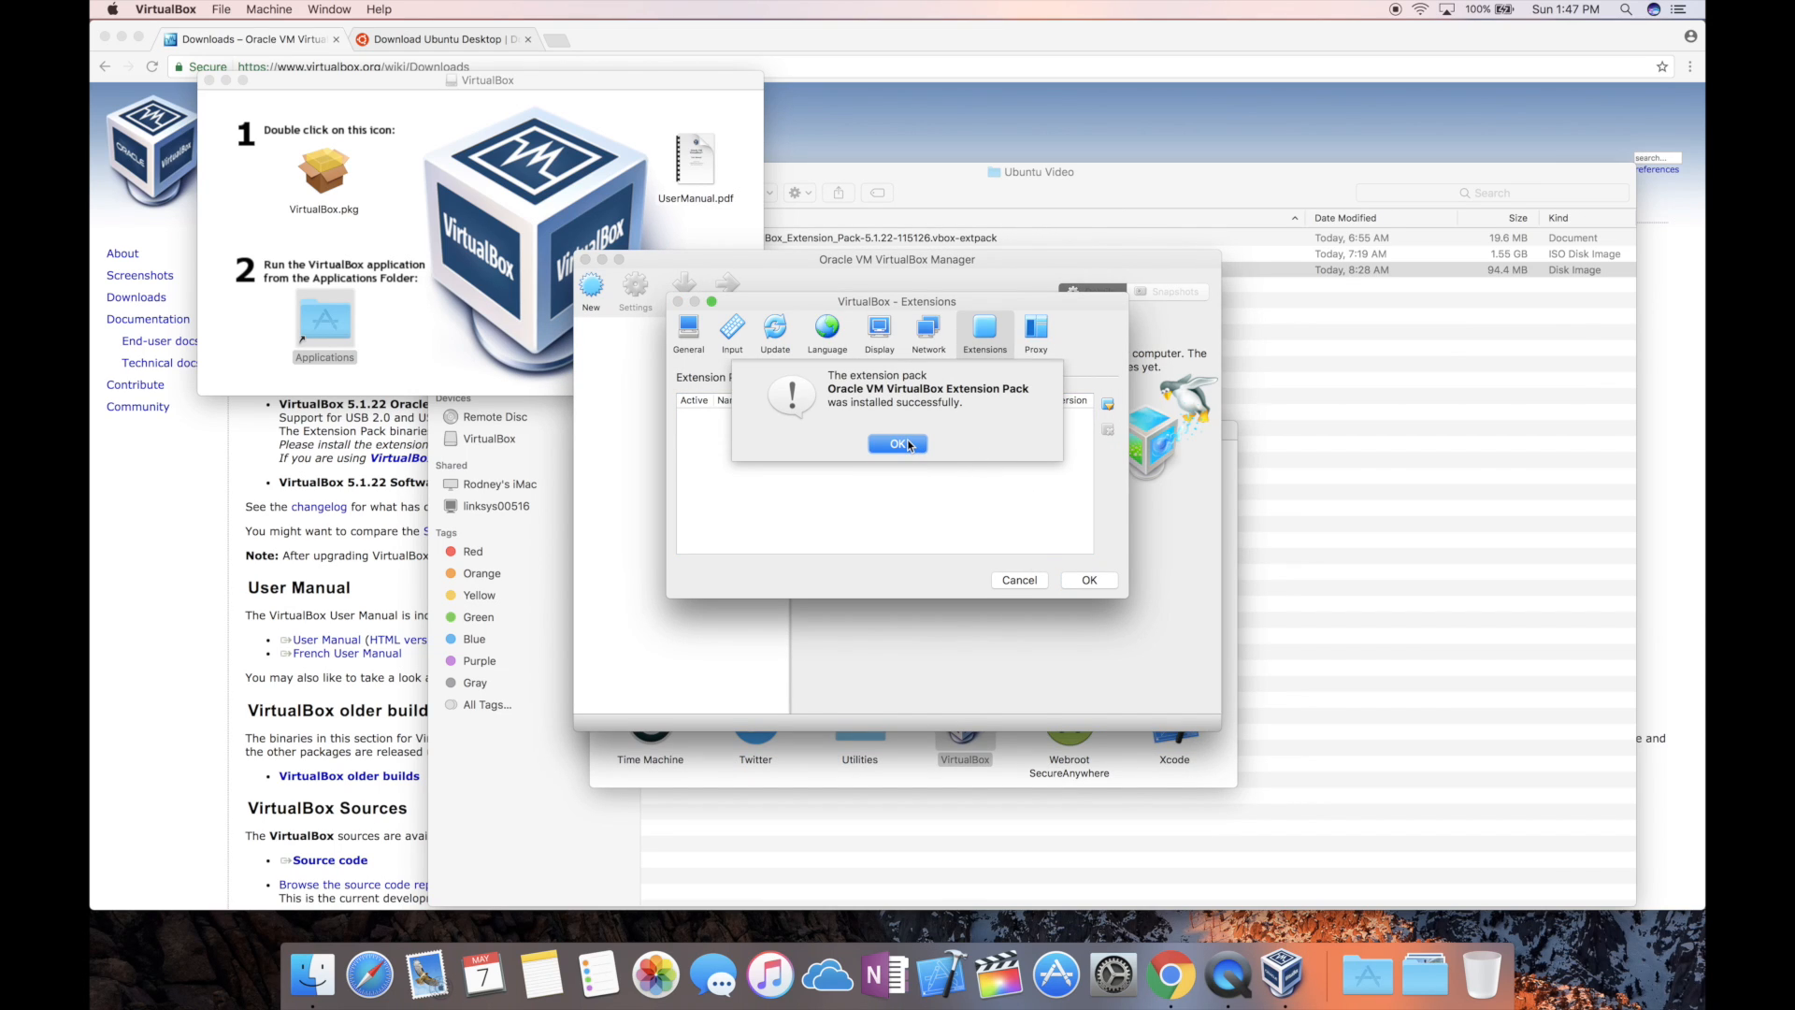
pyautogui.click(898, 444)
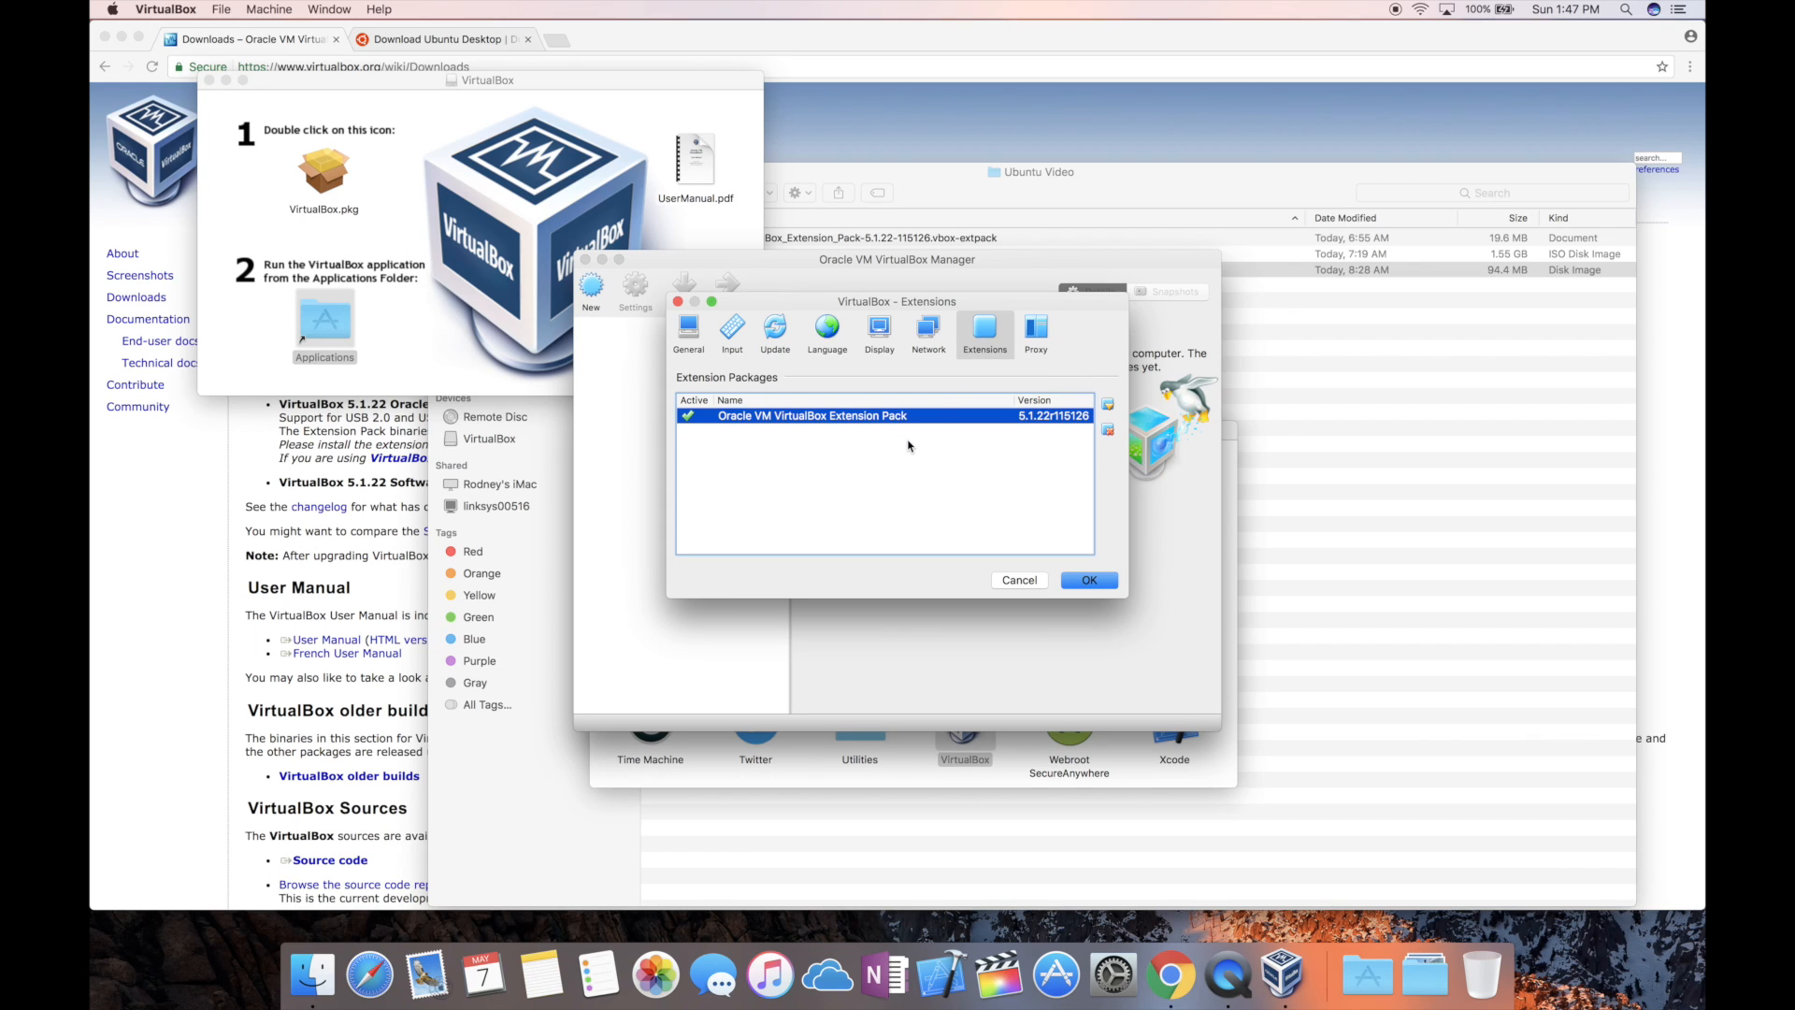
pyautogui.click(1086, 579)
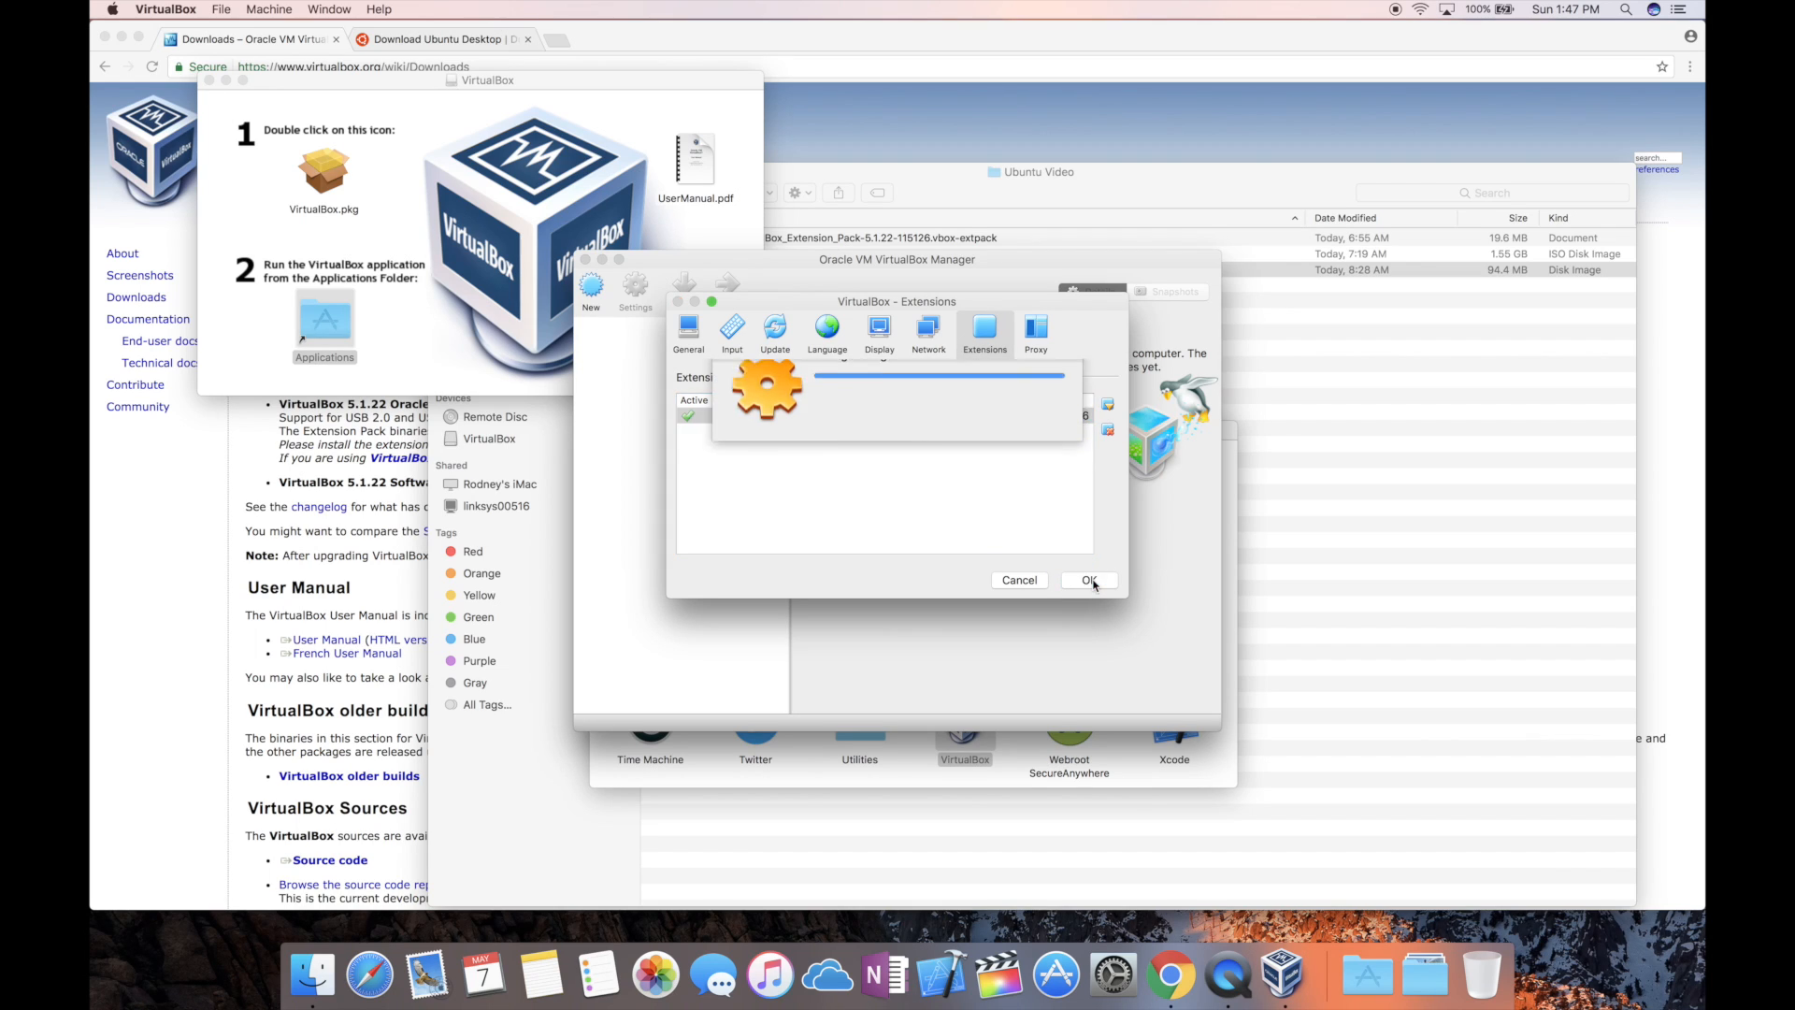
pyautogui.click(1086, 580)
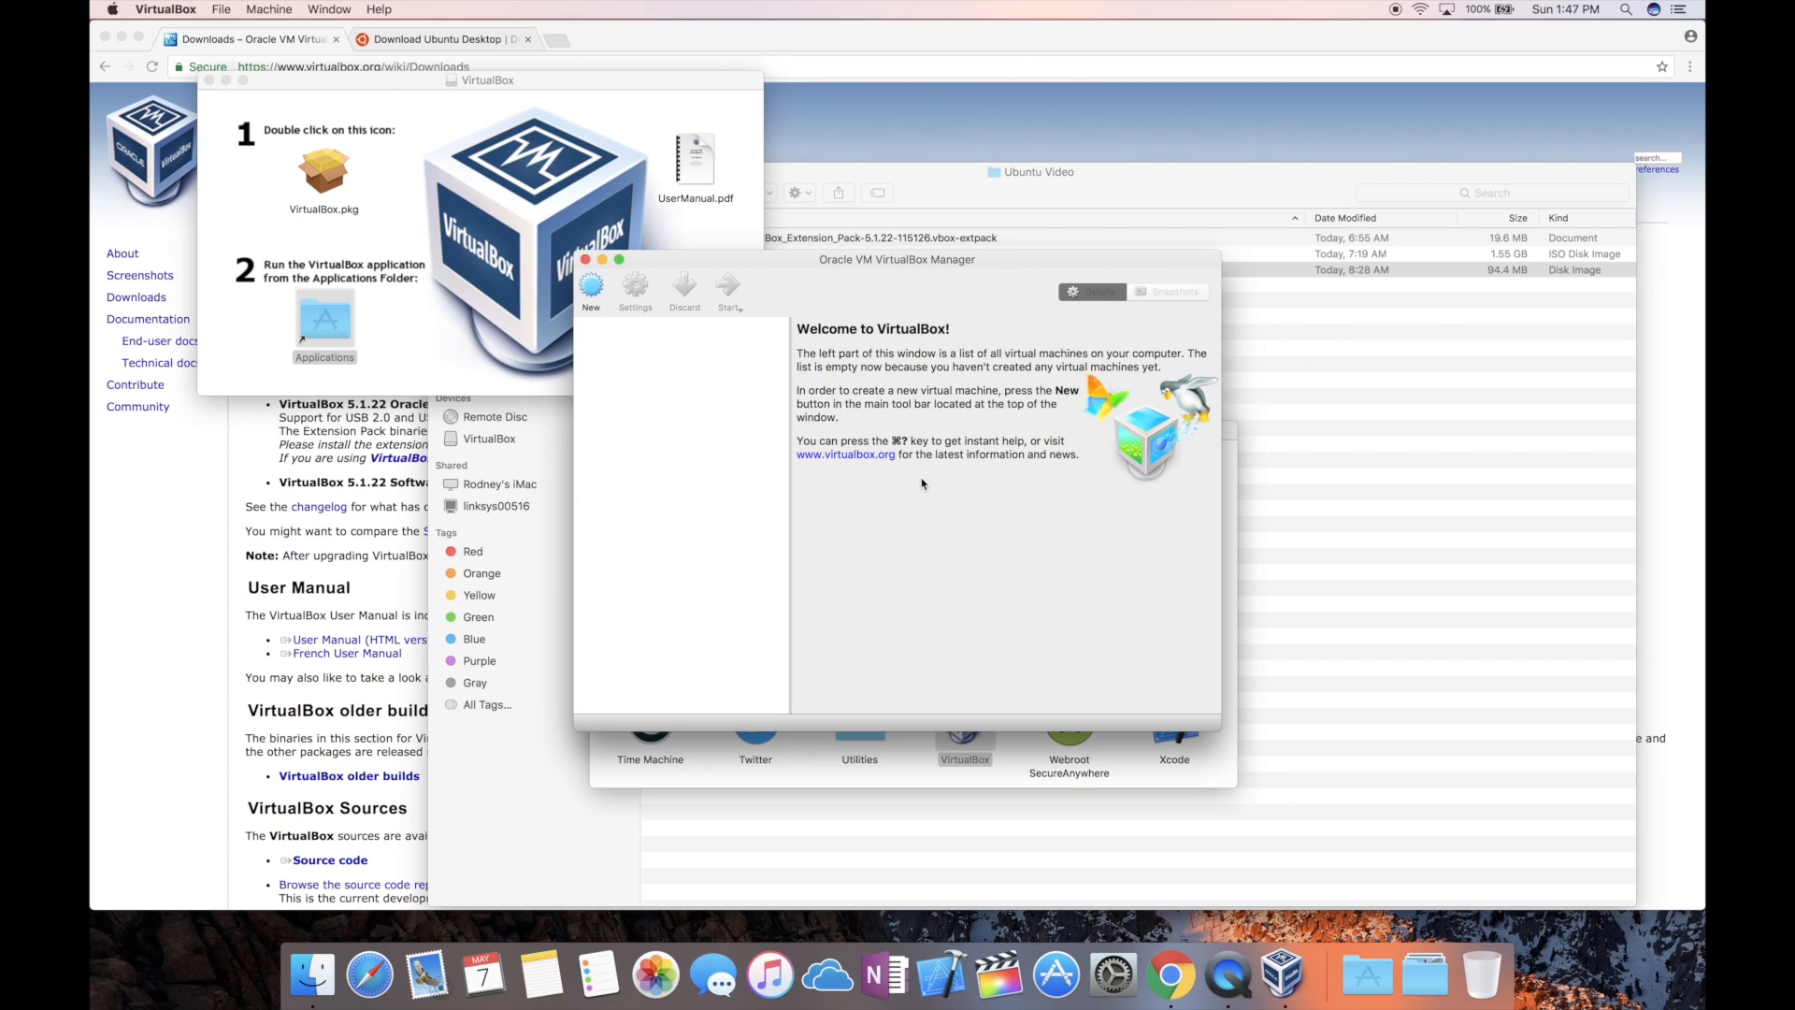
pyautogui.moveTo(640, 397)
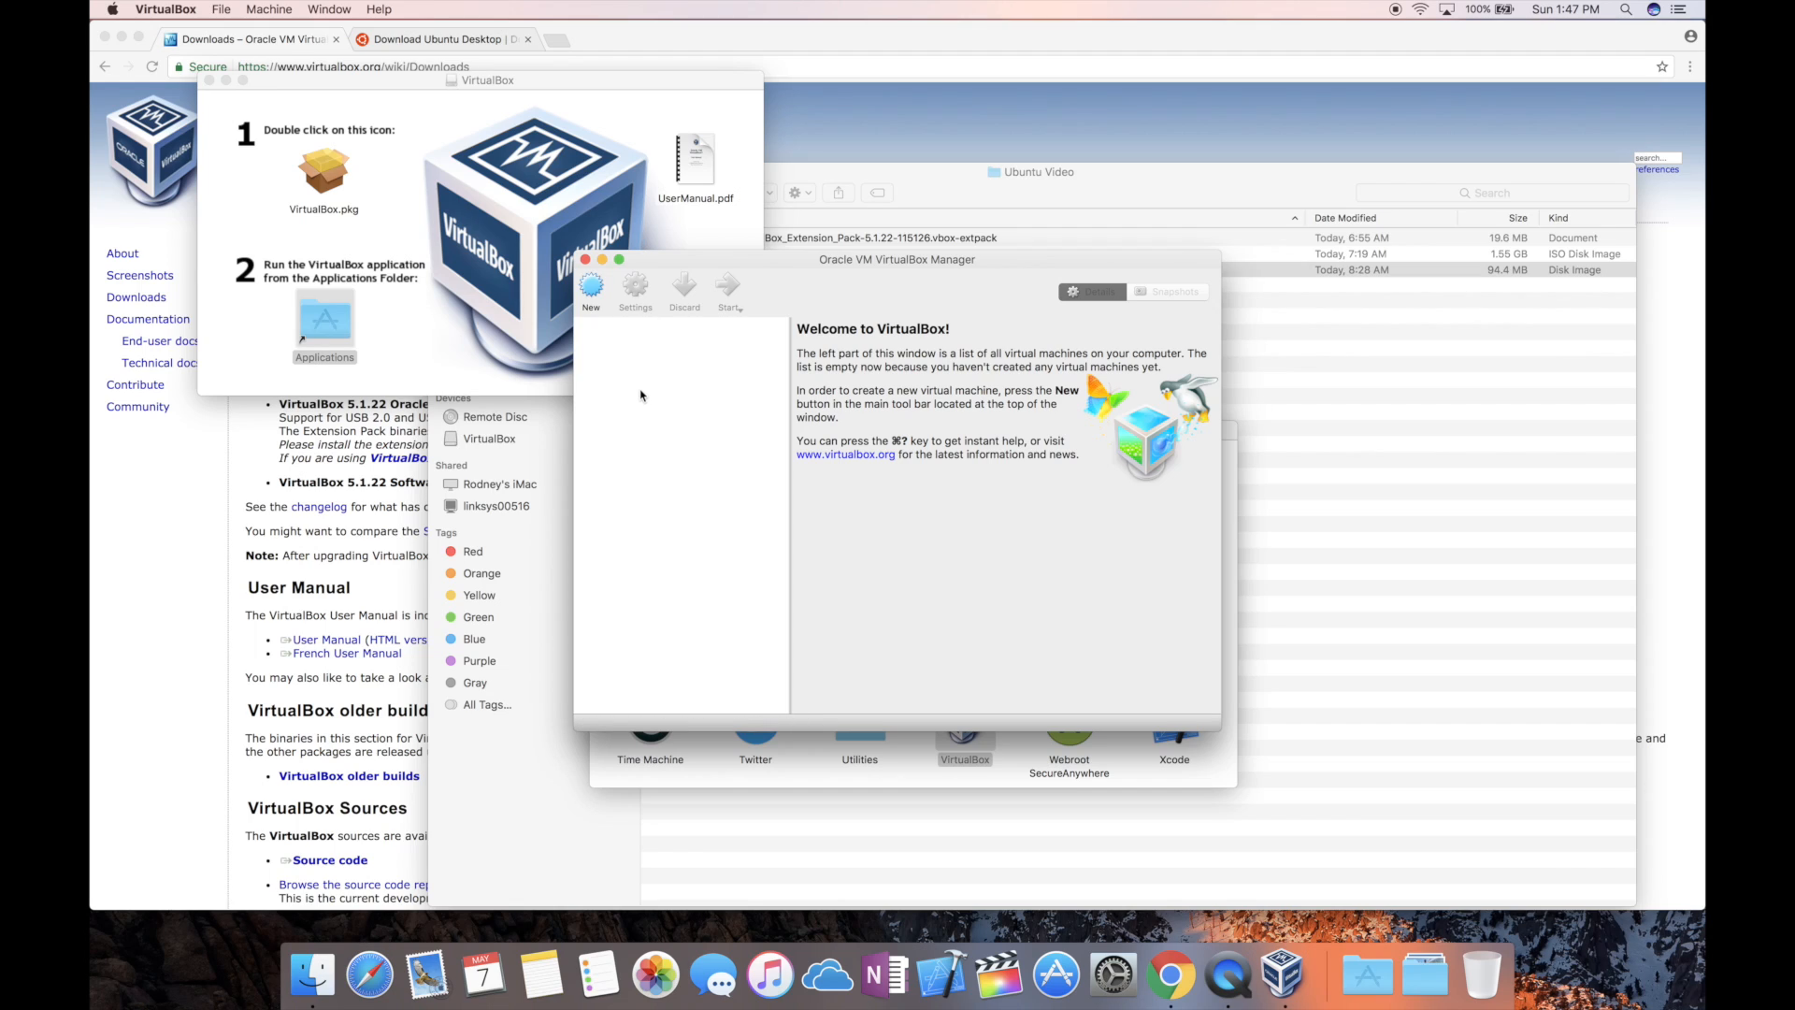
pyautogui.moveTo(773, 325)
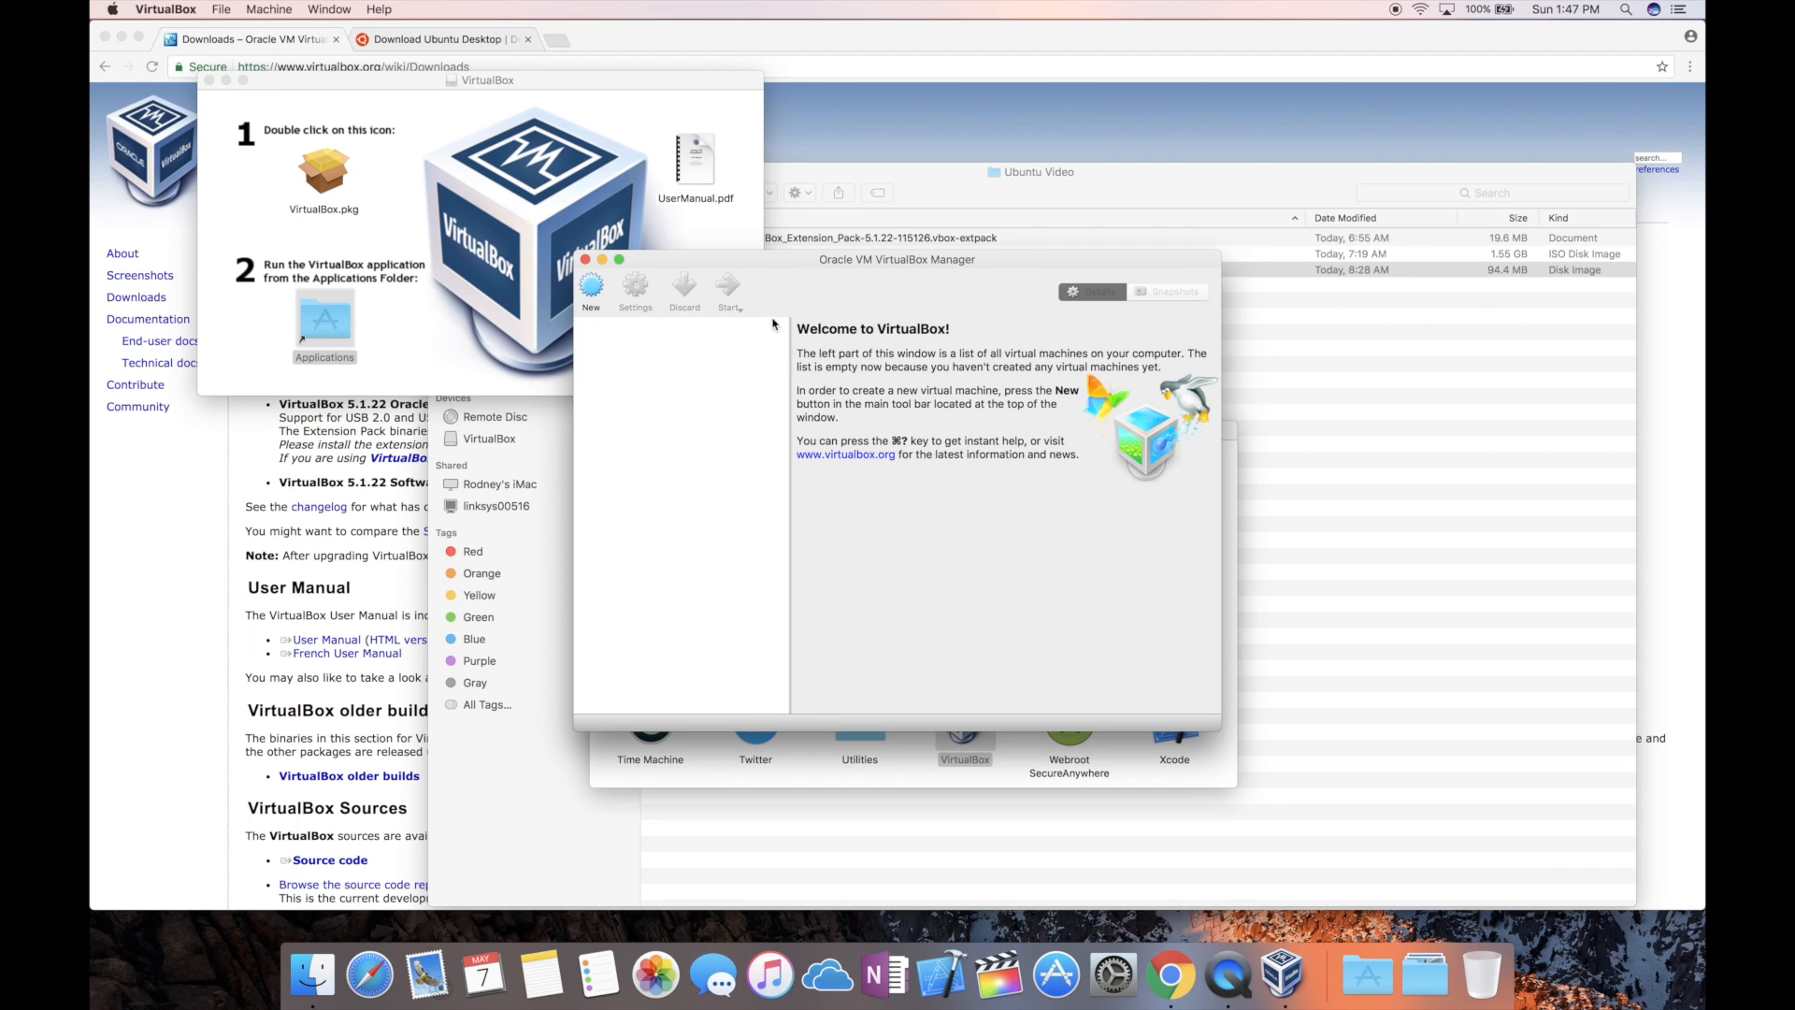
# Name the VM 'Ubuntu' as Linux, Ubuntu (64-bit), then move on to 6144 MB memory
pyautogui.click(590, 292)
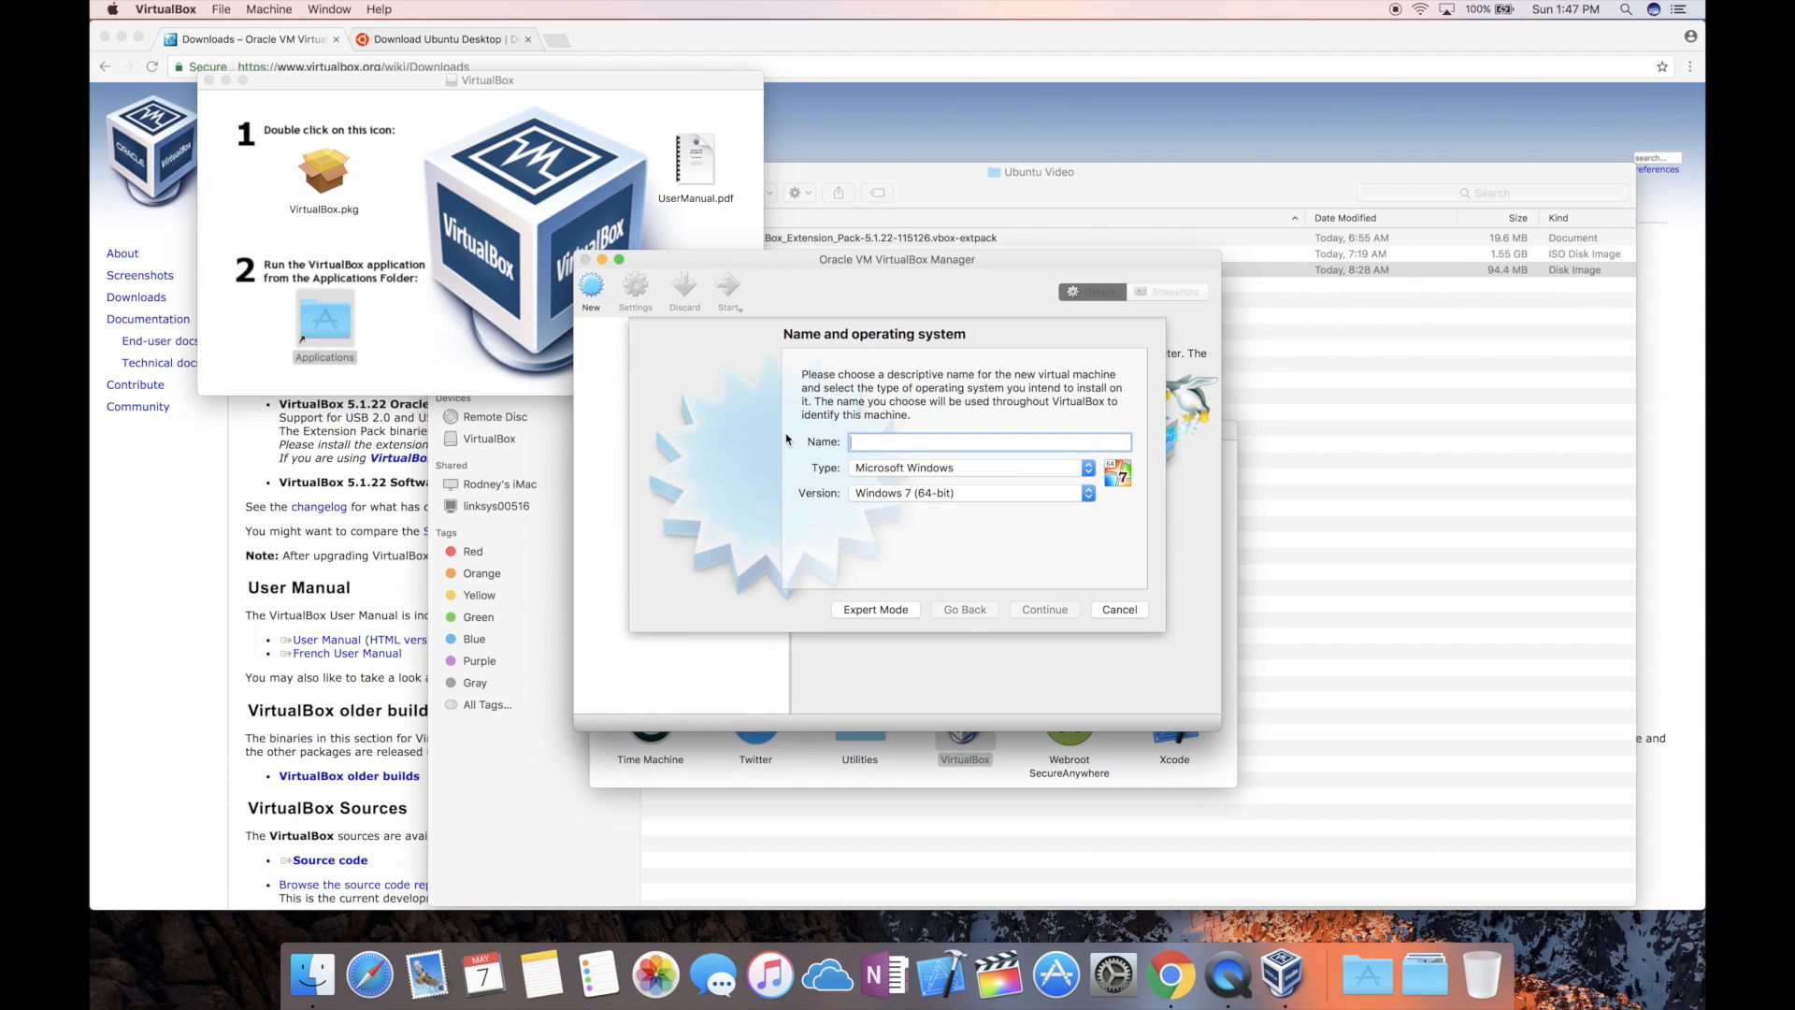
pyautogui.write('Ubuntu')
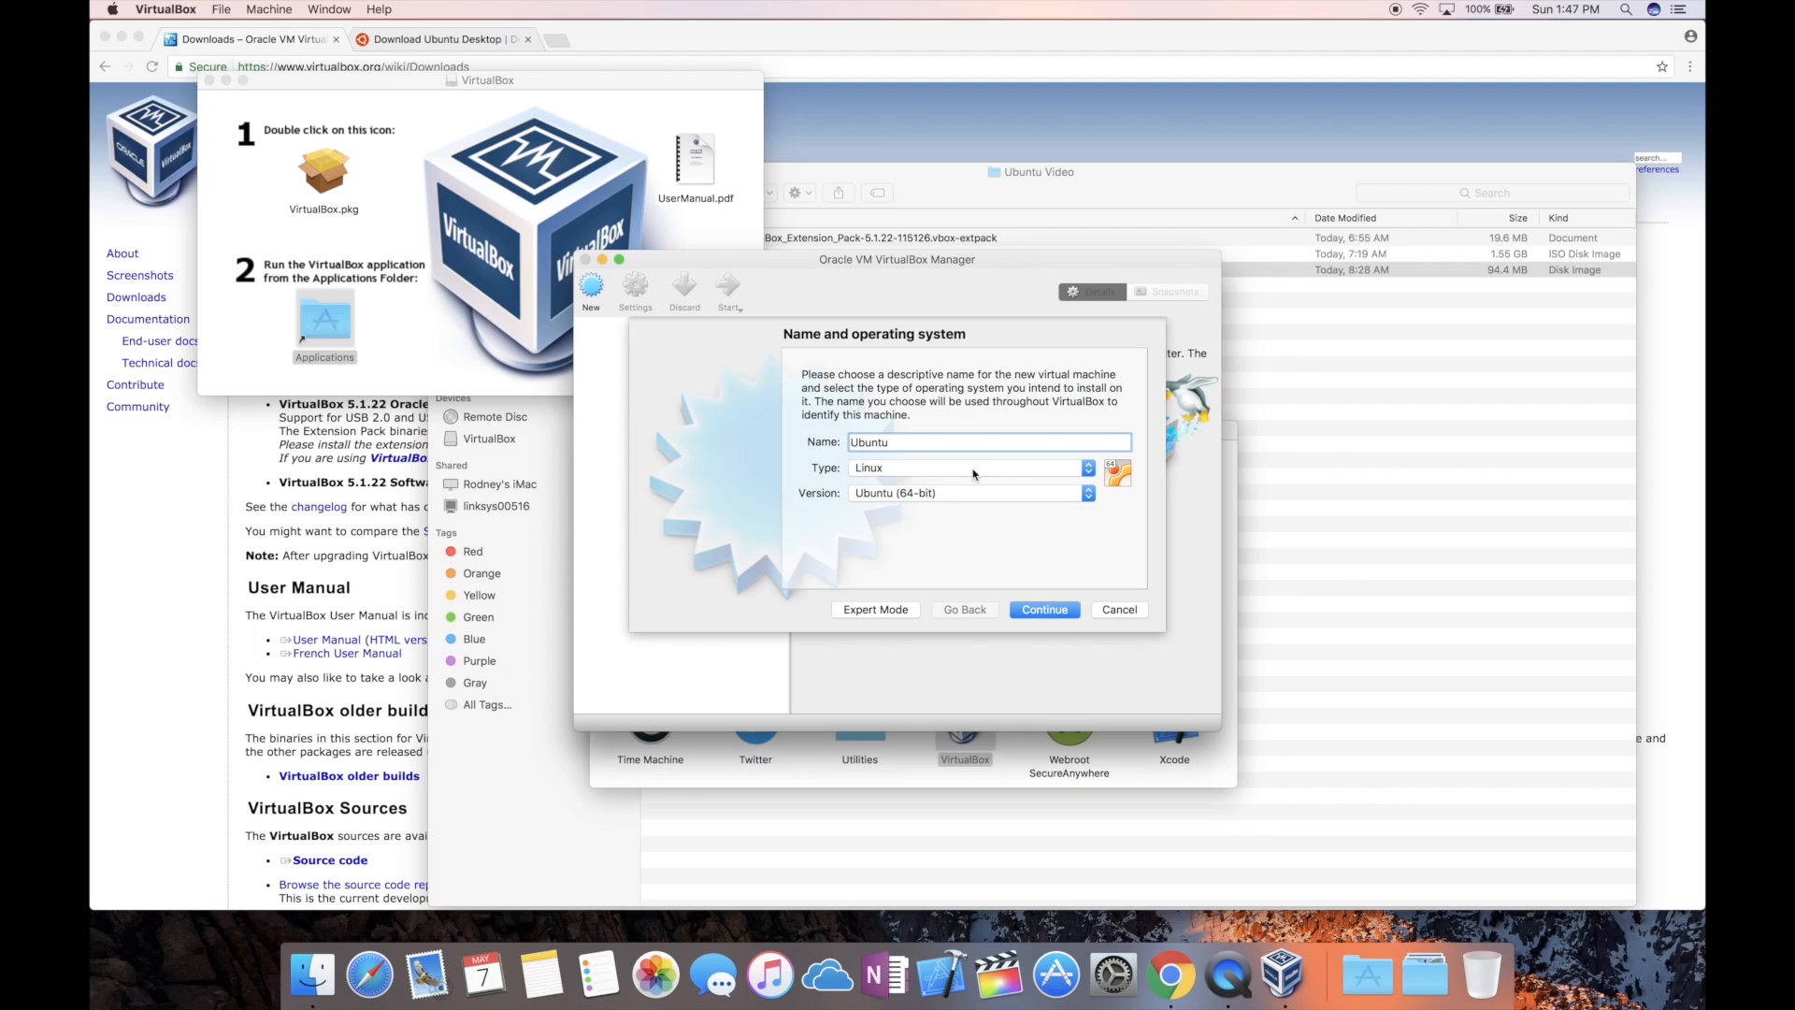
pyautogui.click(968, 467)
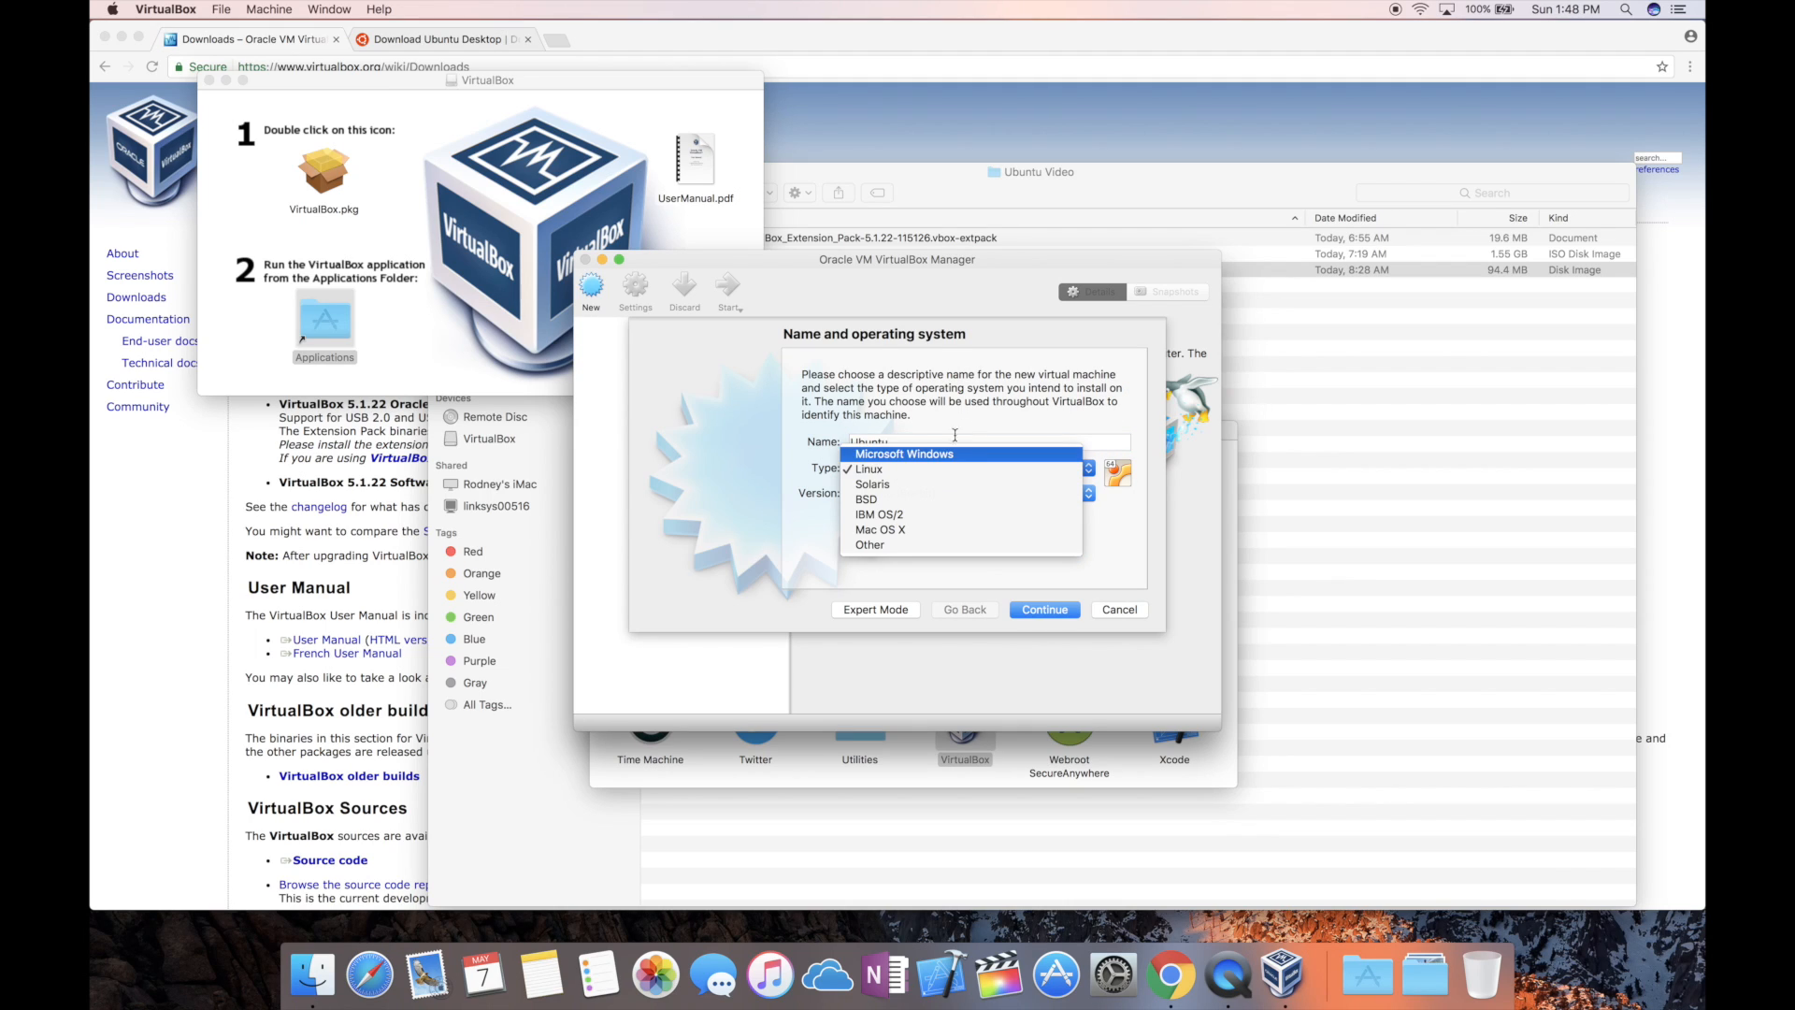
pyautogui.moveTo(927, 499)
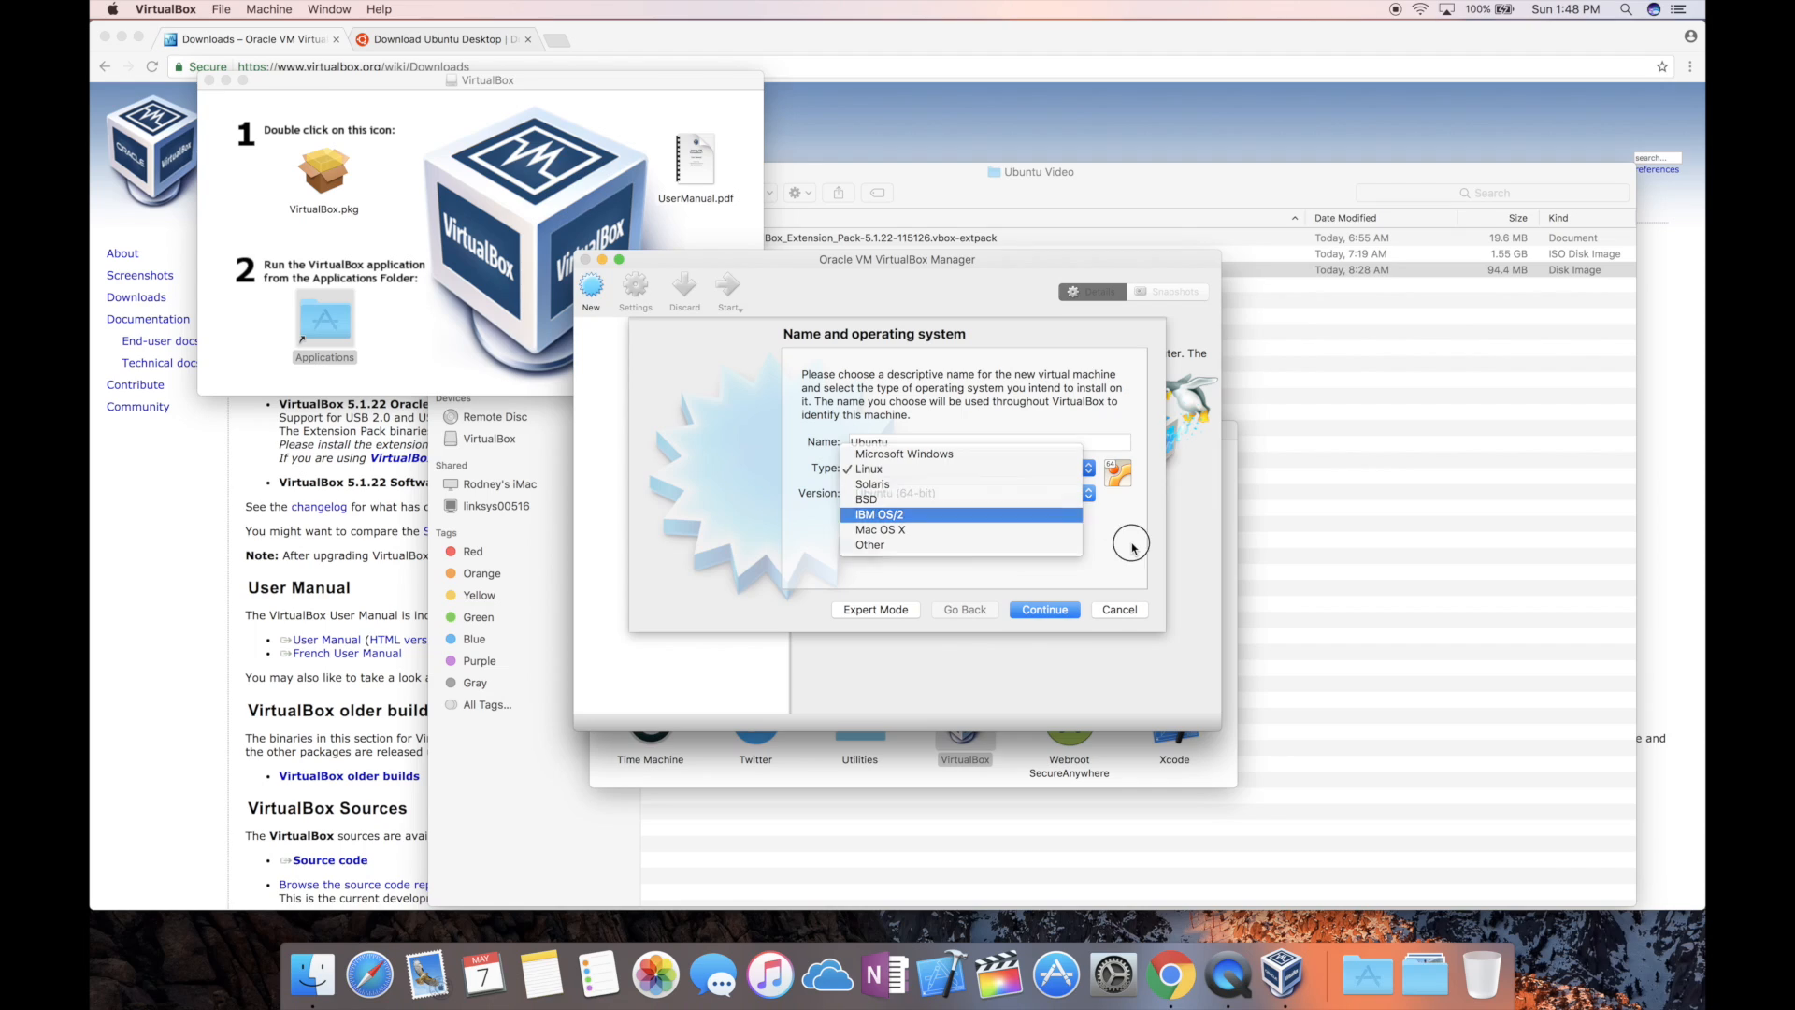
pyautogui.click(868, 468)
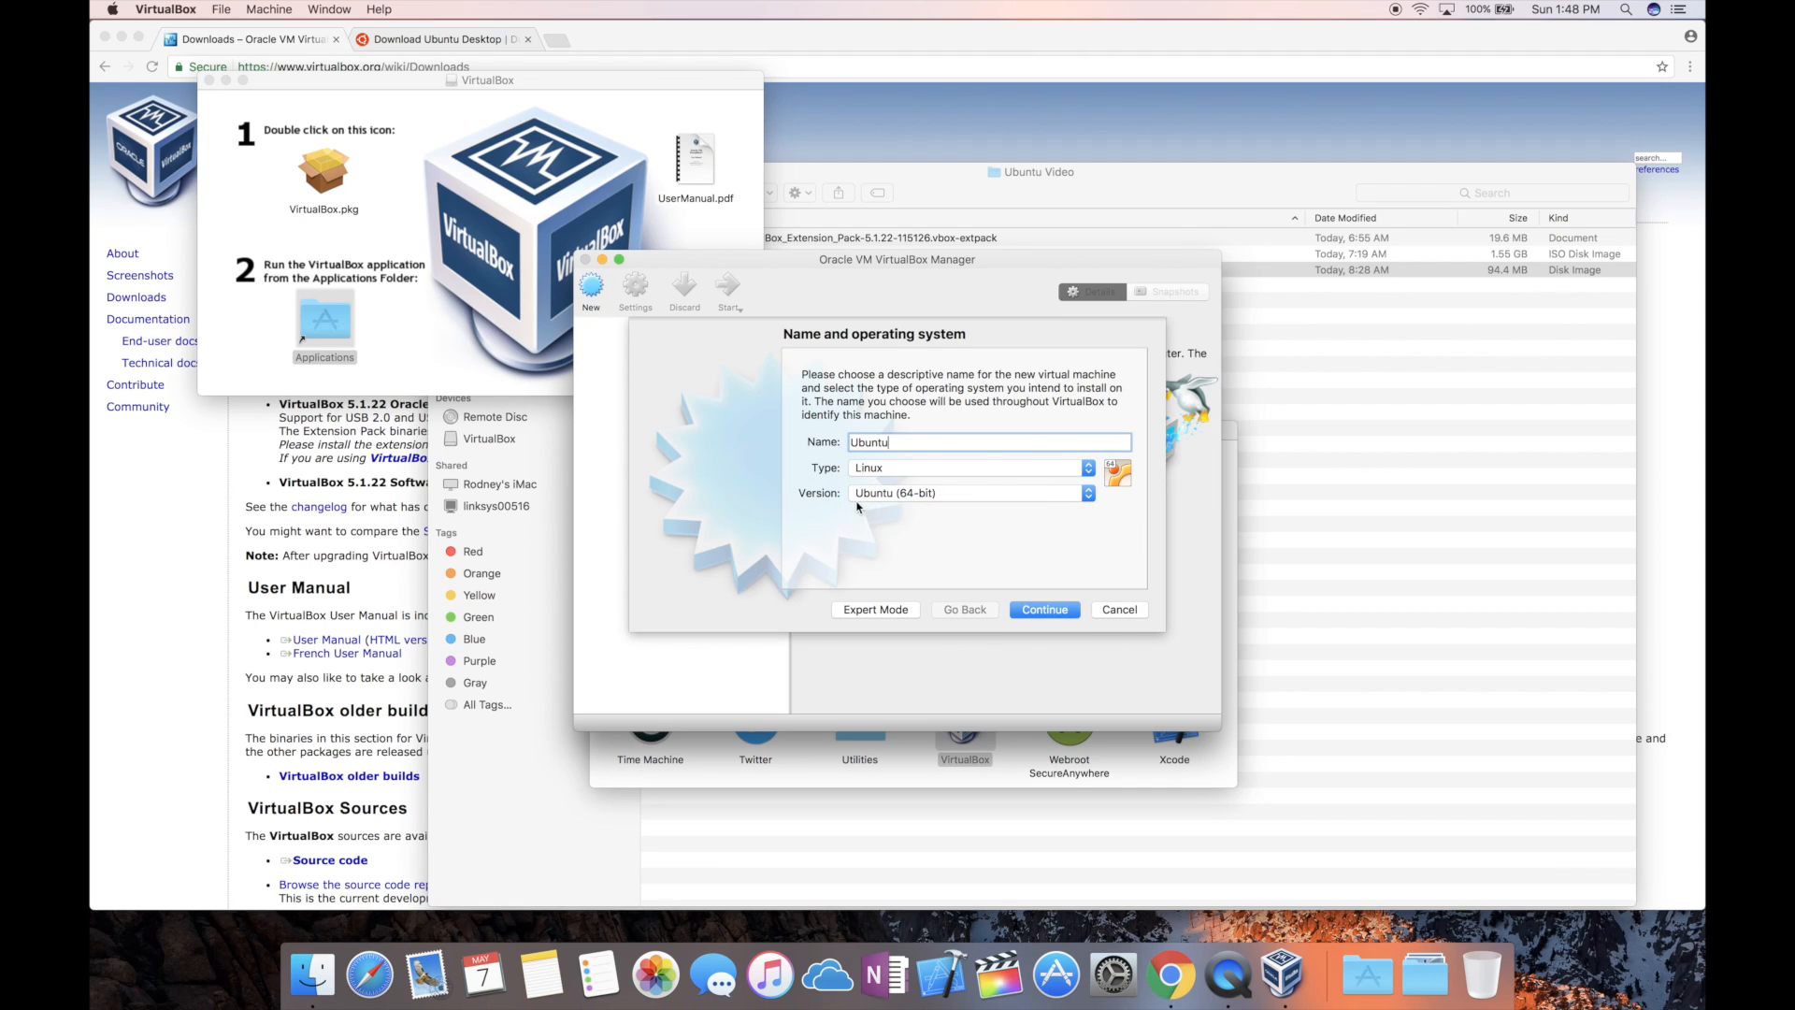
pyautogui.click(1043, 608)
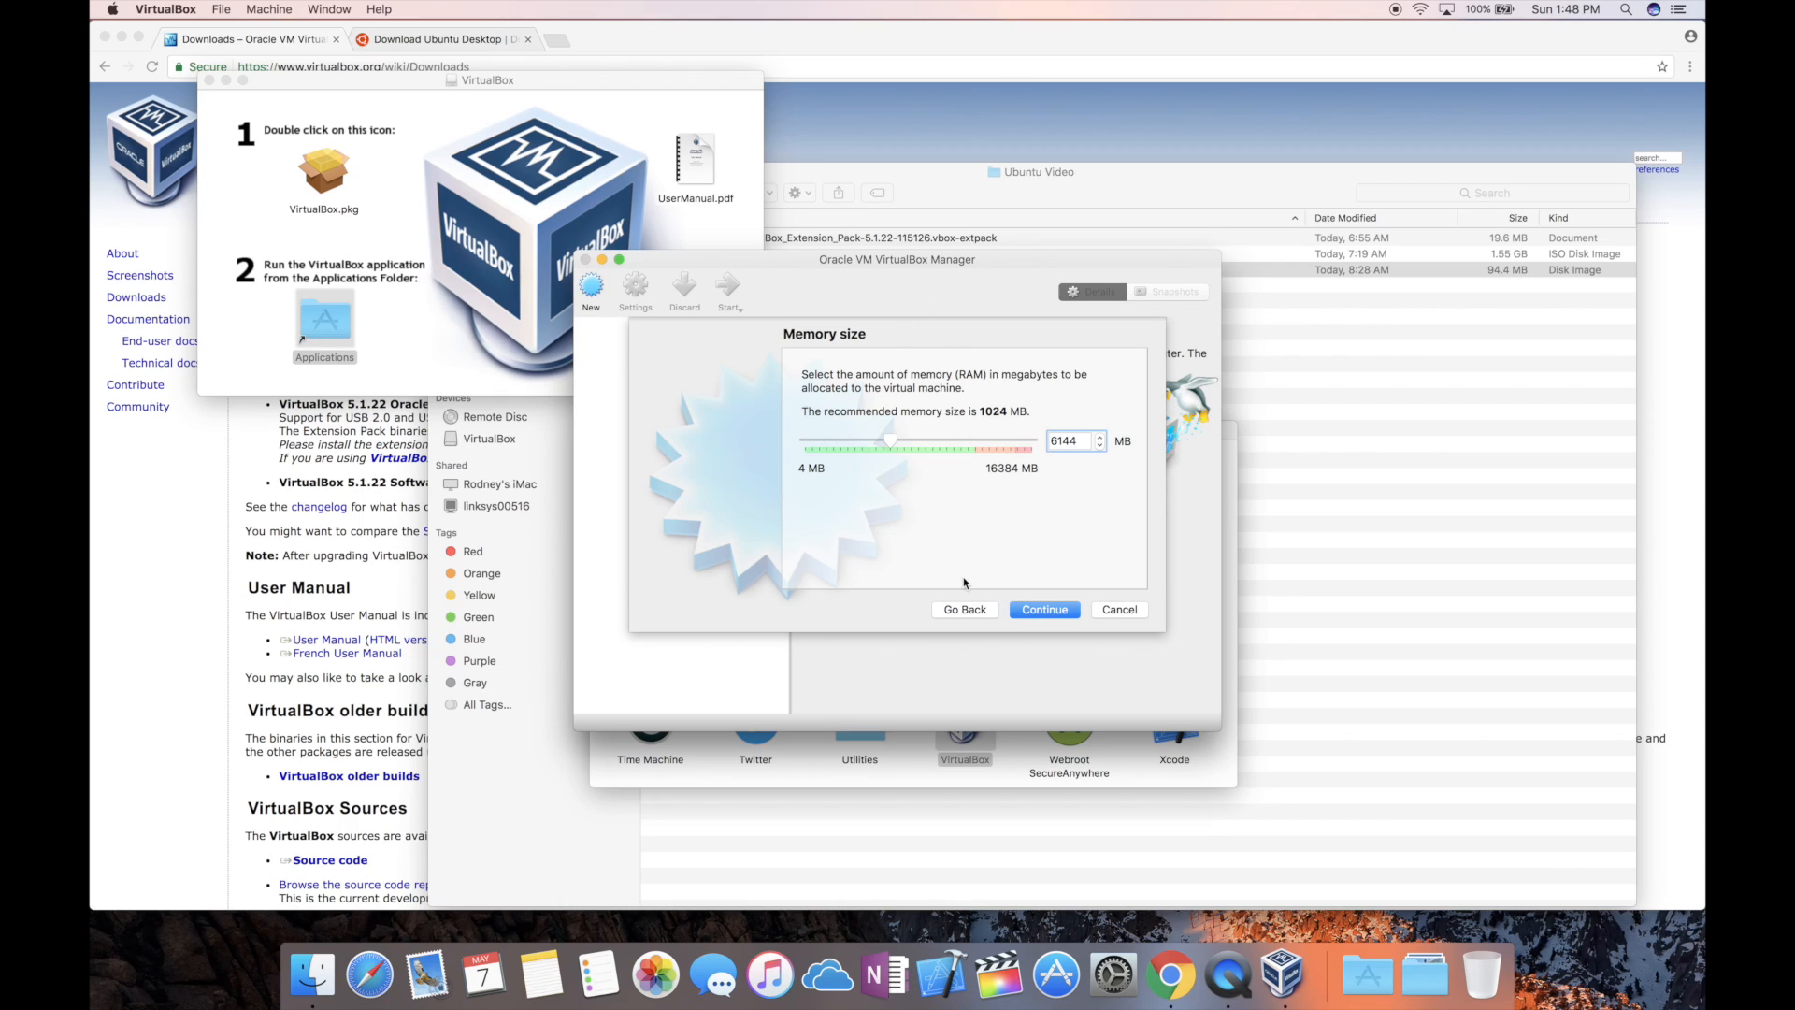
pyautogui.moveTo(968, 587)
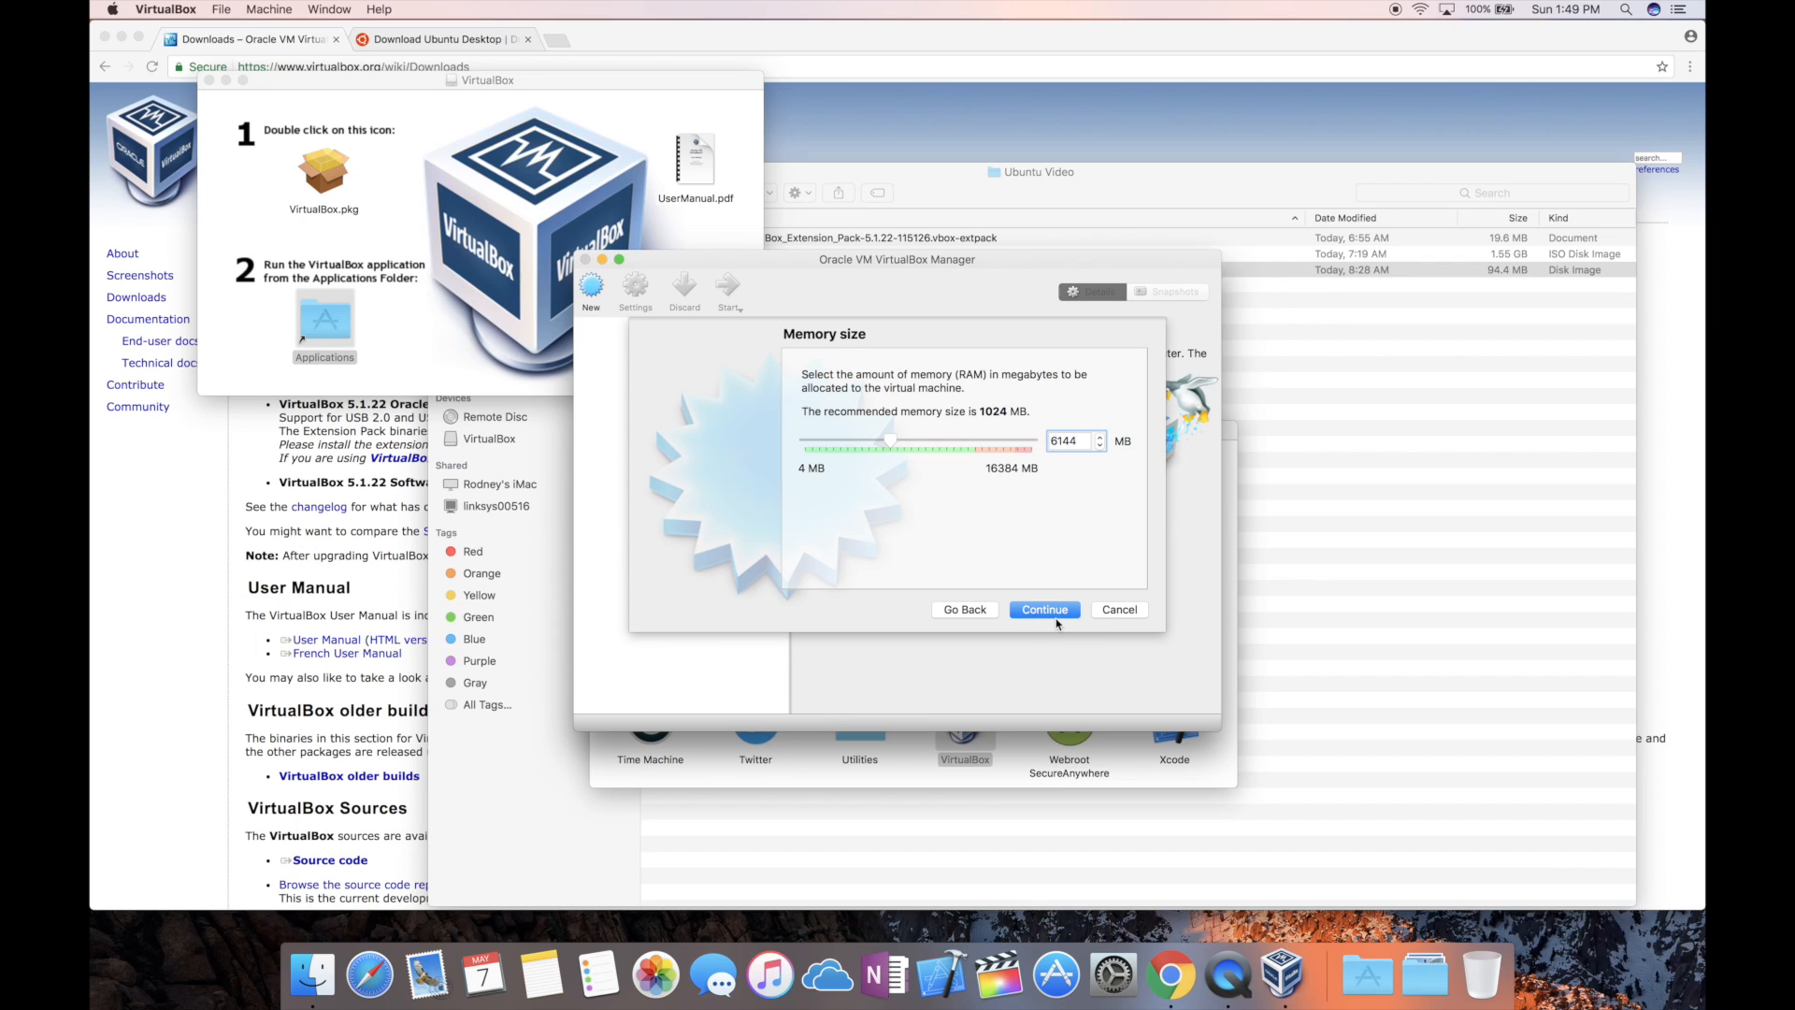
# Keep 6144 MB memory and add a new dynamically allocated 30 GB VDI disk
pyautogui.click(1044, 609)
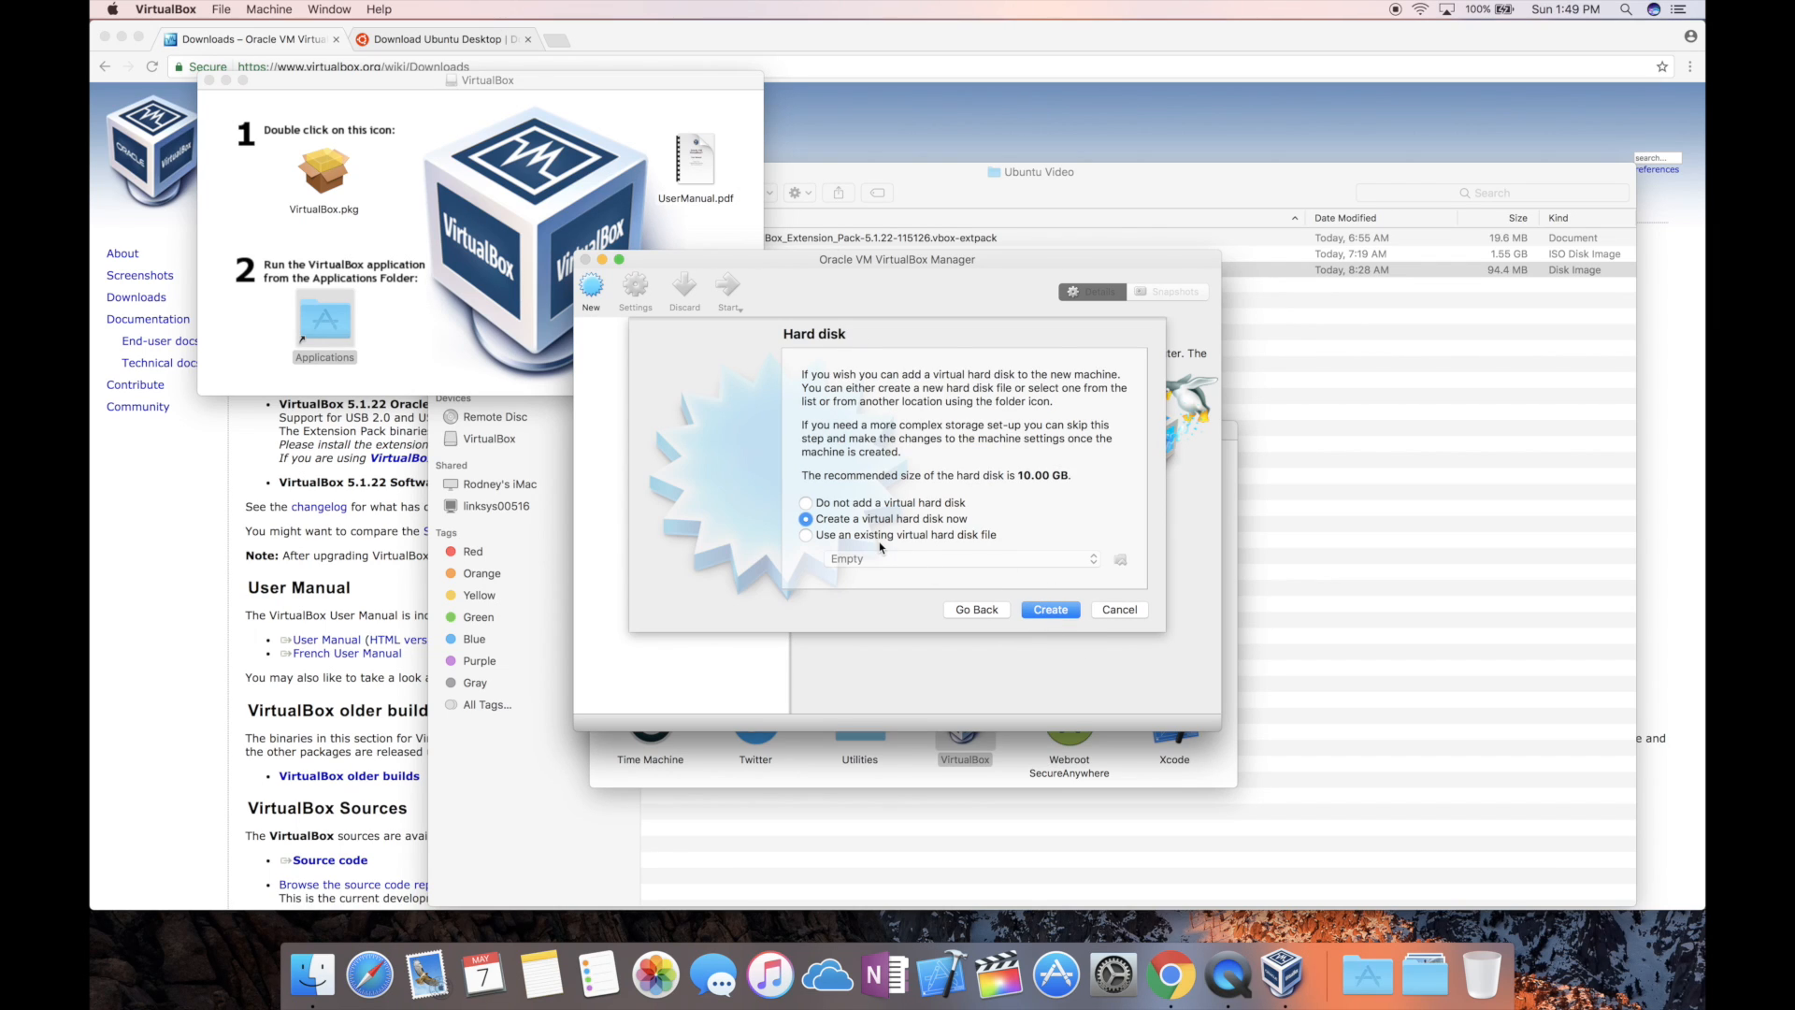
pyautogui.moveTo(997, 575)
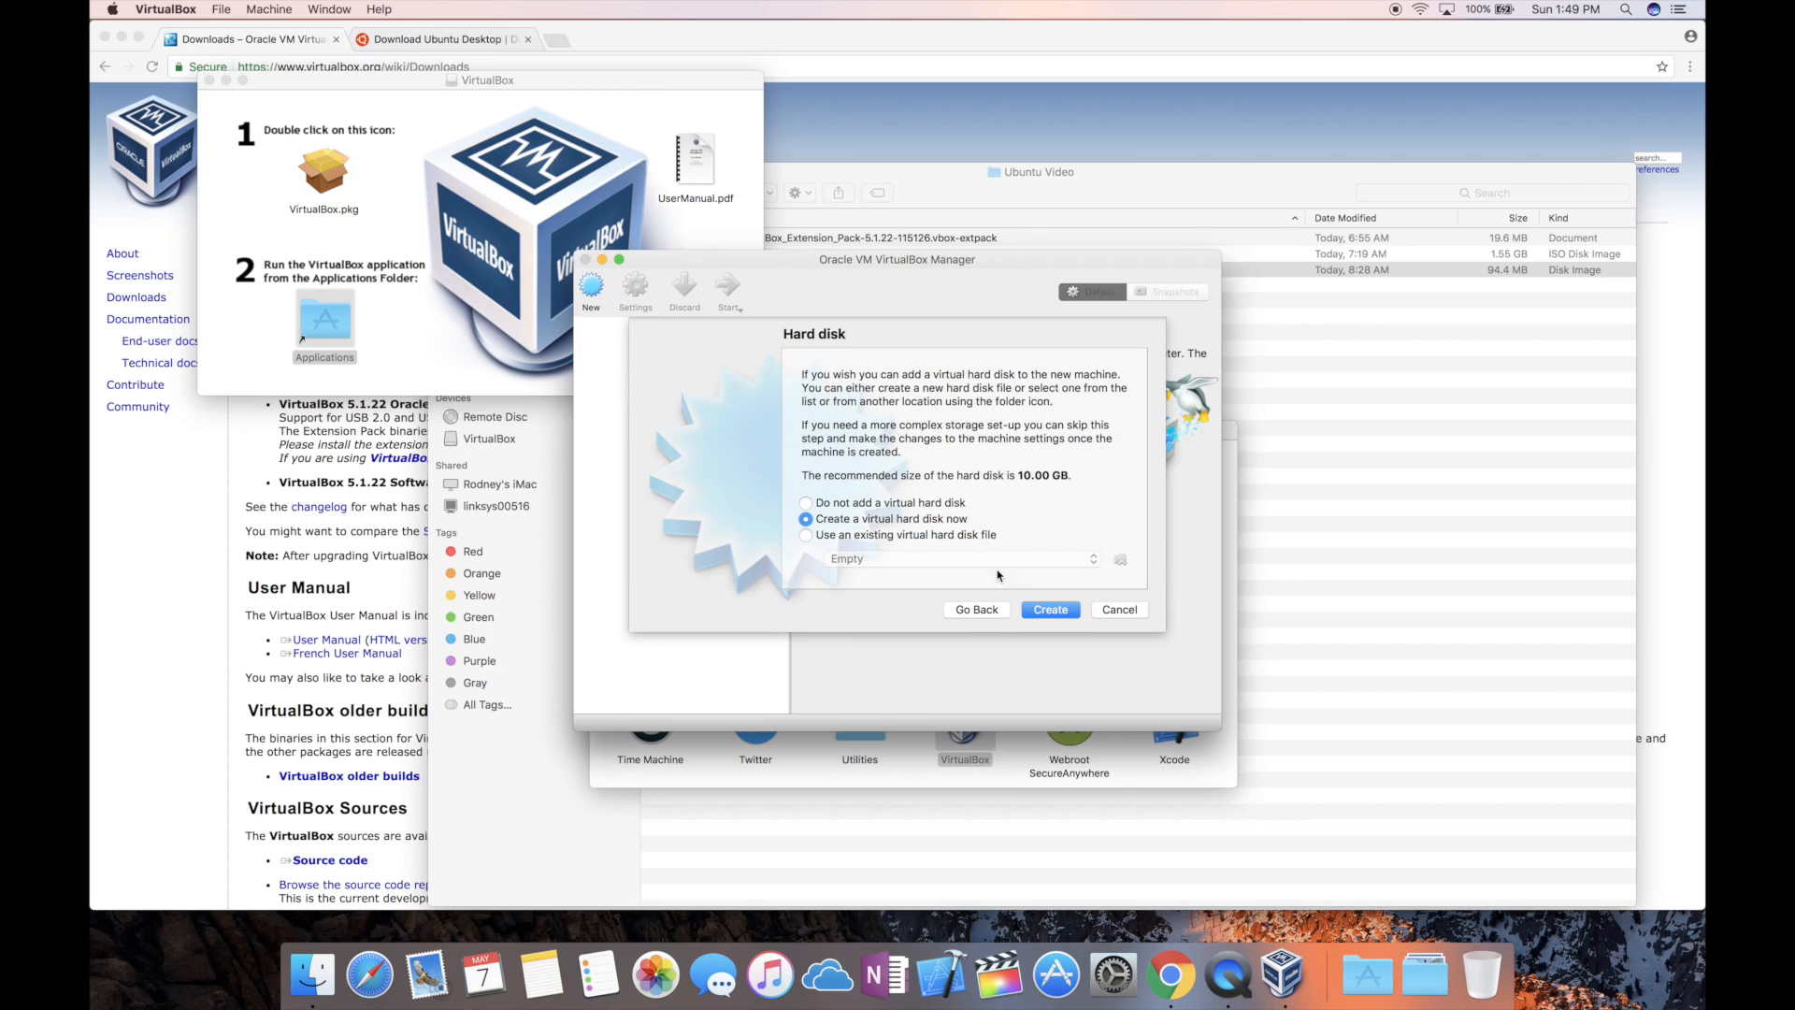
pyautogui.moveTo(1036, 609)
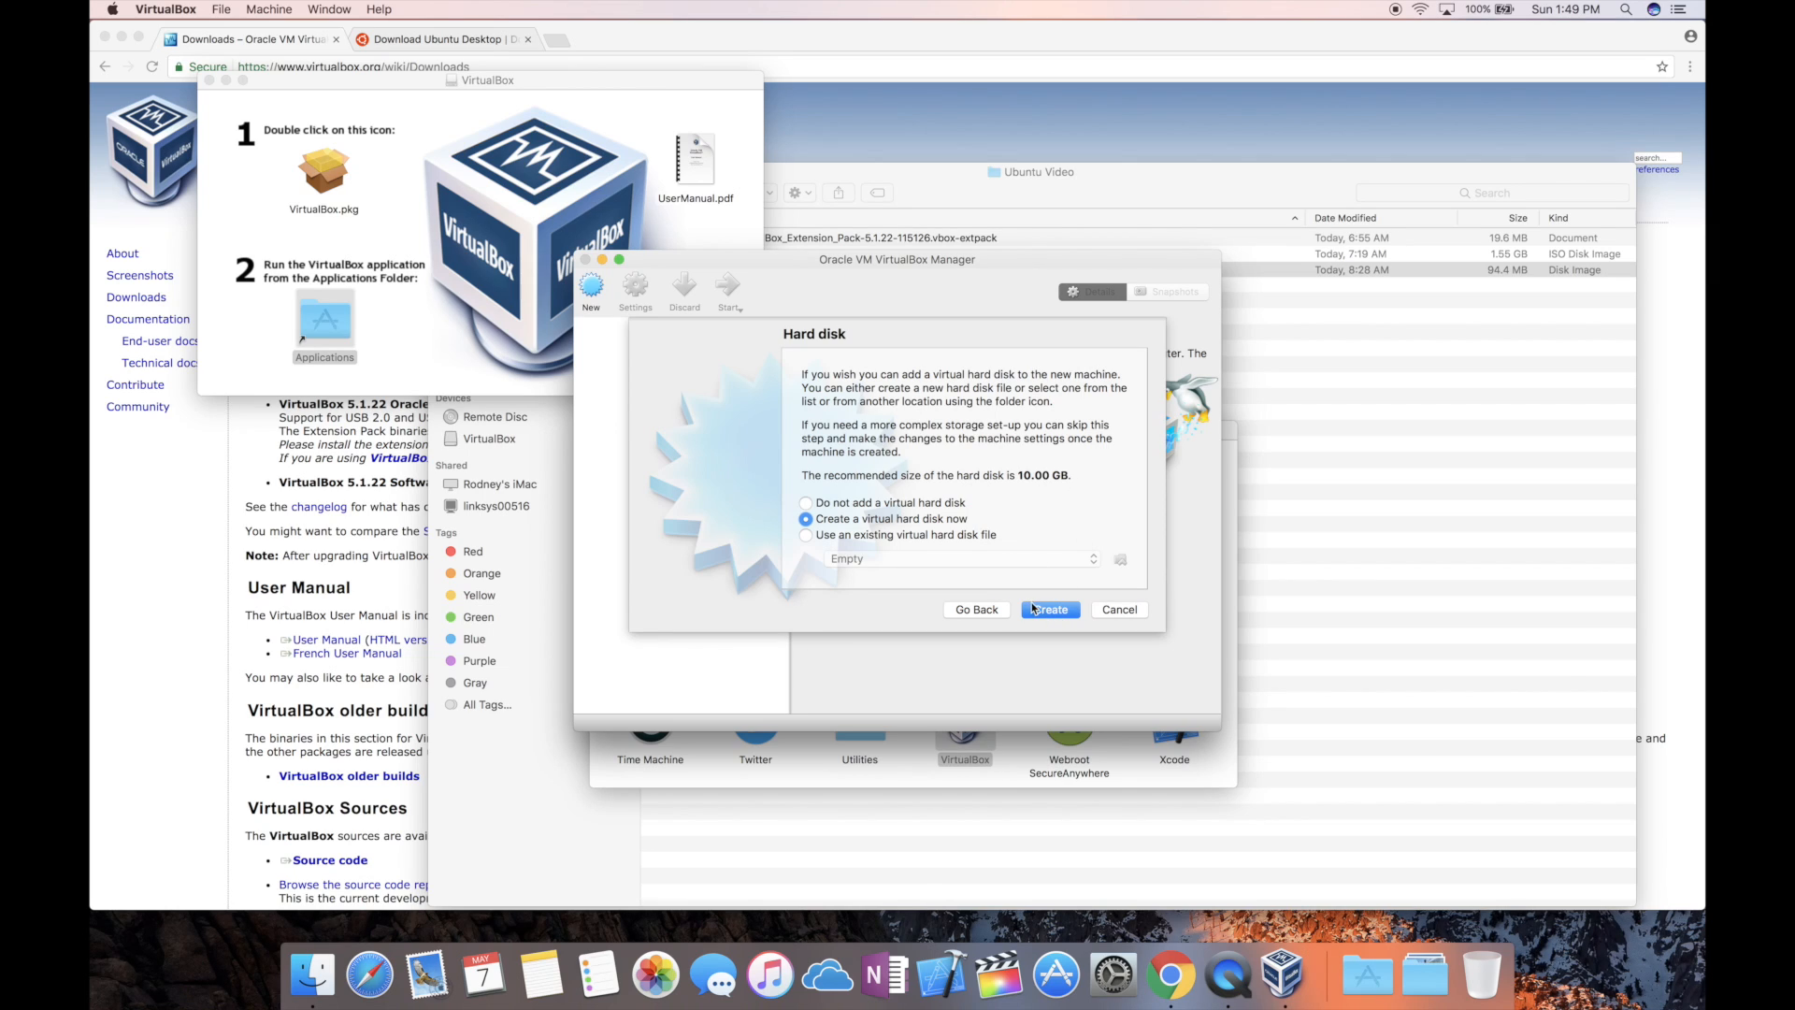
pyautogui.click(1047, 609)
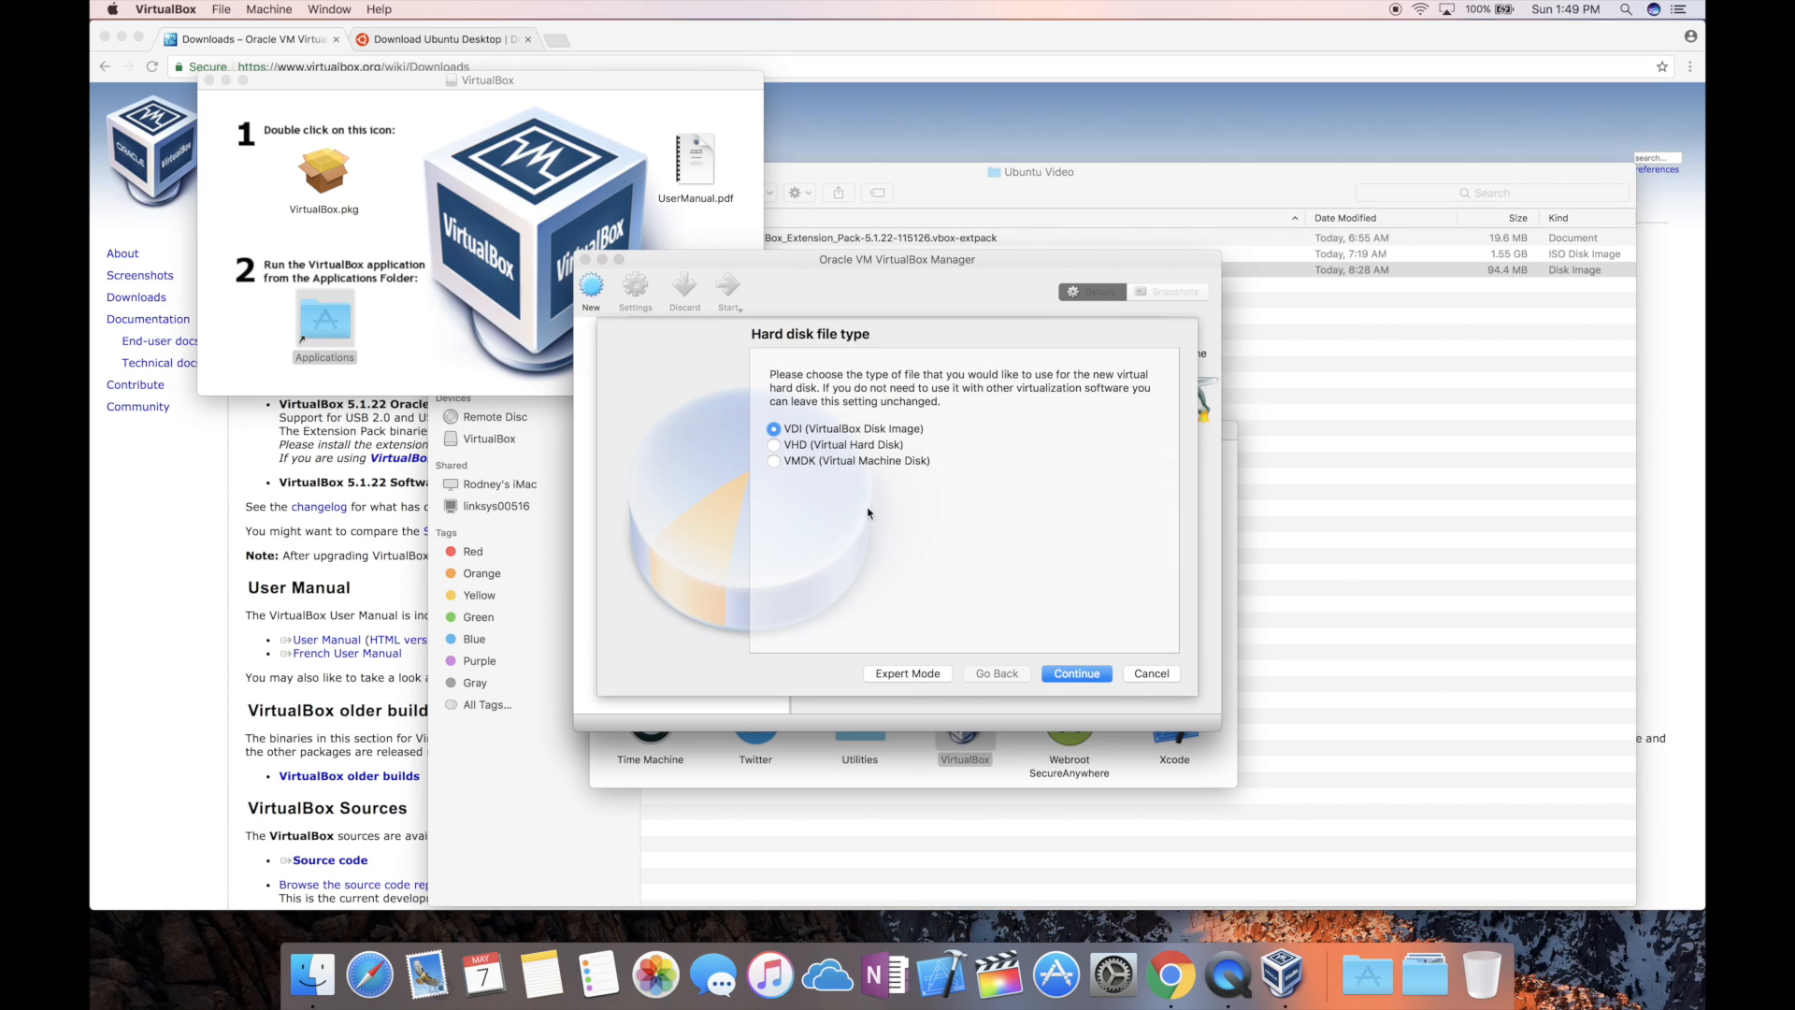
pyautogui.moveTo(1193, 177)
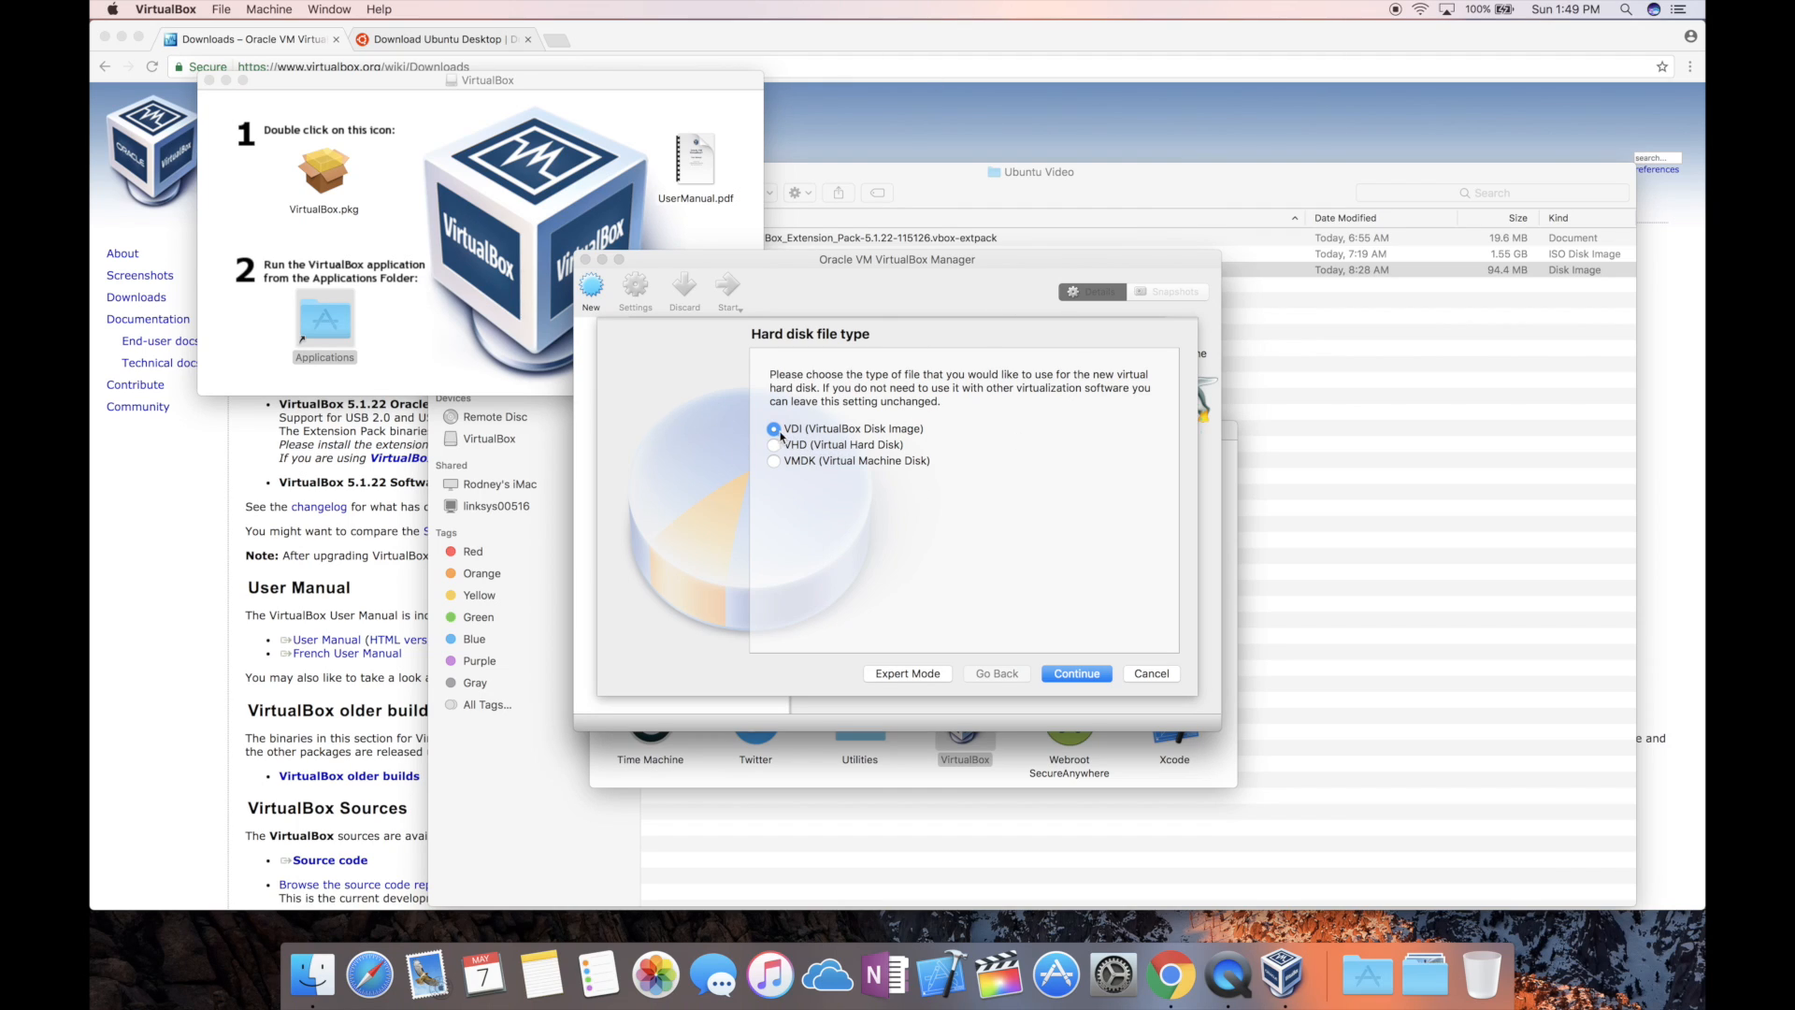
pyautogui.click(1074, 673)
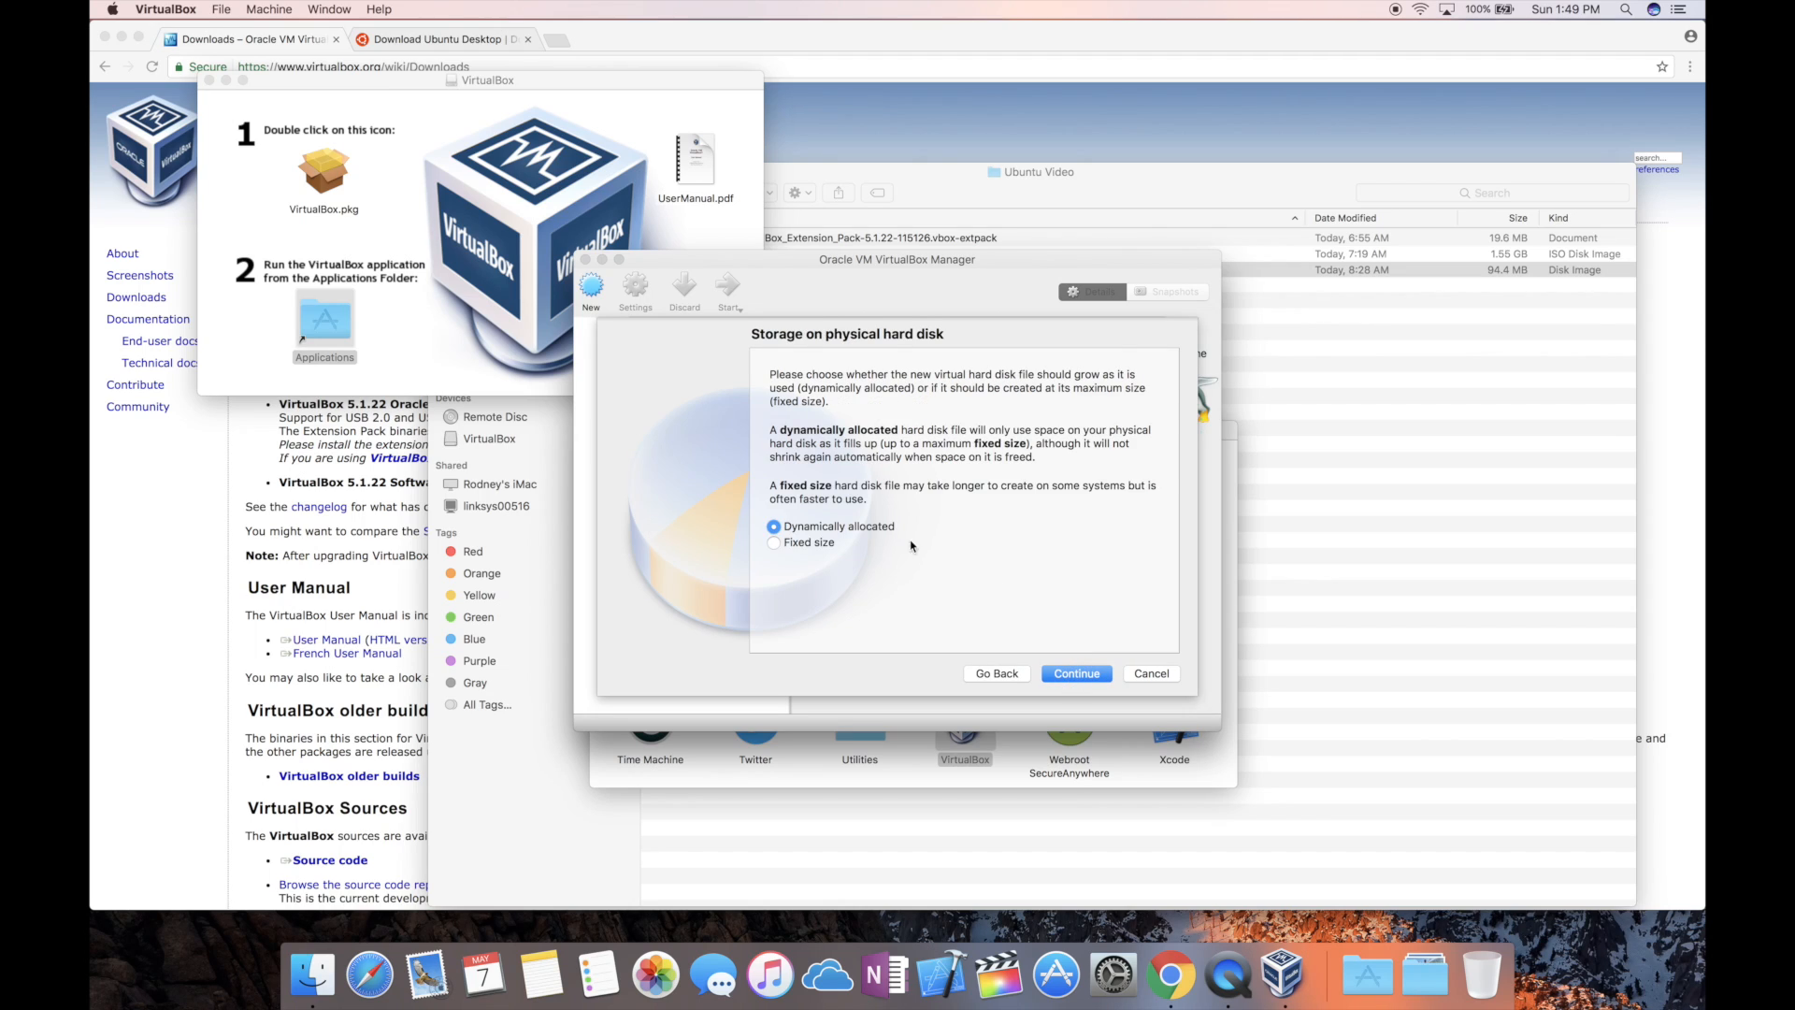
pyautogui.moveTo(1111, 699)
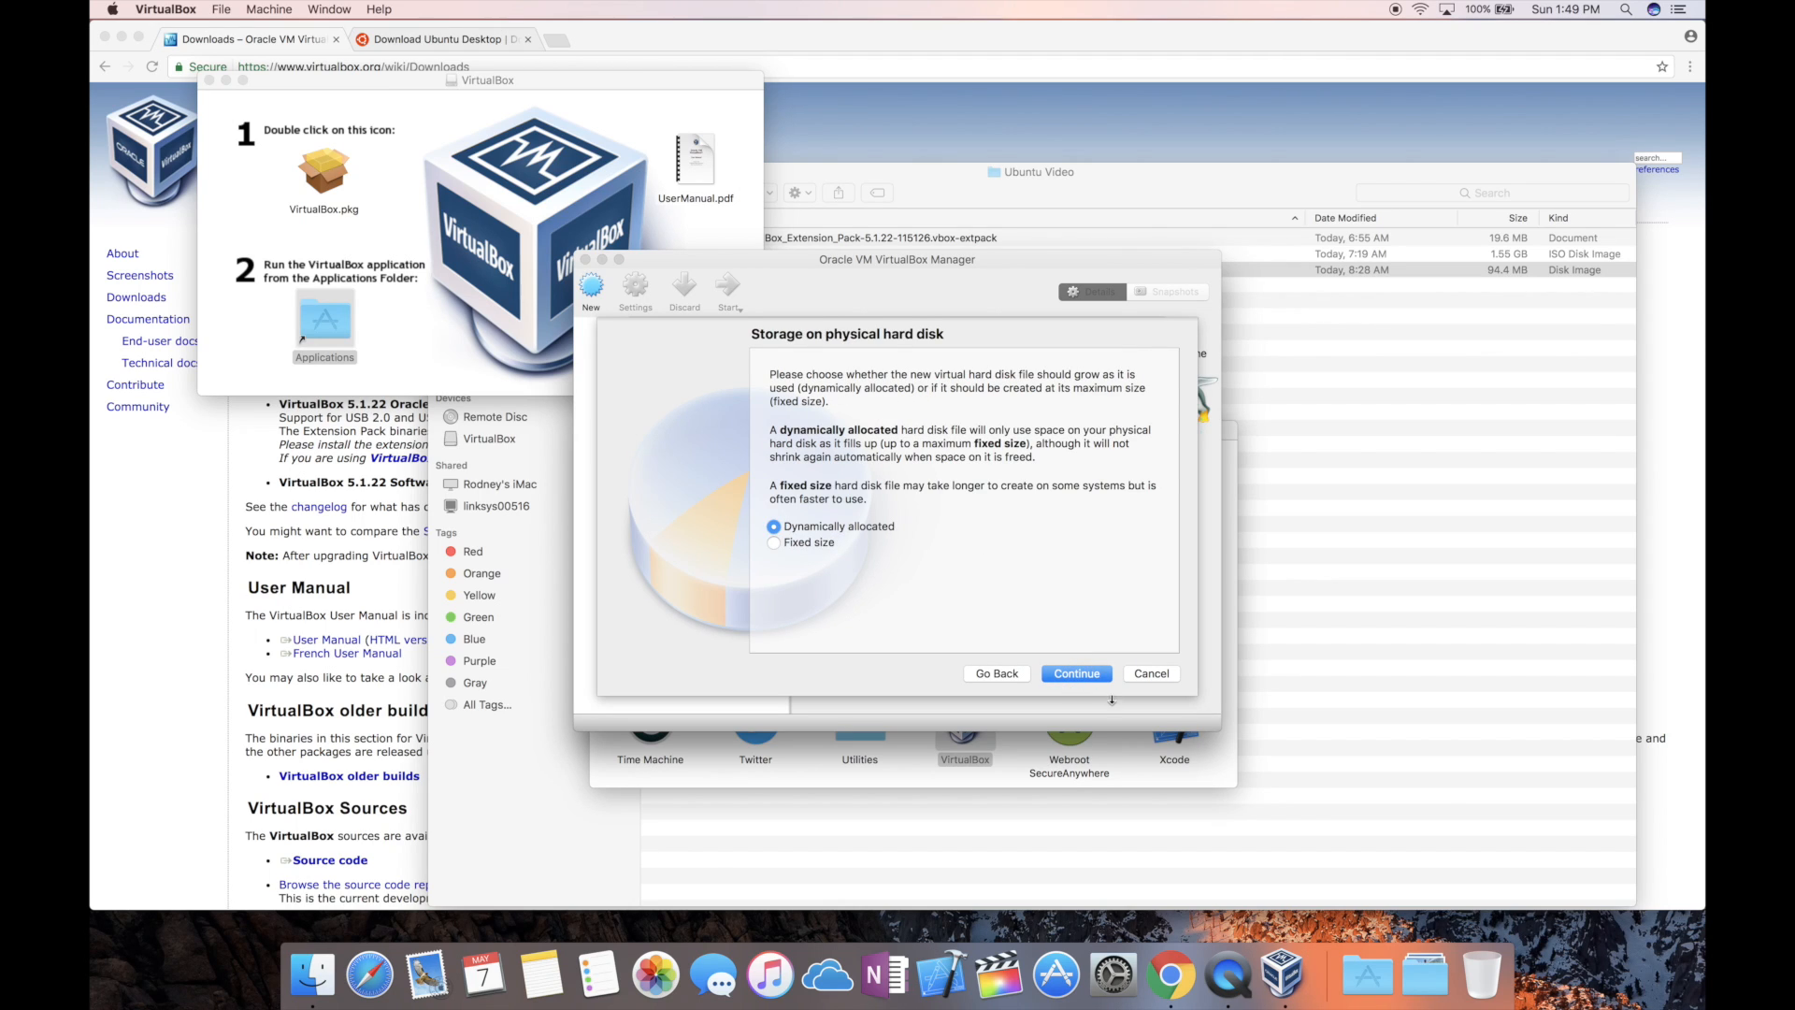
pyautogui.click(1075, 673)
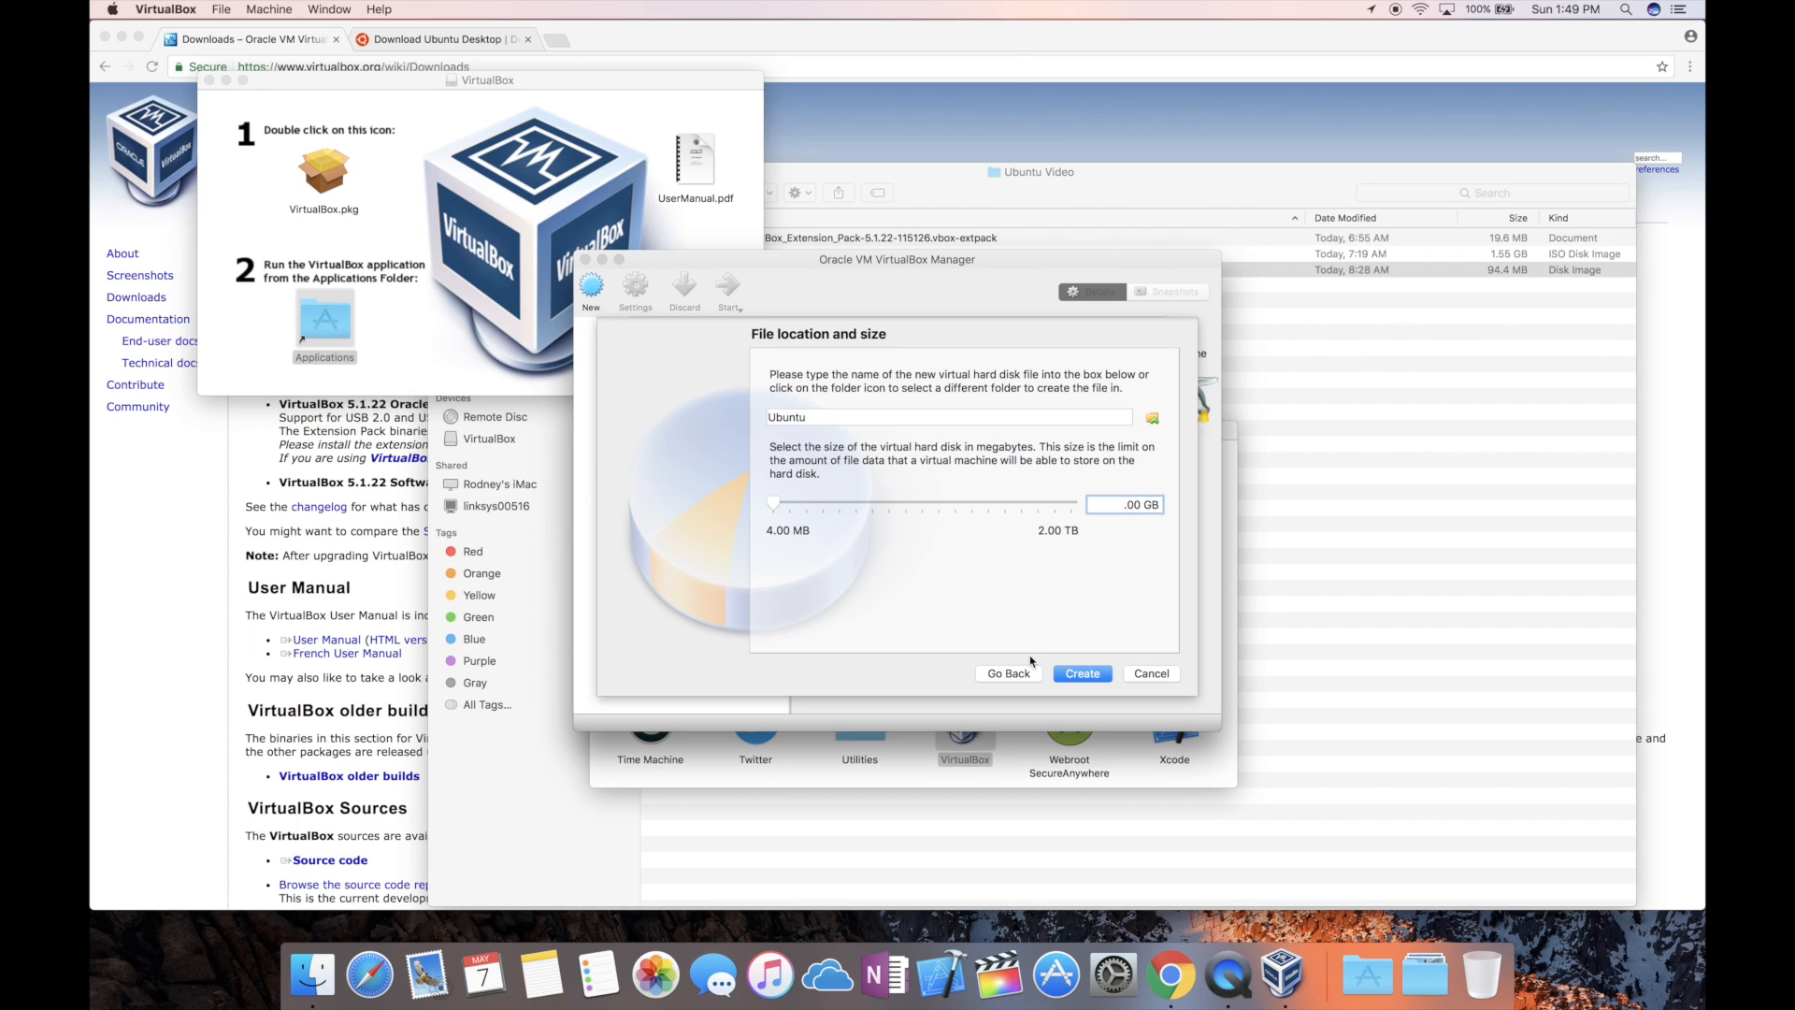
pyautogui.moveTo(773, 504); pyautogui.dragTo(913, 504)
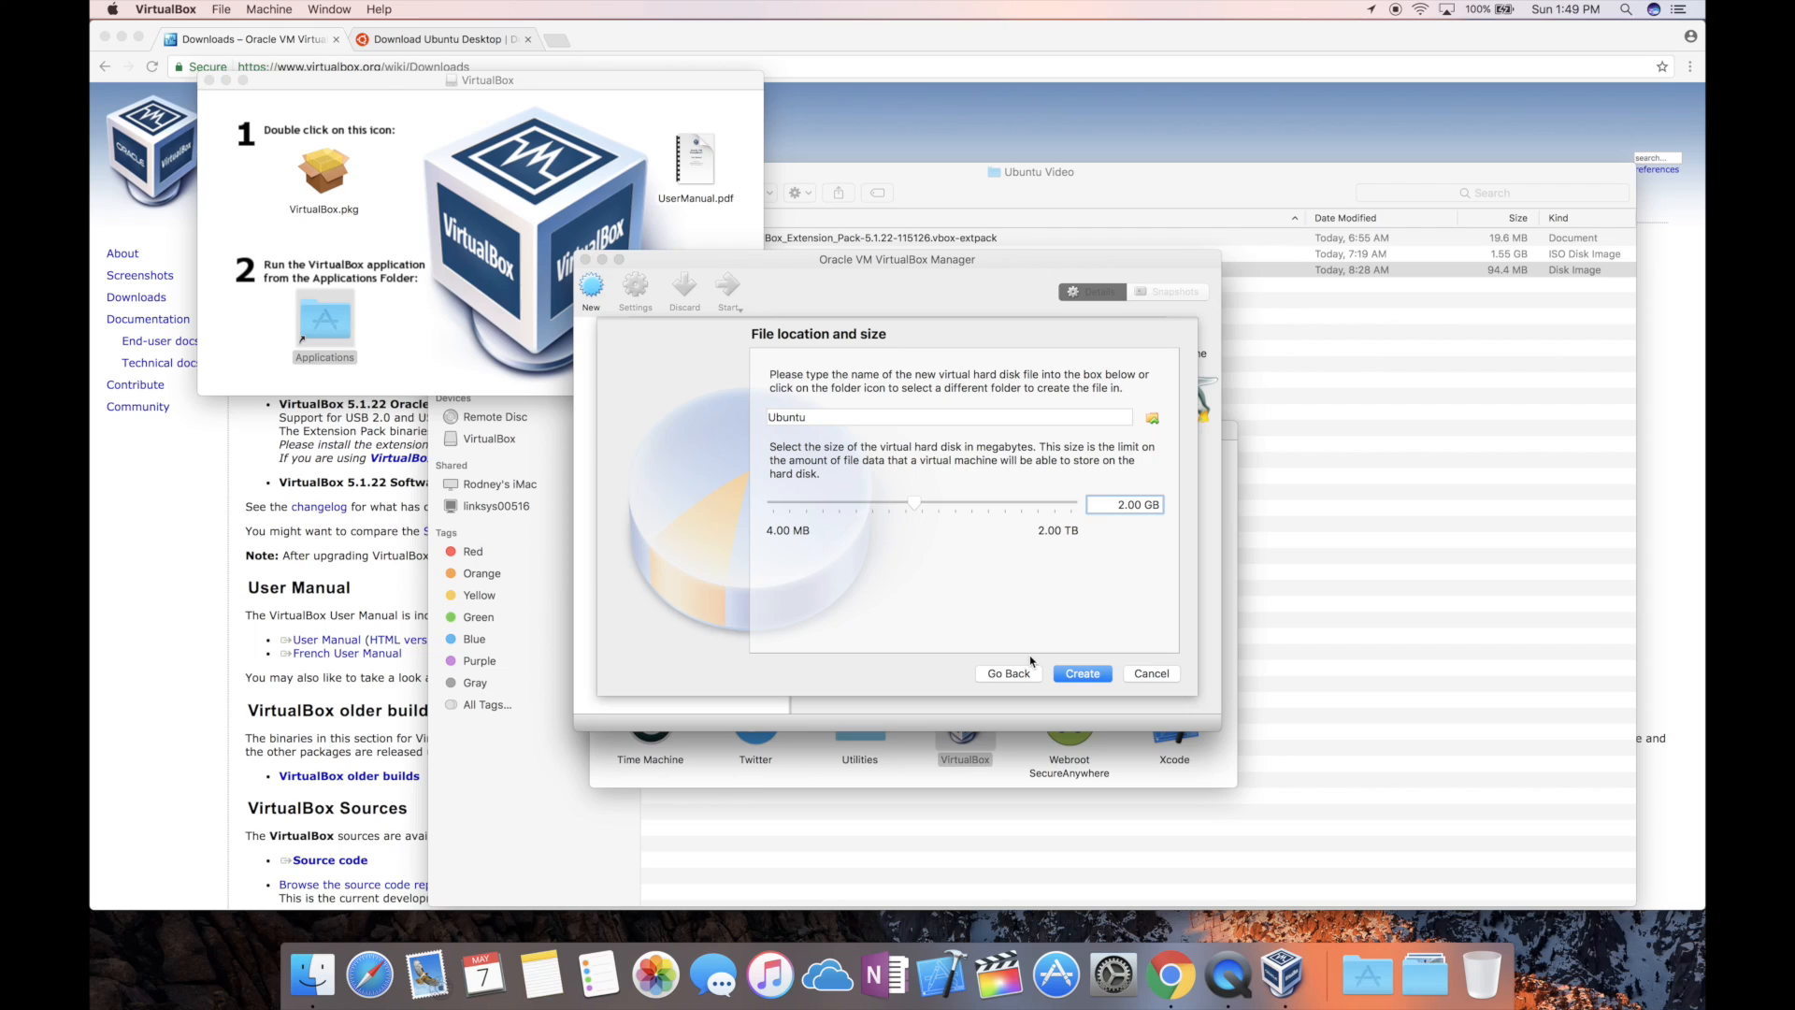
pyautogui.moveTo(913, 504); pyautogui.dragTo(925, 504)
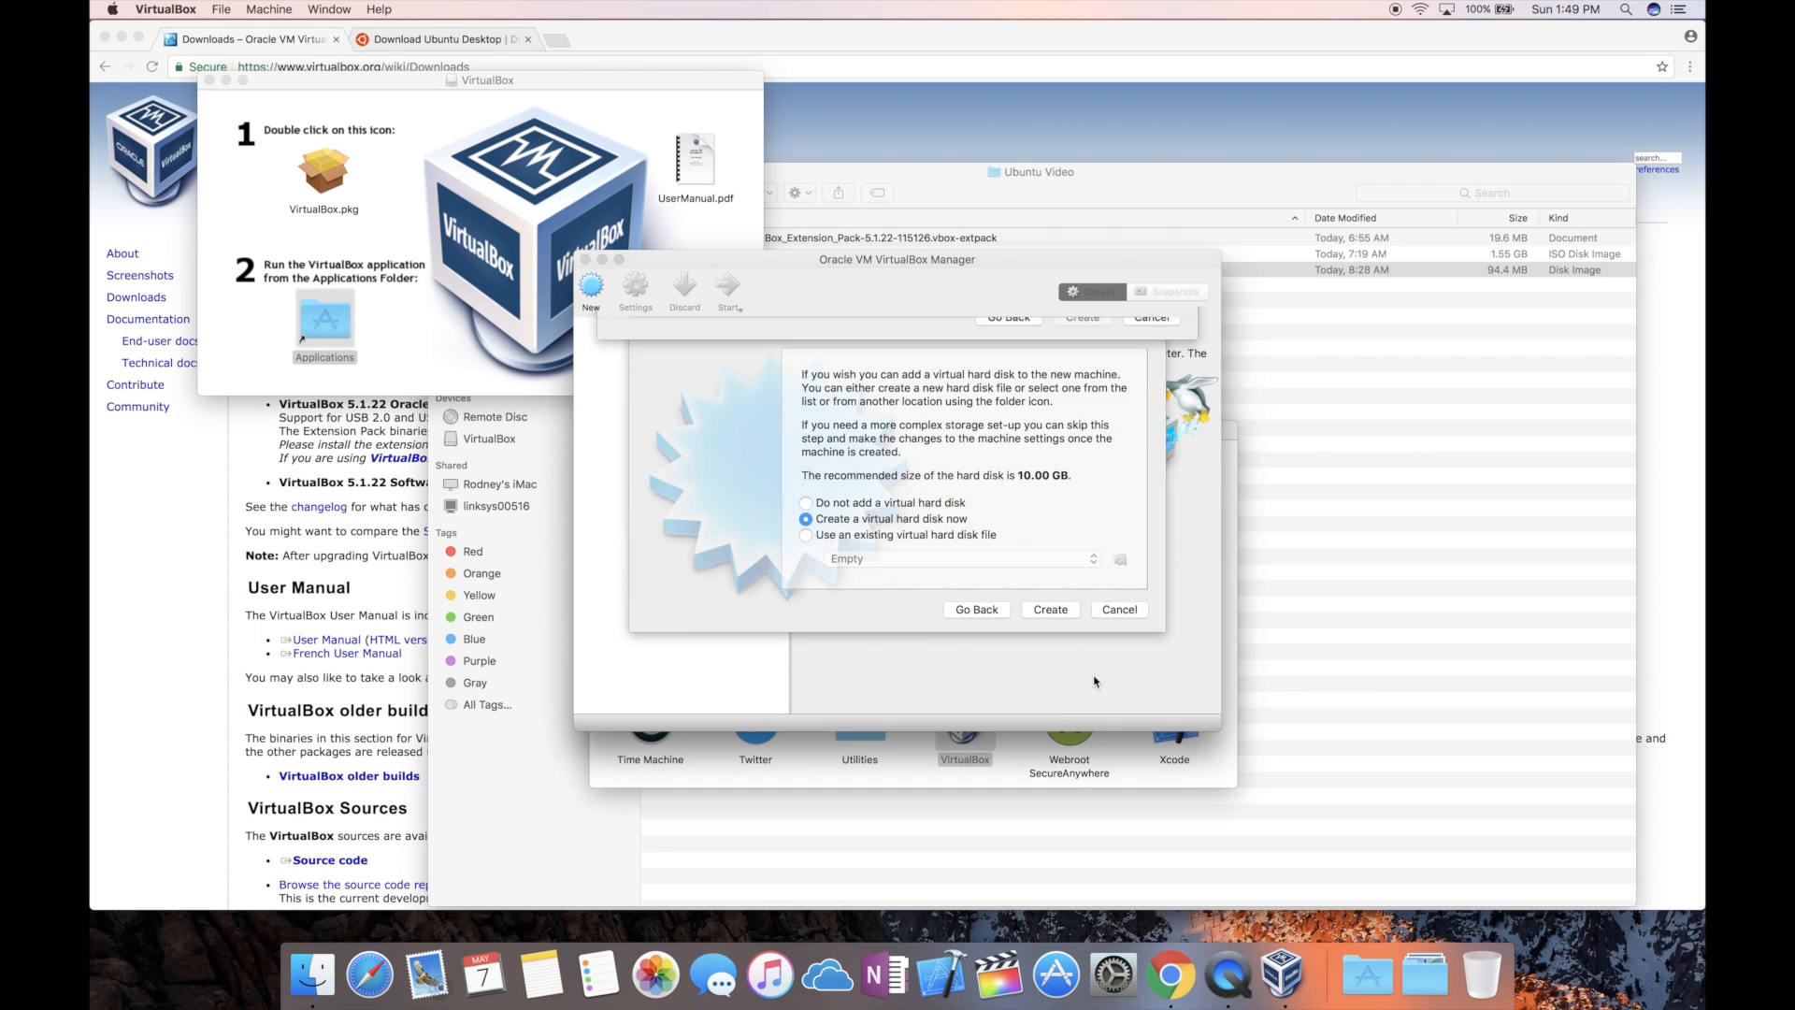
pyautogui.click(1047, 608)
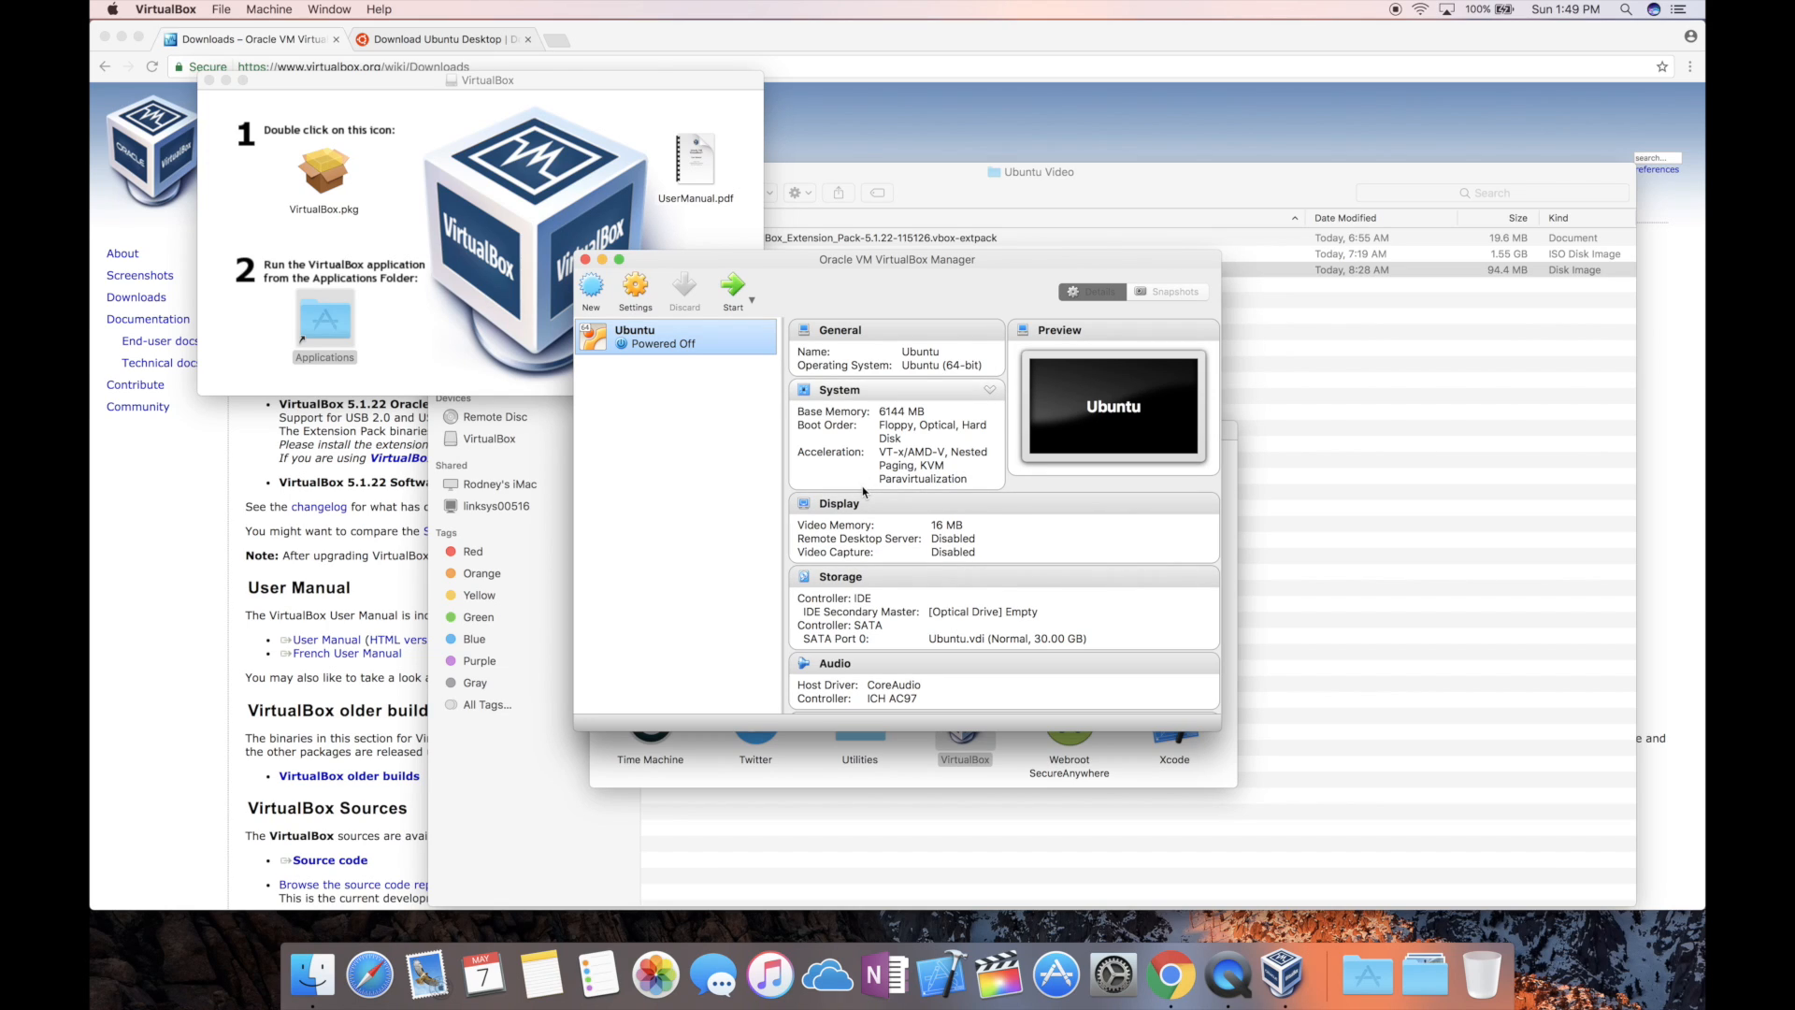
pyautogui.moveTo(634, 286)
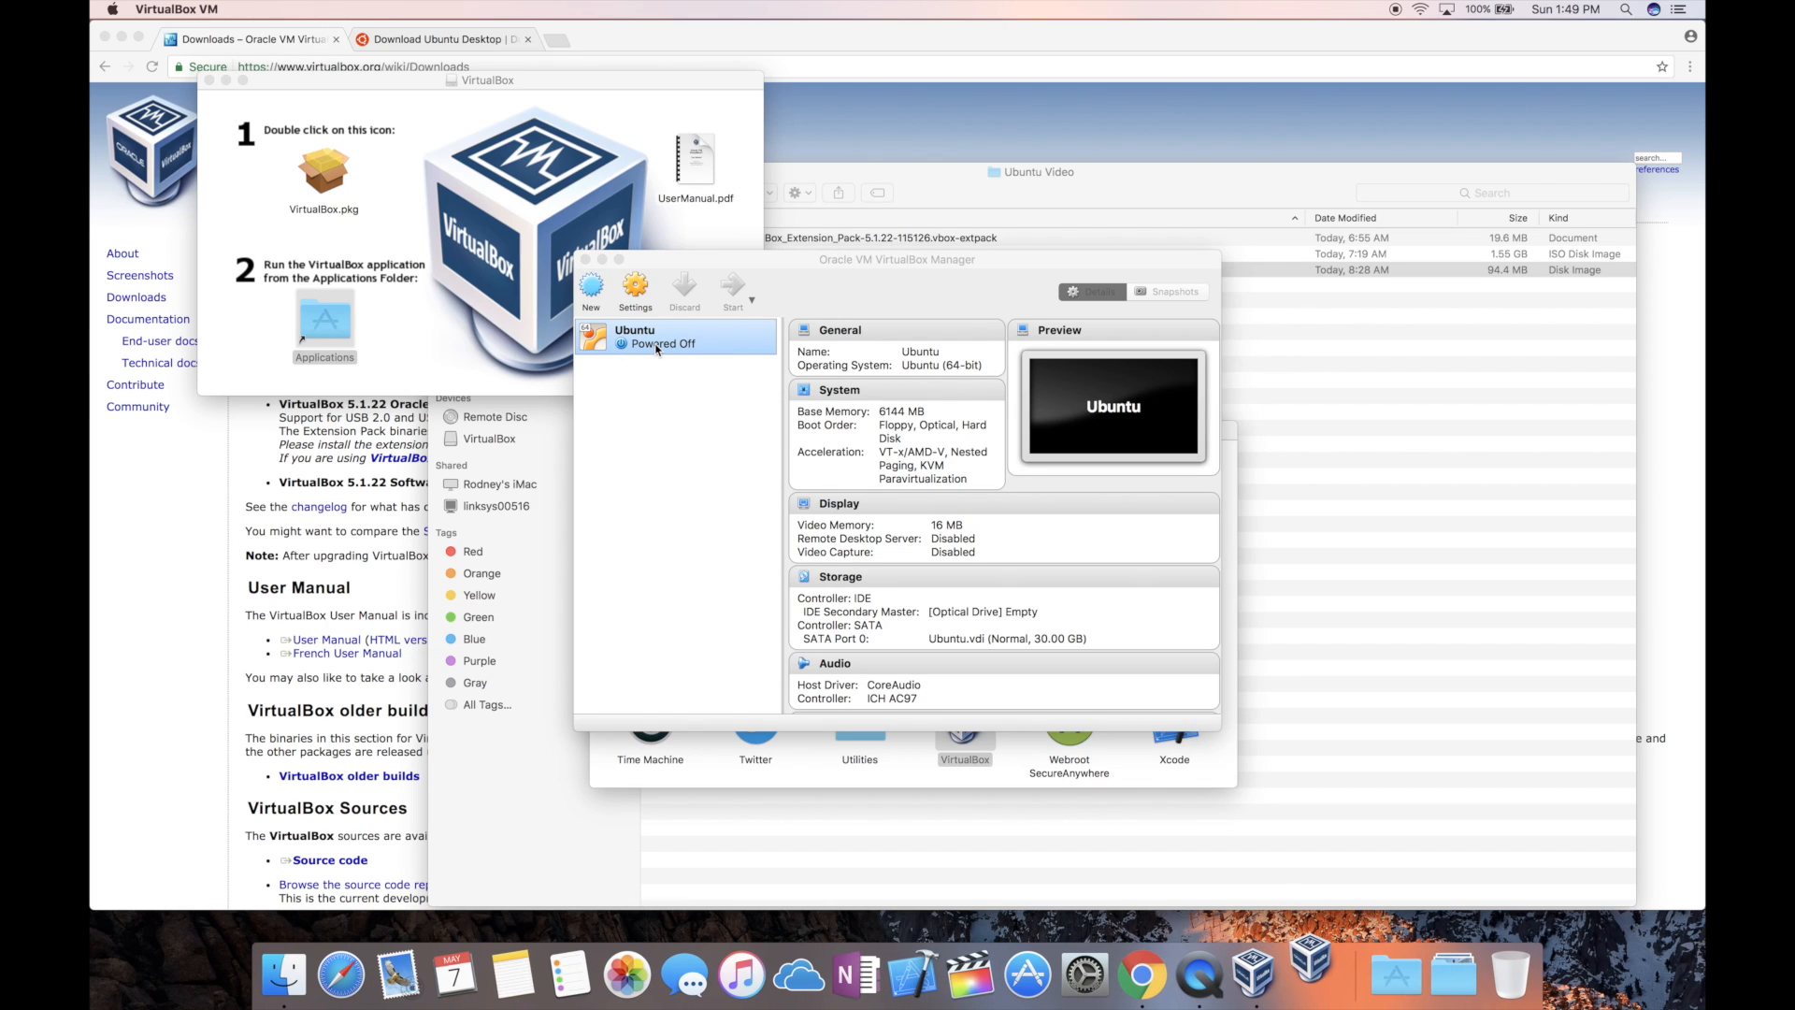
# Boot the VM from Desktop > Ubuntu Video > ubuntu-16.04.2-desktop-amd64.iso
pyautogui.click(732, 286)
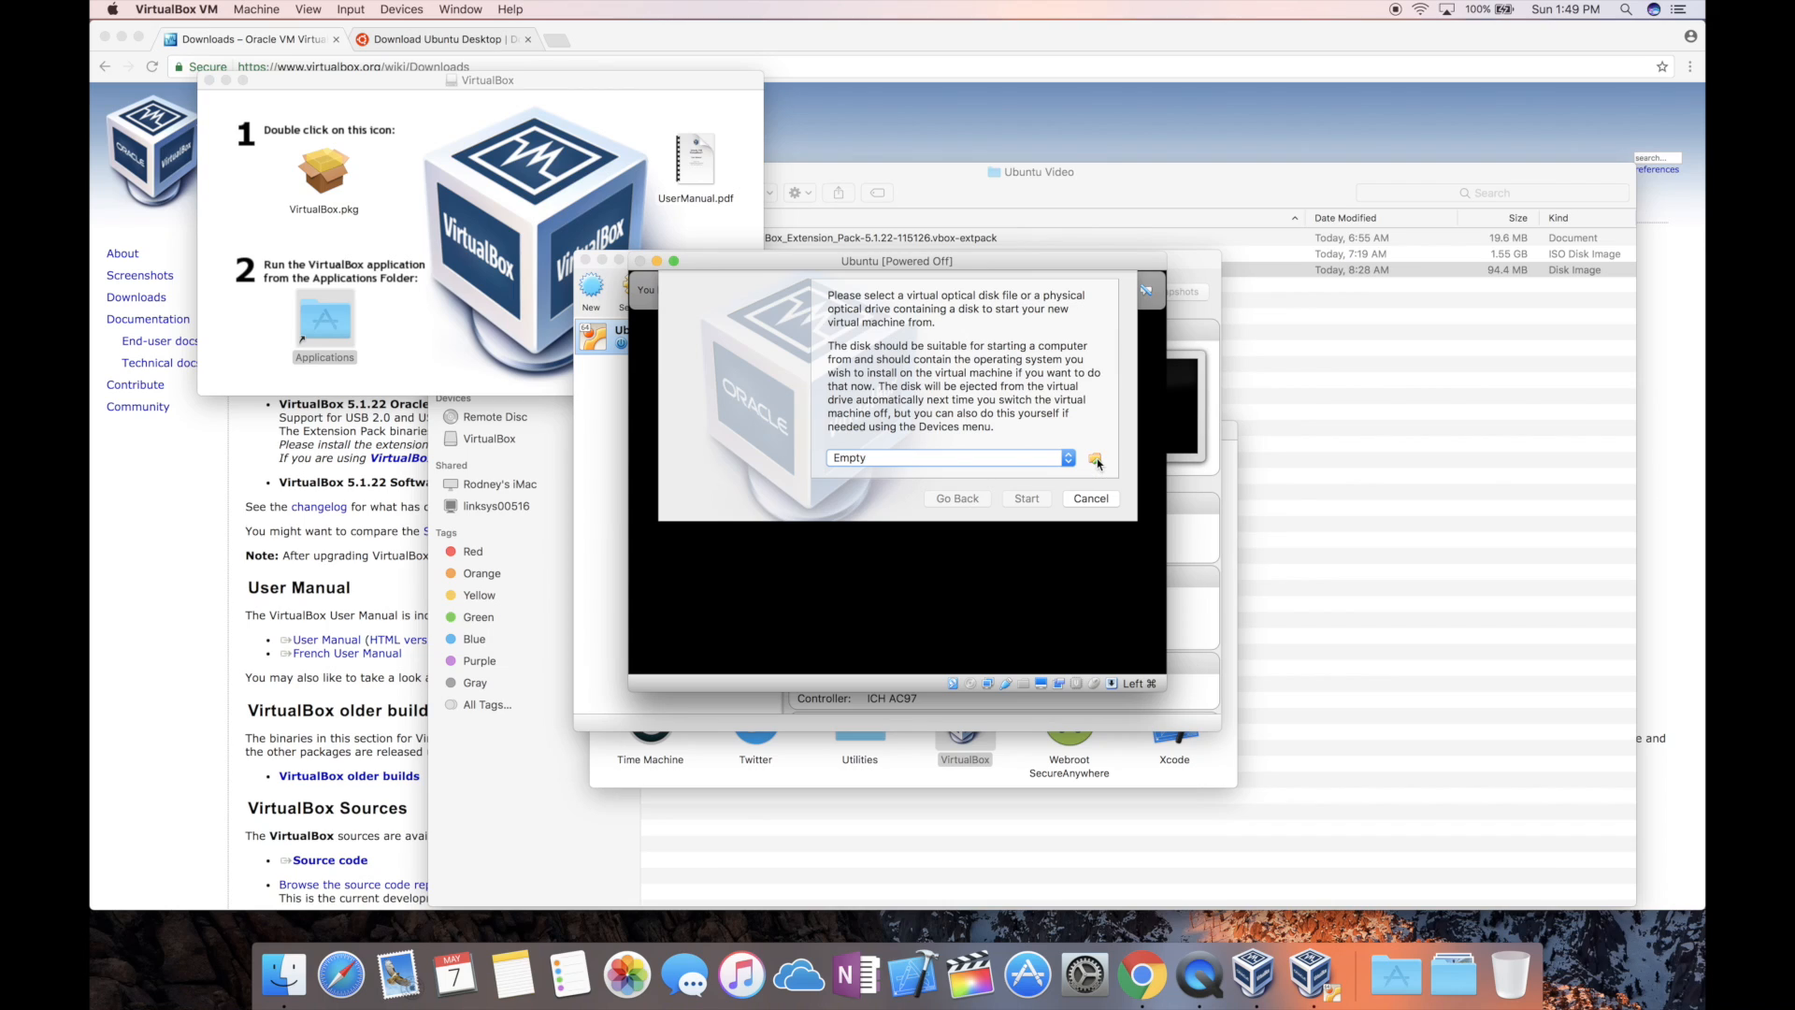
pyautogui.click(1095, 458)
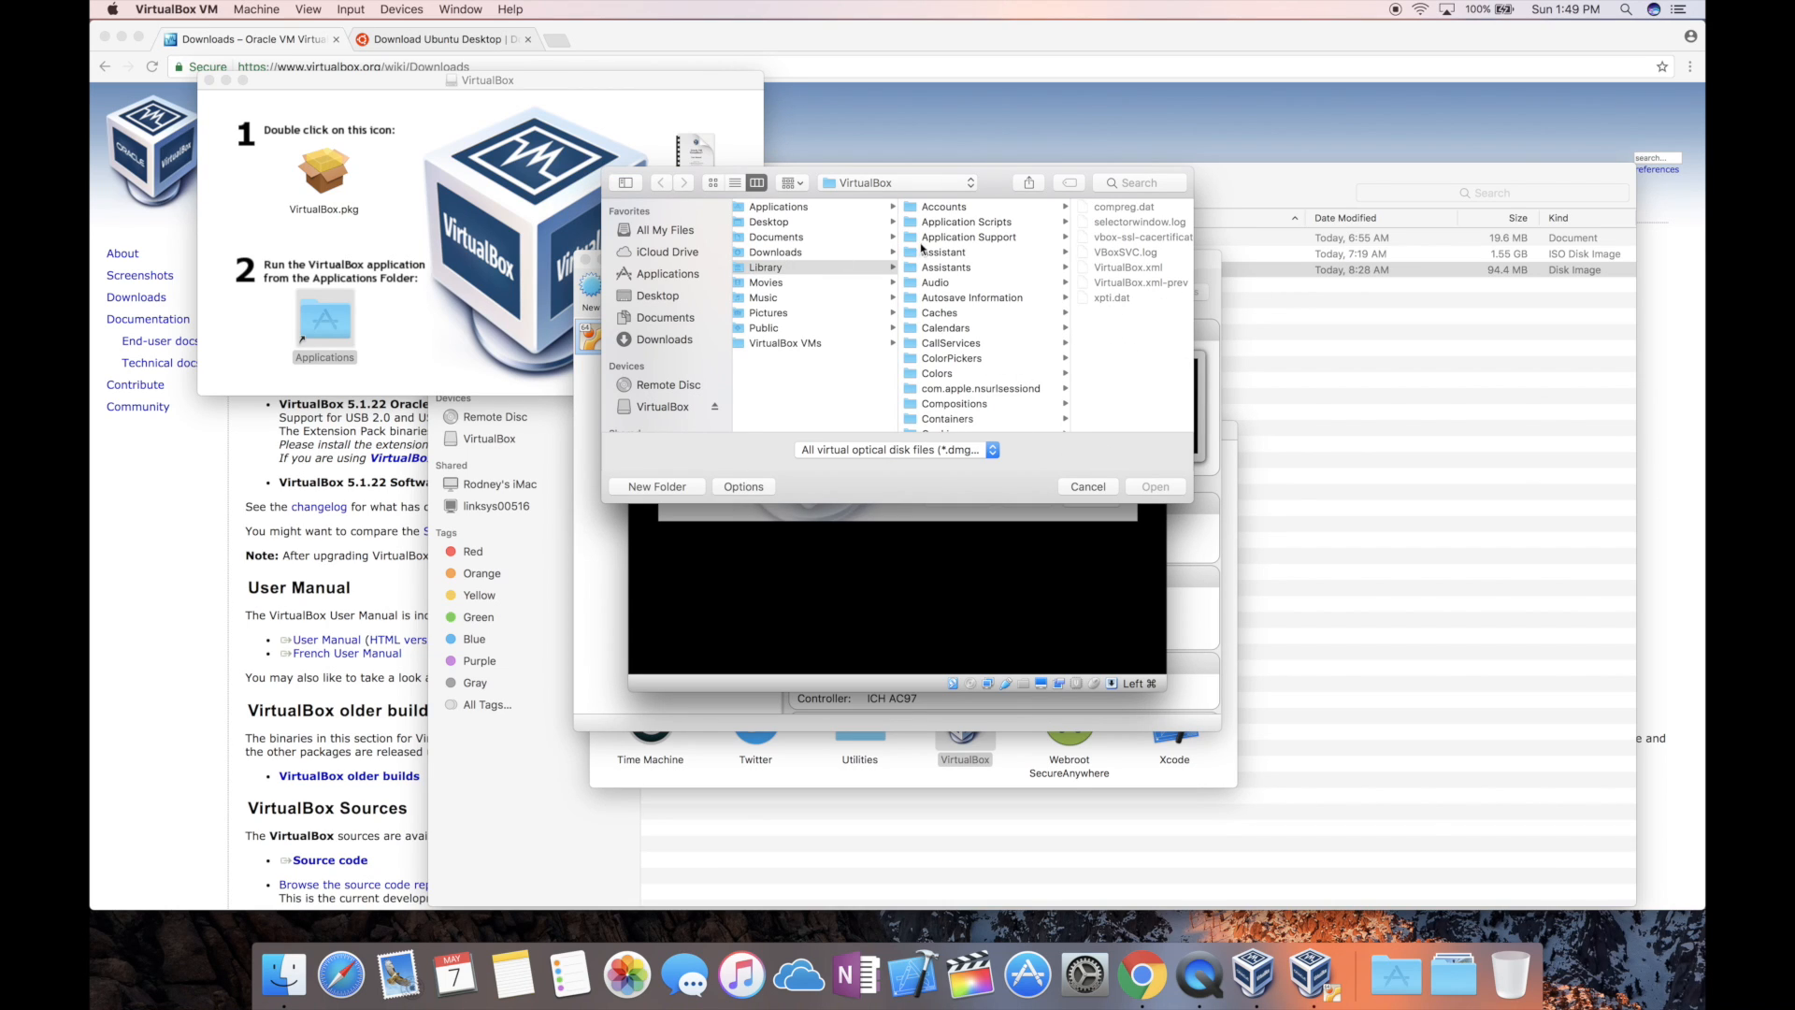
pyautogui.click(769, 221)
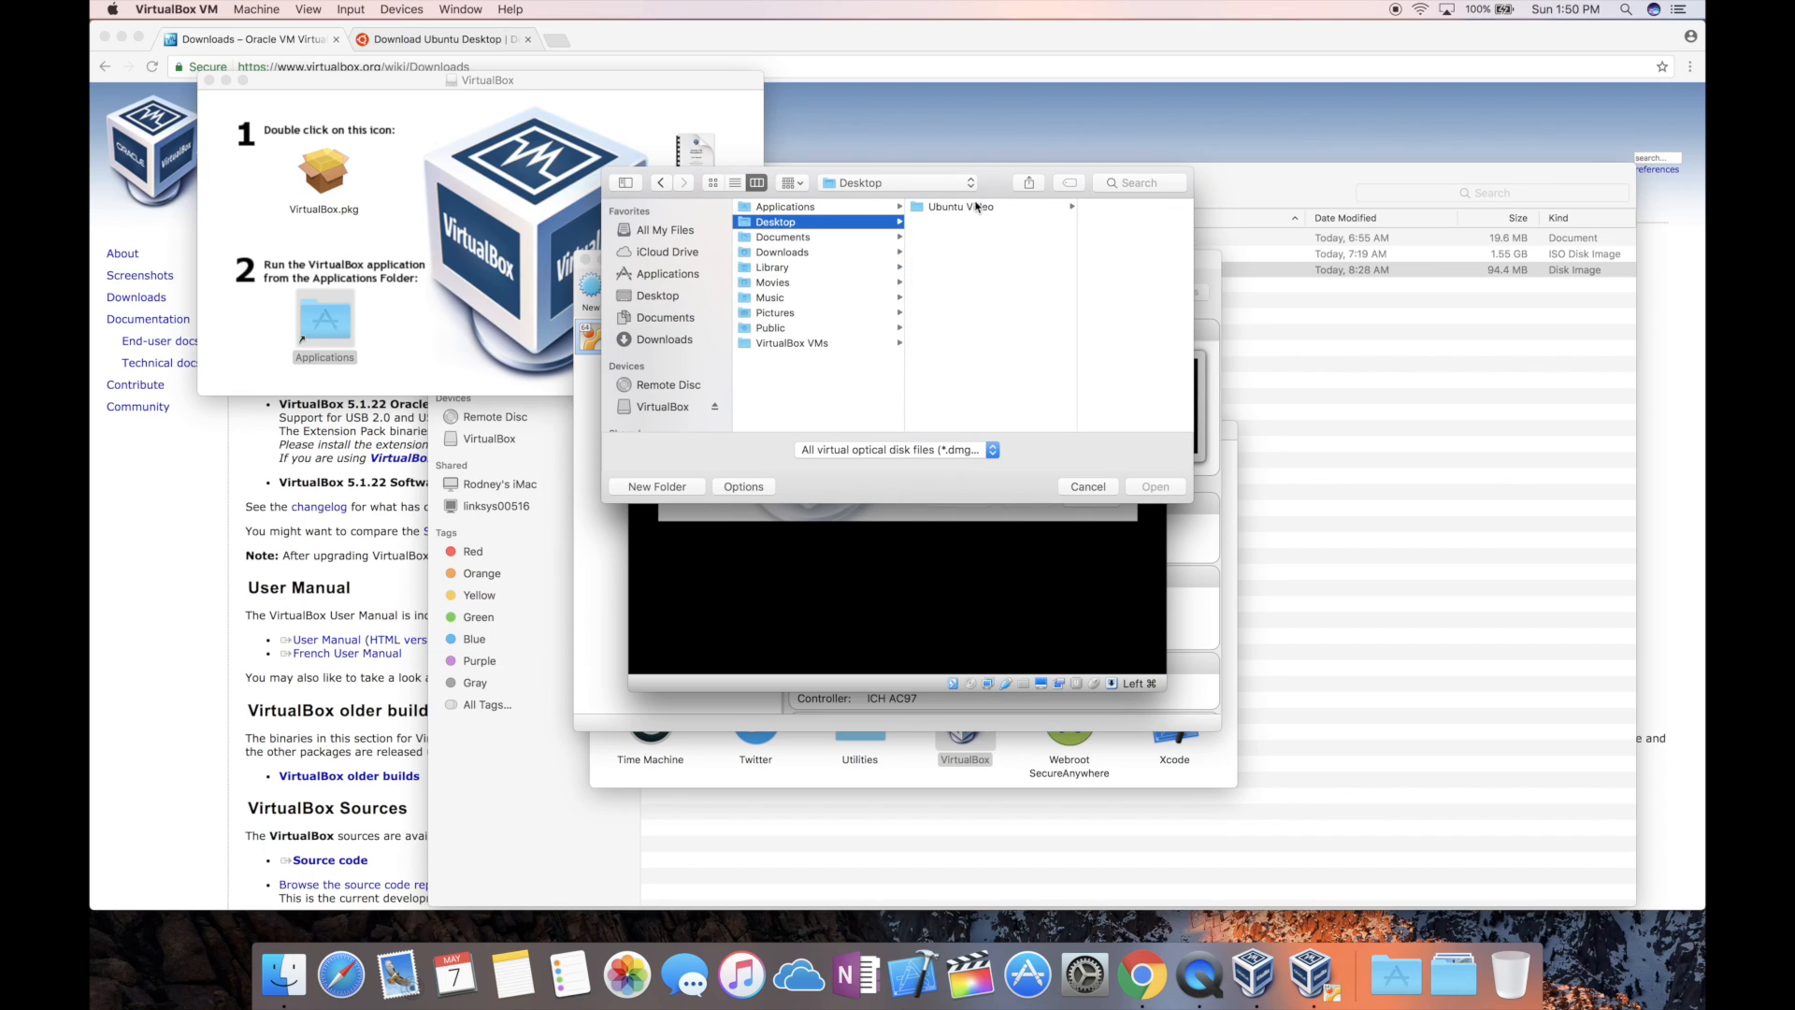
pyautogui.click(959, 206)
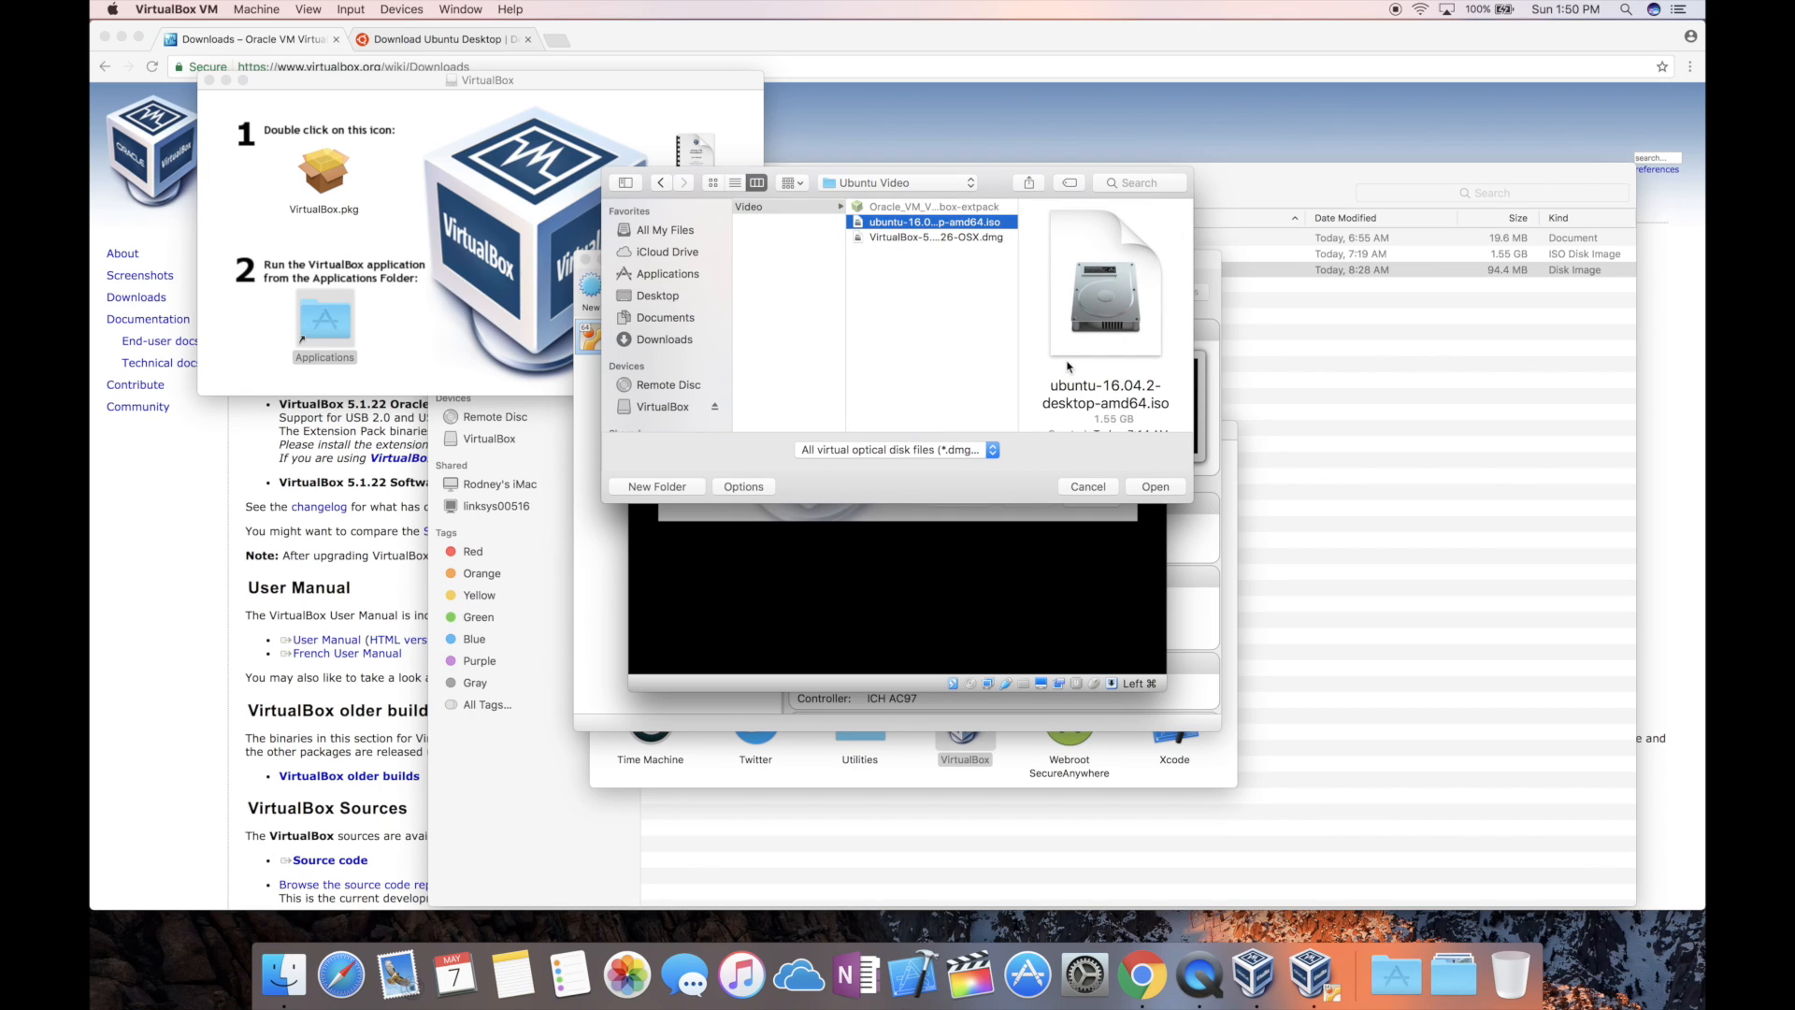
pyautogui.click(1153, 485)
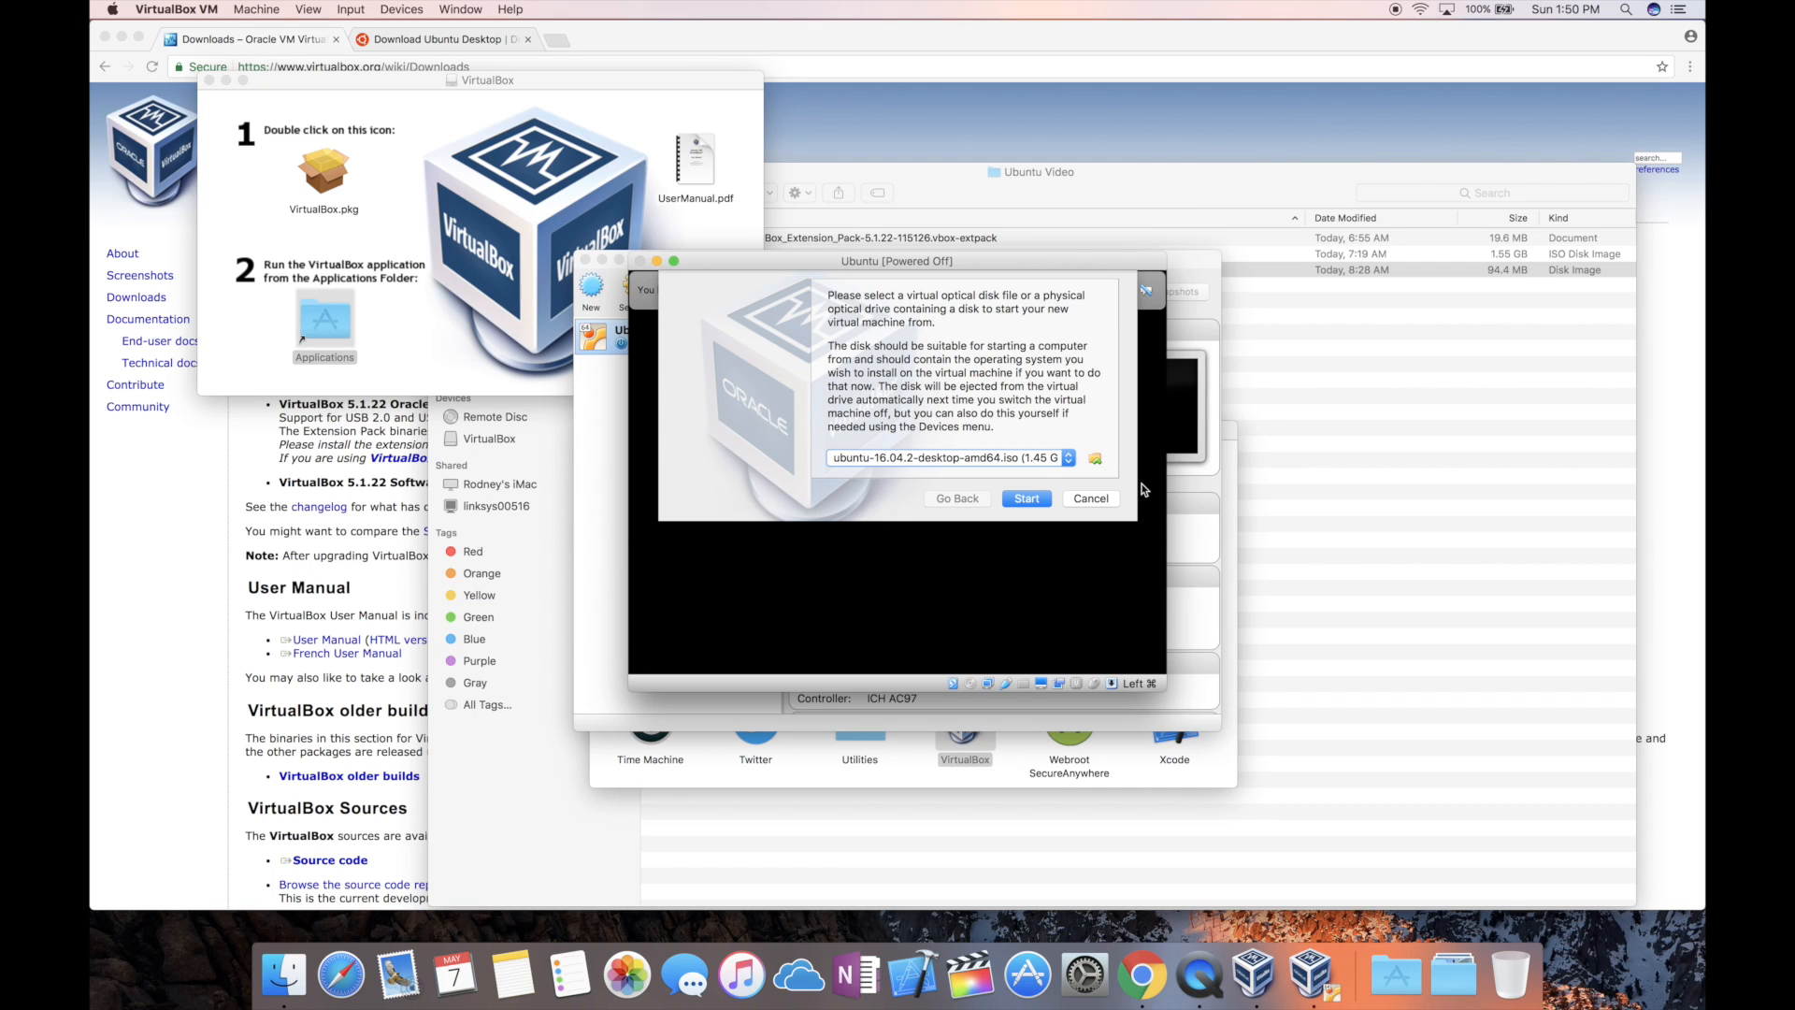
pyautogui.click(1025, 499)
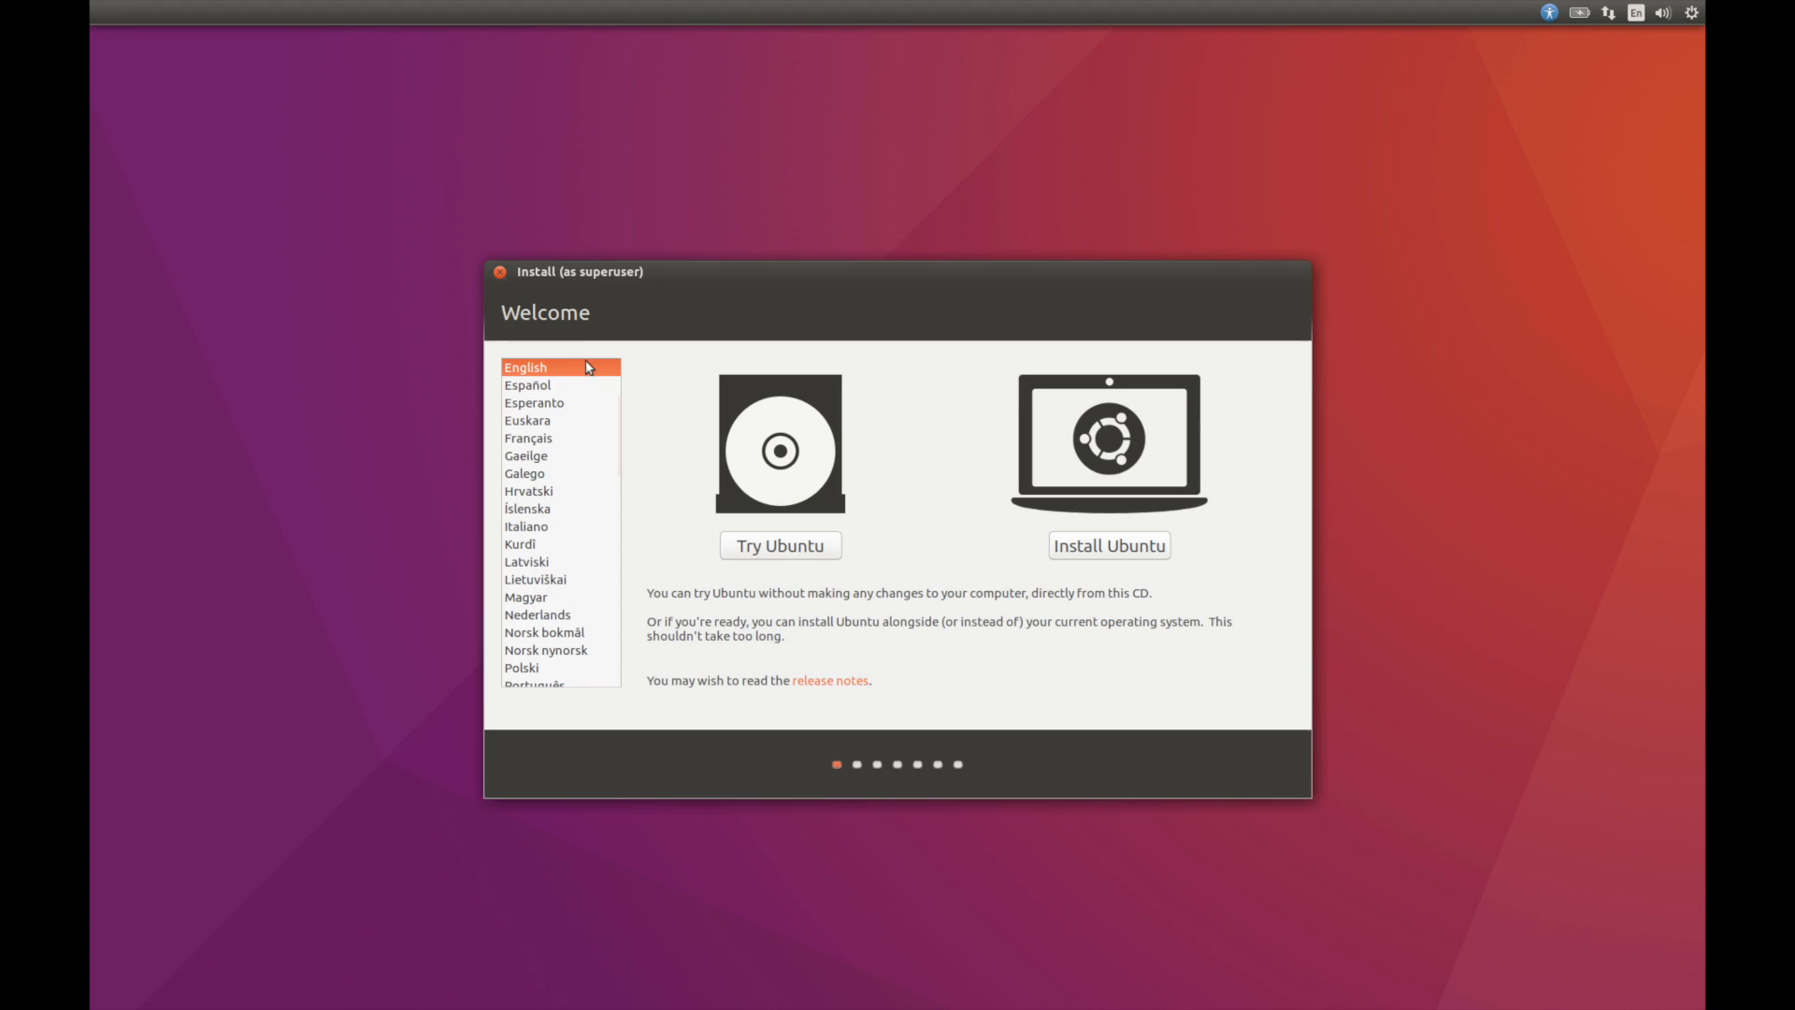
pyautogui.moveTo(714, 322)
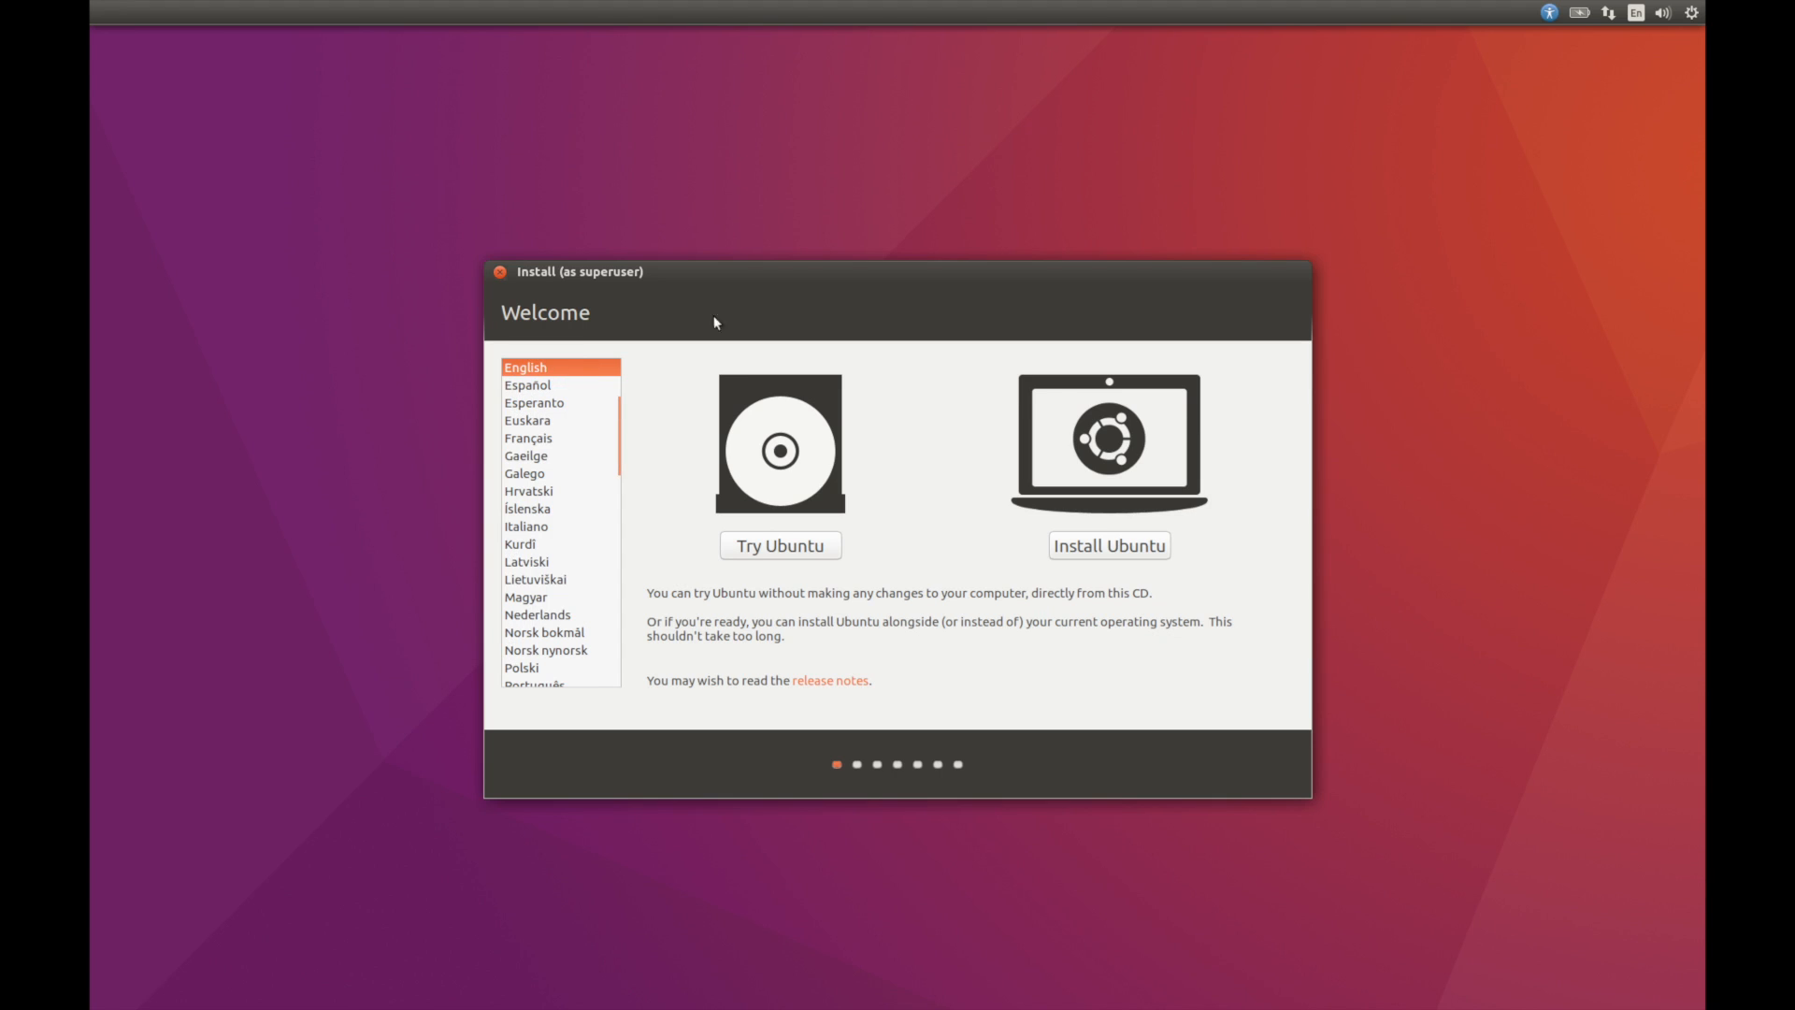
pyautogui.moveTo(1110, 522)
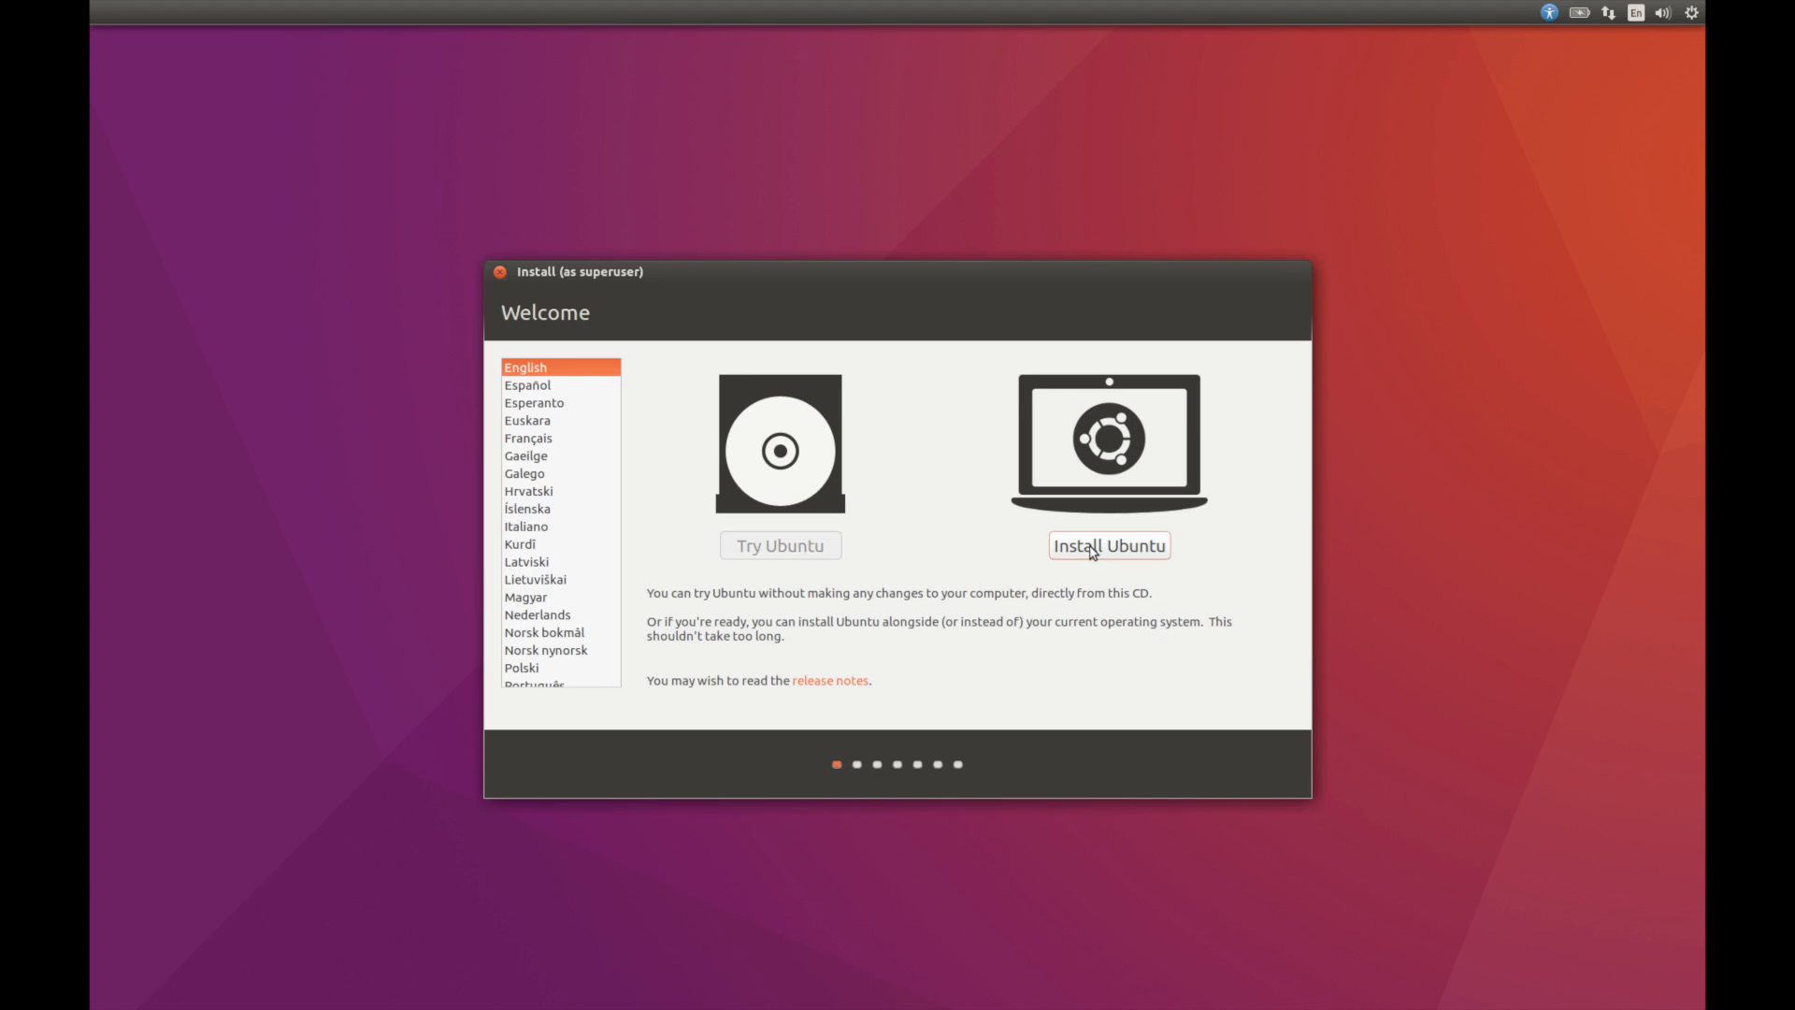
# Begin the Ubuntu install, leaving the updates and third-party software options unticked
pyautogui.click(1107, 545)
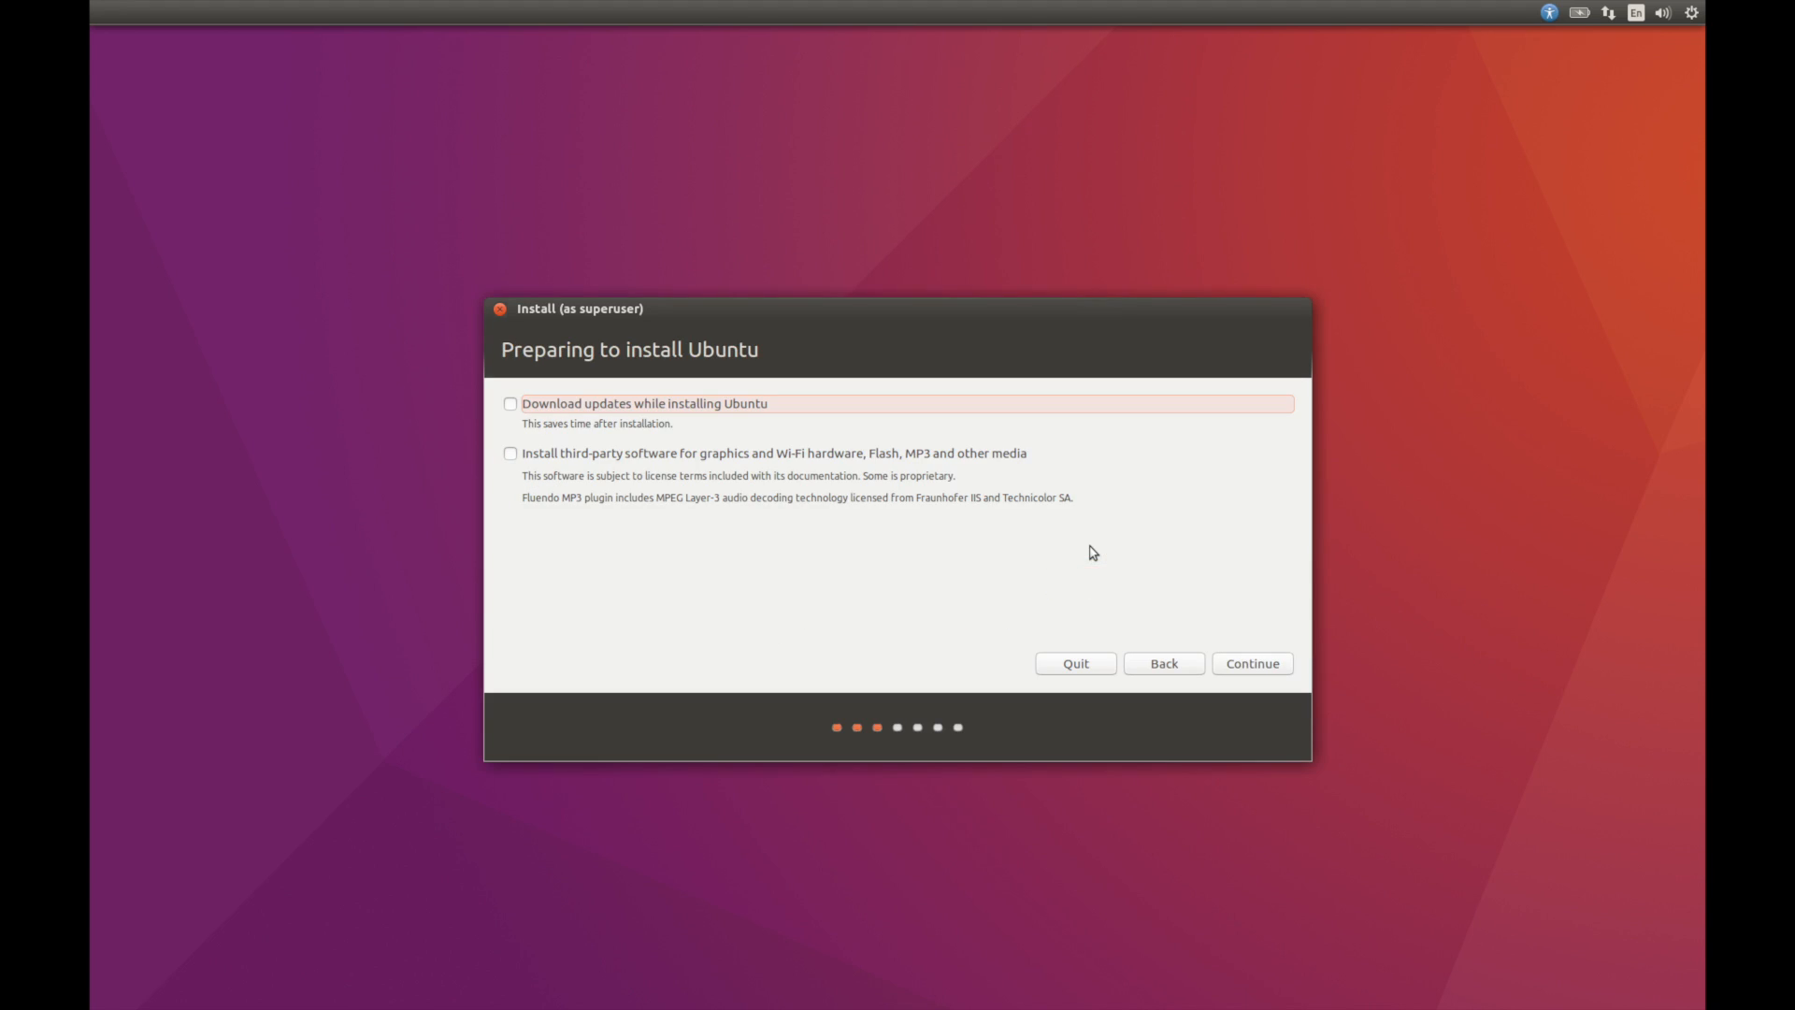
pyautogui.moveTo(598, 419)
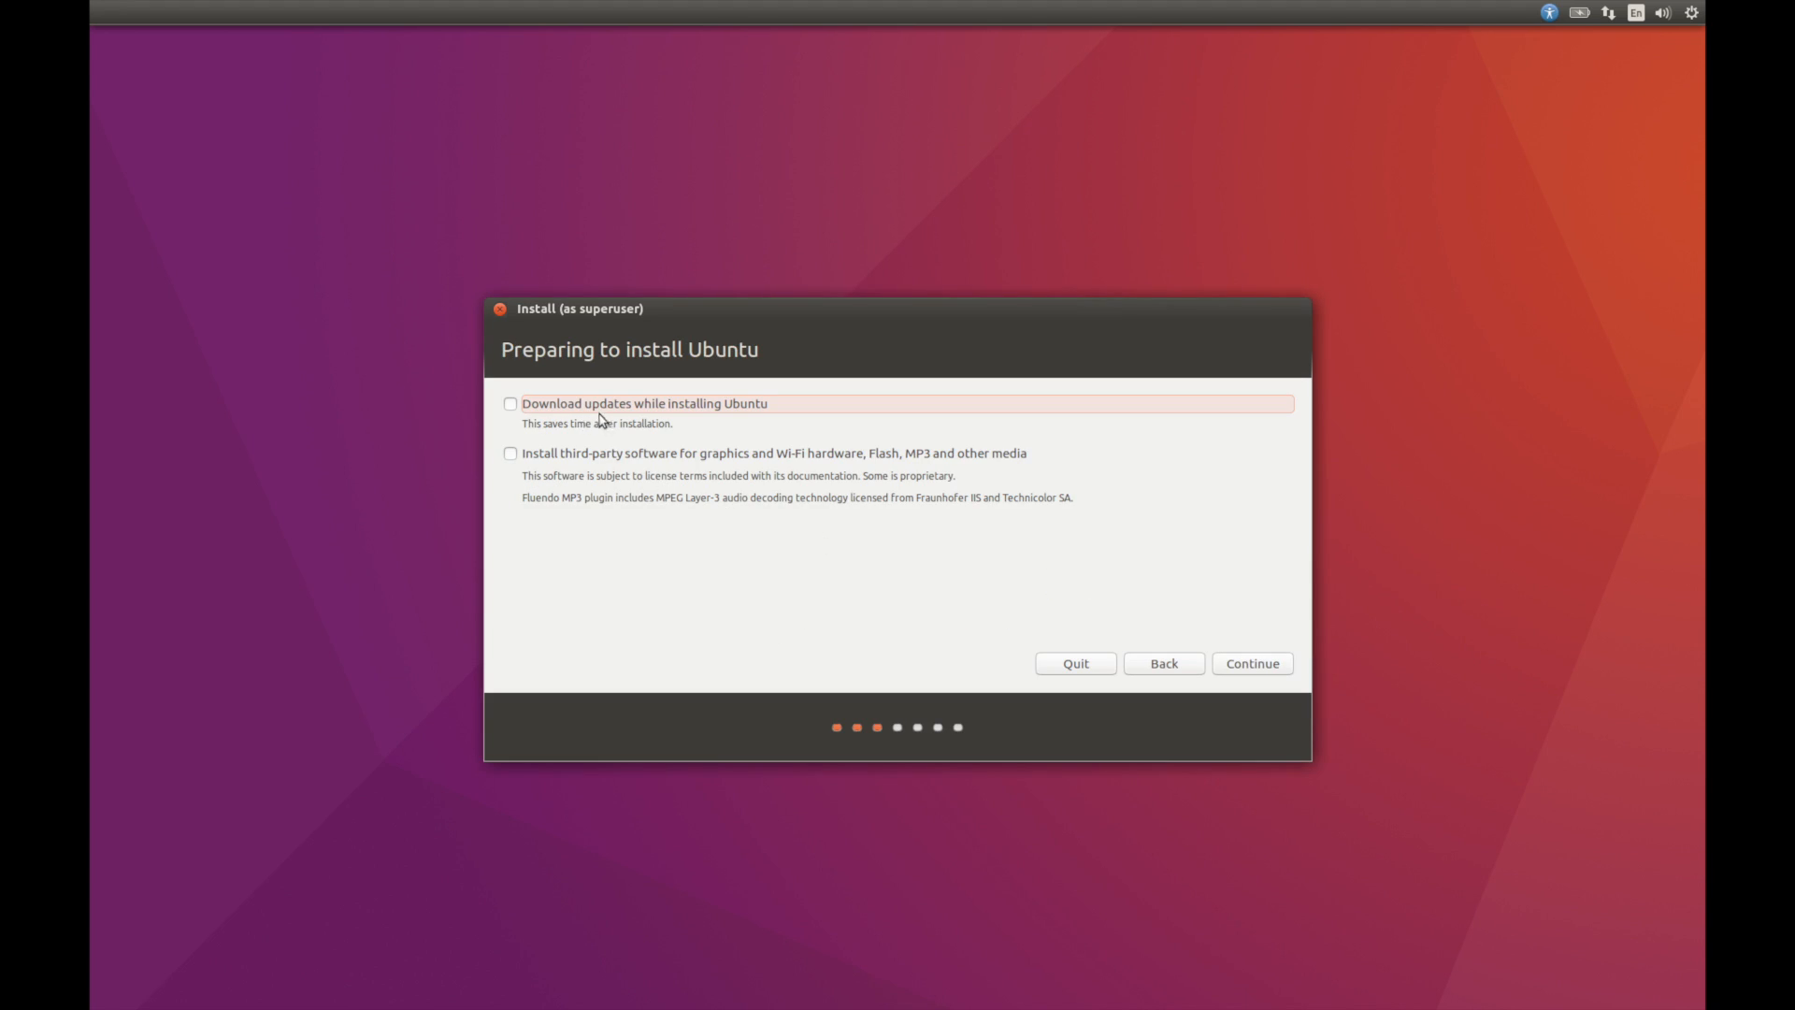
pyautogui.moveTo(663, 418)
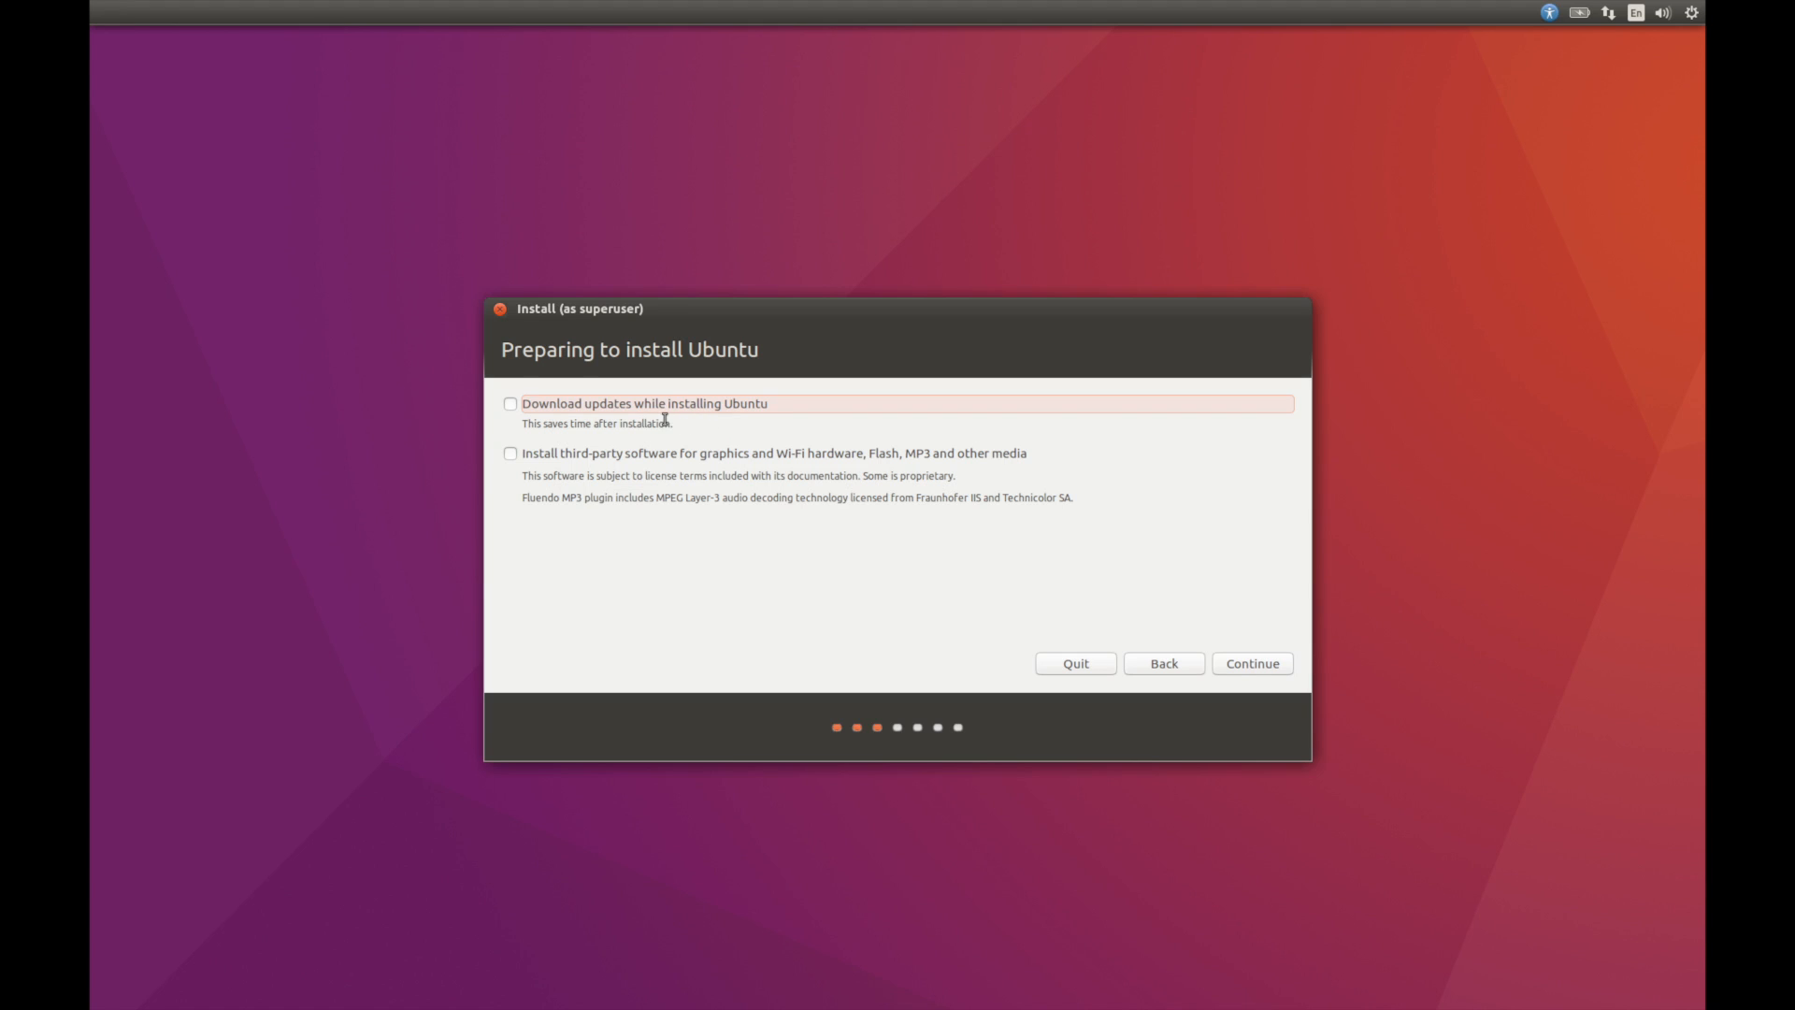
pyautogui.moveTo(516, 470)
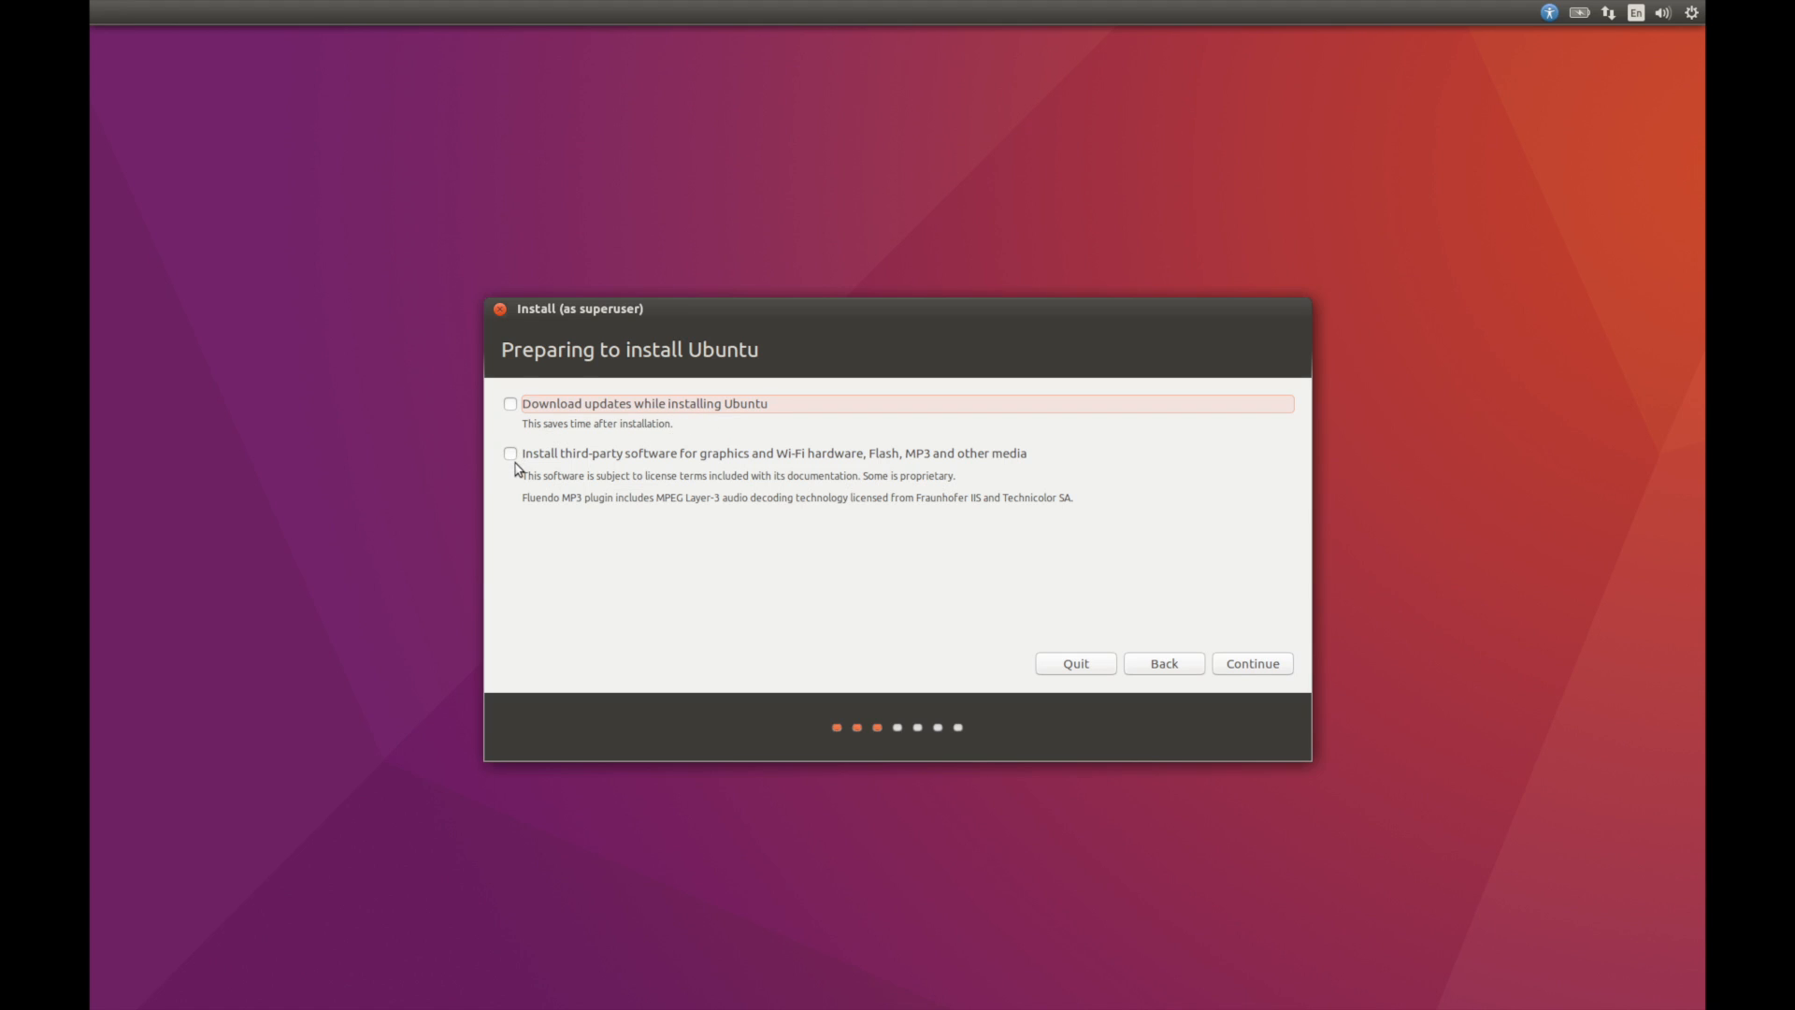
pyautogui.moveTo(556, 470)
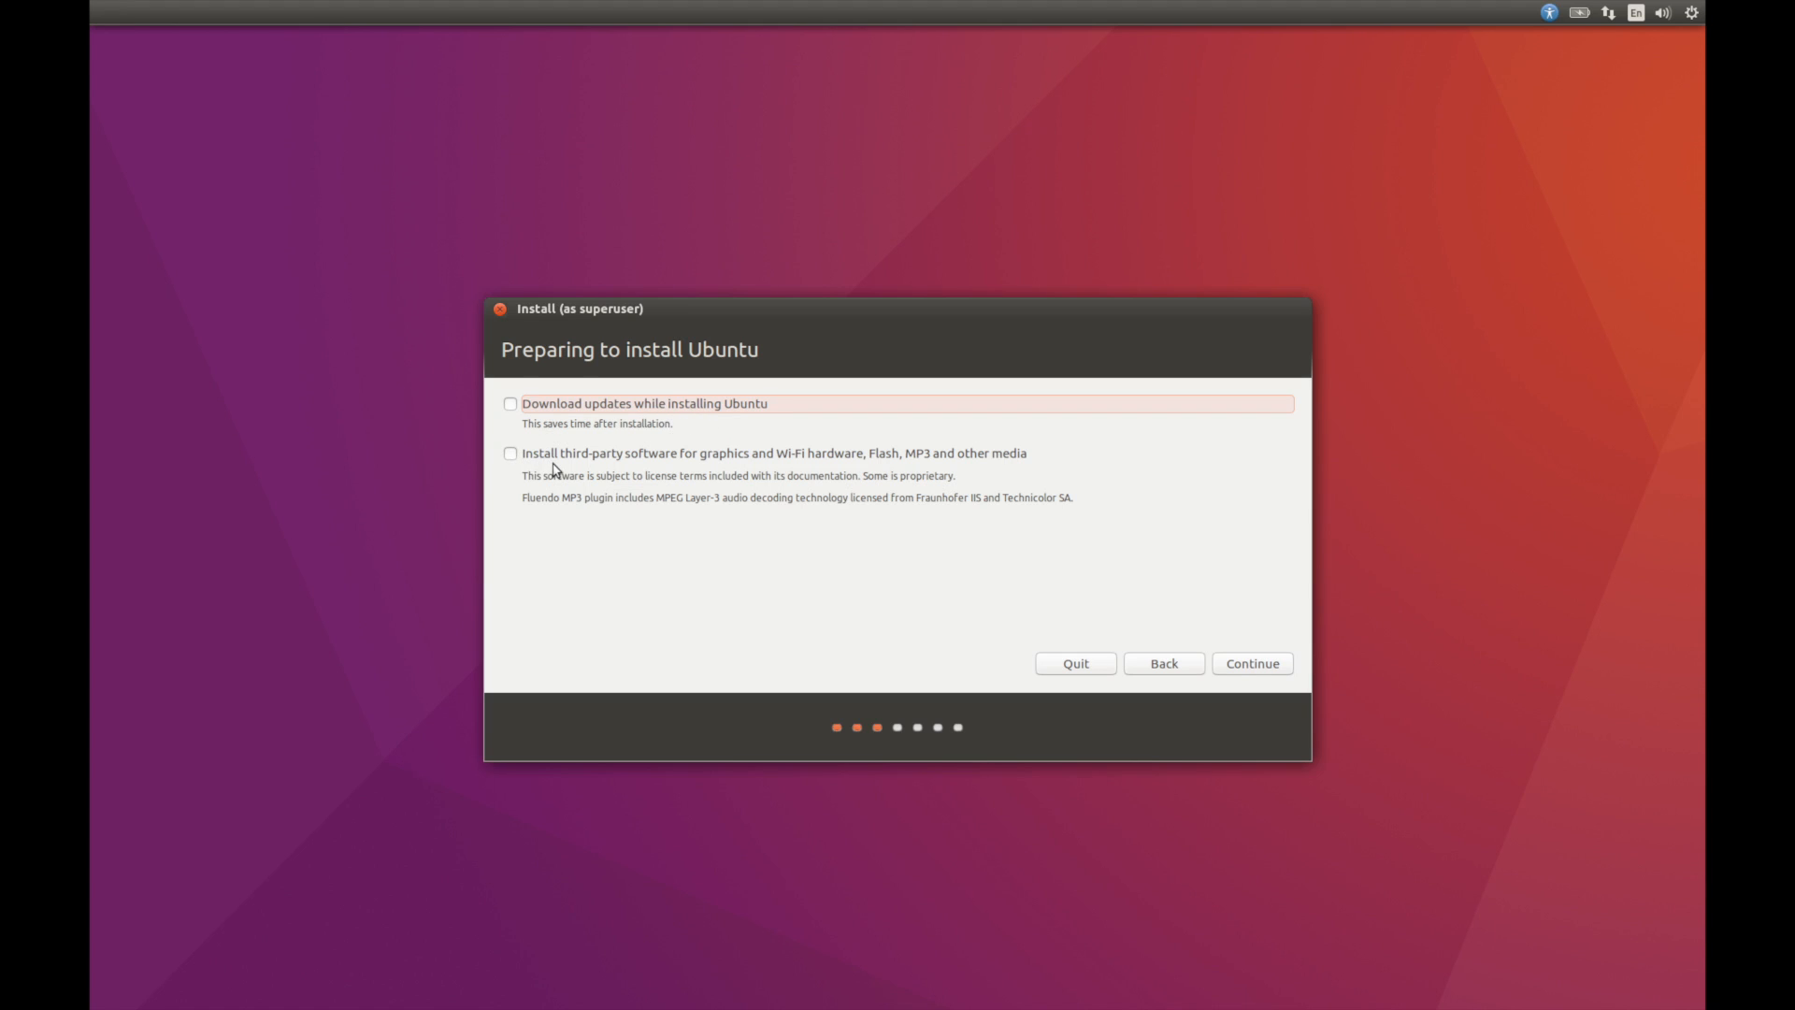
pyautogui.moveTo(652, 545)
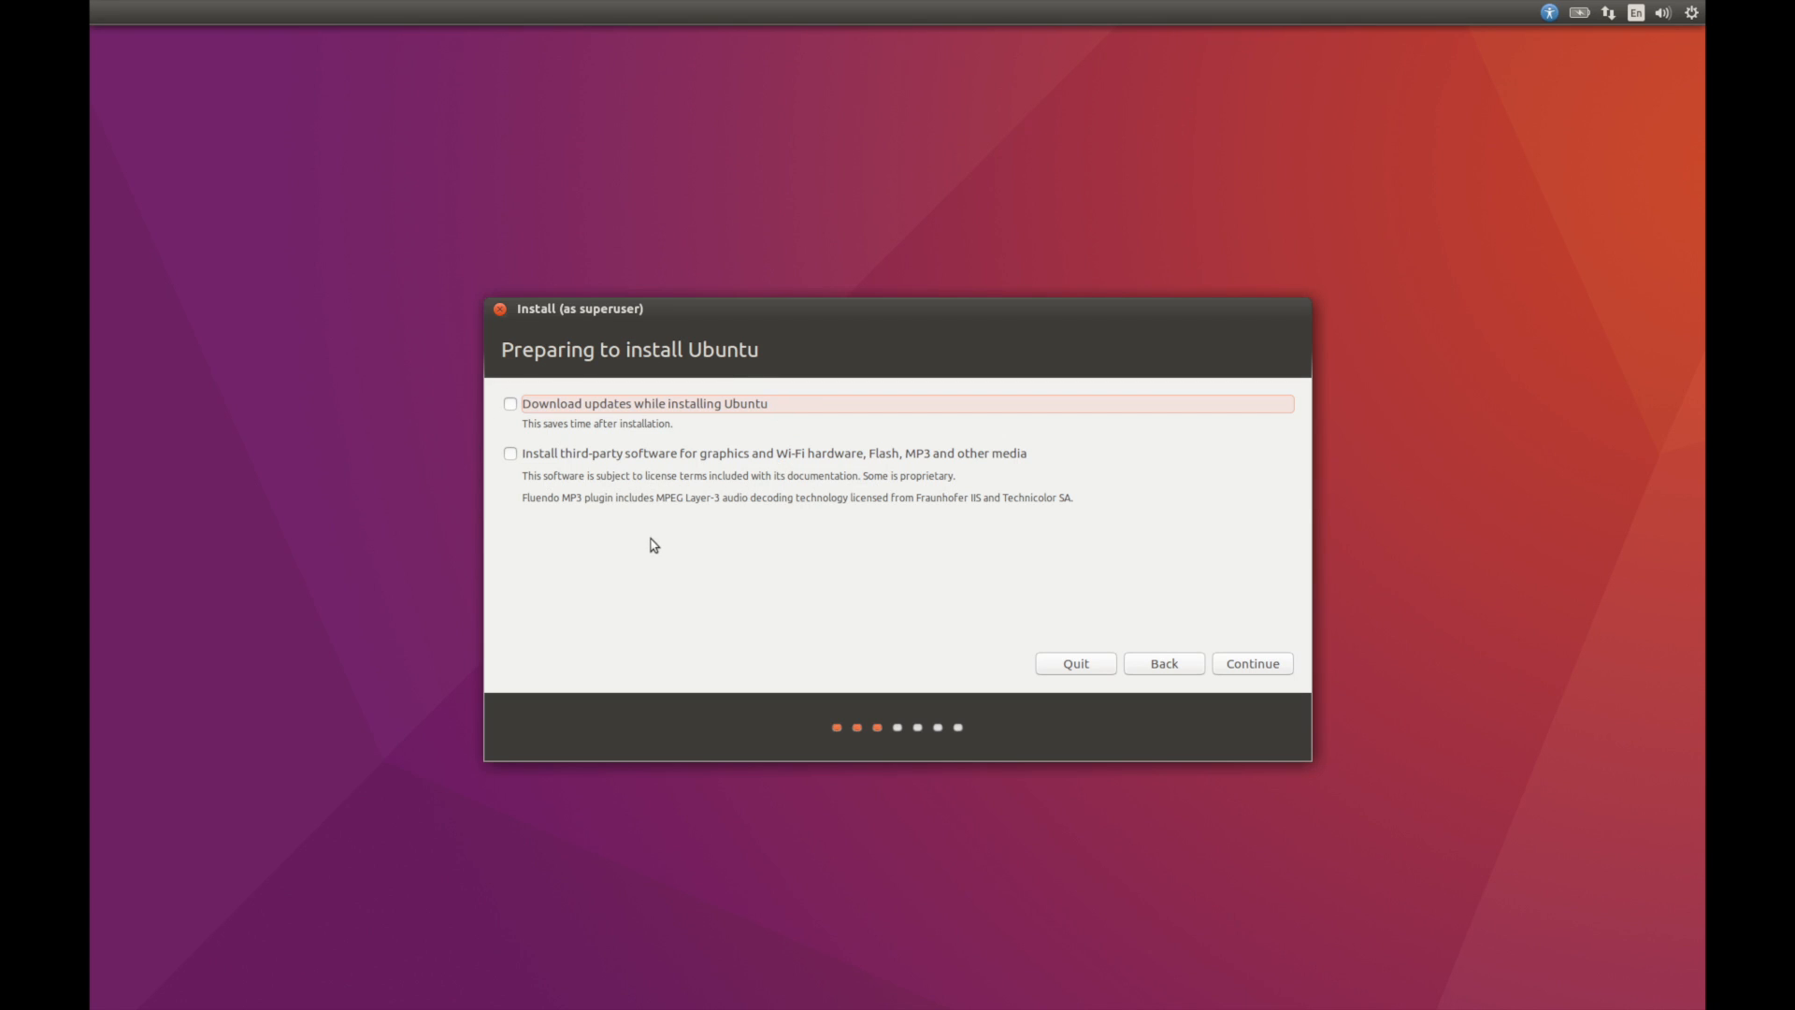
pyautogui.moveTo(774, 657)
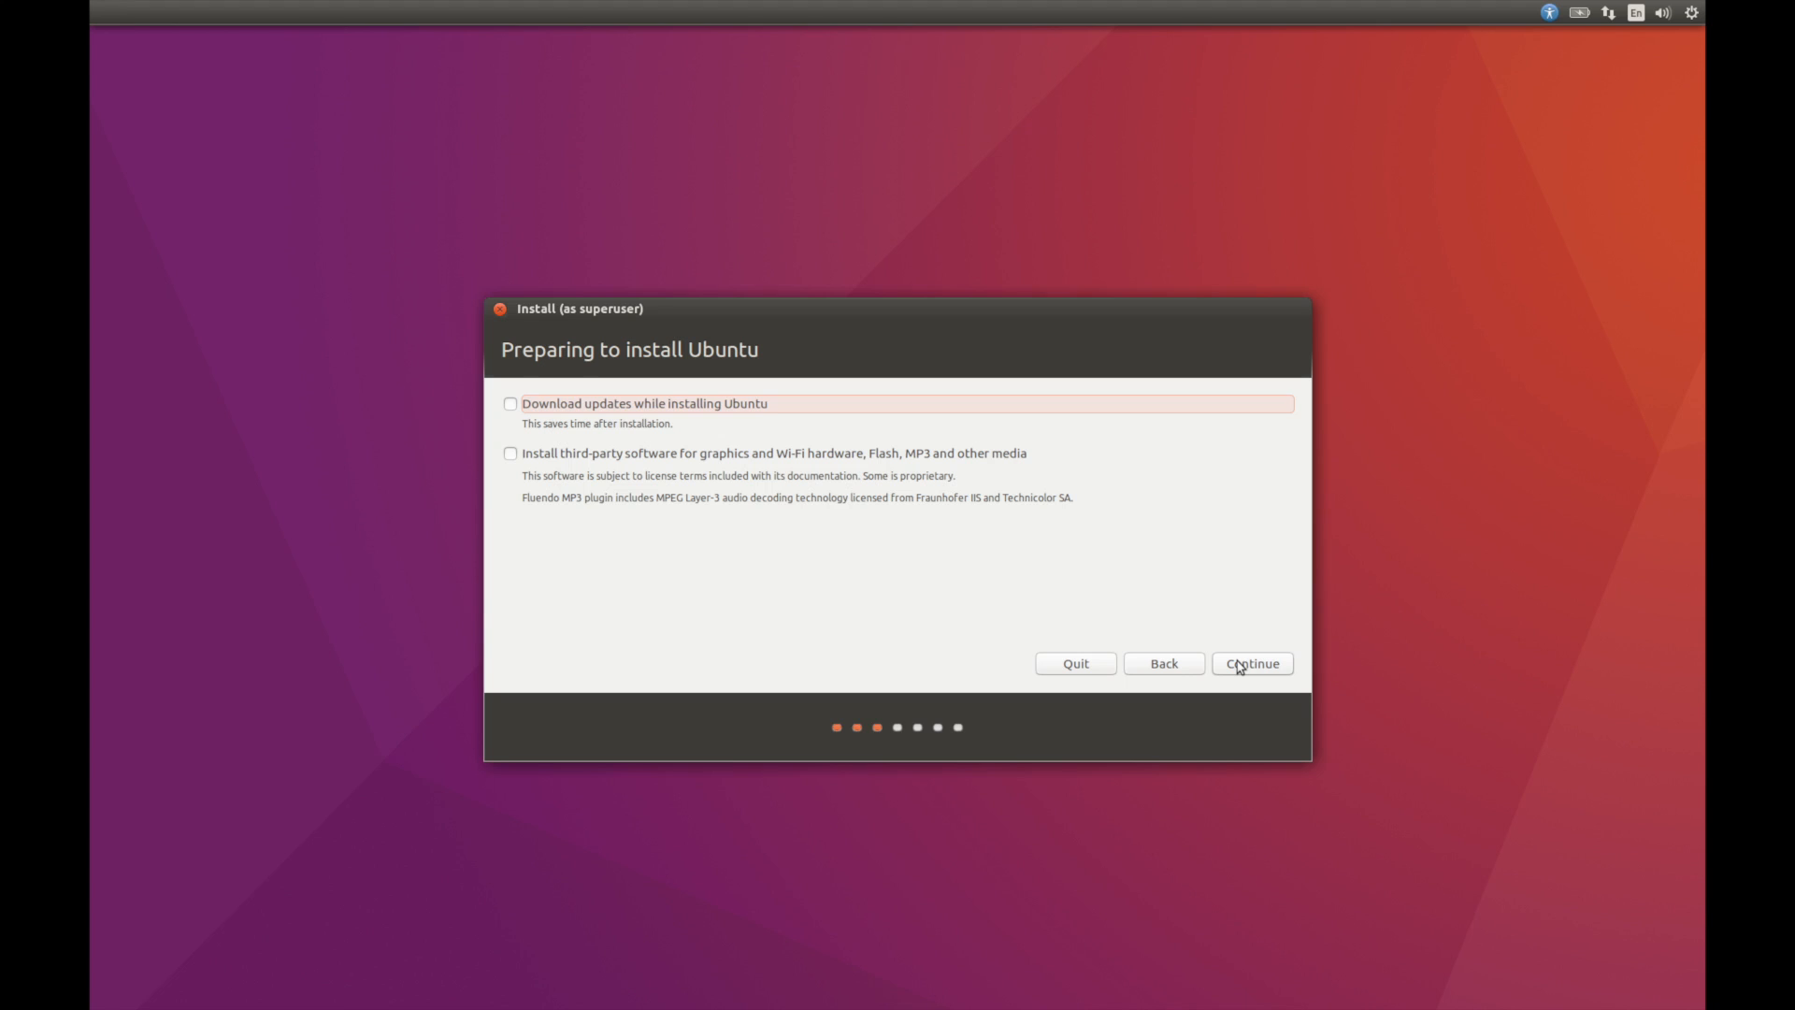
pyautogui.click(1250, 663)
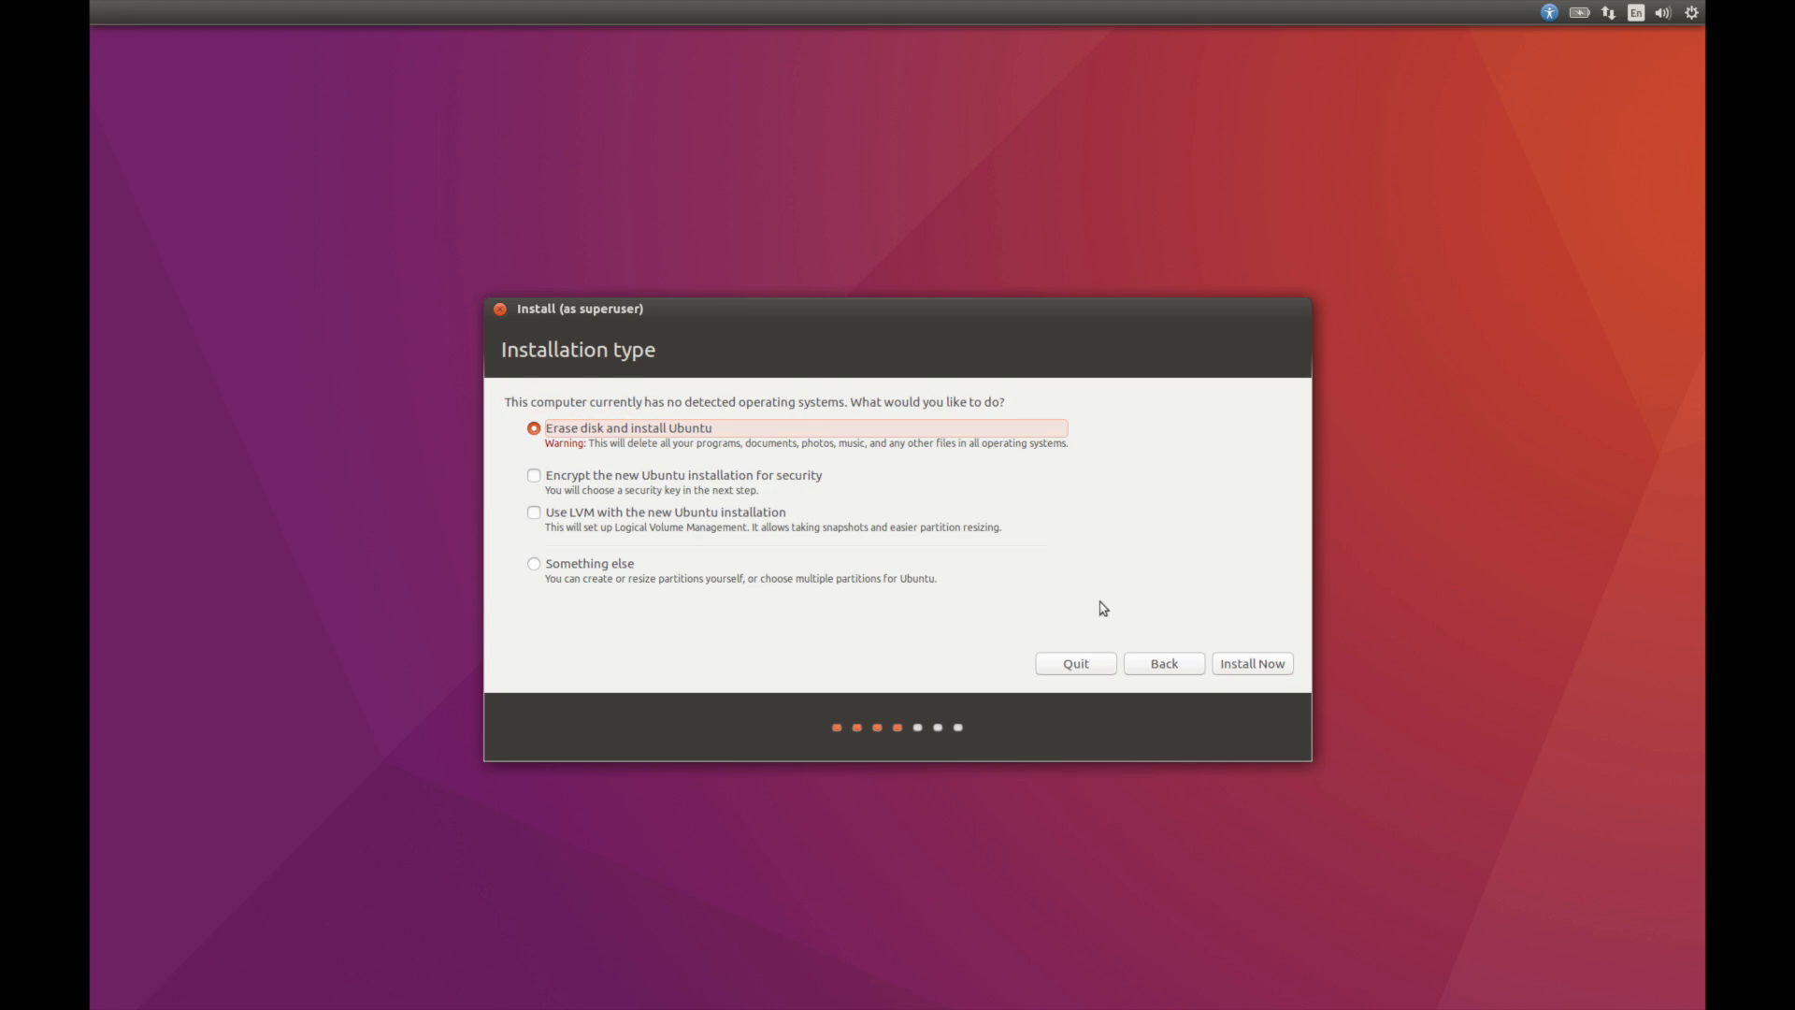
pyautogui.moveTo(756, 448)
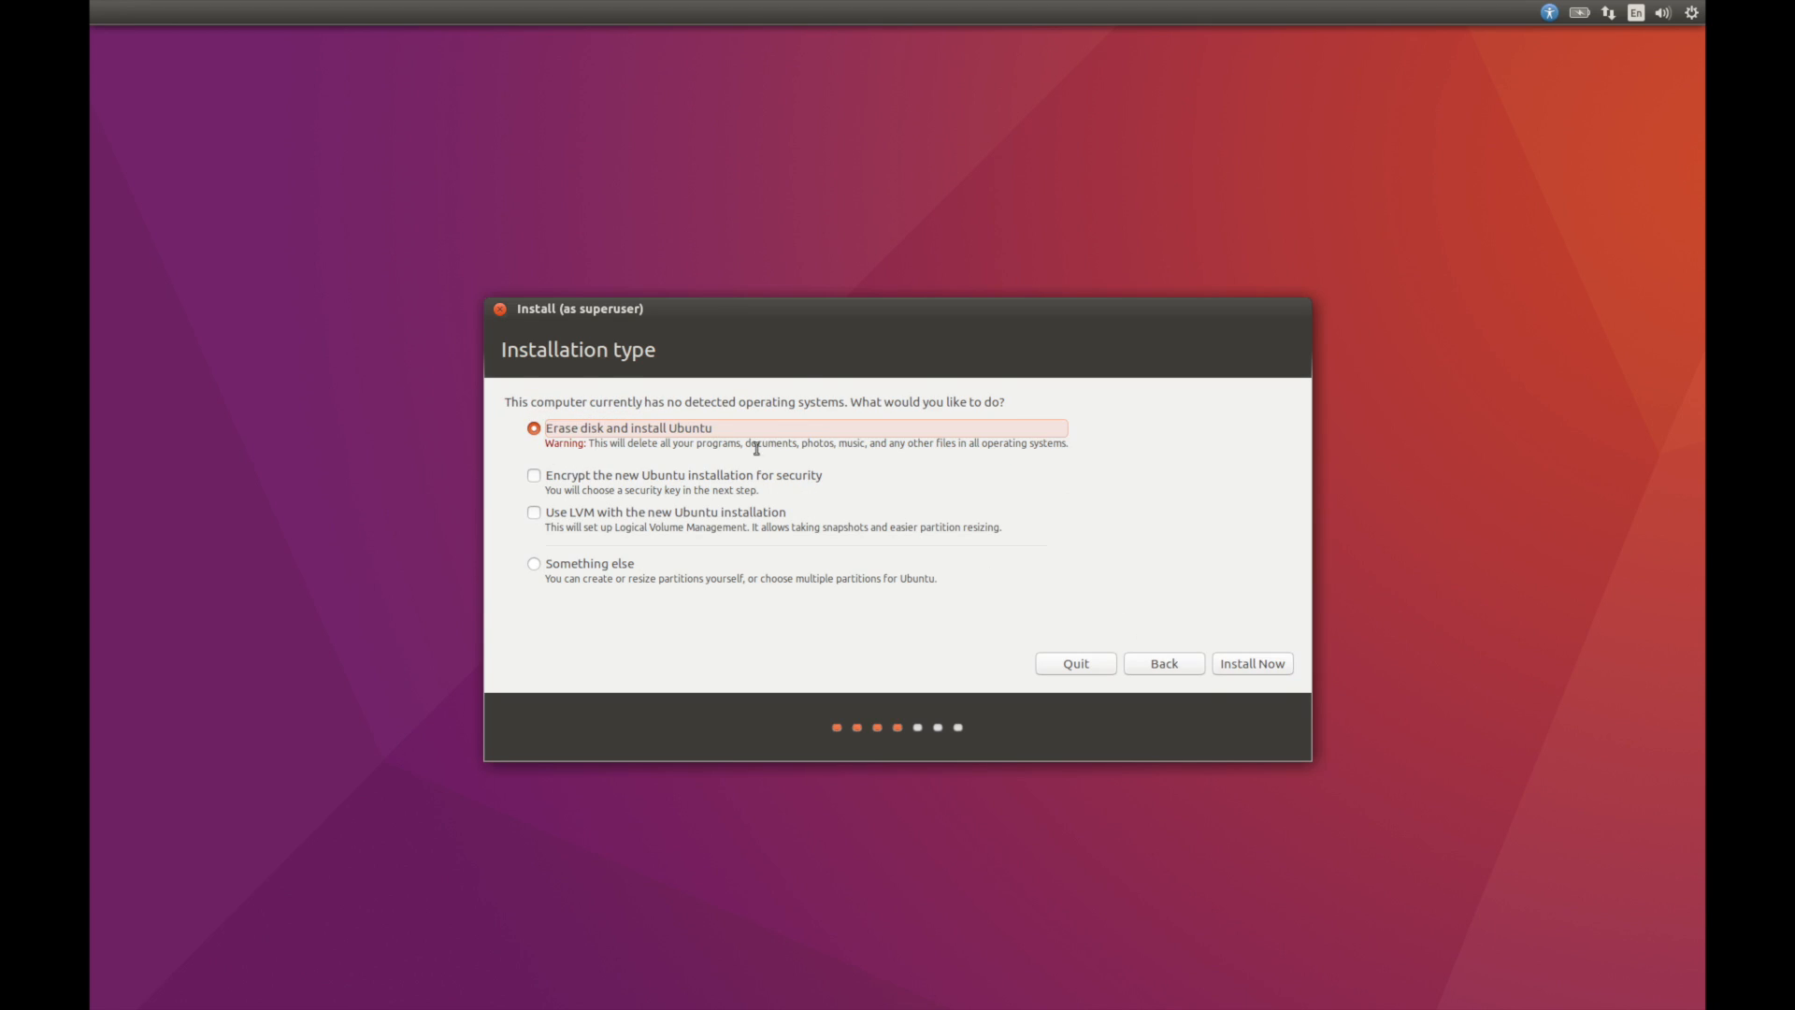
pyautogui.moveTo(651, 444)
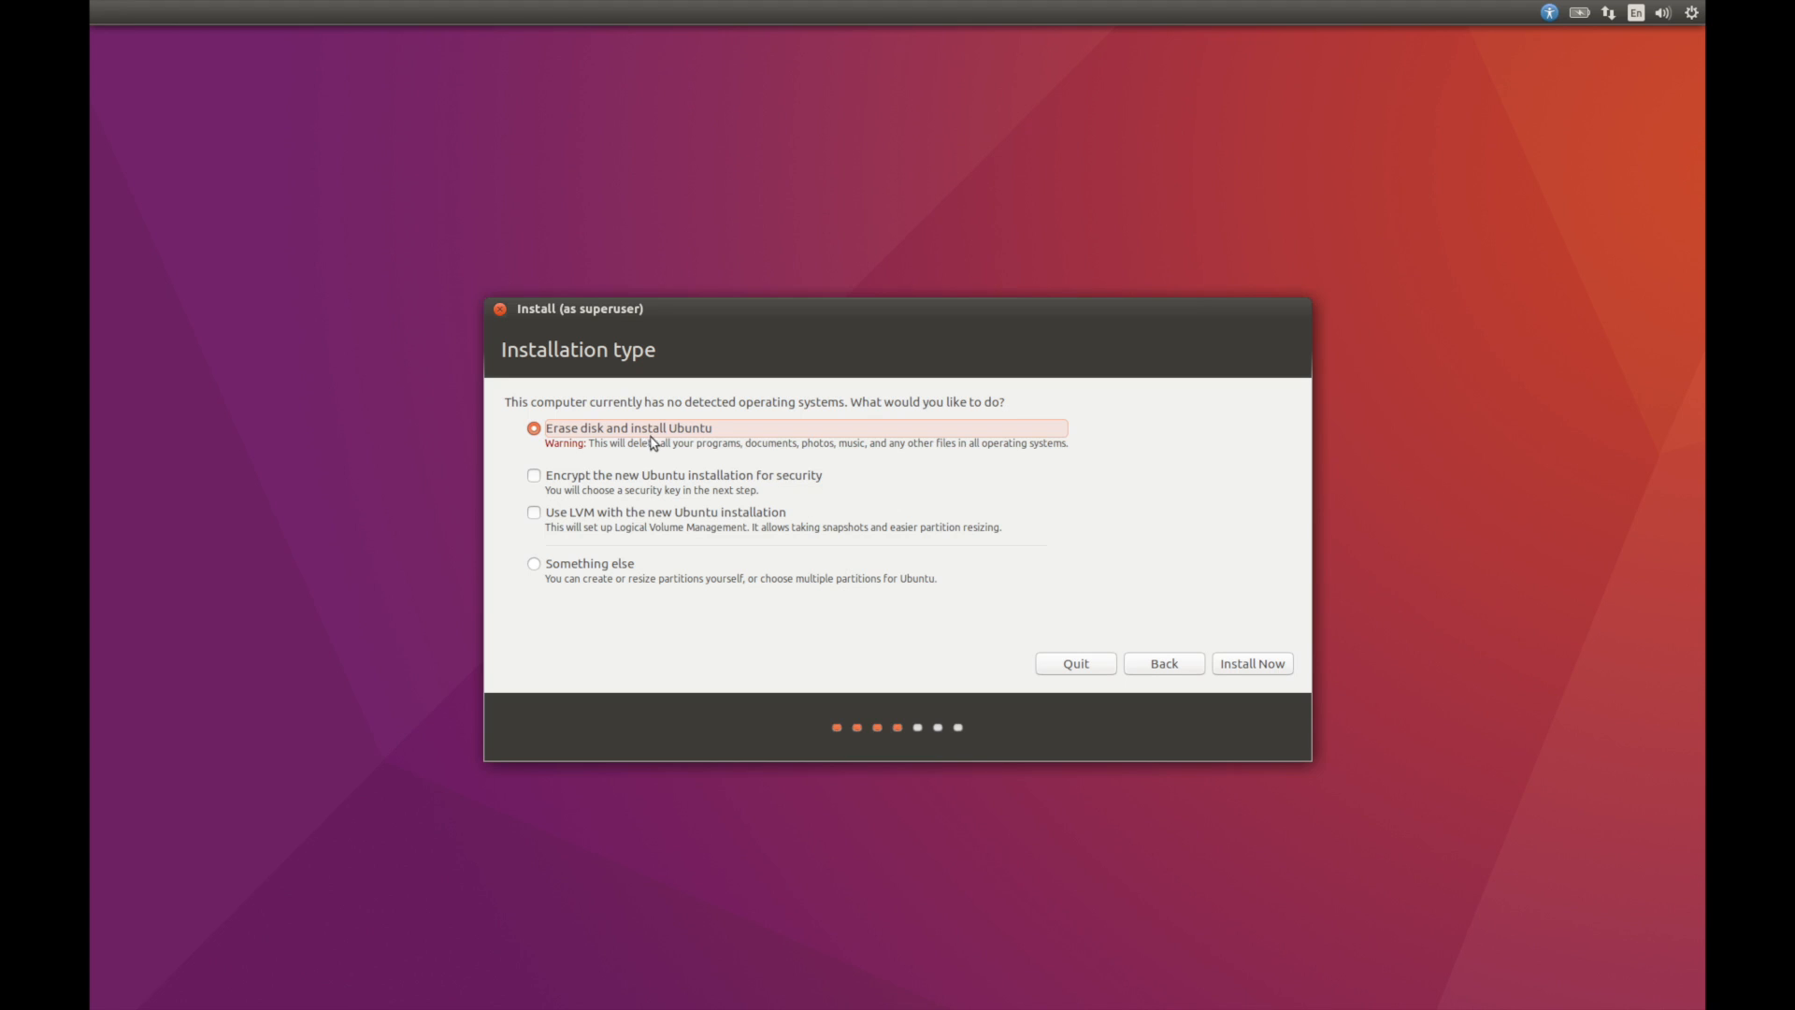
pyautogui.moveTo(714, 463)
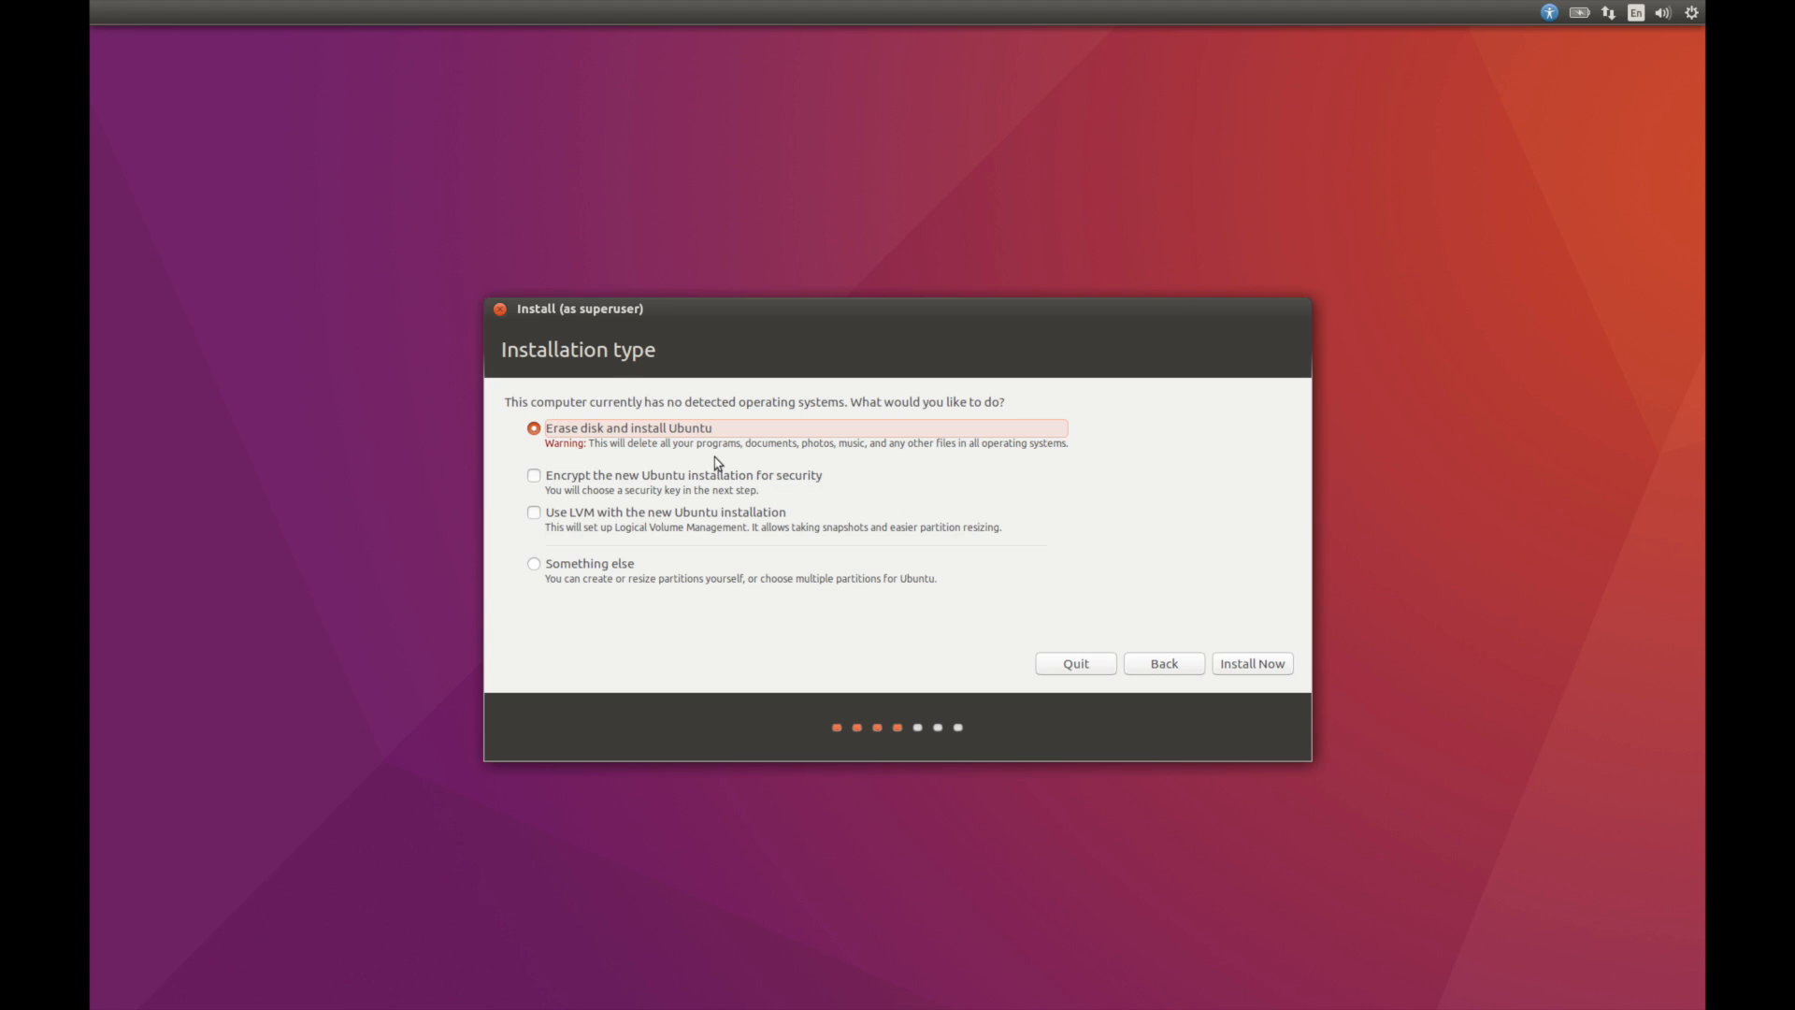
pyautogui.moveTo(1287, 626)
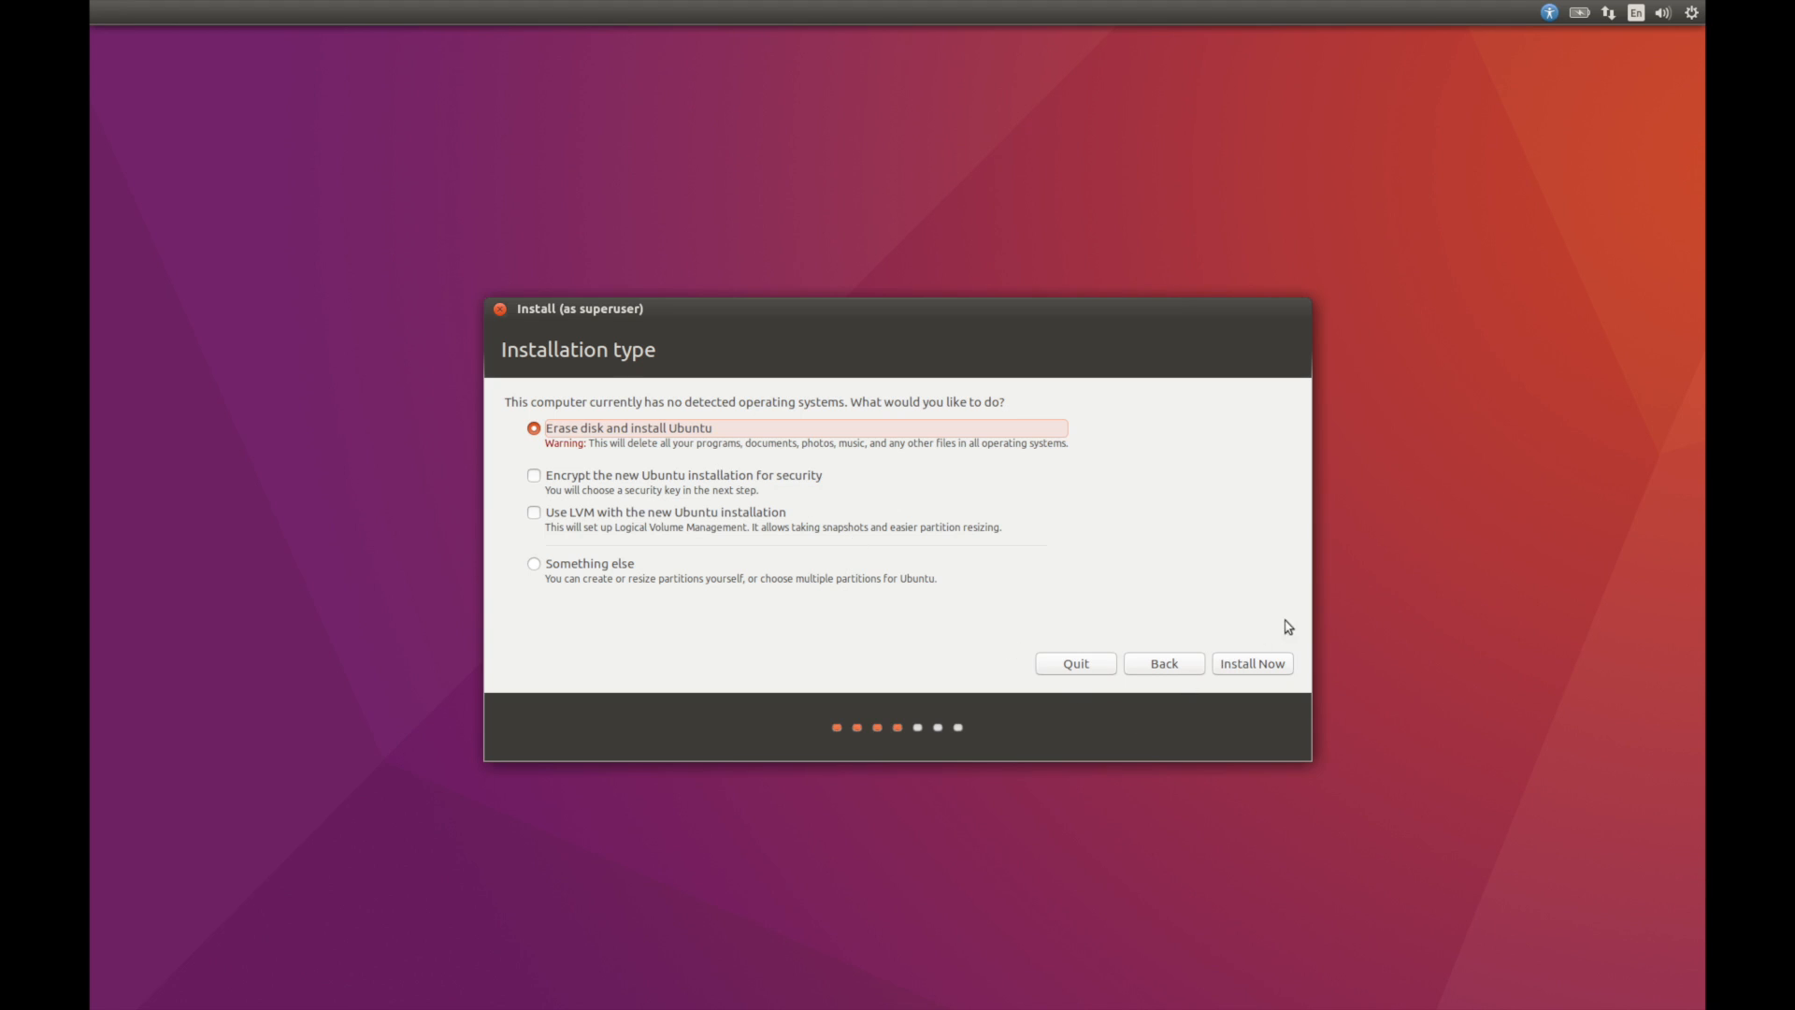
# Install Ubuntu with 'Erase disk and install Ubuntu' and confirm the disk changes
pyautogui.click(1251, 663)
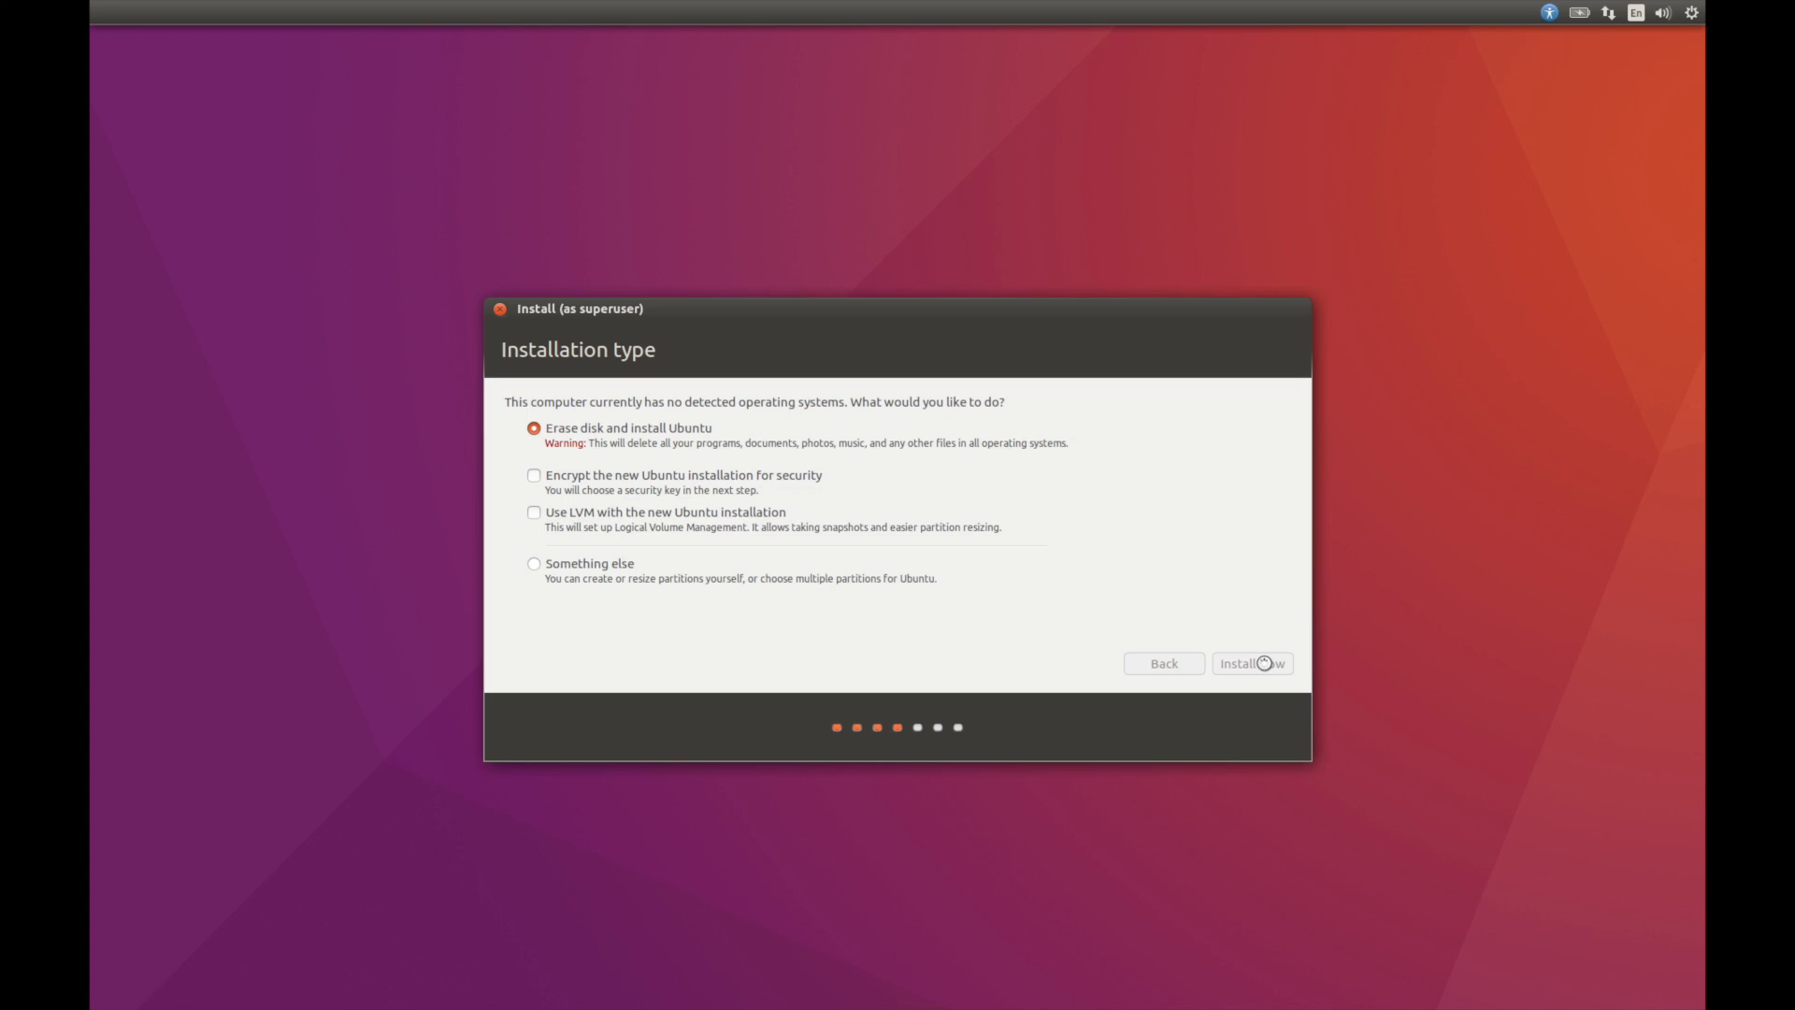
pyautogui.click(1250, 663)
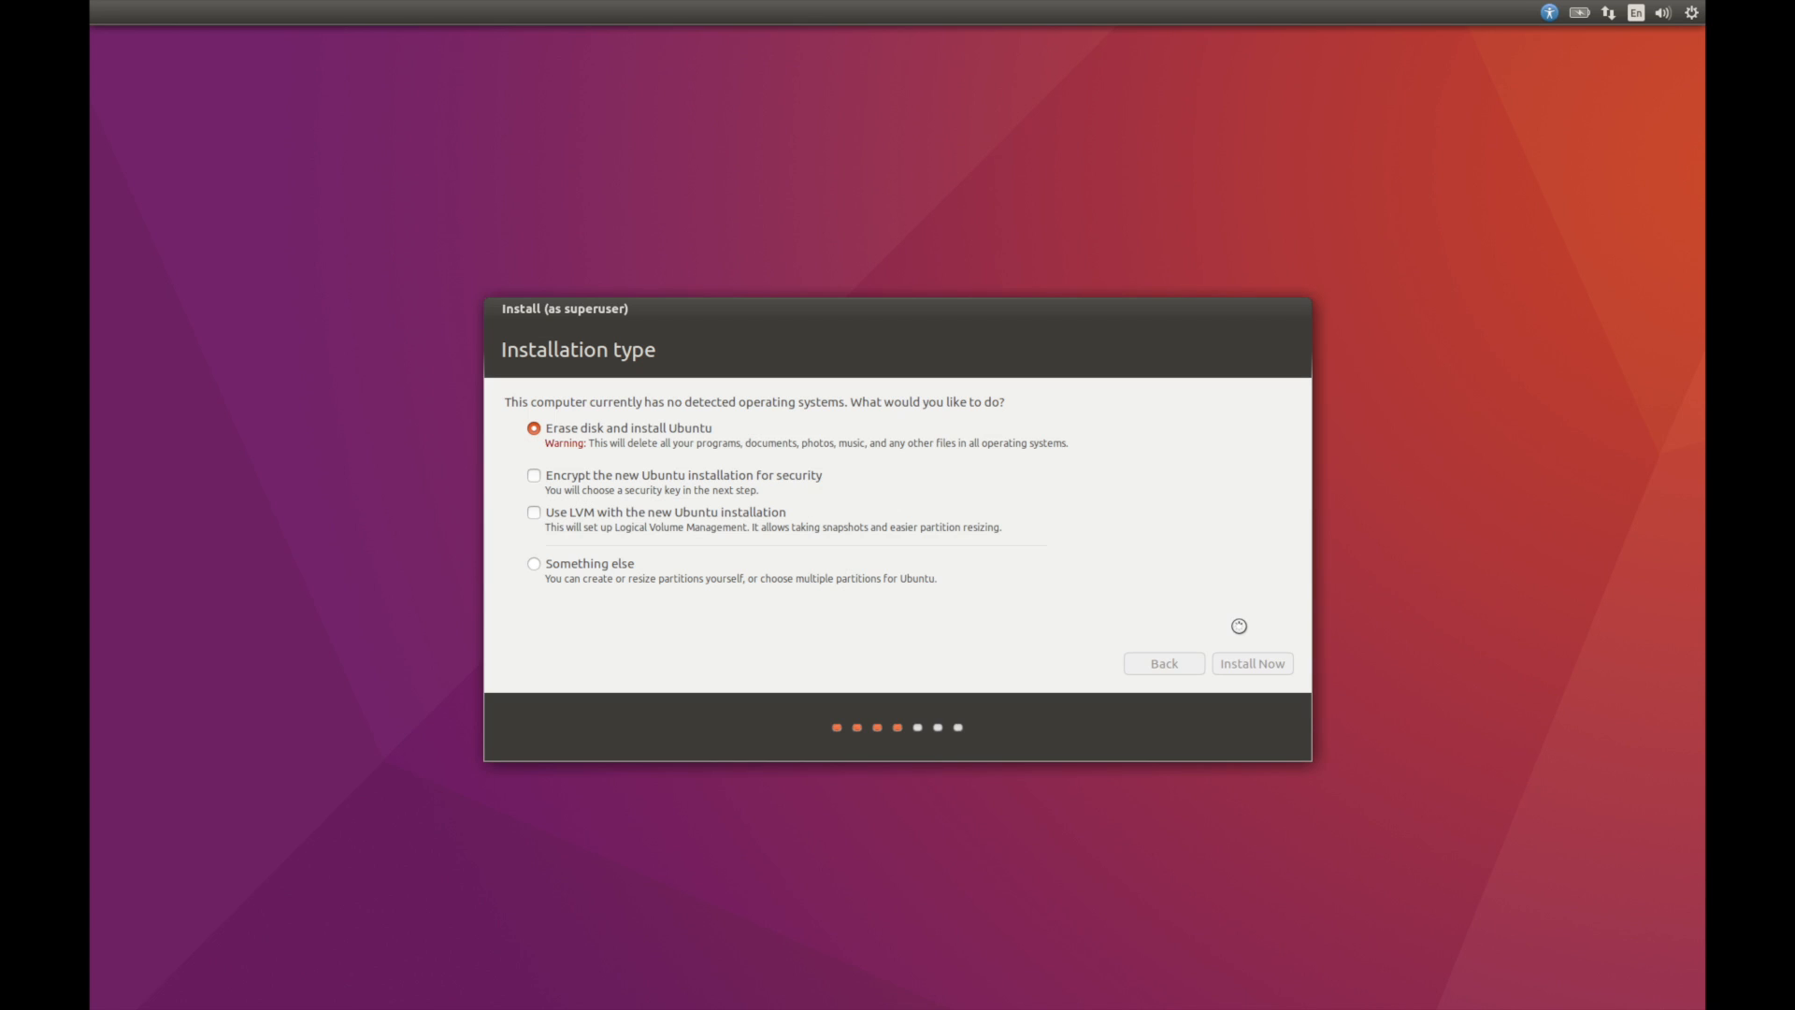
pyautogui.click(1250, 663)
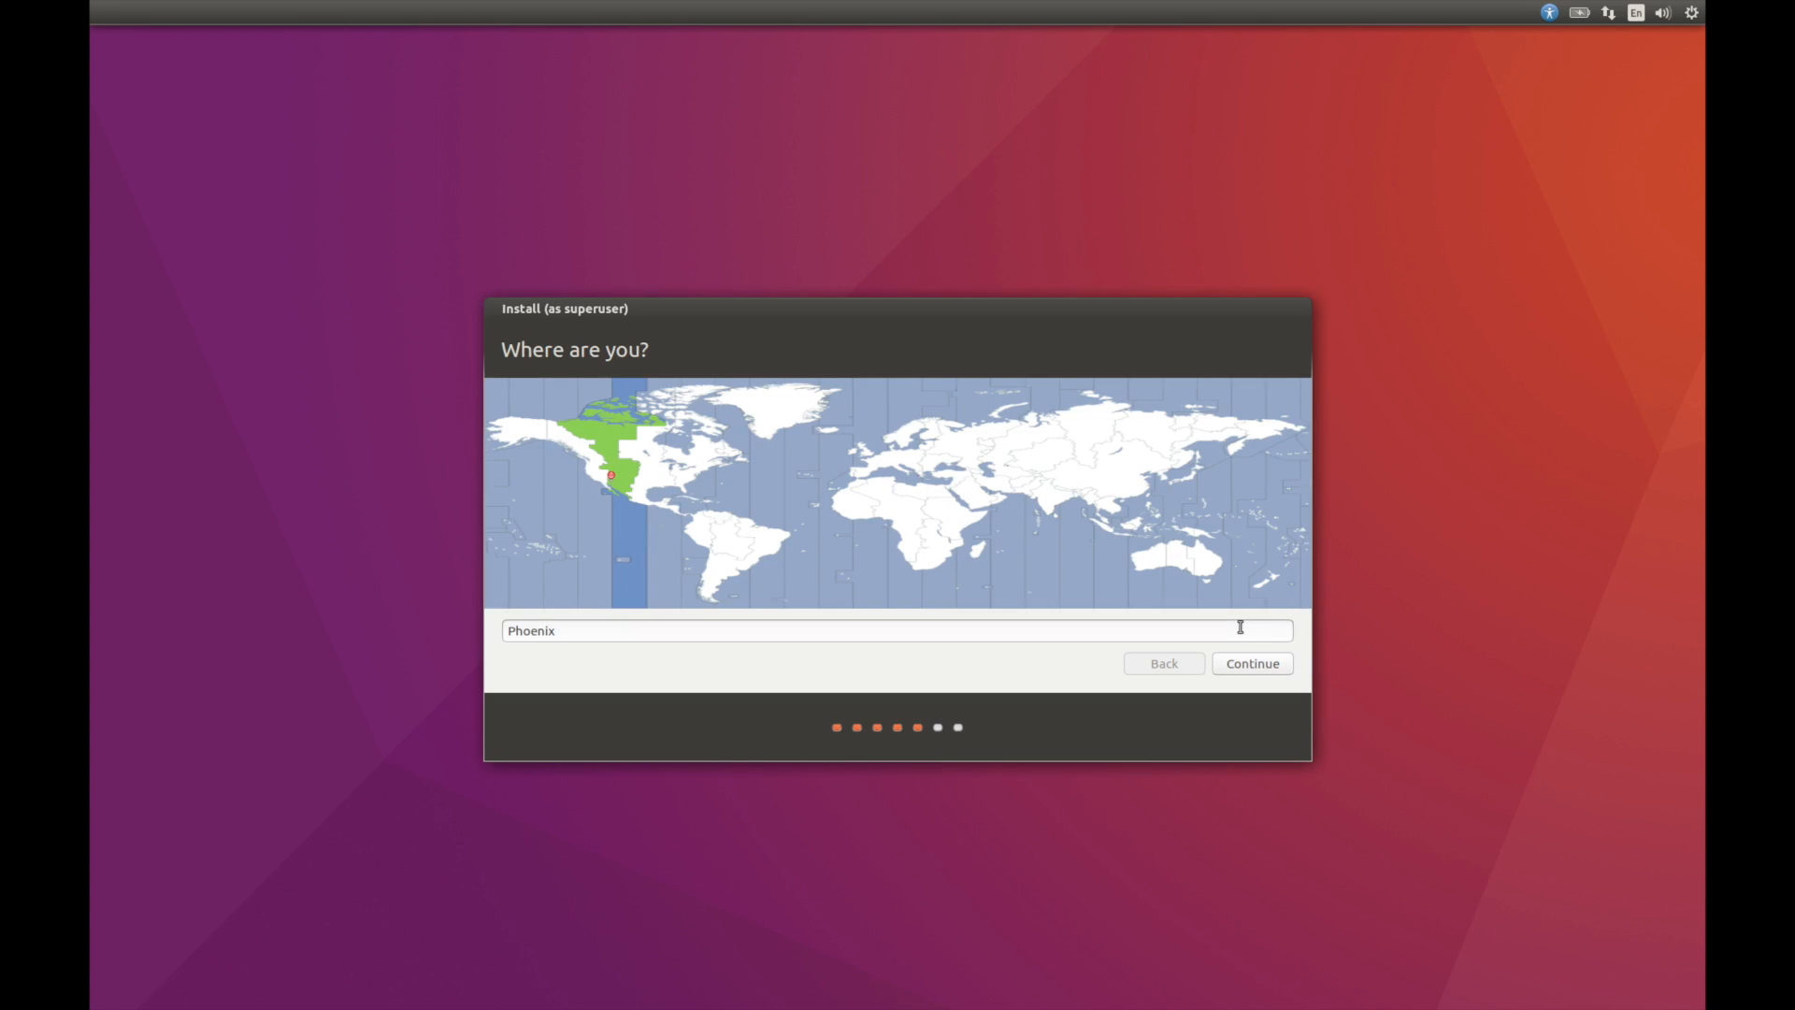
pyautogui.moveTo(1010, 683)
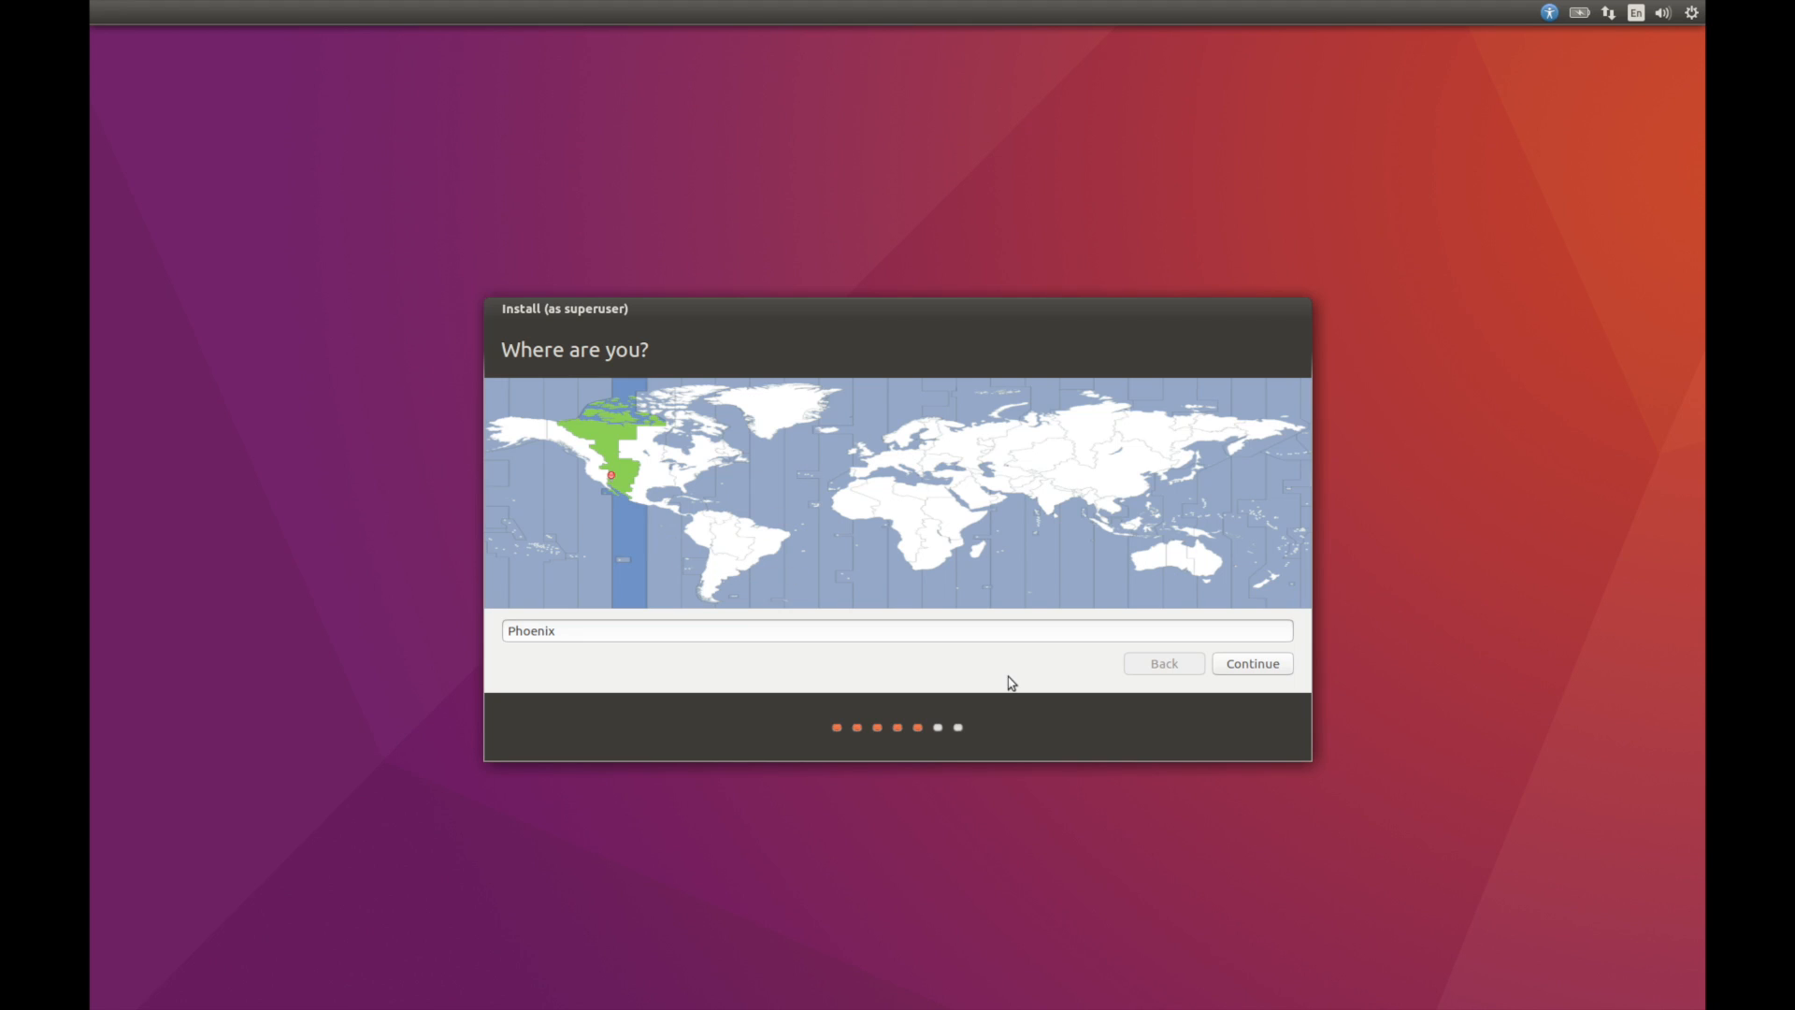
pyautogui.moveTo(1253, 664)
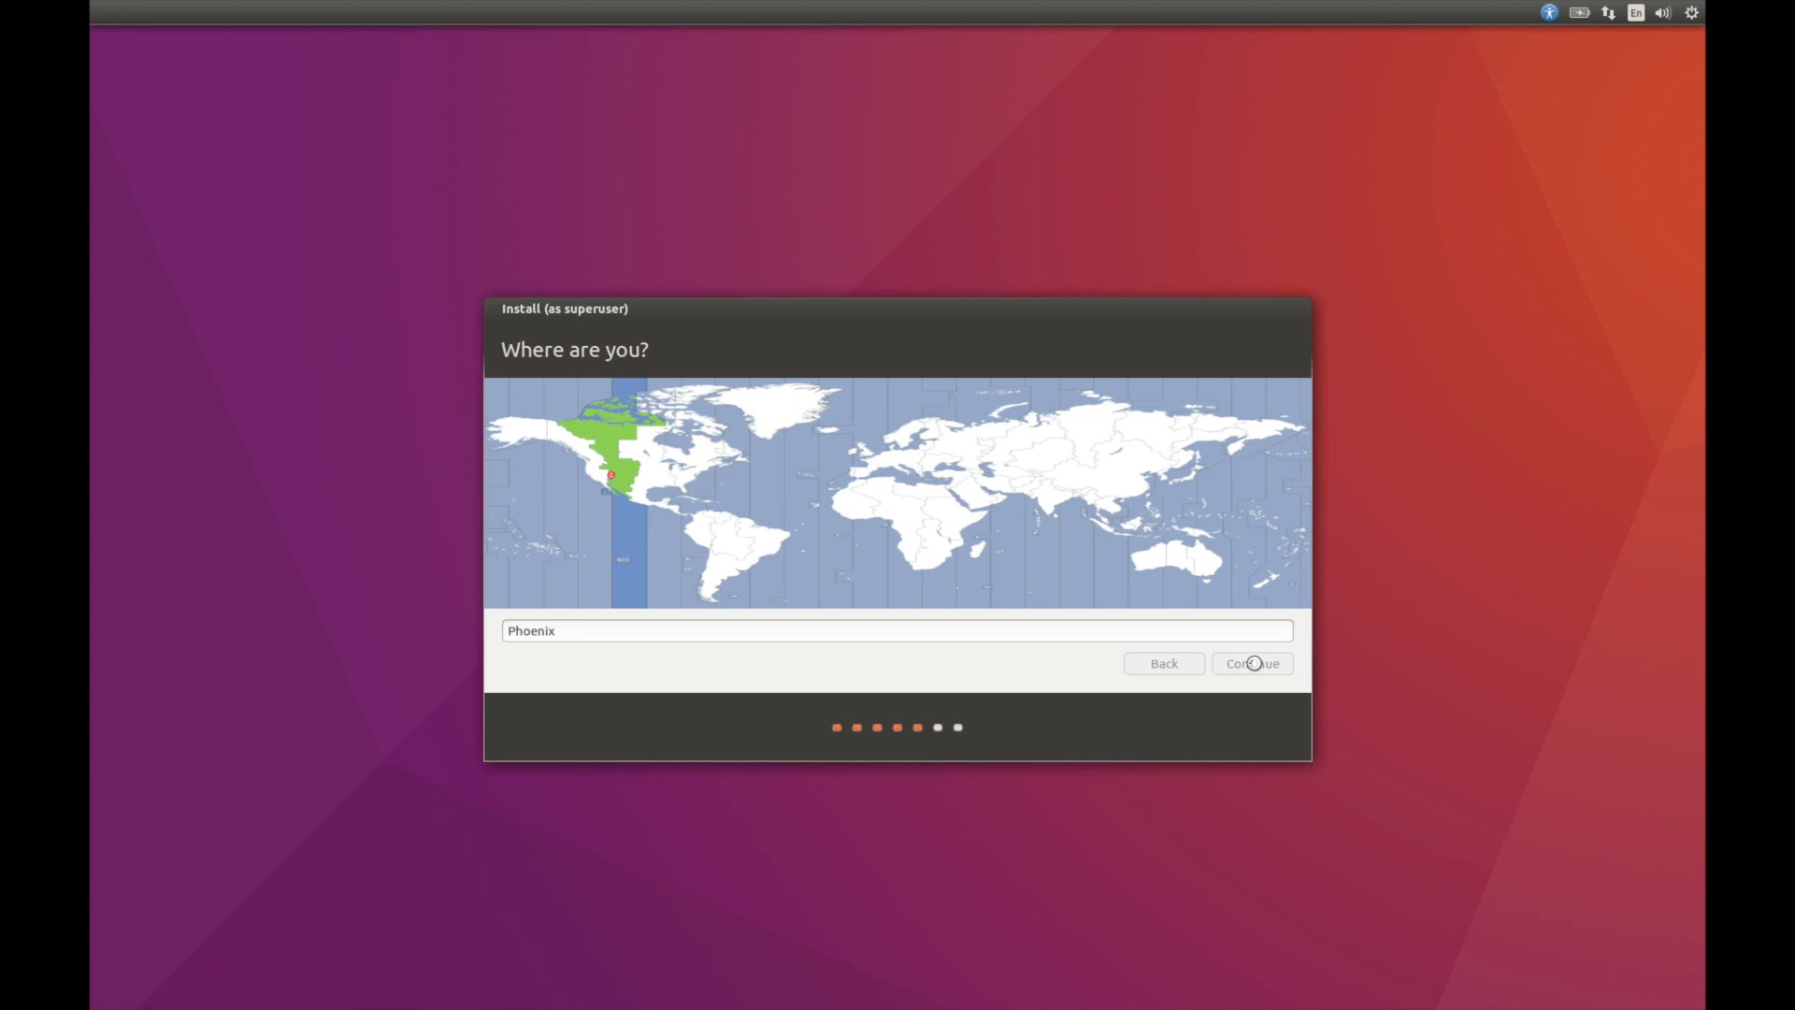
# Accept Phoenix as the location and English (US) as the keyboard layout
pyautogui.click(1250, 663)
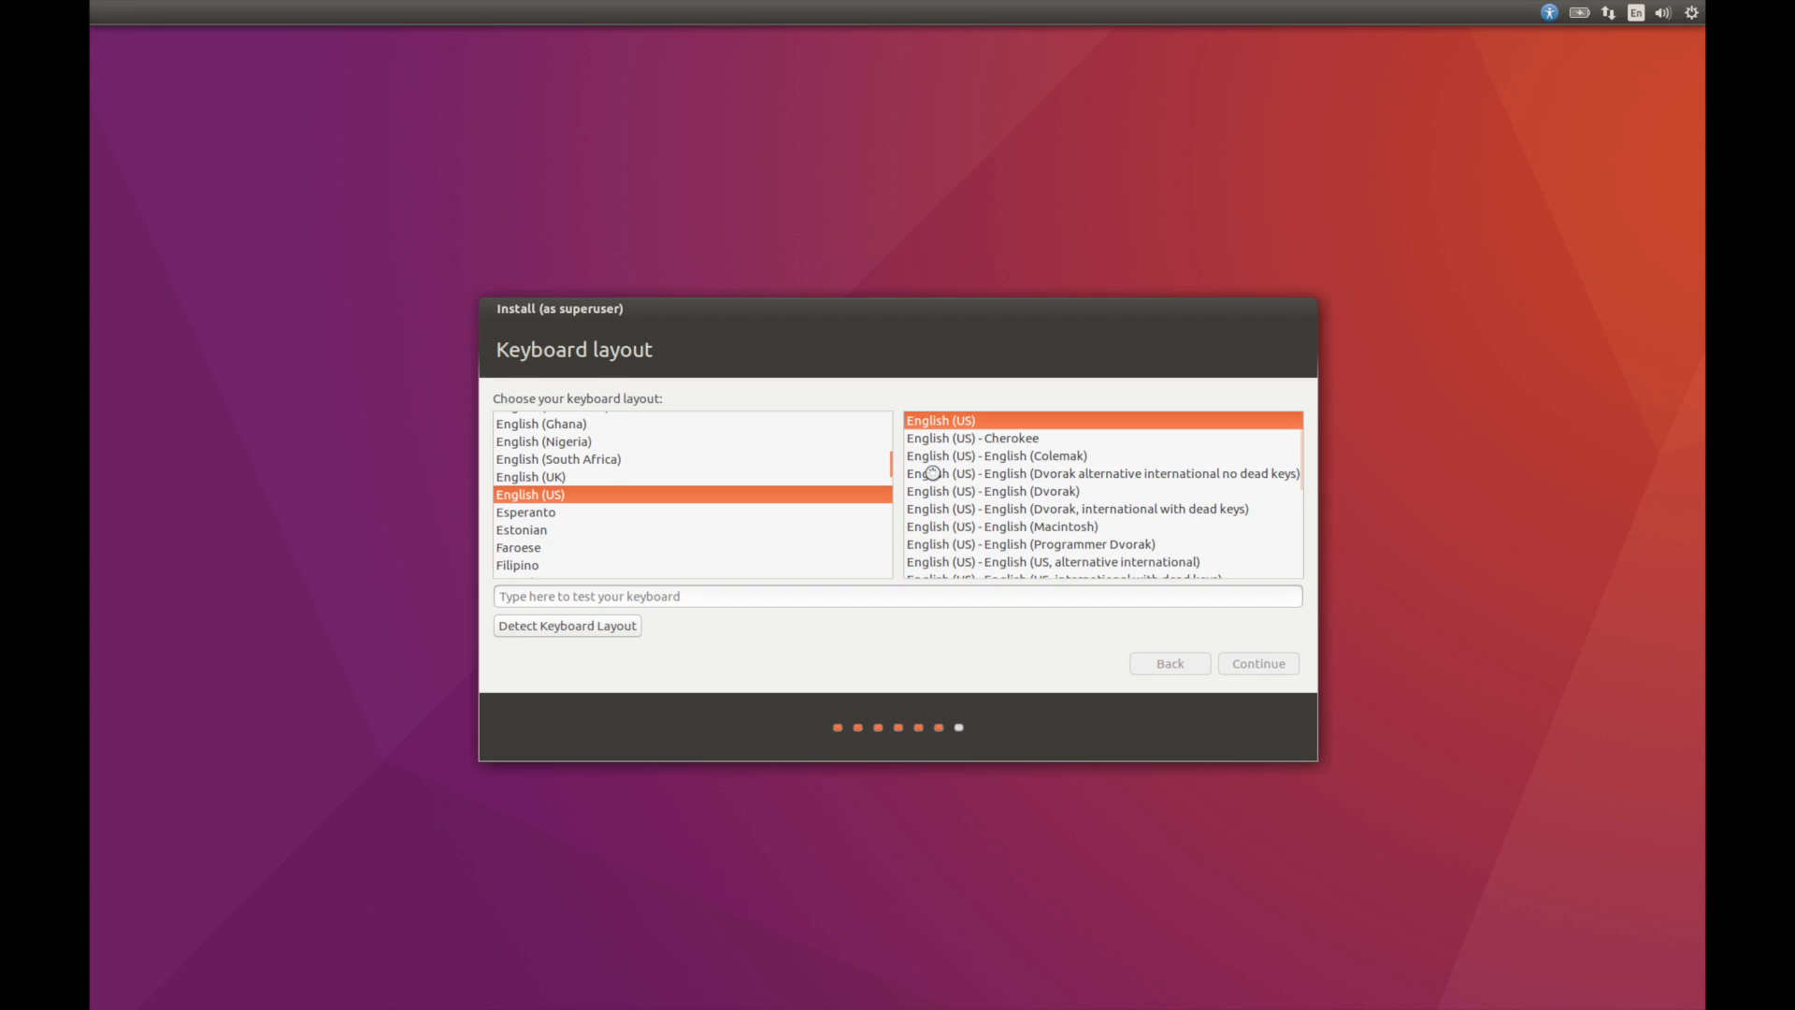
pyautogui.click(1257, 663)
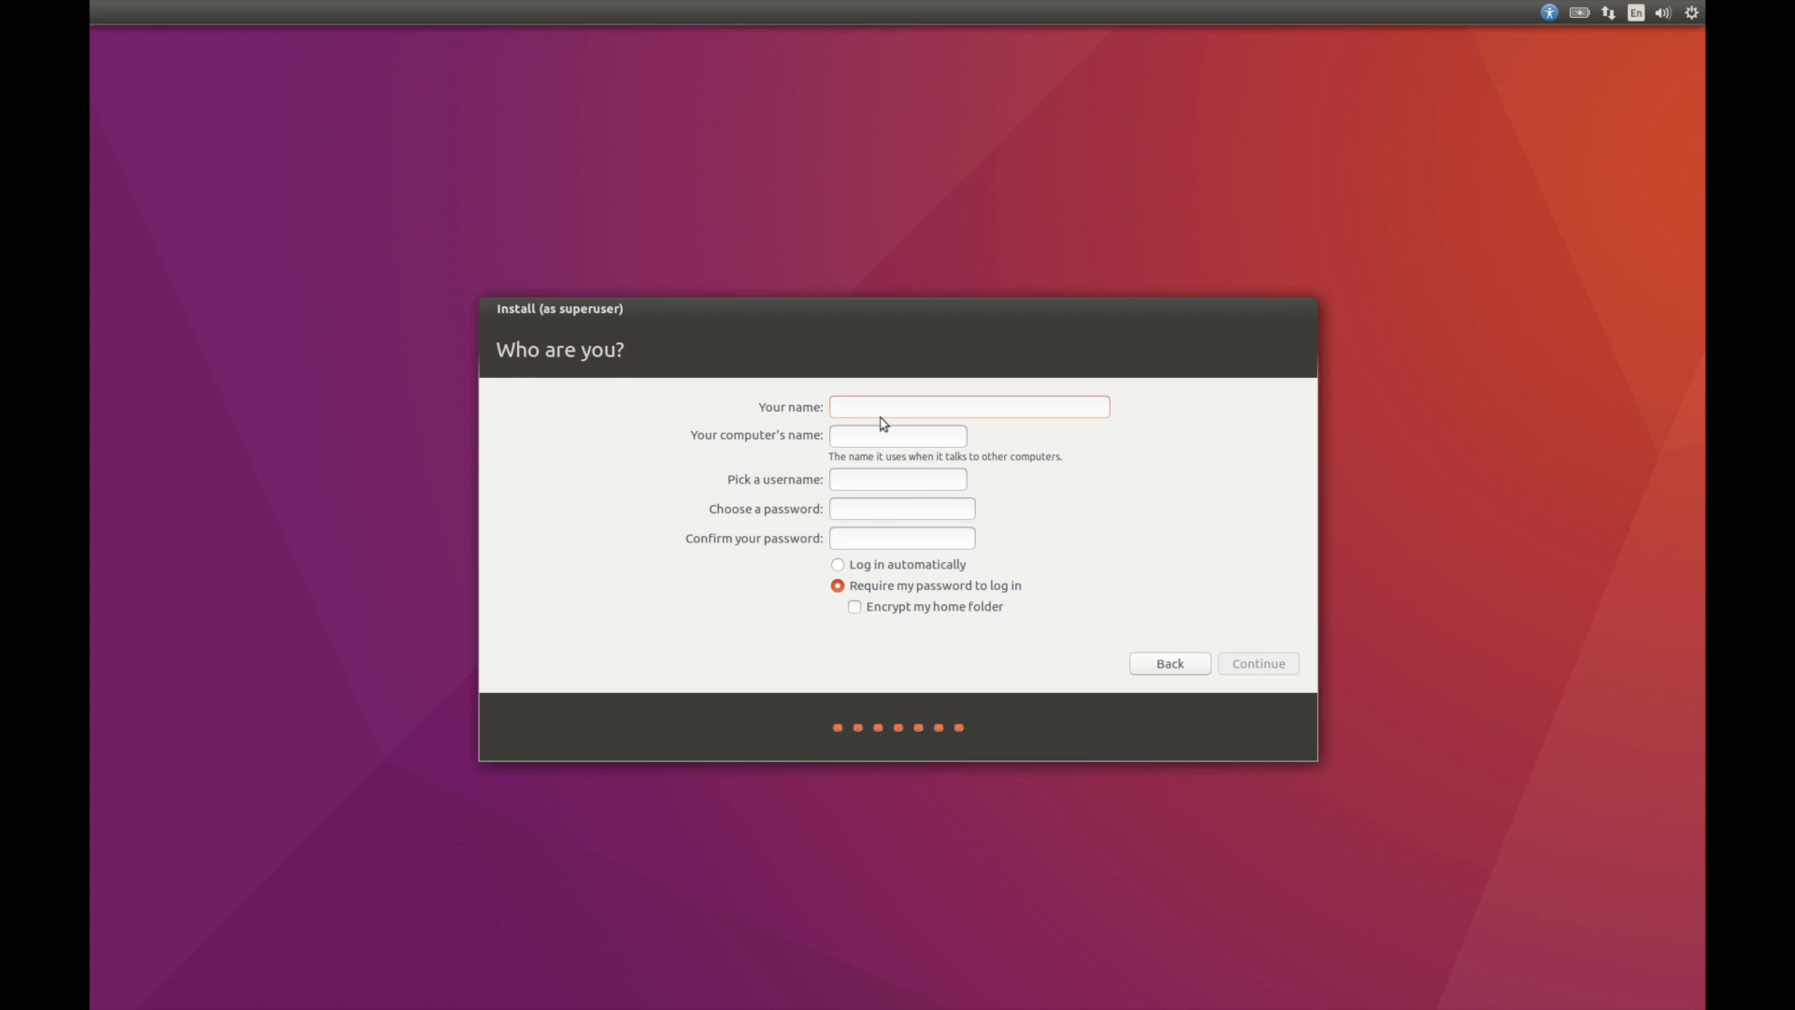
# Enter the name Rocky with a confirmed password and submit to finish installing
pyautogui.write('Ro')
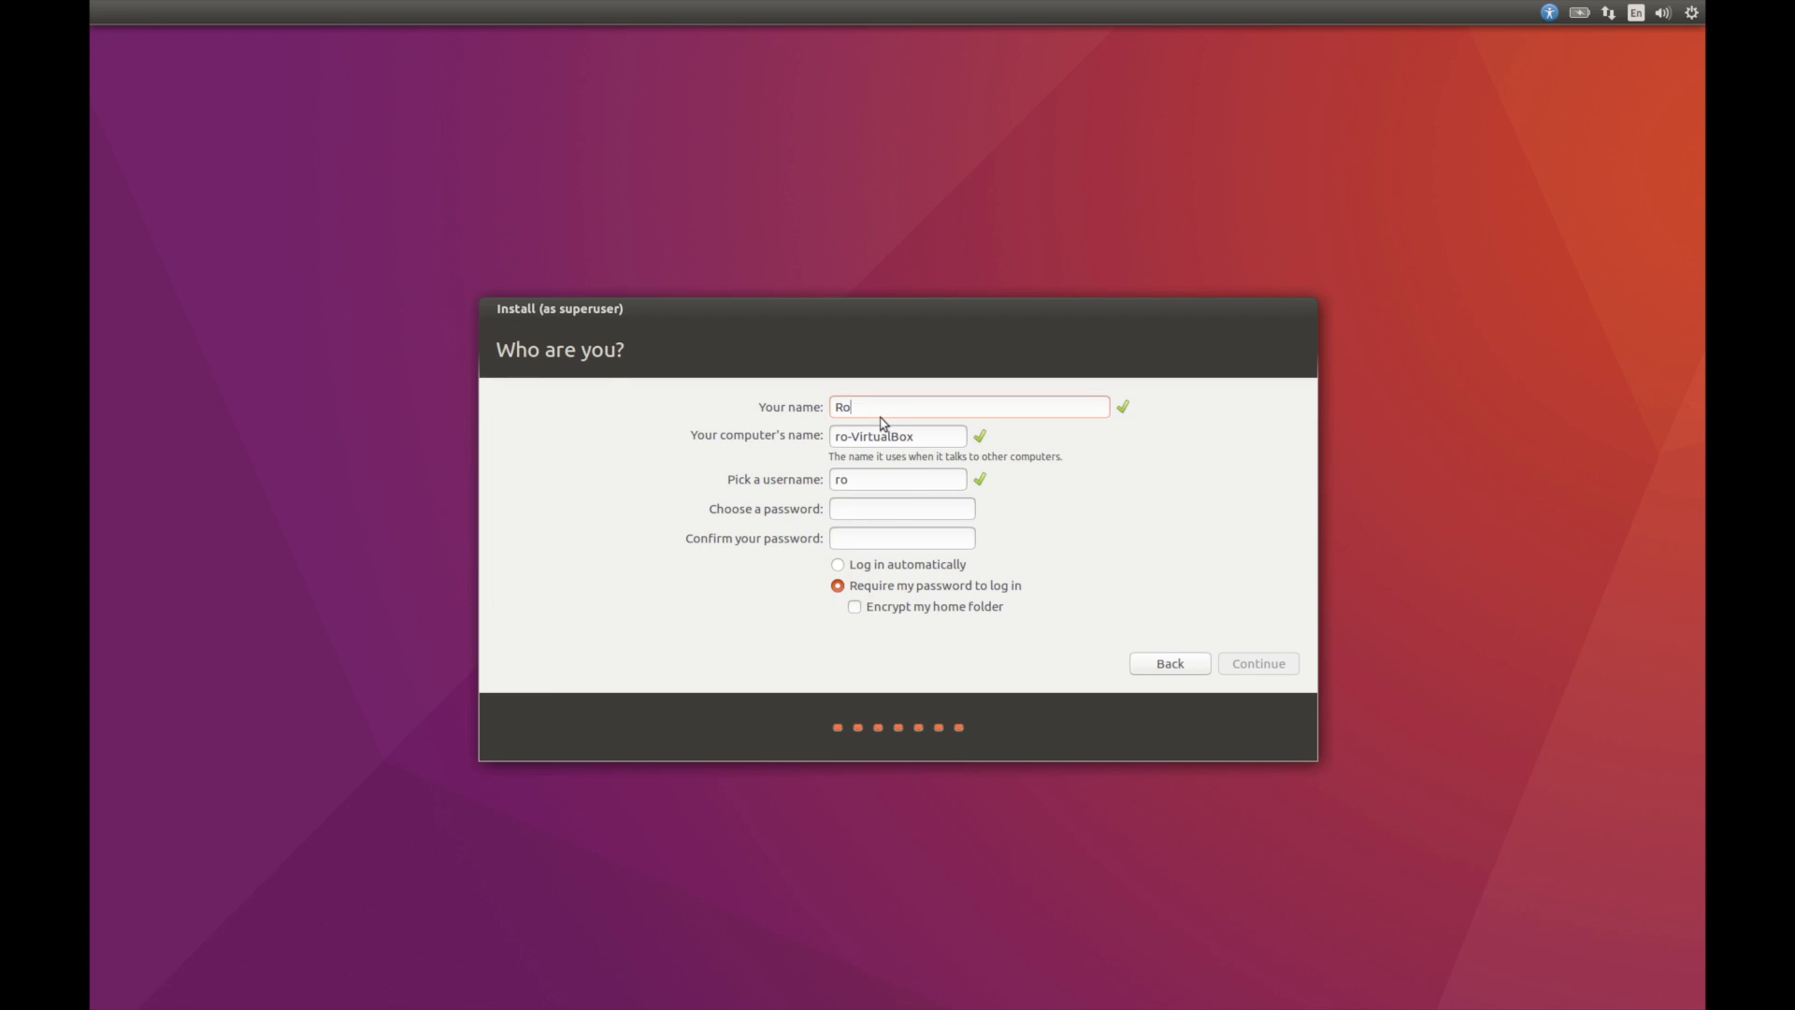
pyautogui.write('cky')
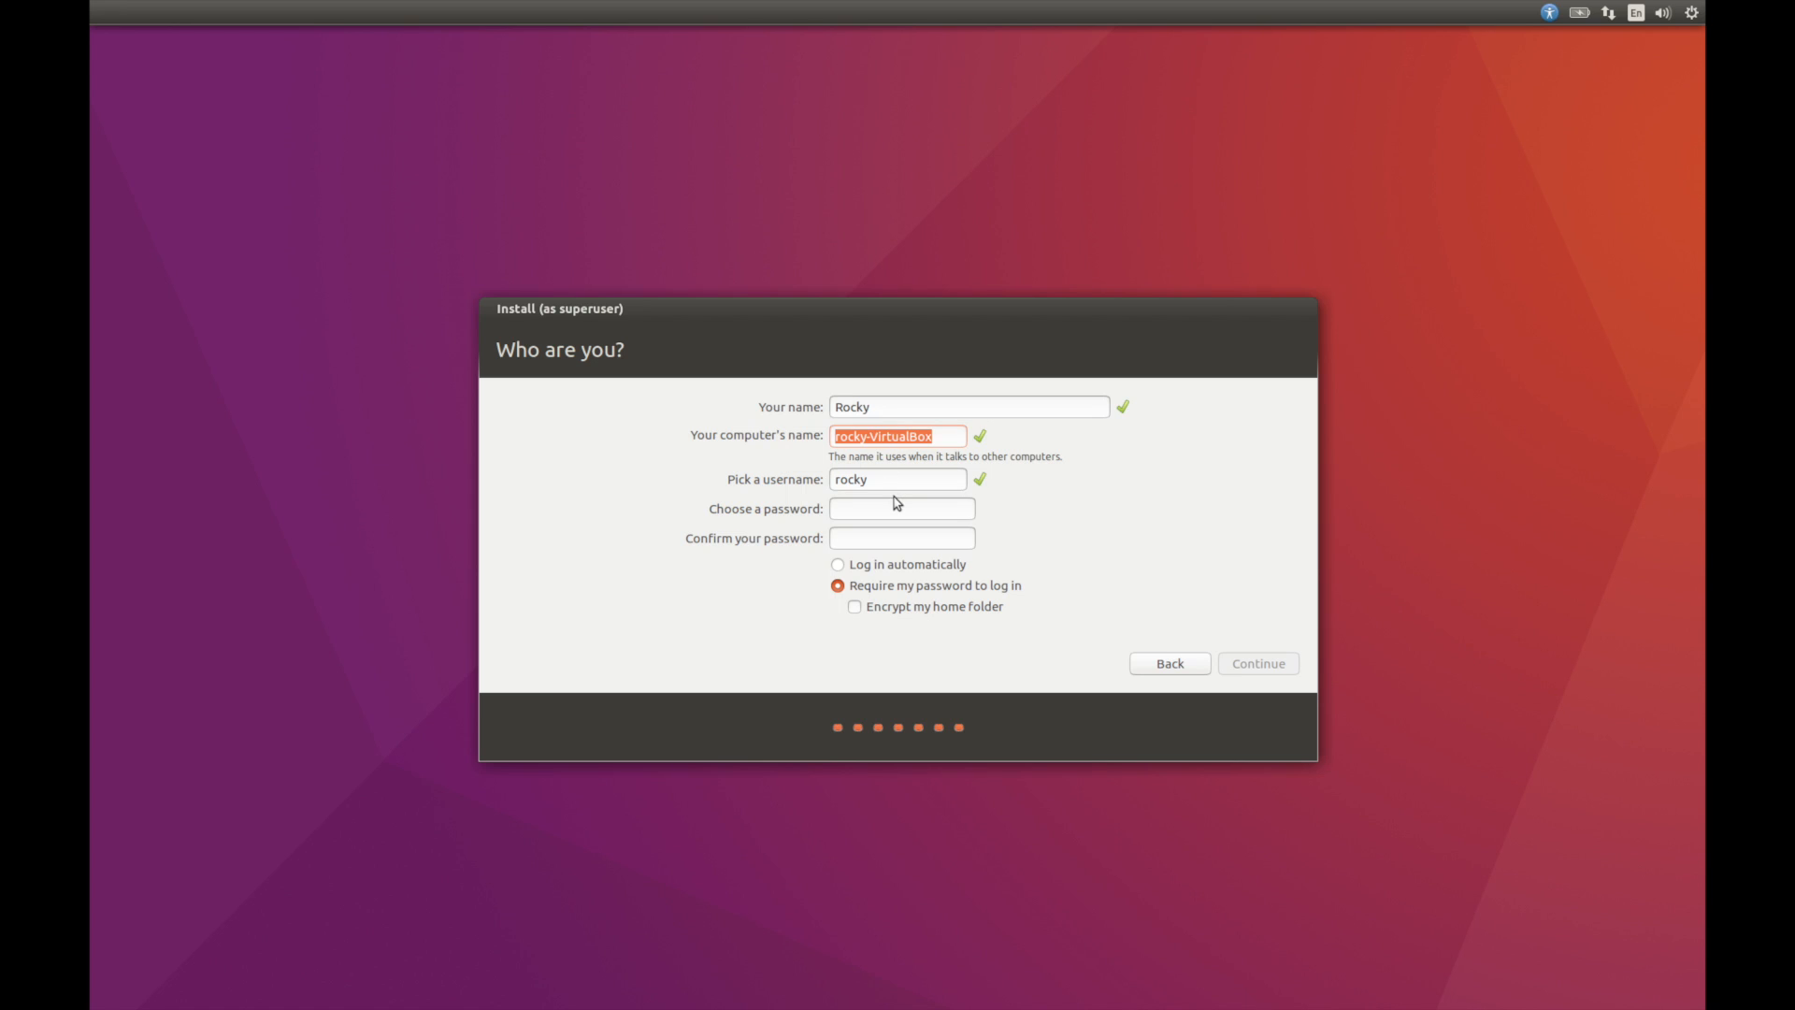
pyautogui.click(901, 509)
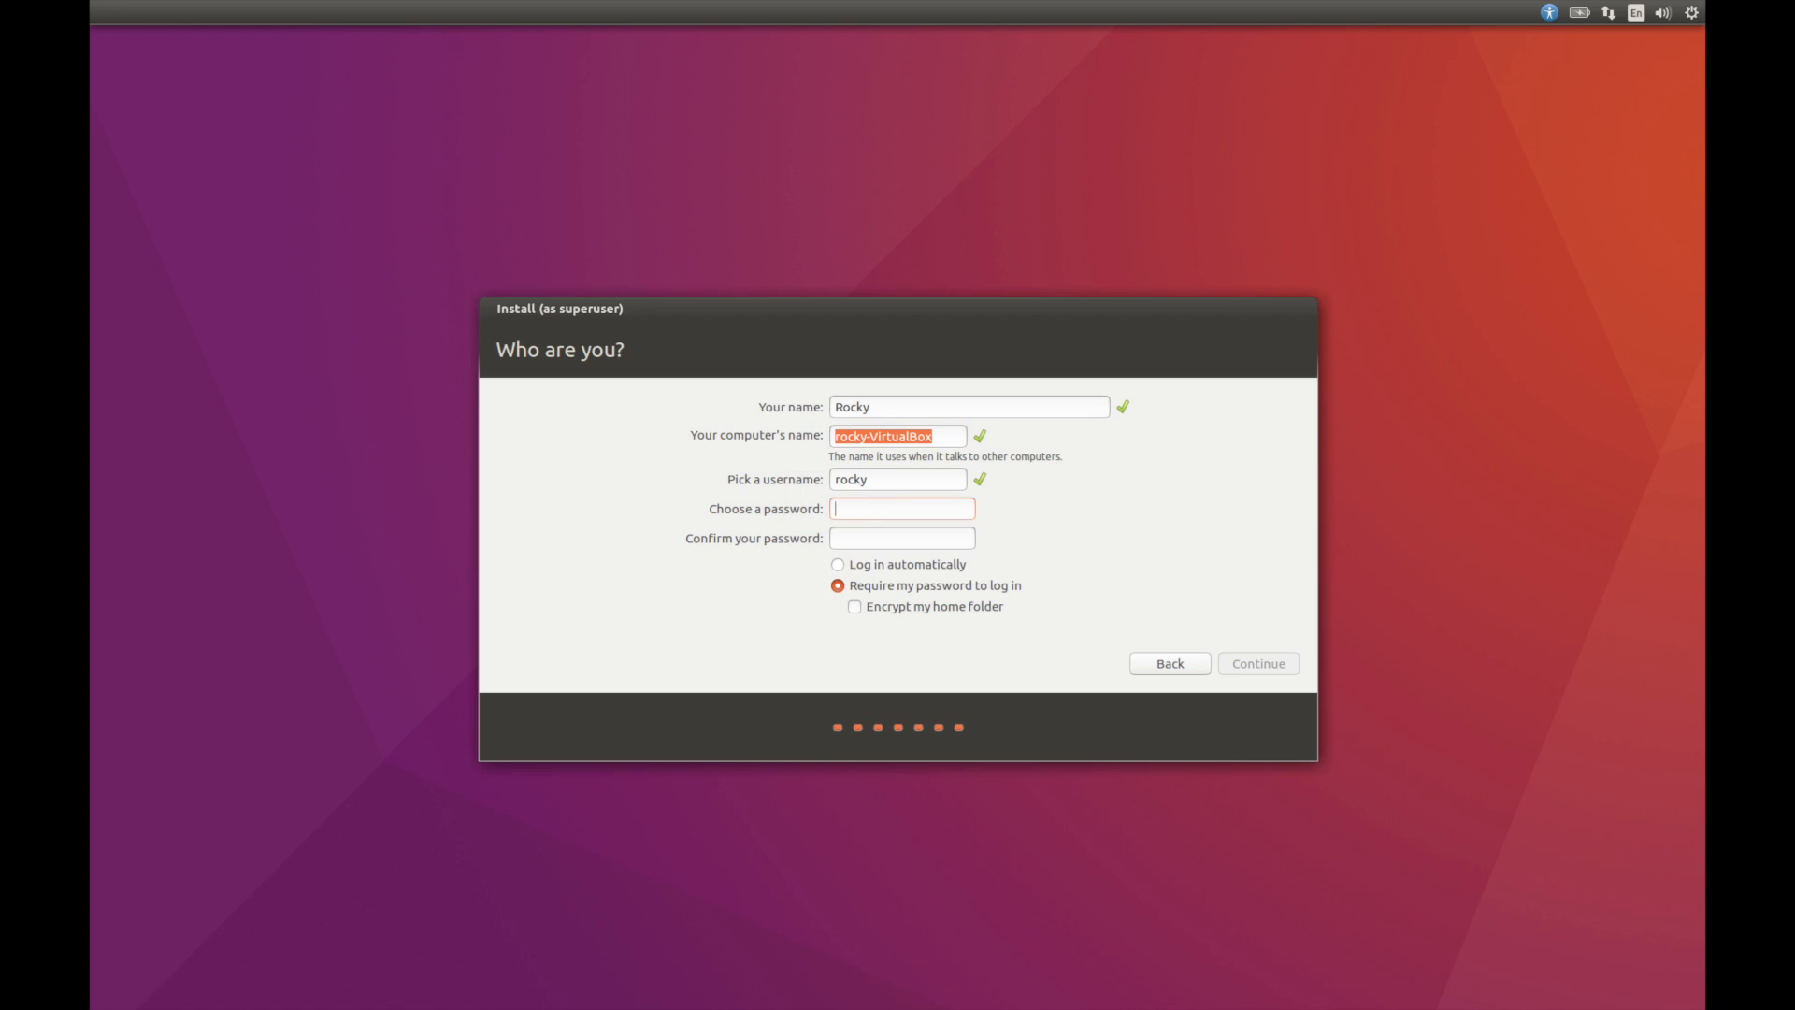
pyautogui.write('password')
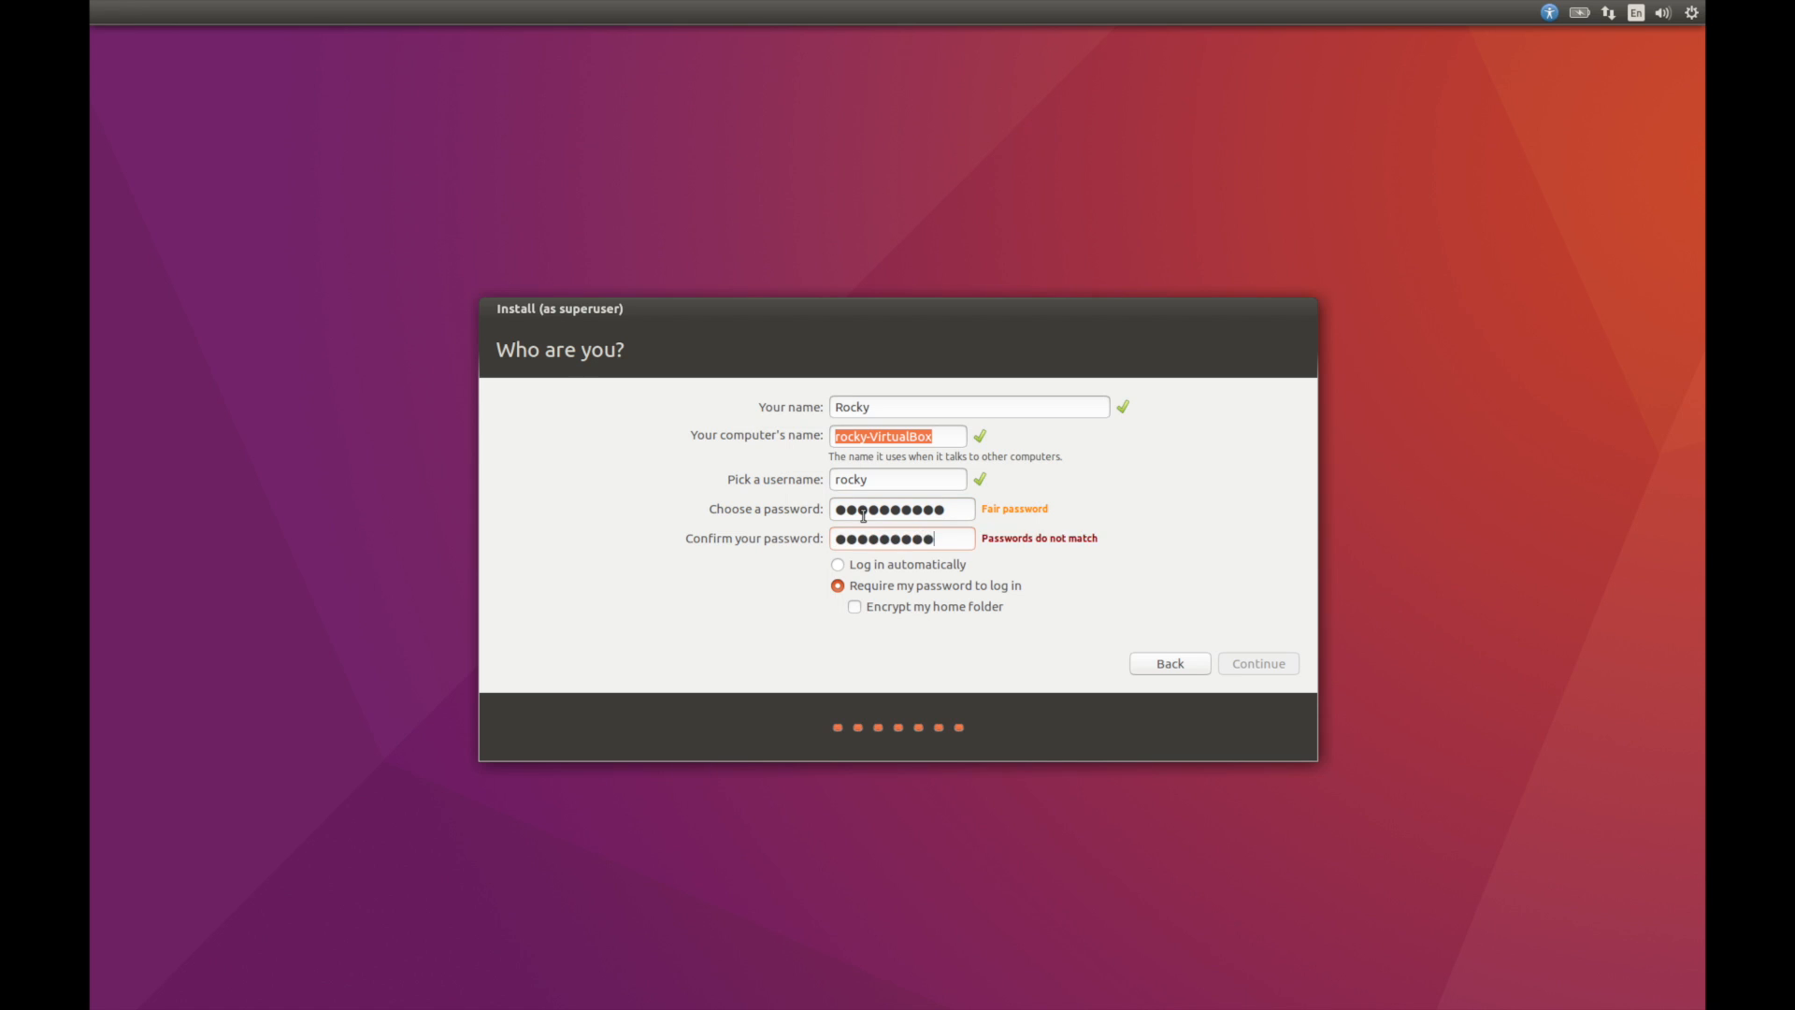
pyautogui.write('•')
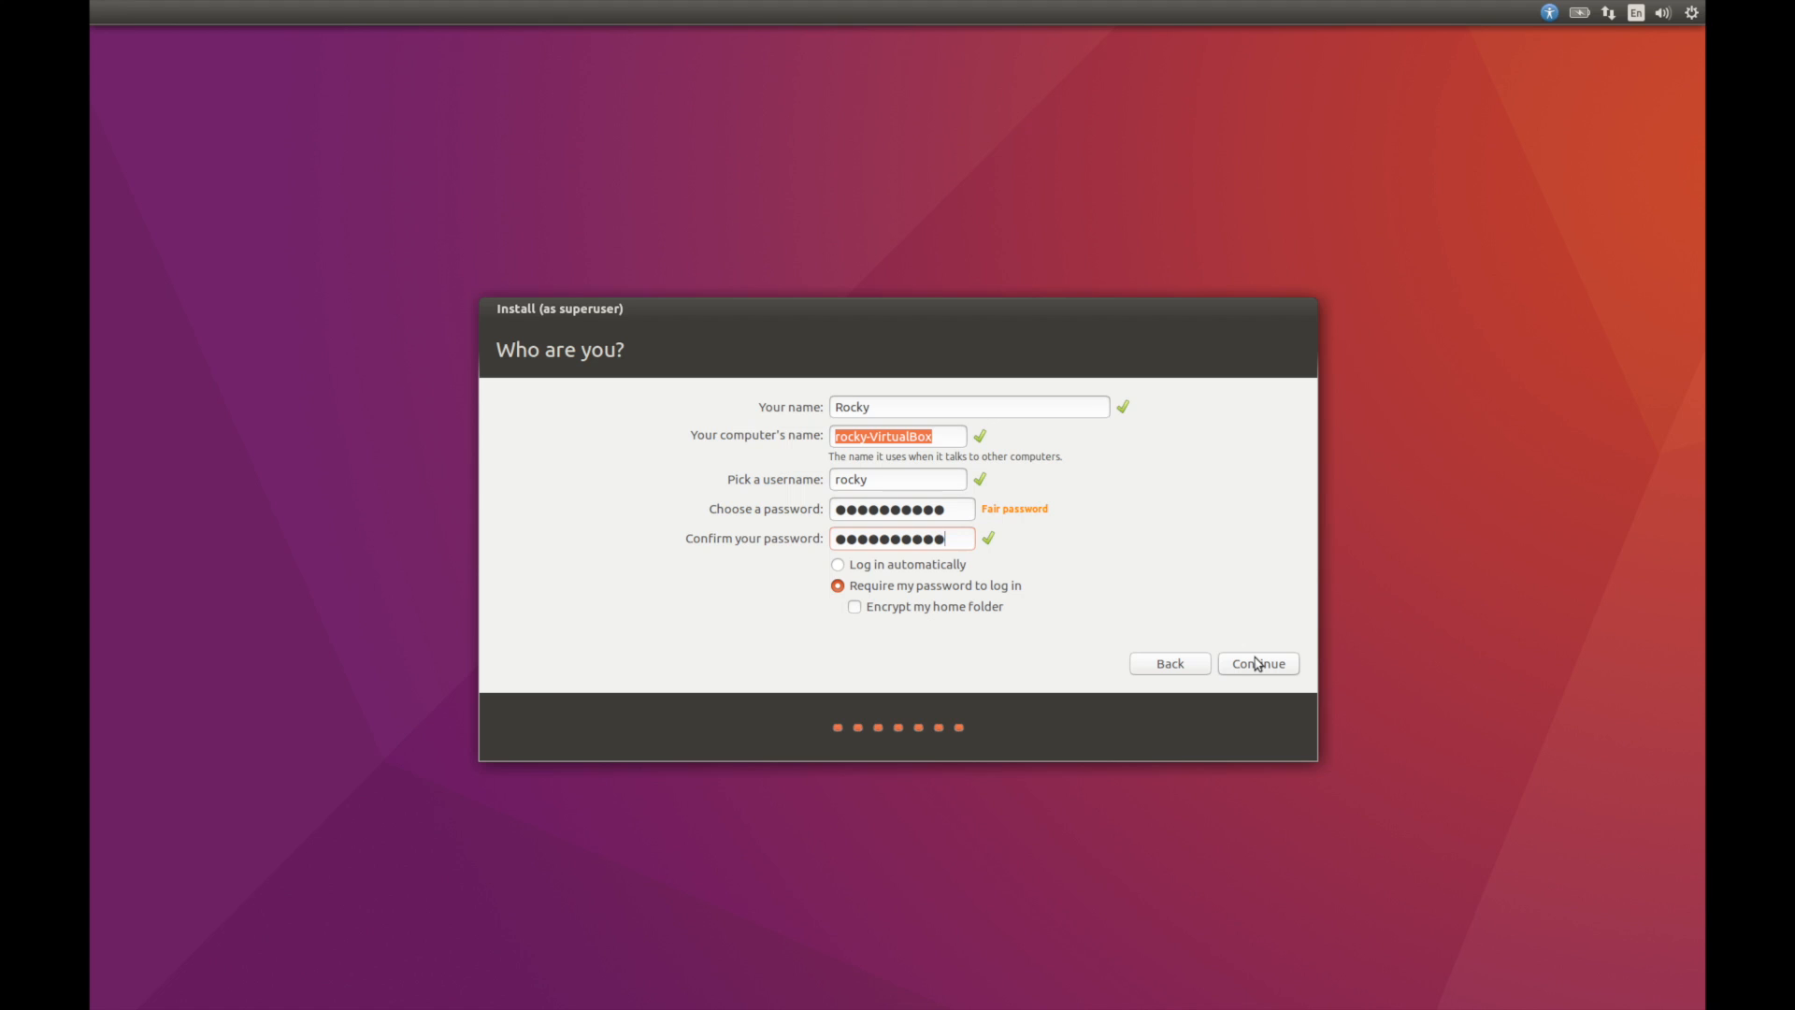
pyautogui.click(1257, 663)
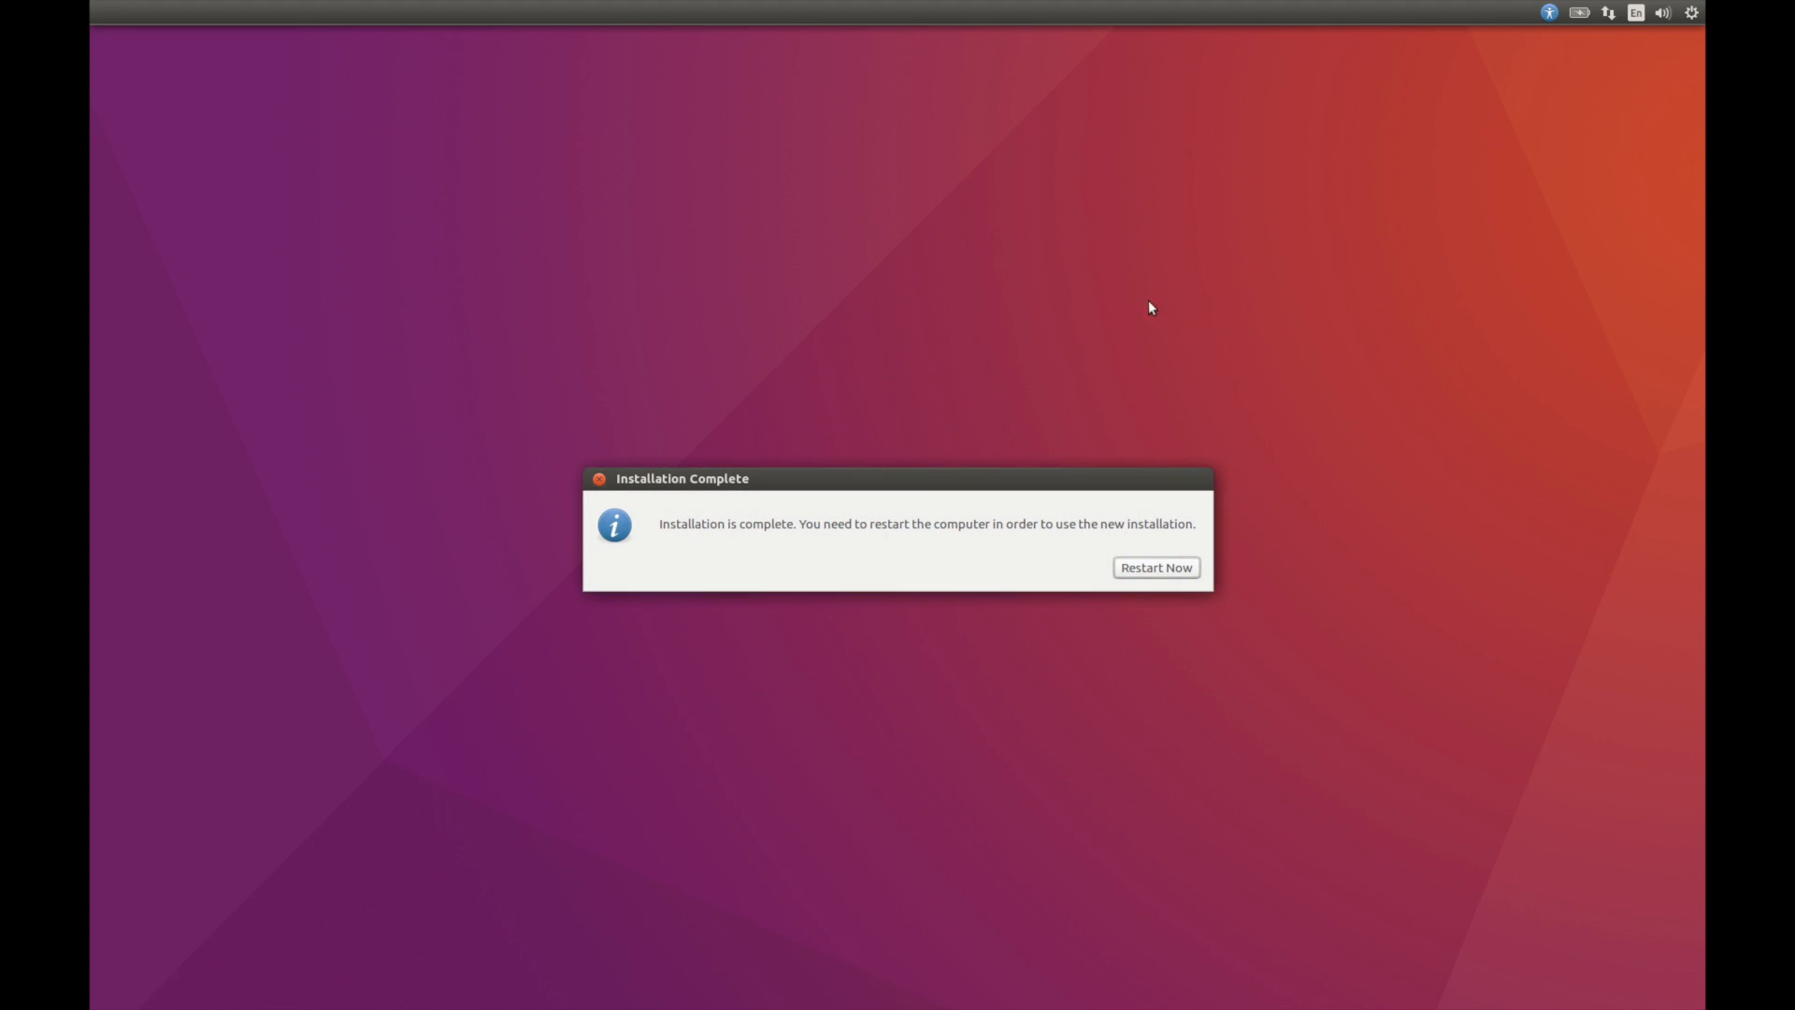
pyautogui.moveTo(1143, 595)
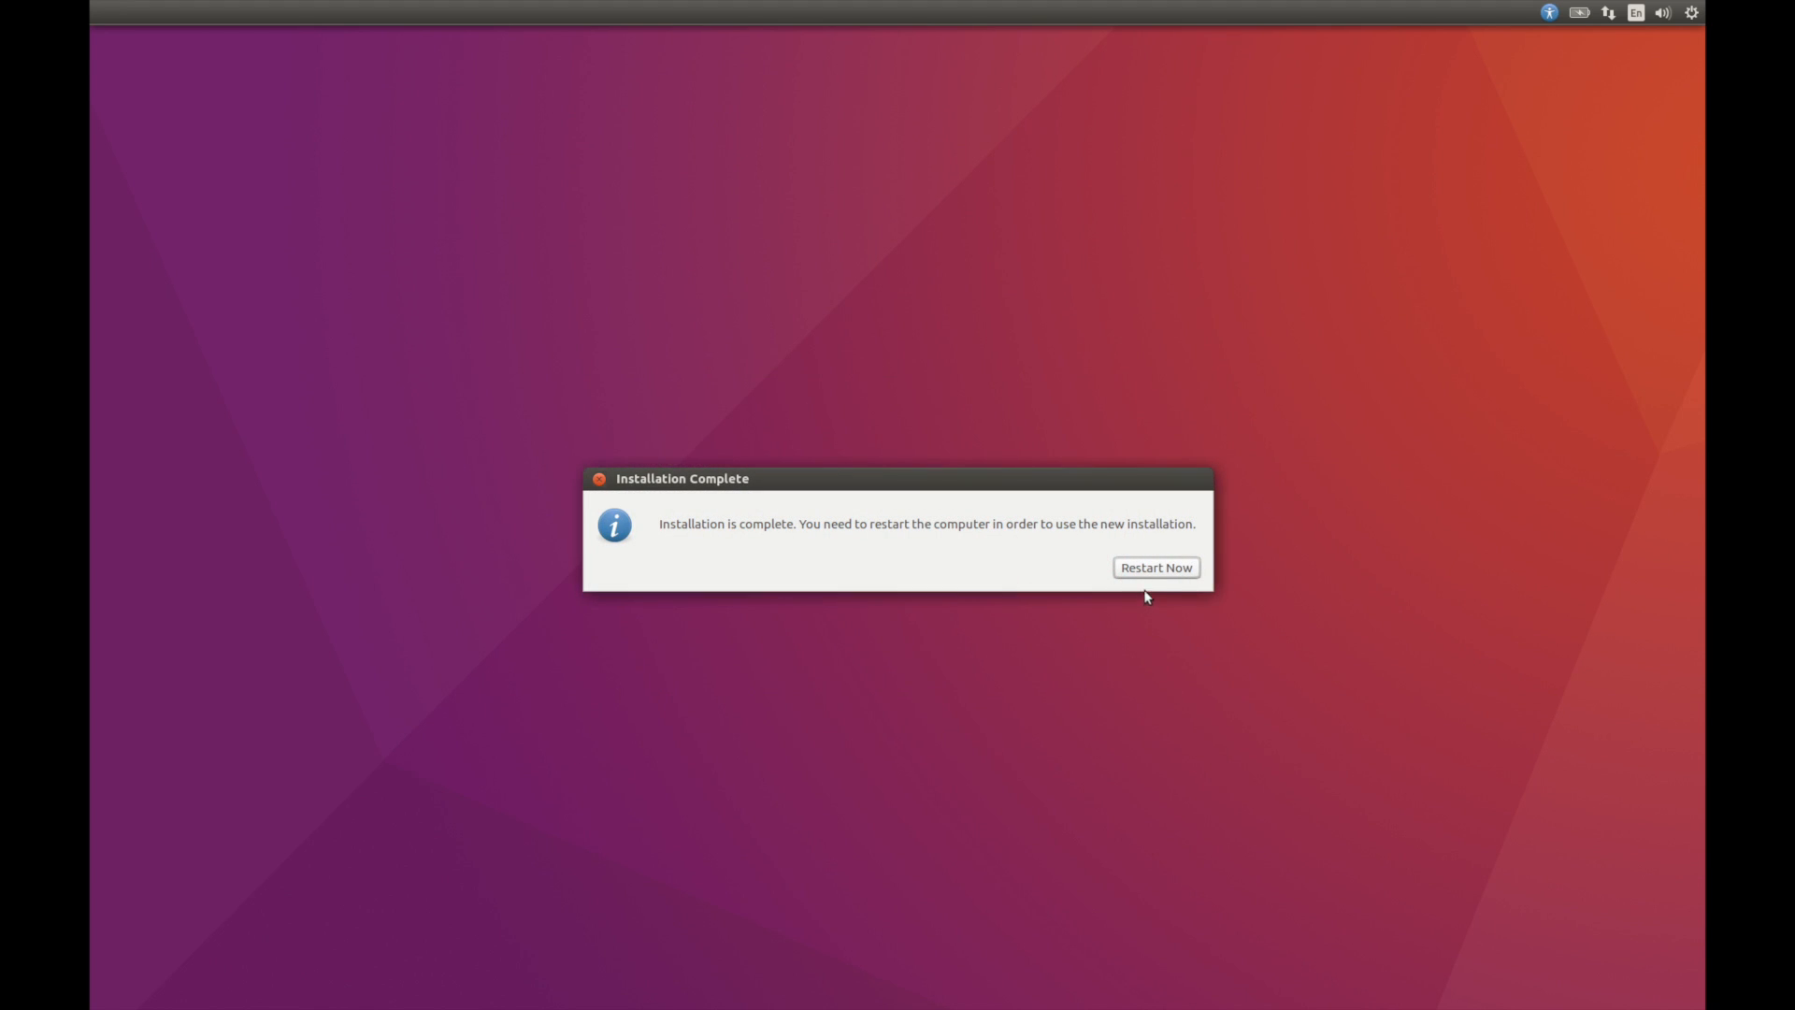
# Restart the VM into the newly installed Ubuntu 16.04 LTS
pyautogui.click(1155, 568)
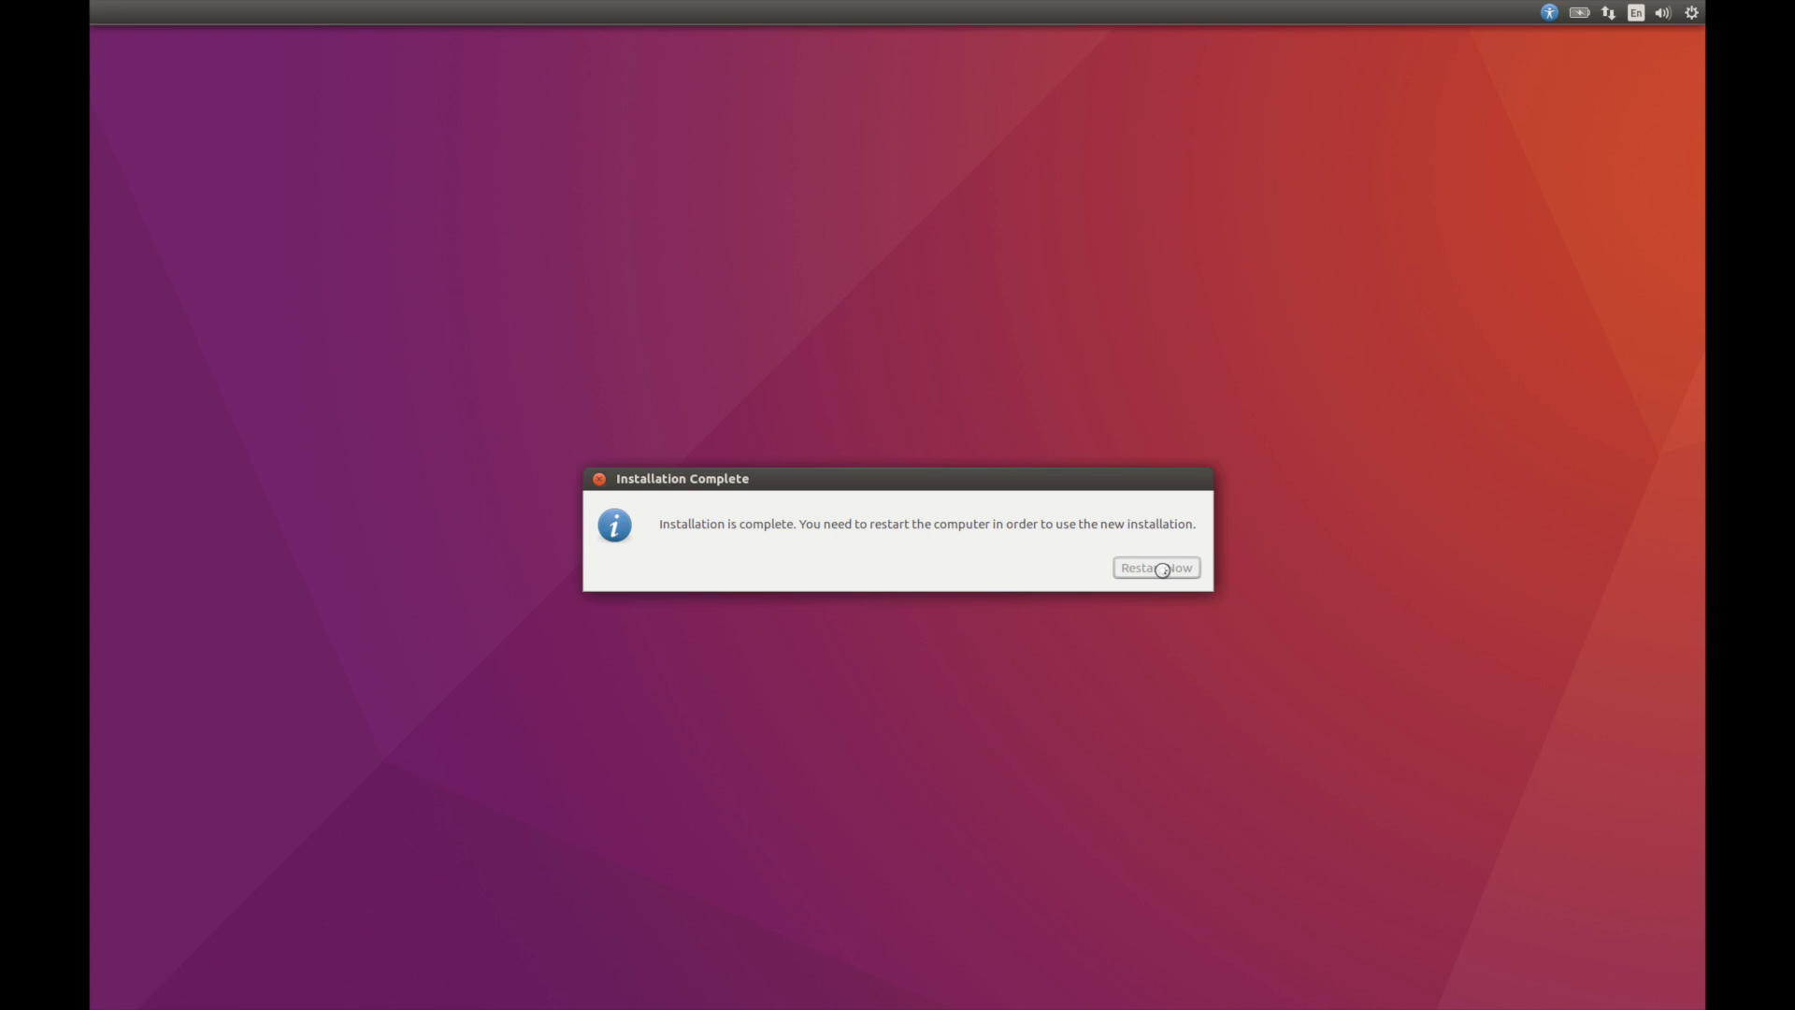
pyautogui.click(1155, 566)
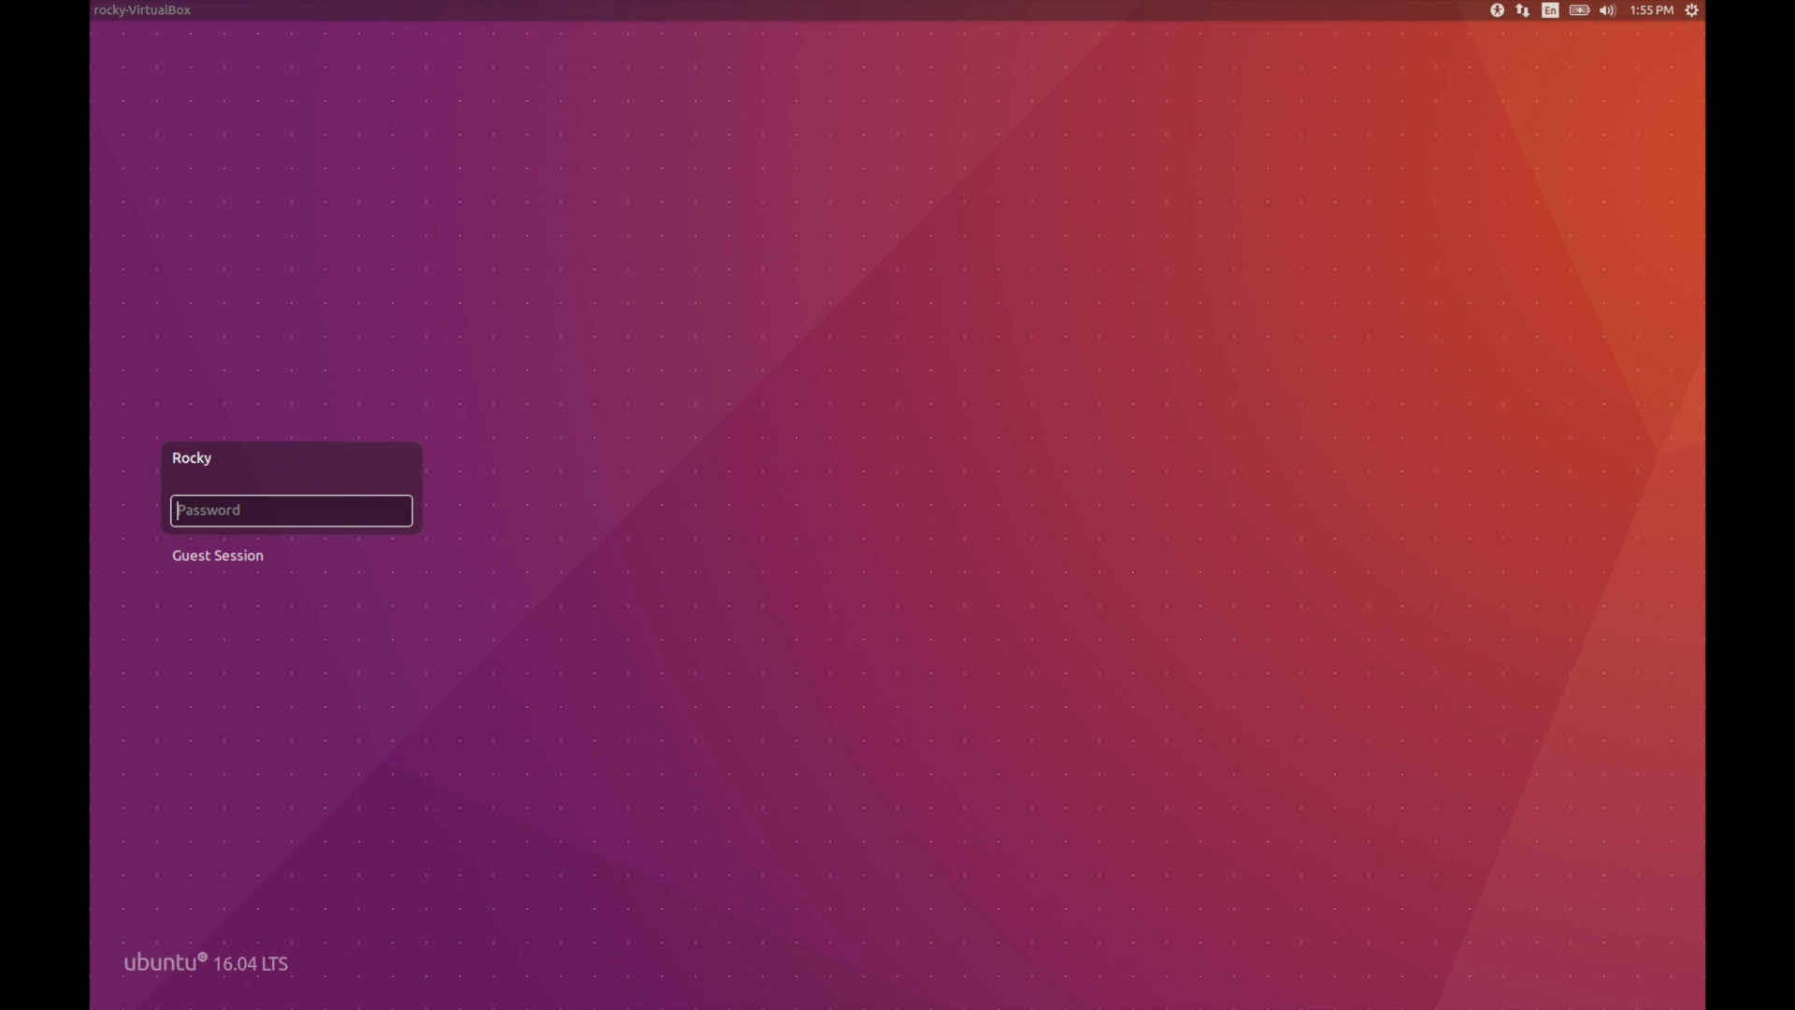
# Log in as Rocky with the password and show the Keyboard Shortcuts overlay
pyautogui.write('••')
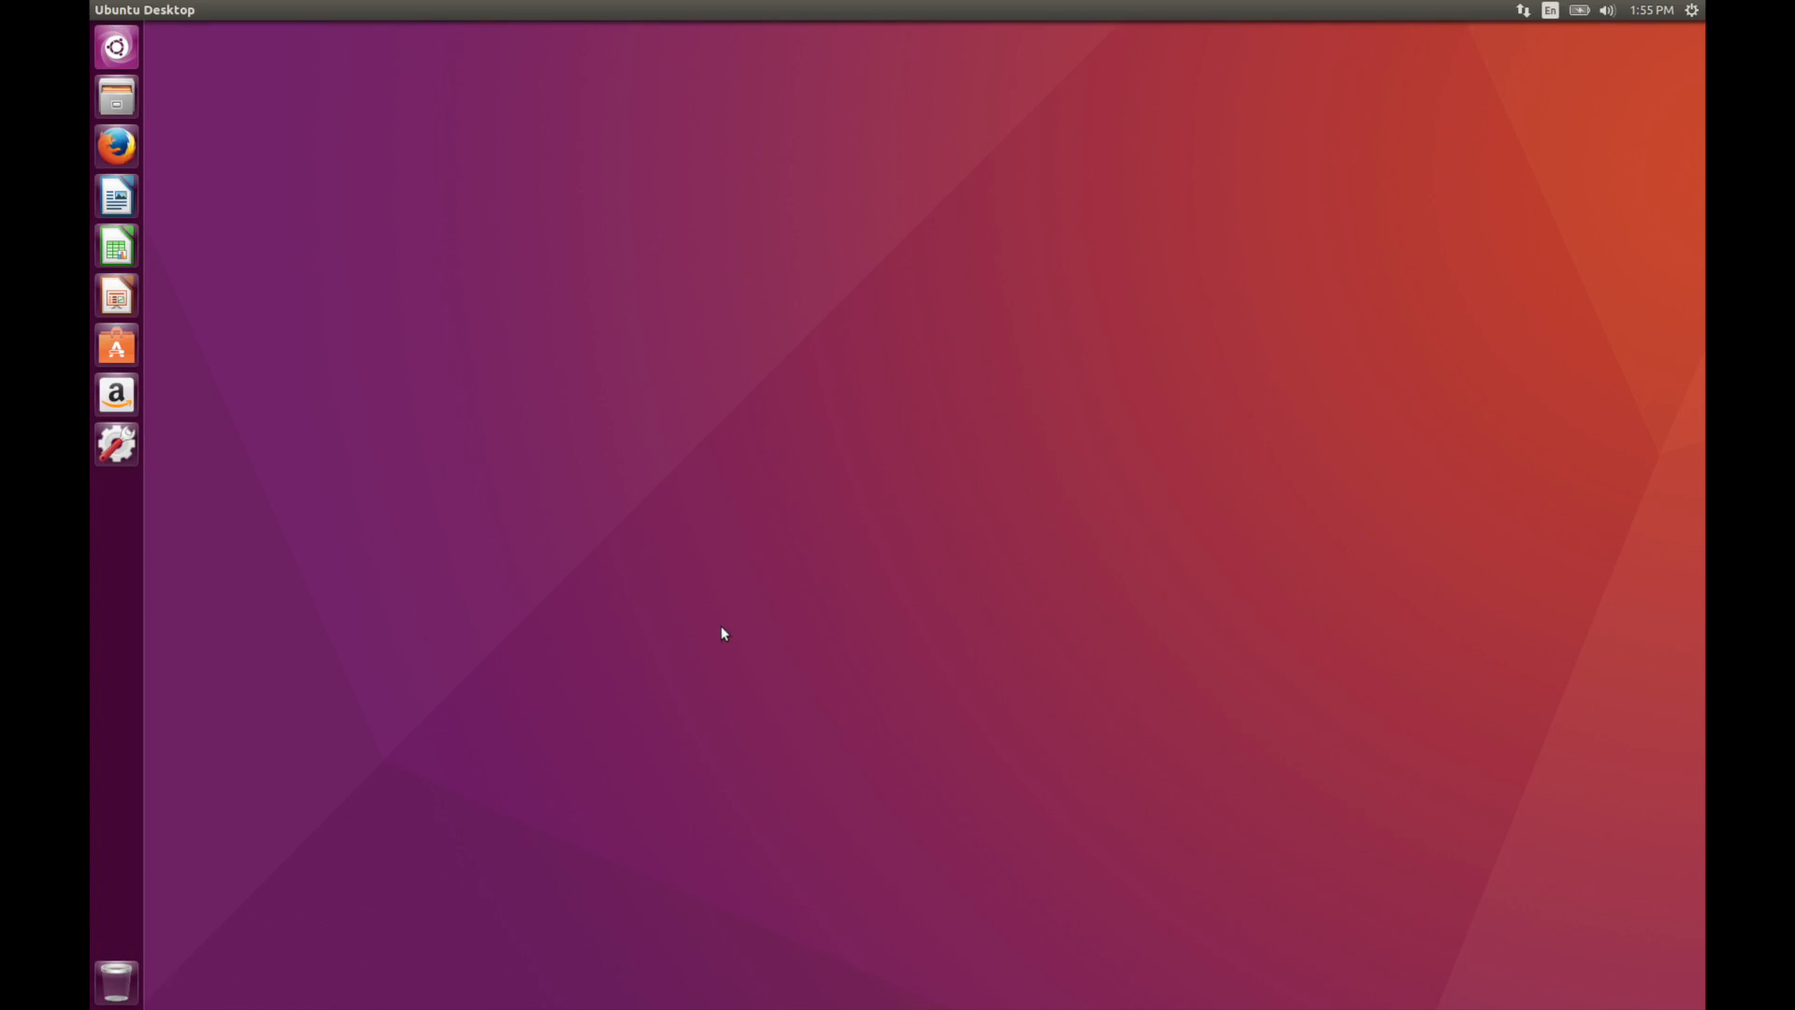
pyautogui.press('super')
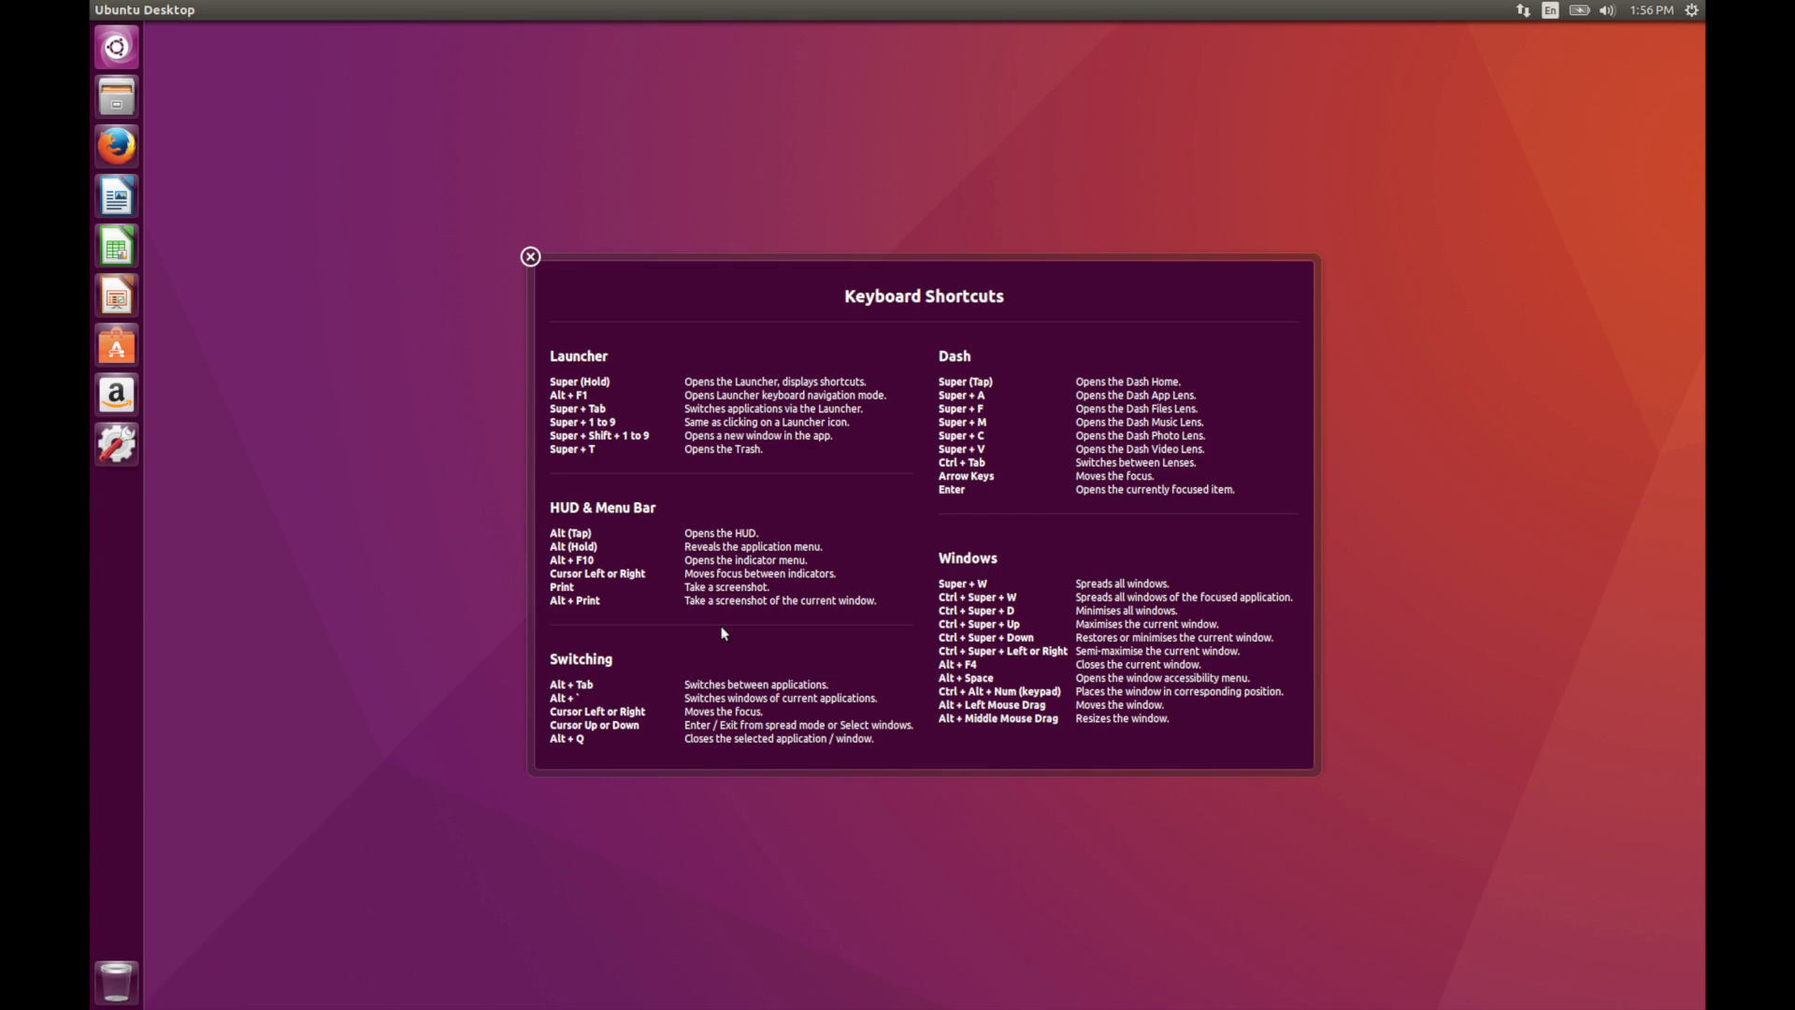